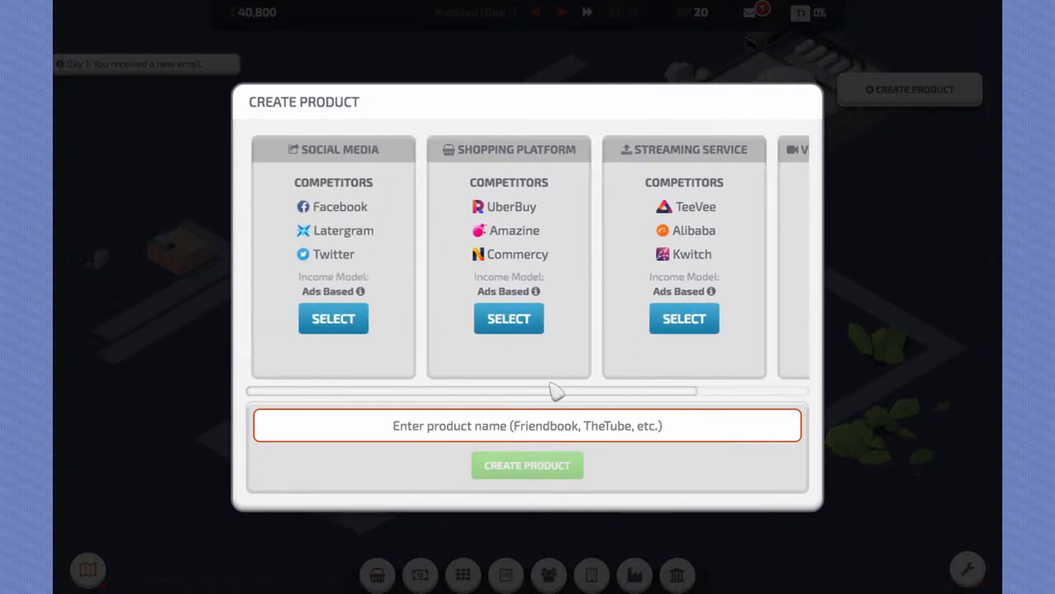
mouse_move(536, 383)
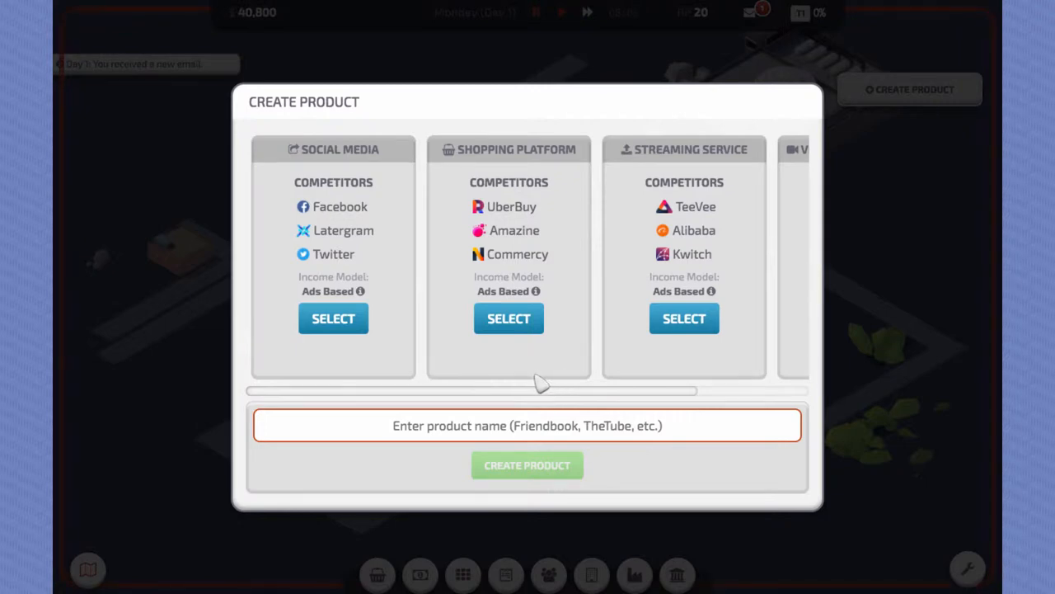
mouse_move(548, 389)
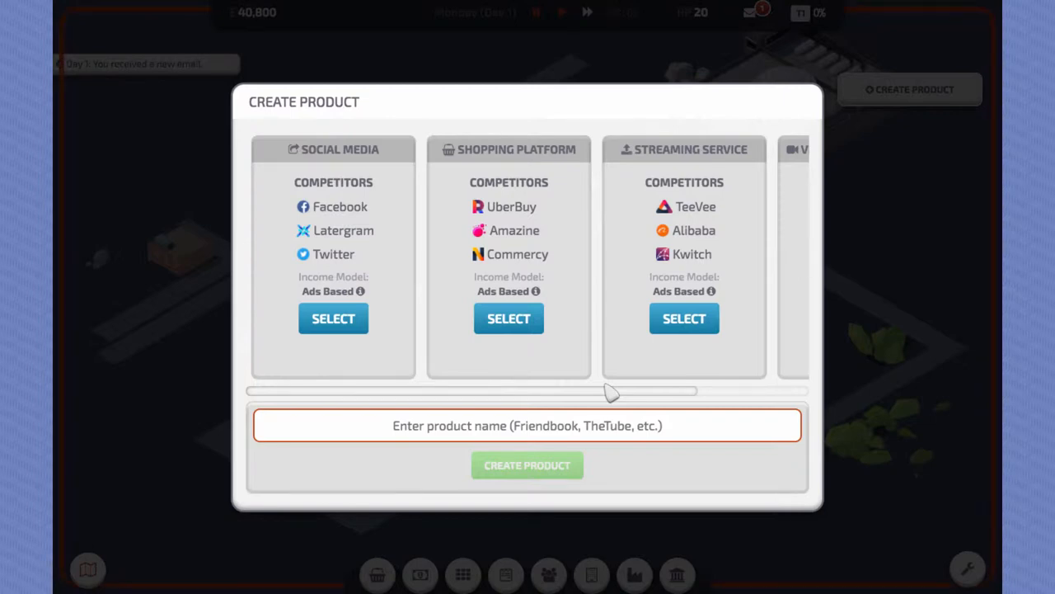
mouse_move(536, 239)
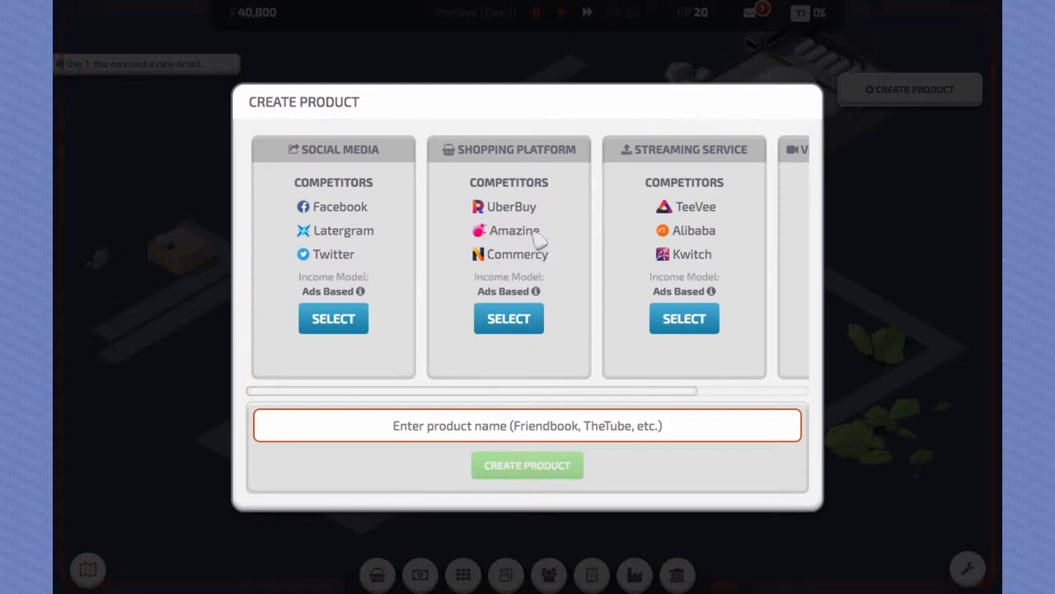
mouse_move(528, 234)
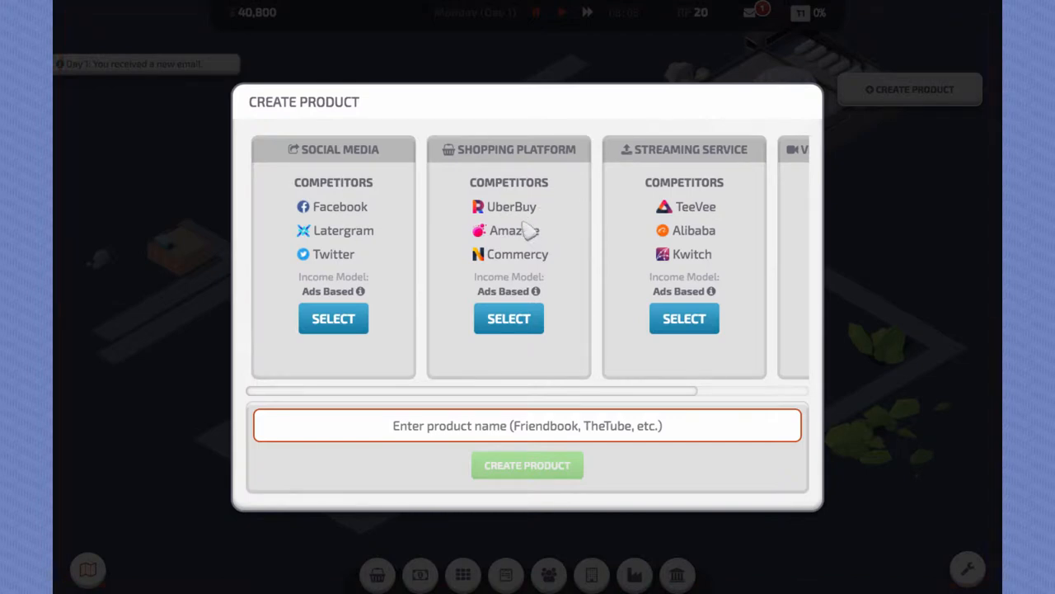
mouse_move(528, 289)
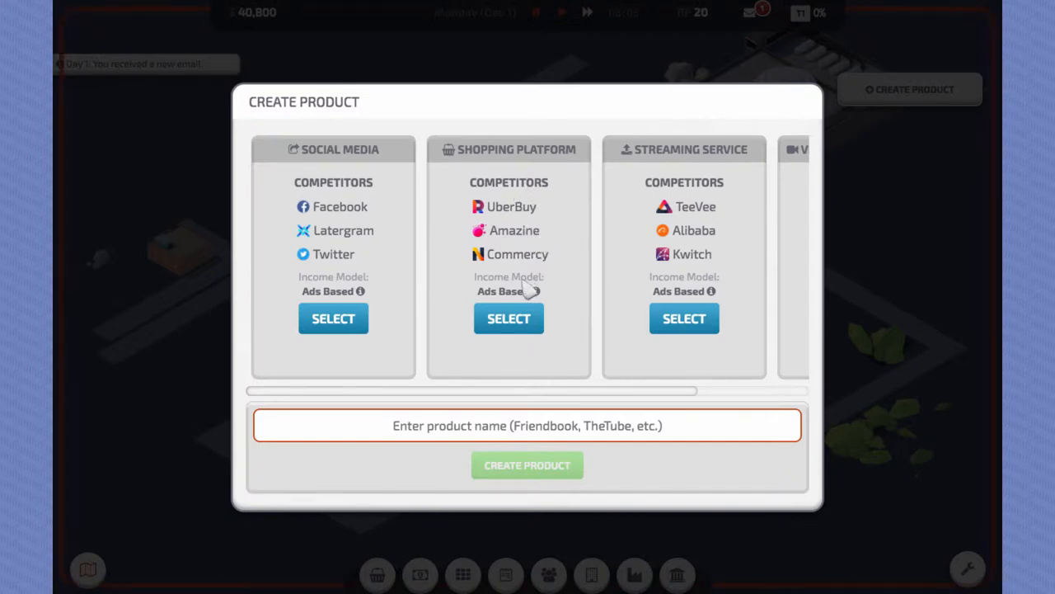
mouse_move(534, 290)
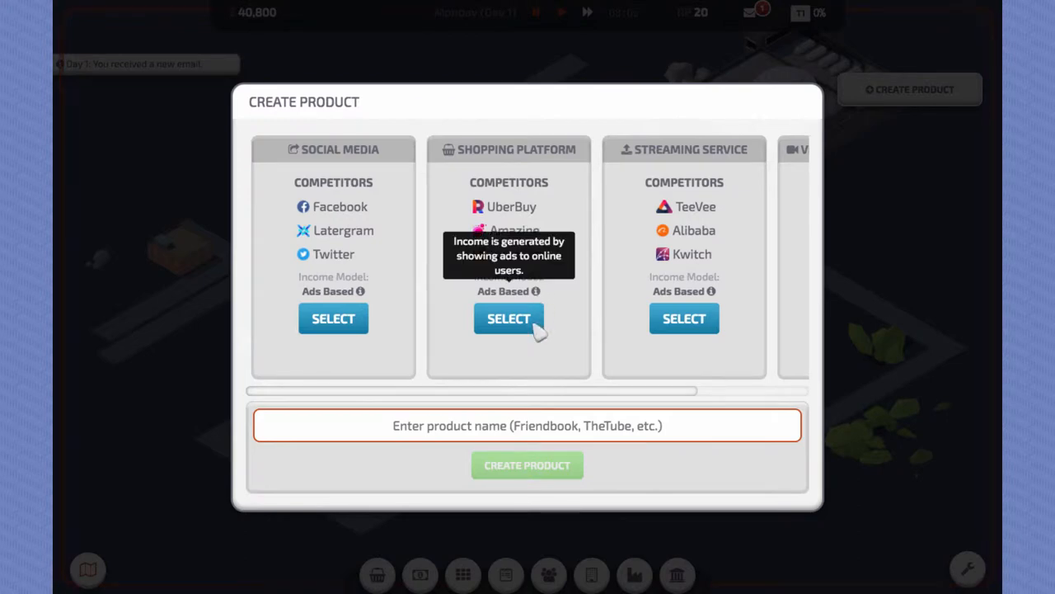
mouse_move(602, 422)
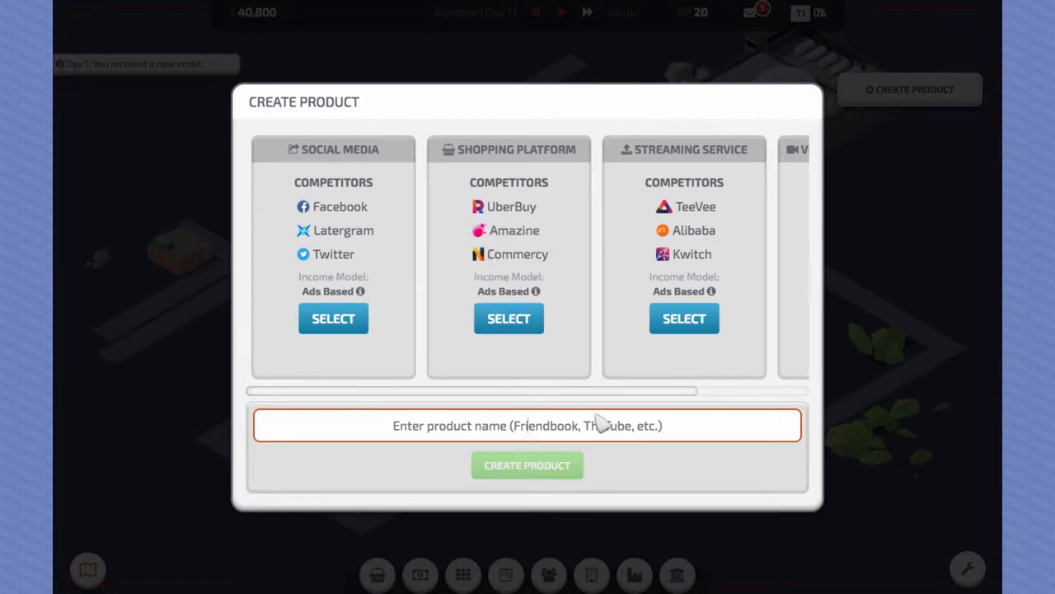
Step: Name the product Orion, choose Streaming Service as its type and create it
type("o")
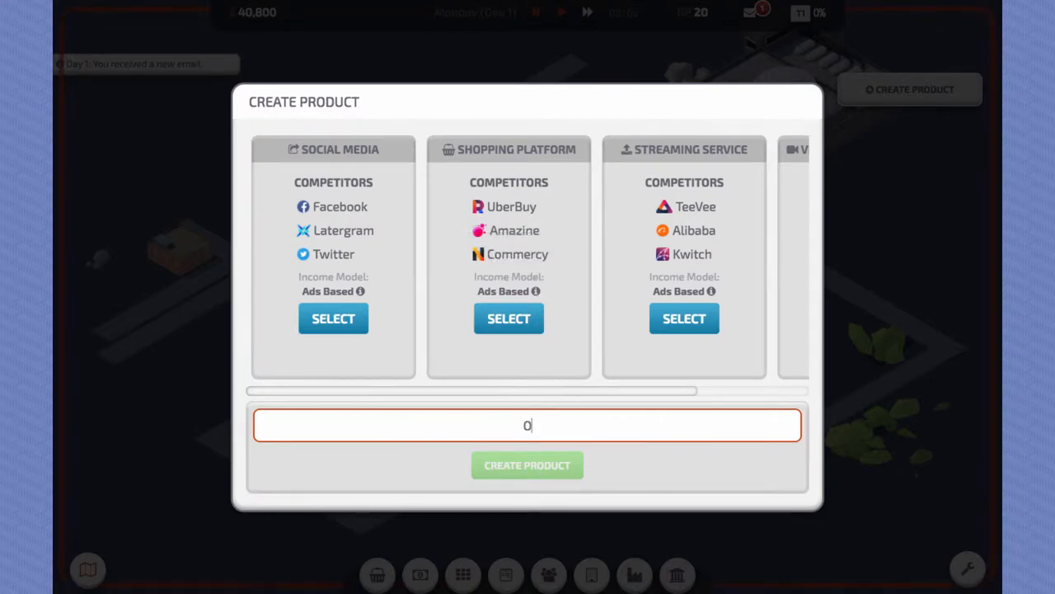
type("Orion")
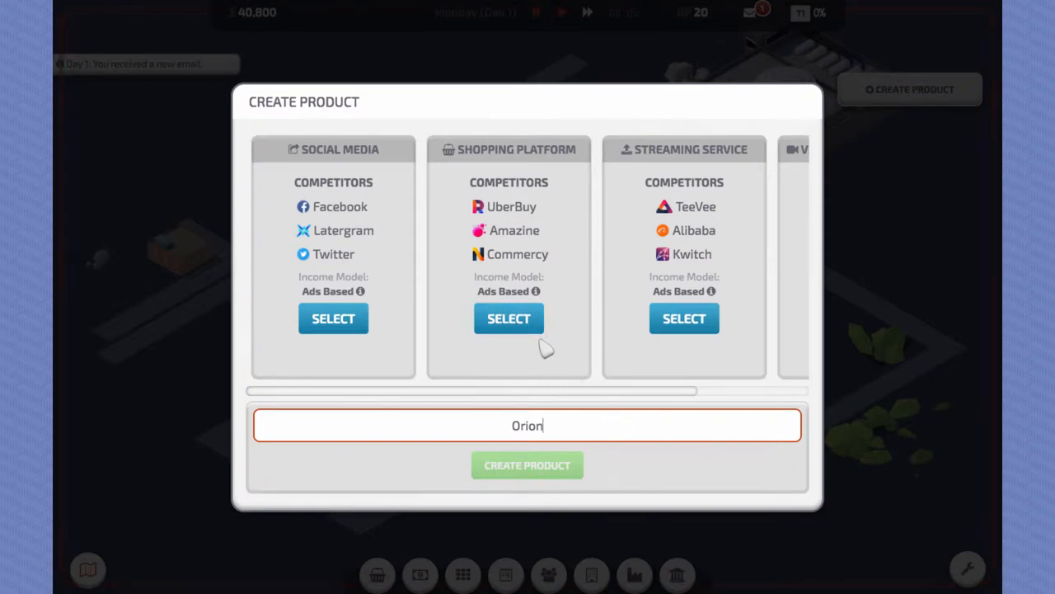
mouse_move(684, 319)
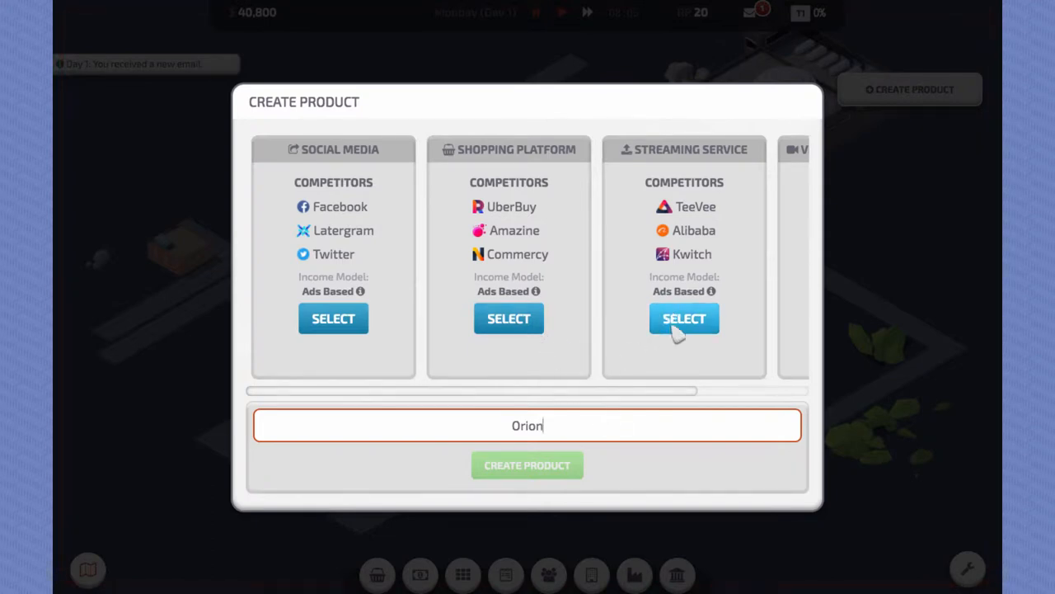
left_click(685, 318)
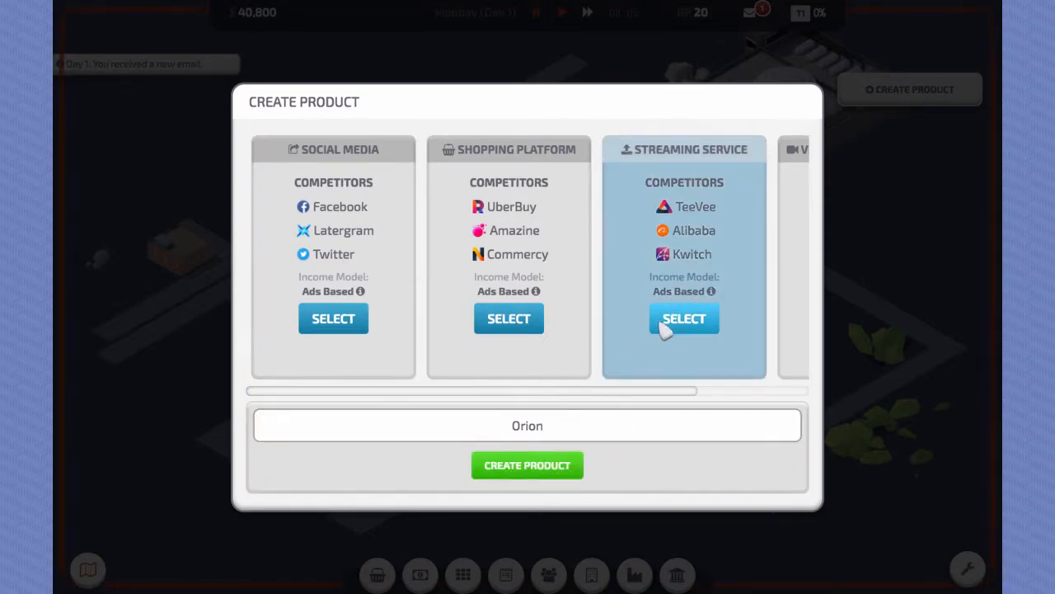
mouse_move(541, 459)
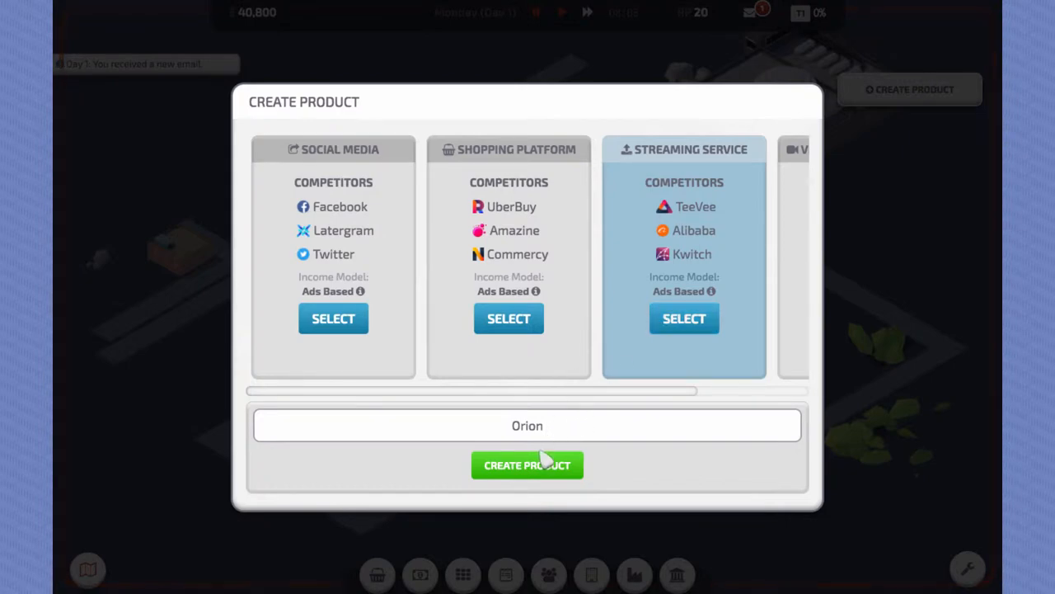
left_click(527, 465)
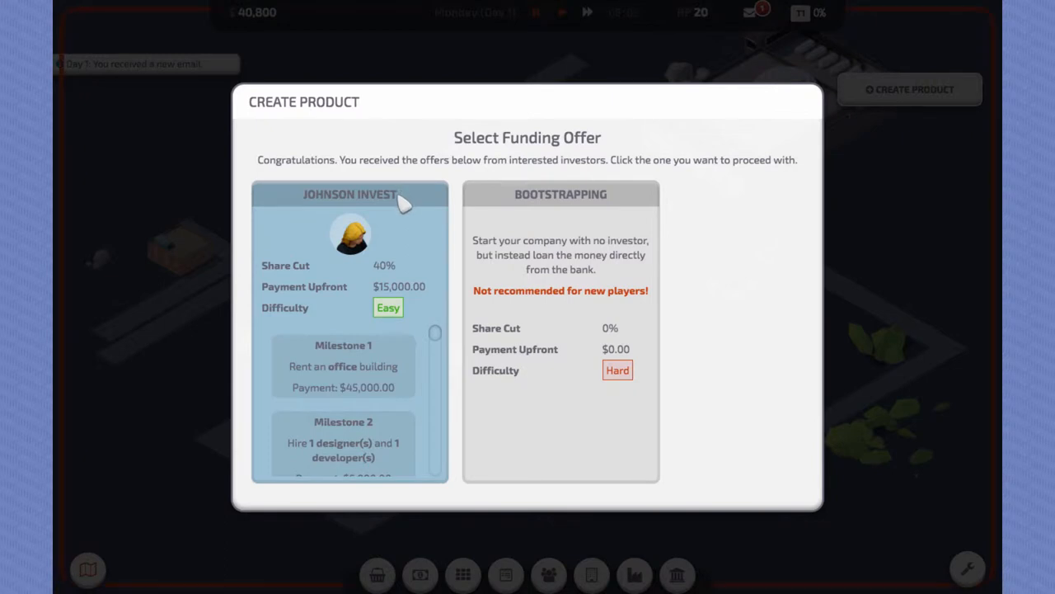
mouse_move(402, 208)
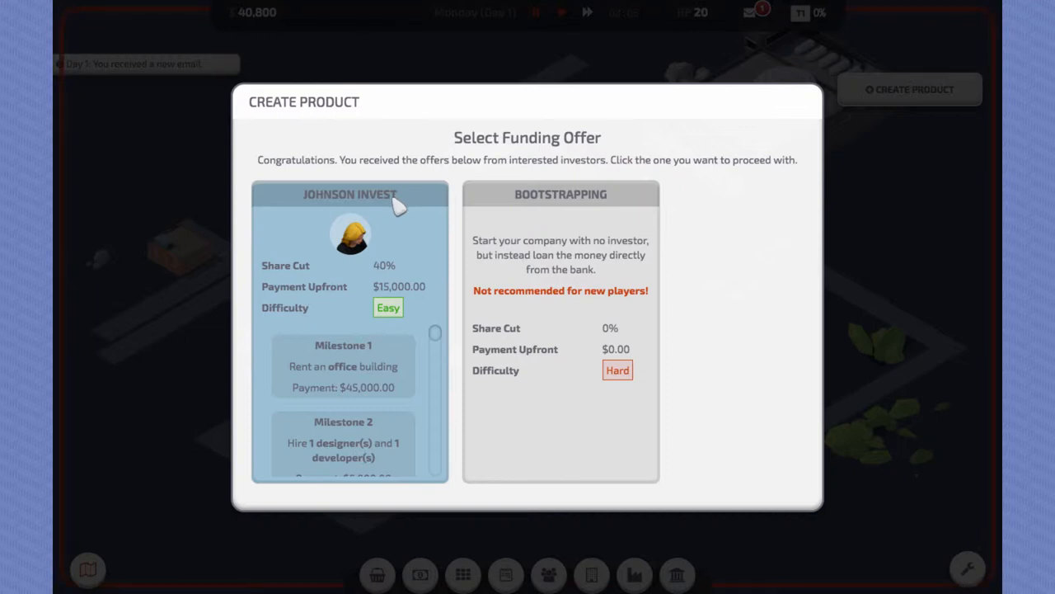
mouse_move(395, 208)
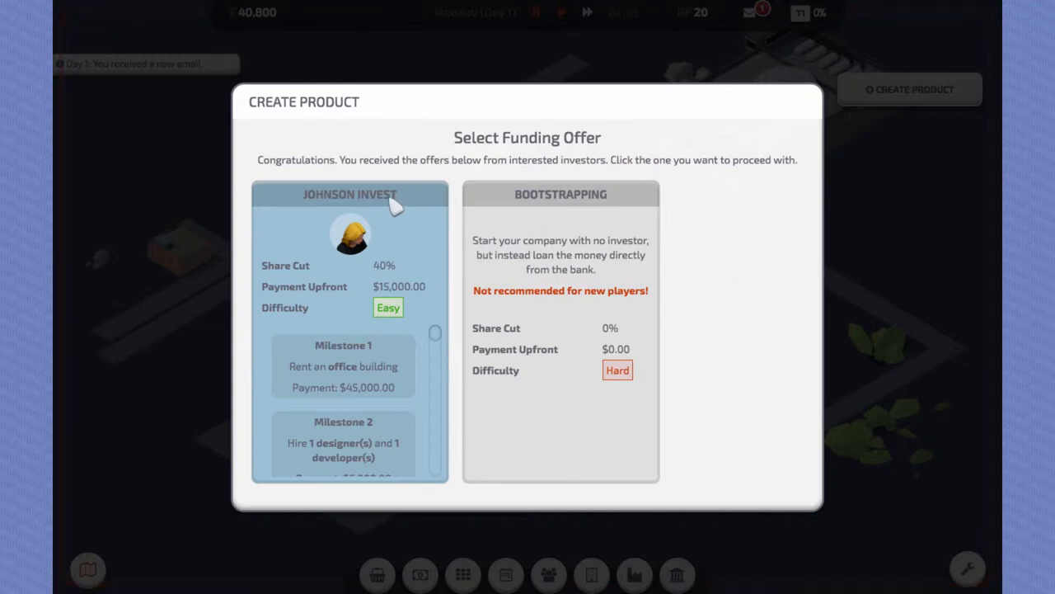
mouse_move(399, 211)
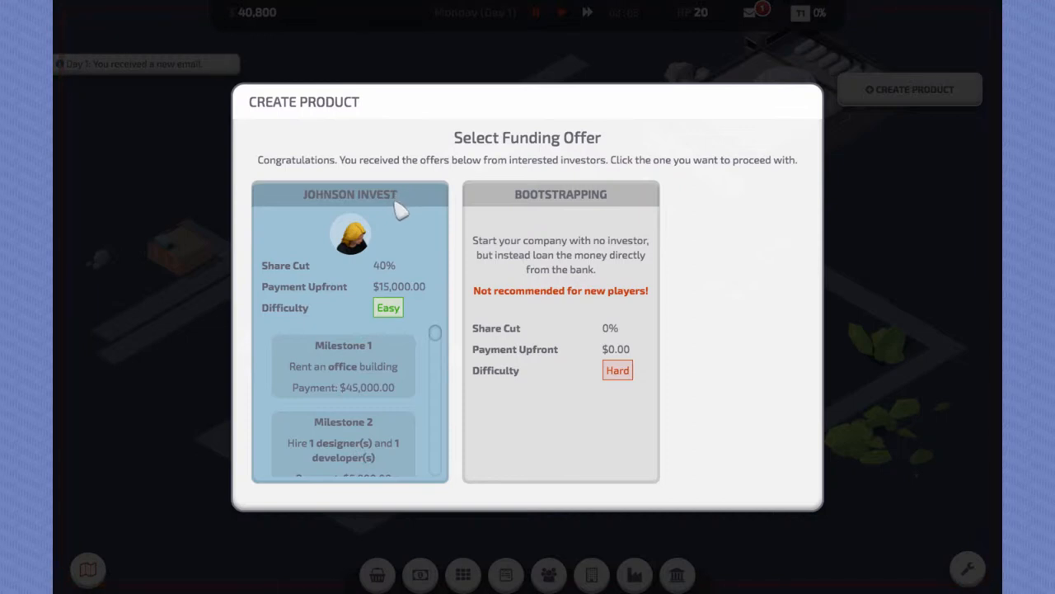
Step: Review Johnson Invest's milestones, pick its offer and confirm, raising funds to $55,800
scroll("down", 3)
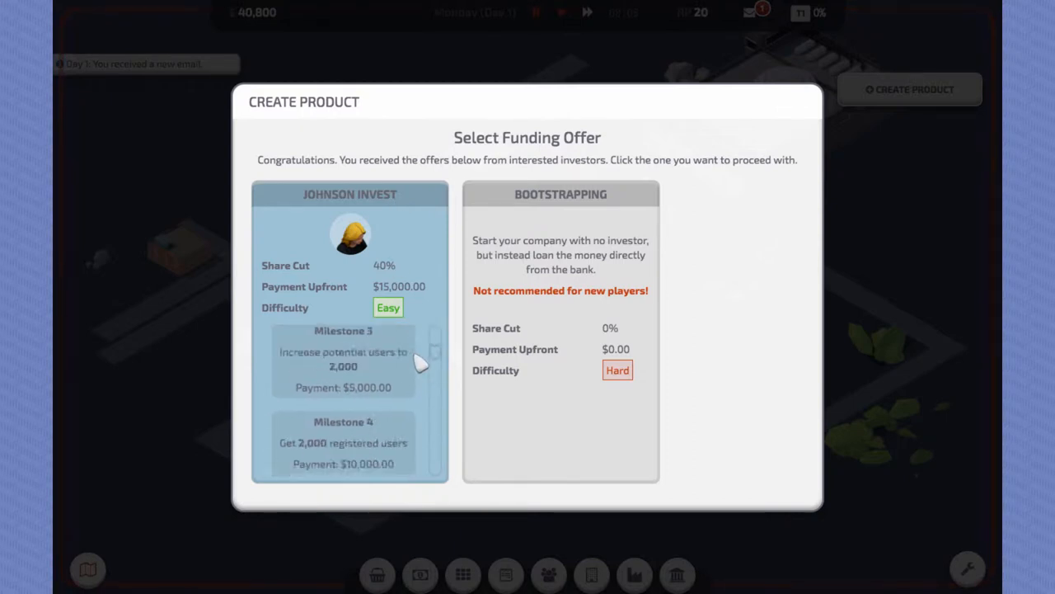
scroll("up", 3)
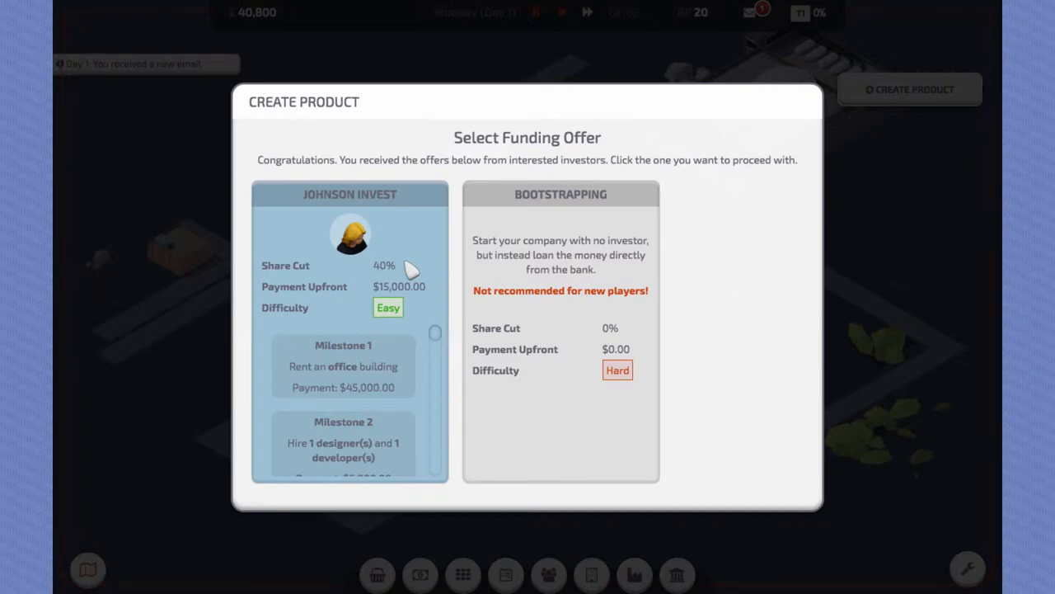
left_click(349, 330)
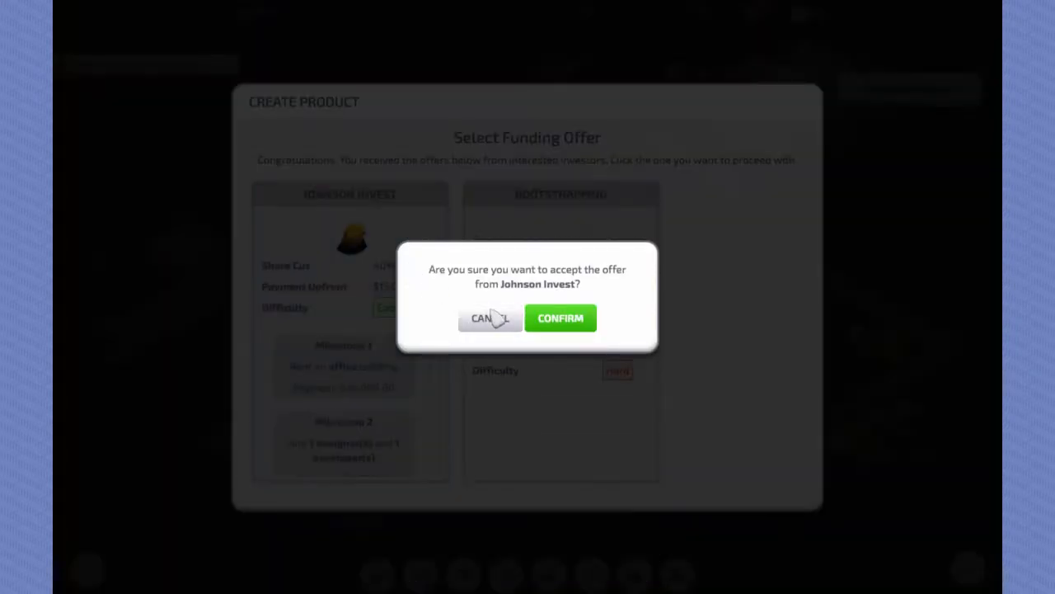
left_click(561, 318)
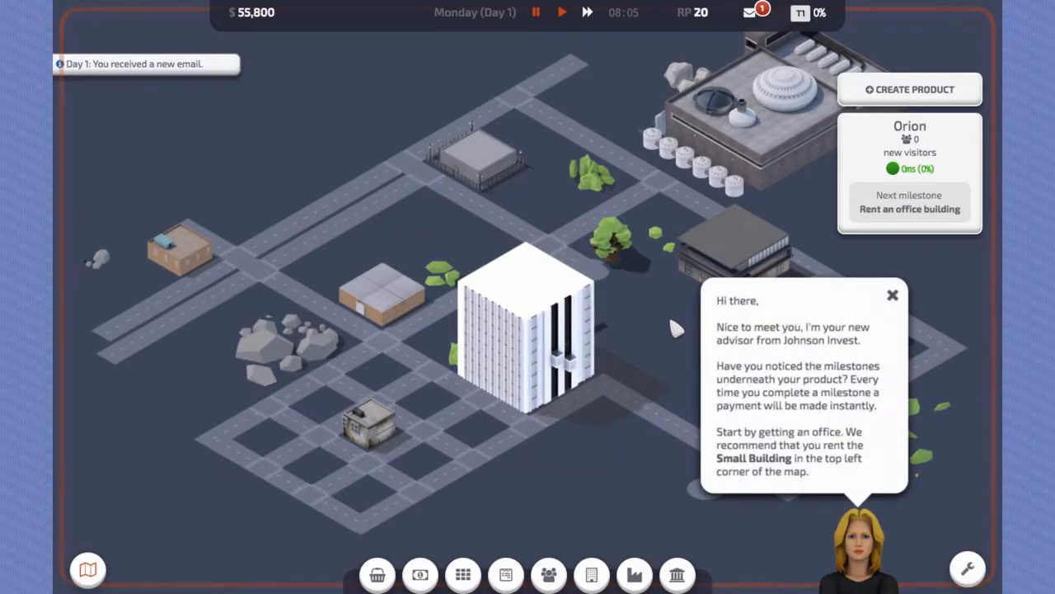
Step: Dismiss the advisor tip and inspect the Small Building and LargeHosting details
left_click(892, 295)
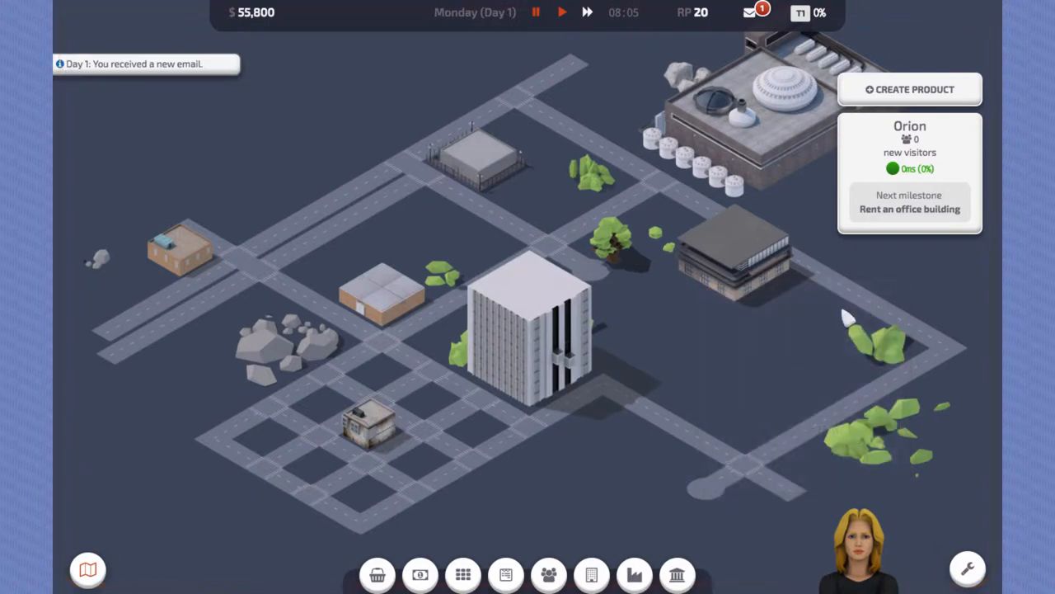
left_click(528, 329)
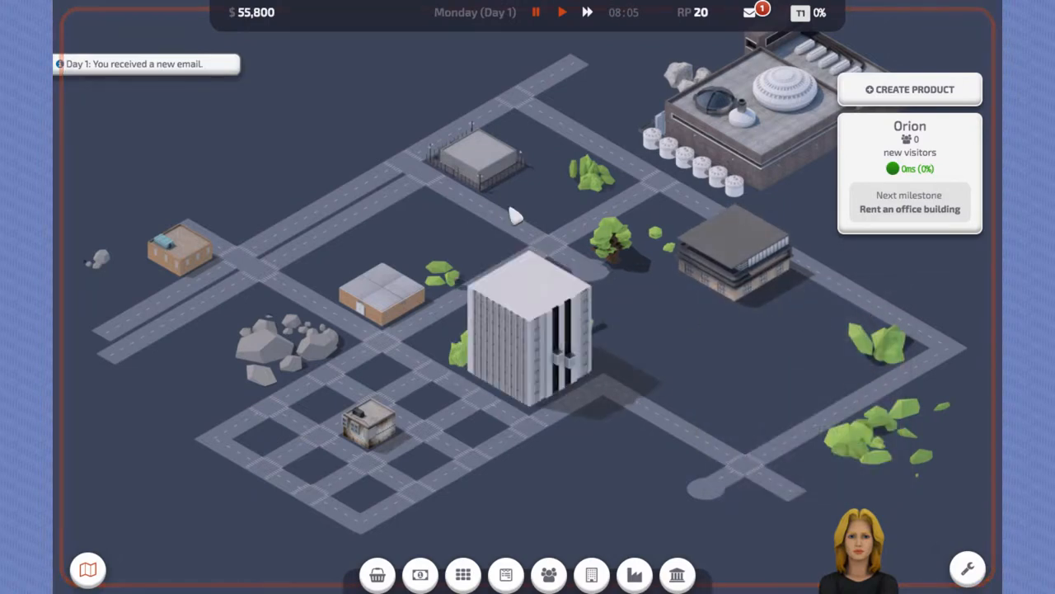
mouse_move(705, 246)
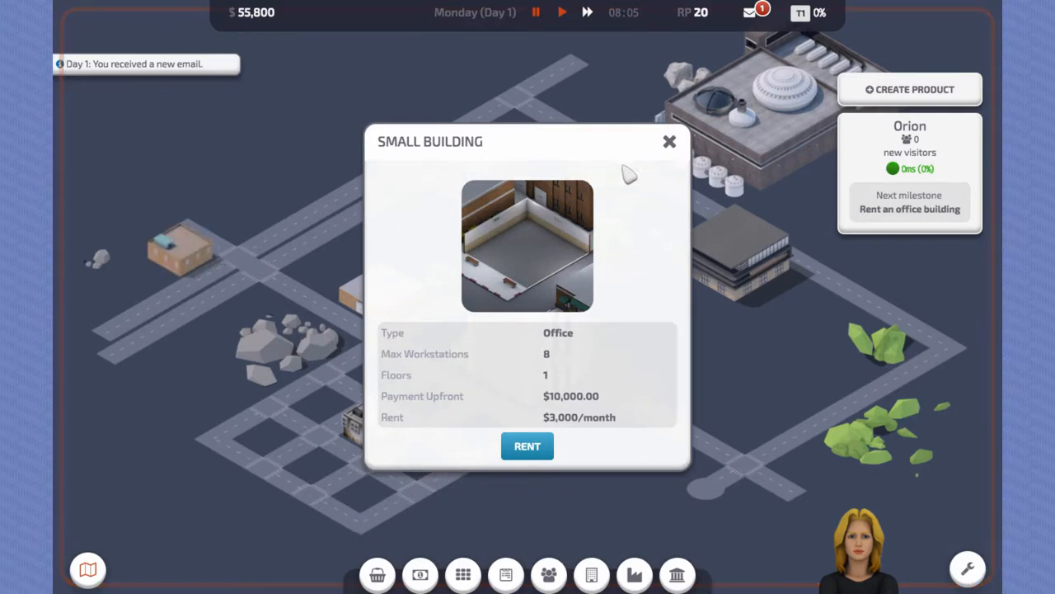
left_click(669, 142)
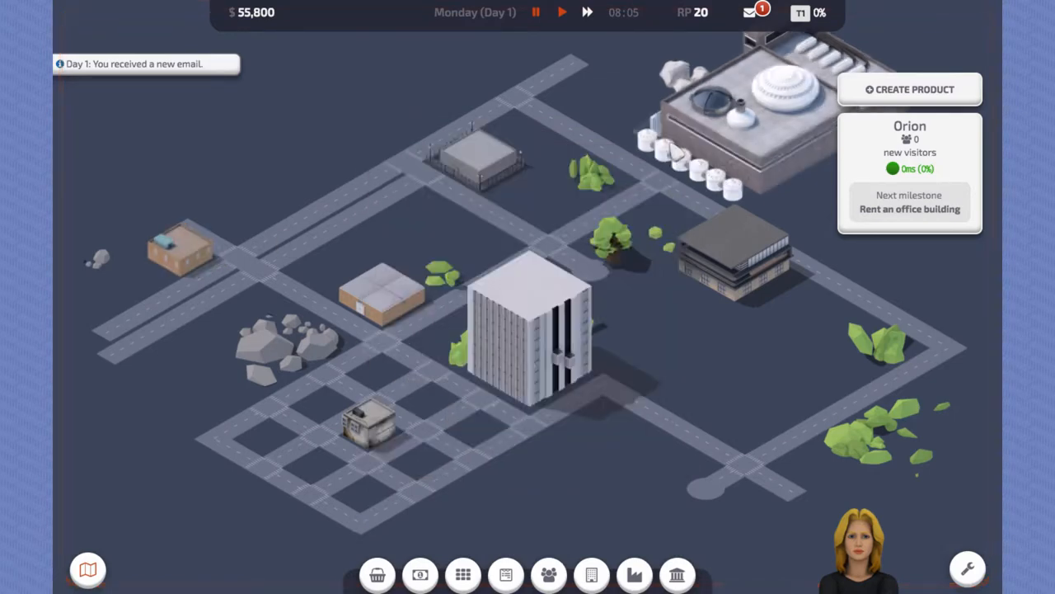
left_click(525, 330)
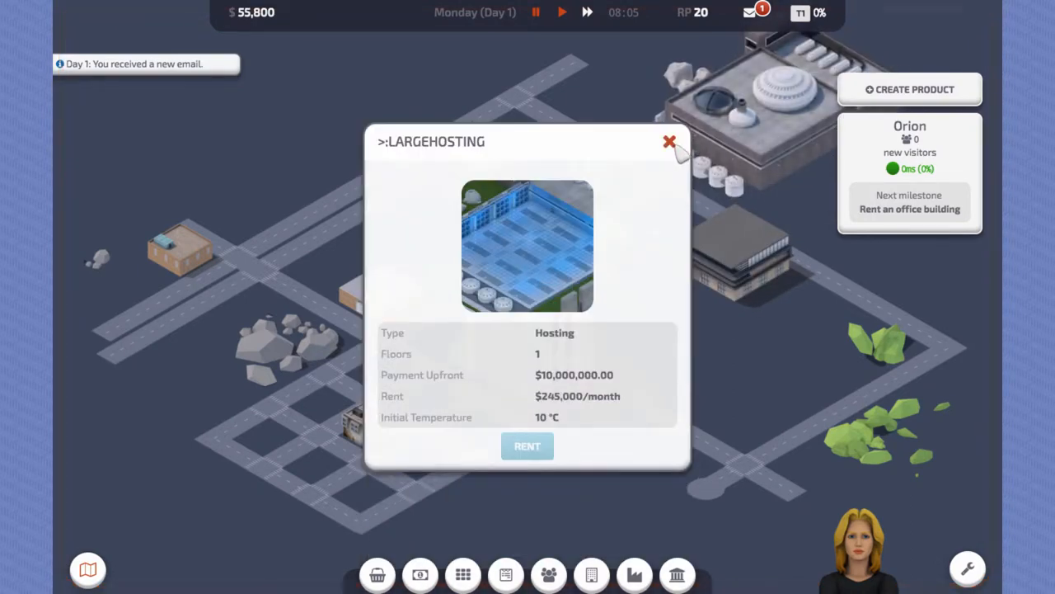
left_click(669, 142)
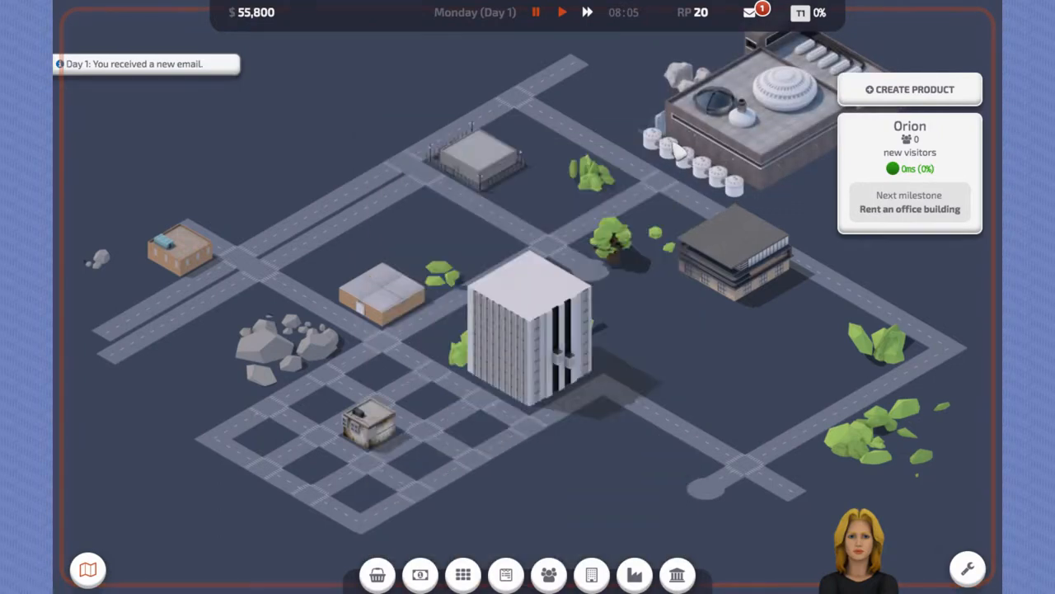
left_click(528, 330)
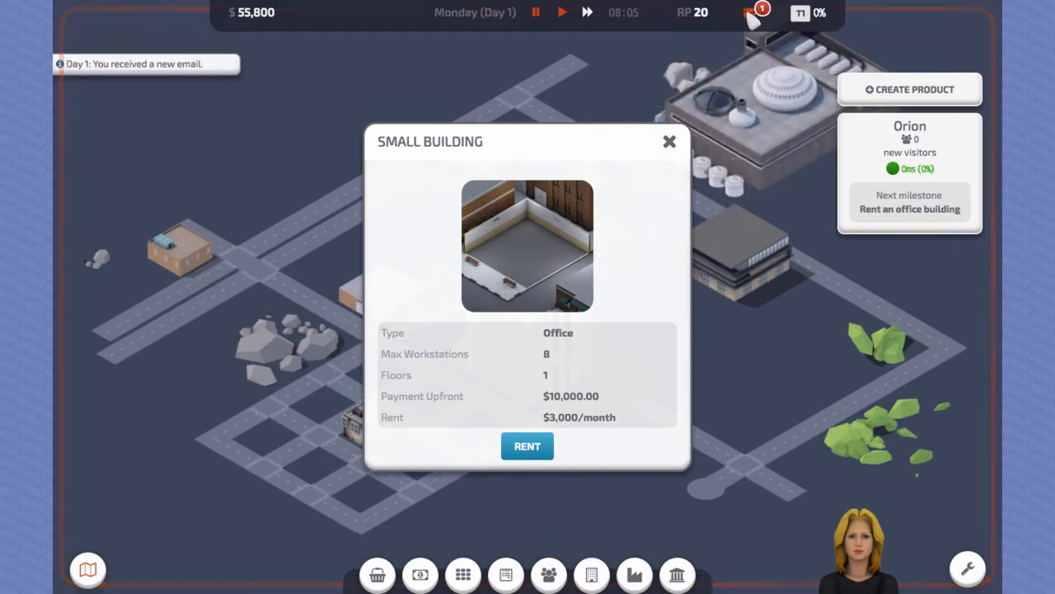
Step: Read the newly received welcome email from Jonas in the inbox
left_click(749, 13)
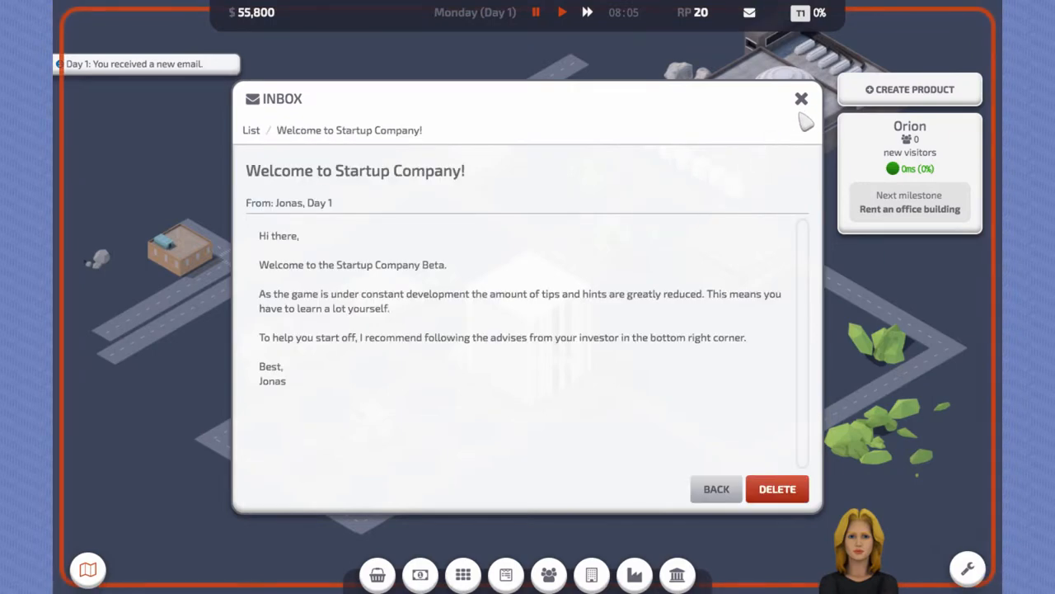
Step: Close the email and rent the Small Building, completing Milestone 1
left_click(801, 99)
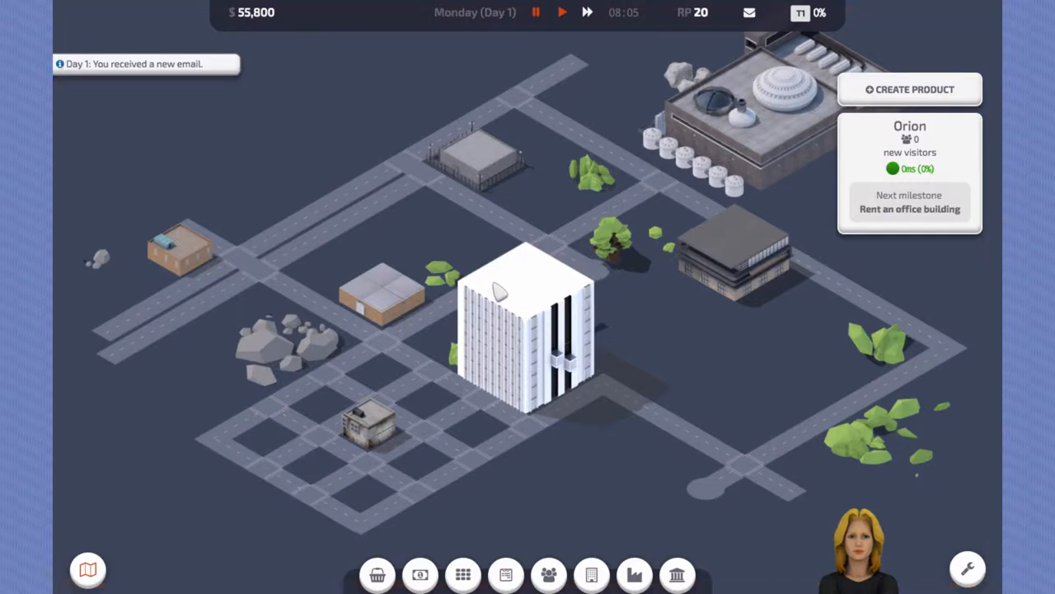
left_click(527, 330)
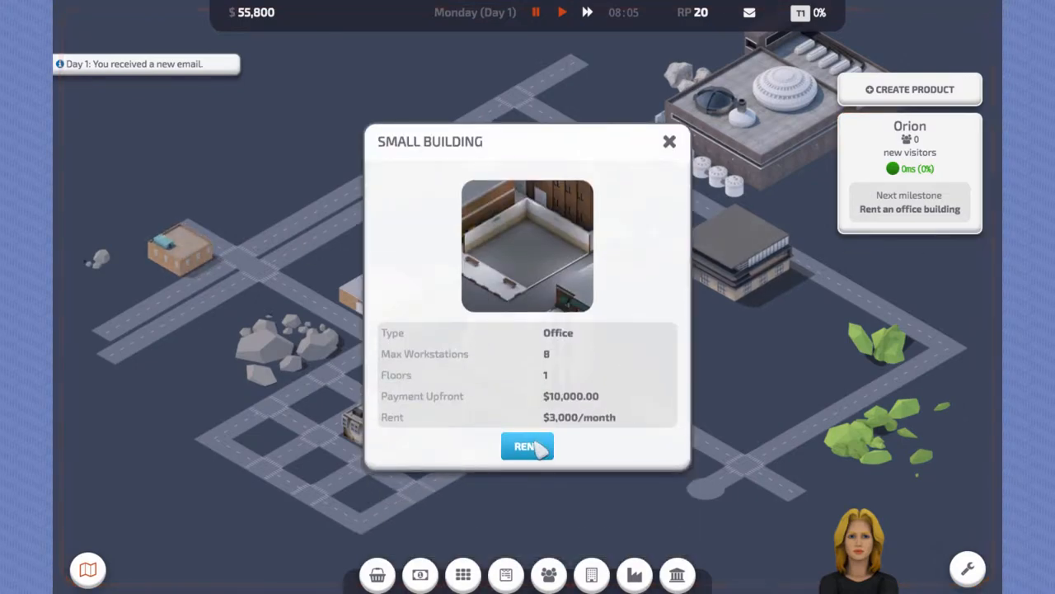
left_click(528, 446)
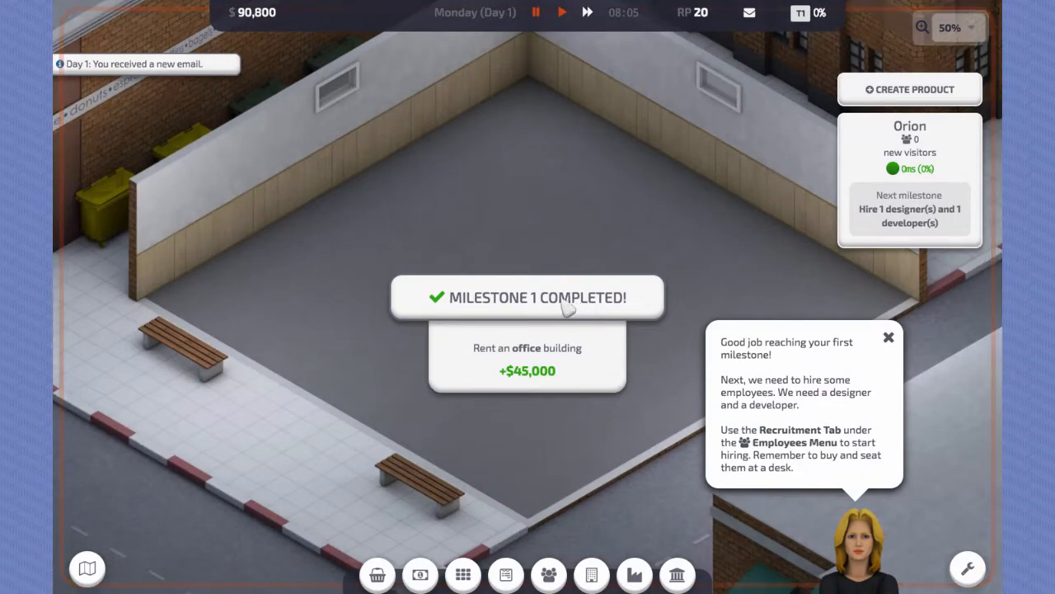
mouse_move(585, 235)
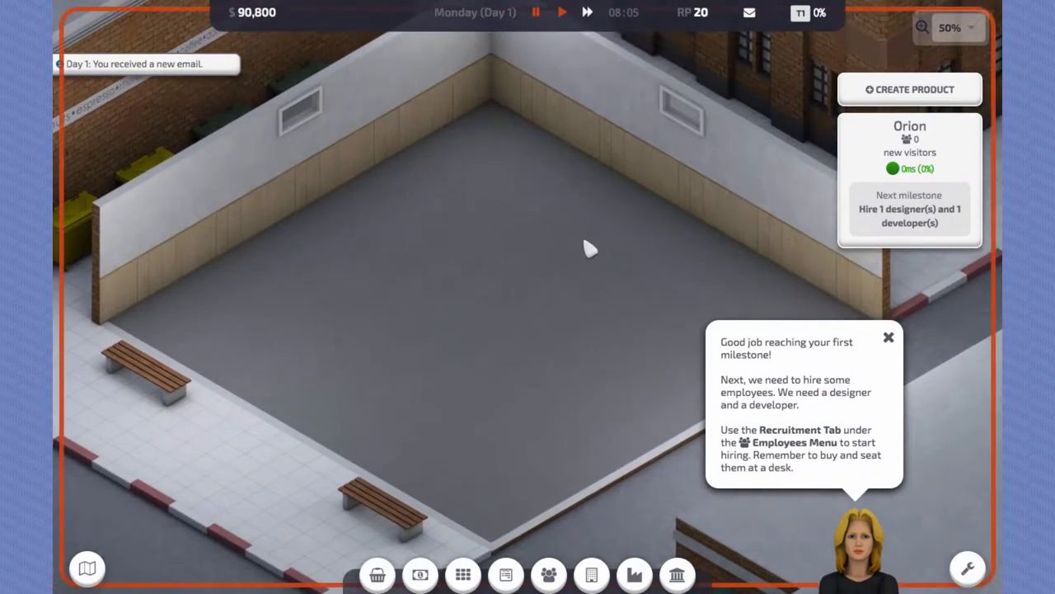
mouse_move(548, 573)
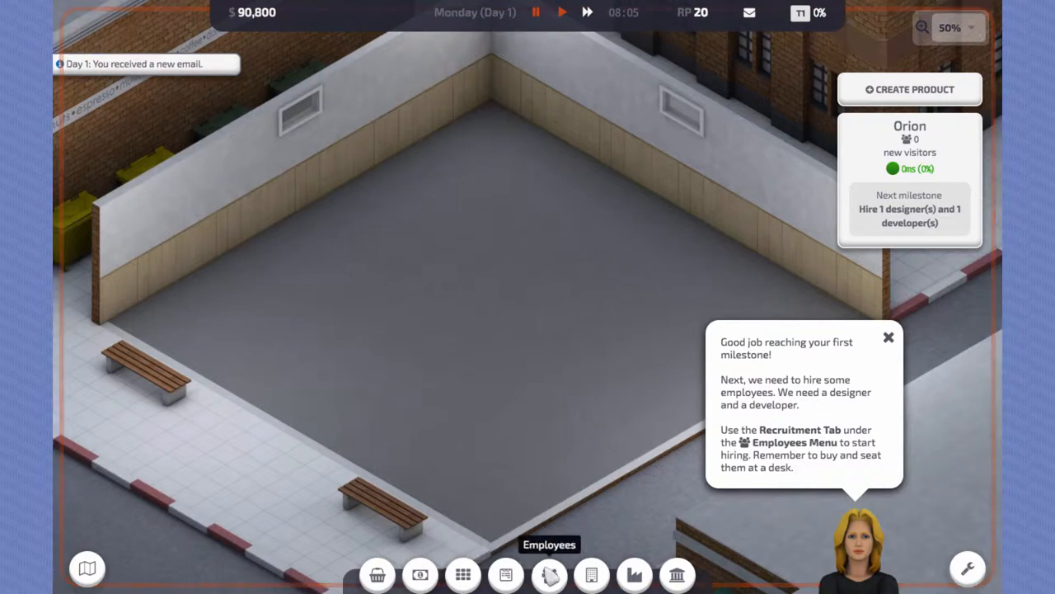
Step: Start a one-day beginner Developer recruitment for $1,760 from the Employees window
left_click(547, 573)
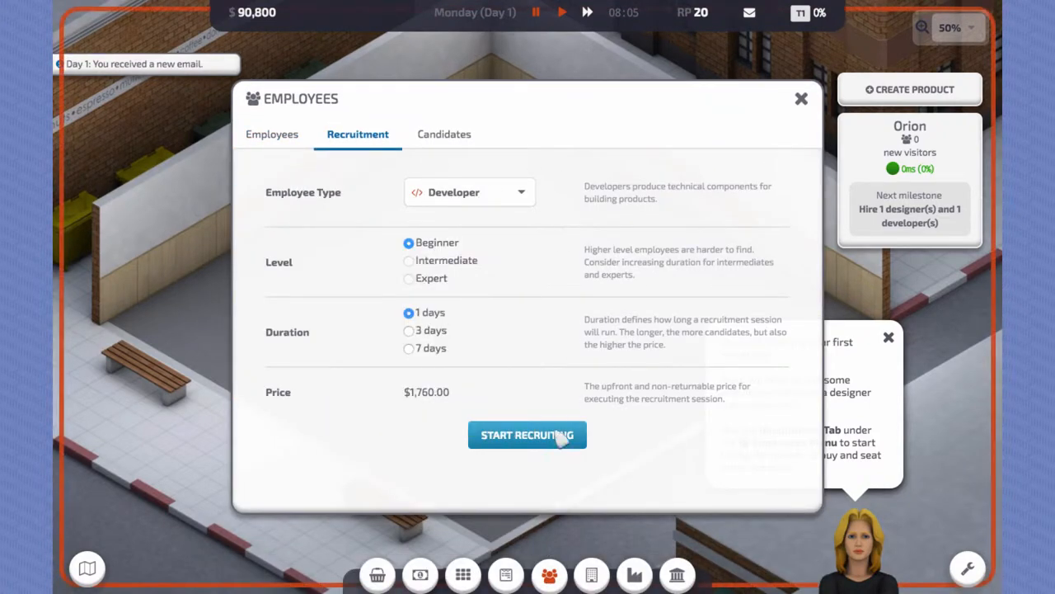
left_click(527, 435)
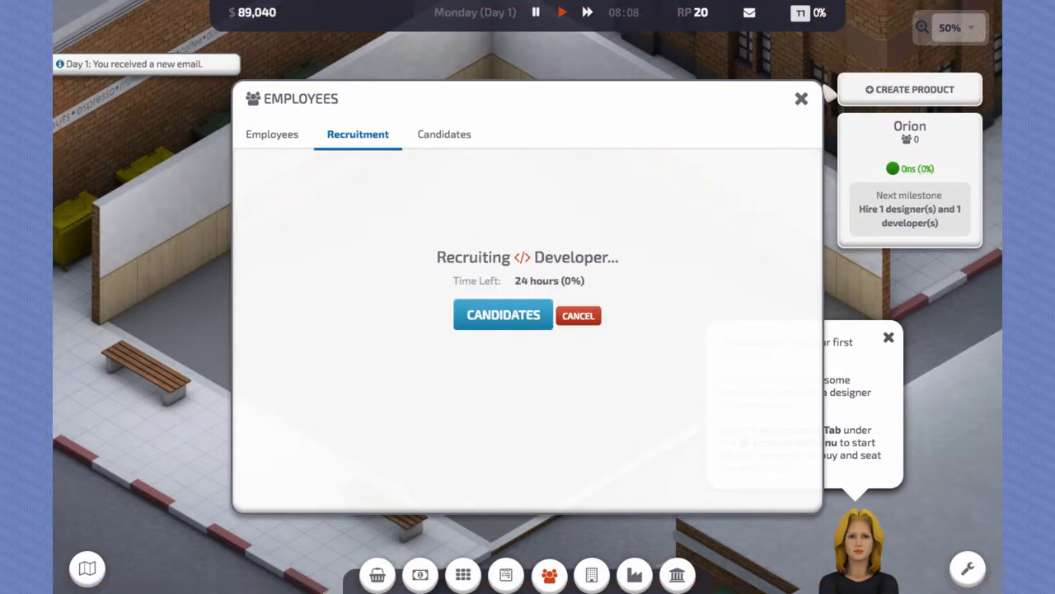
left_click(801, 99)
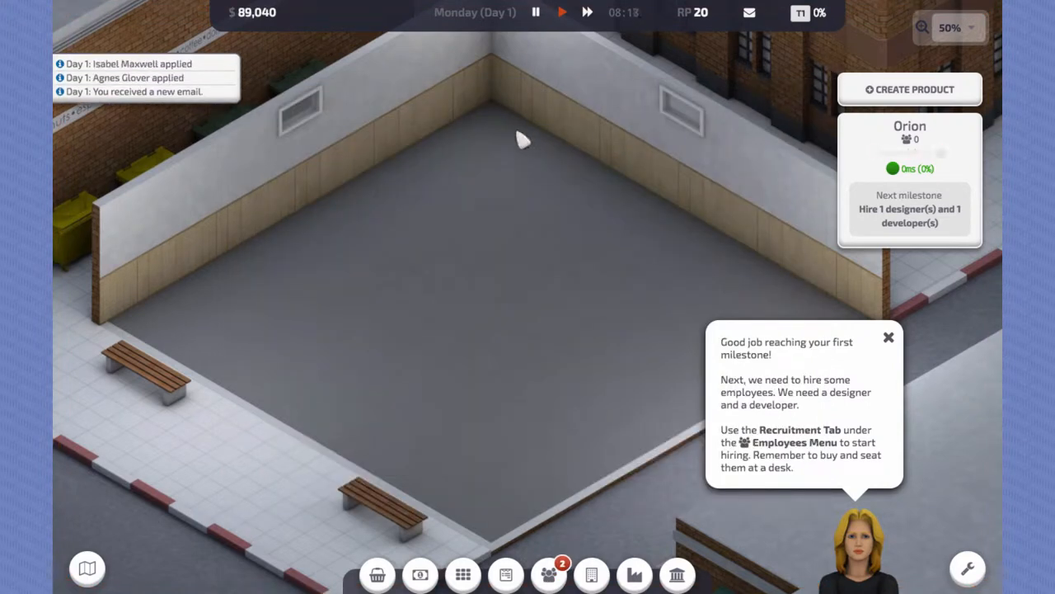
left_click(548, 573)
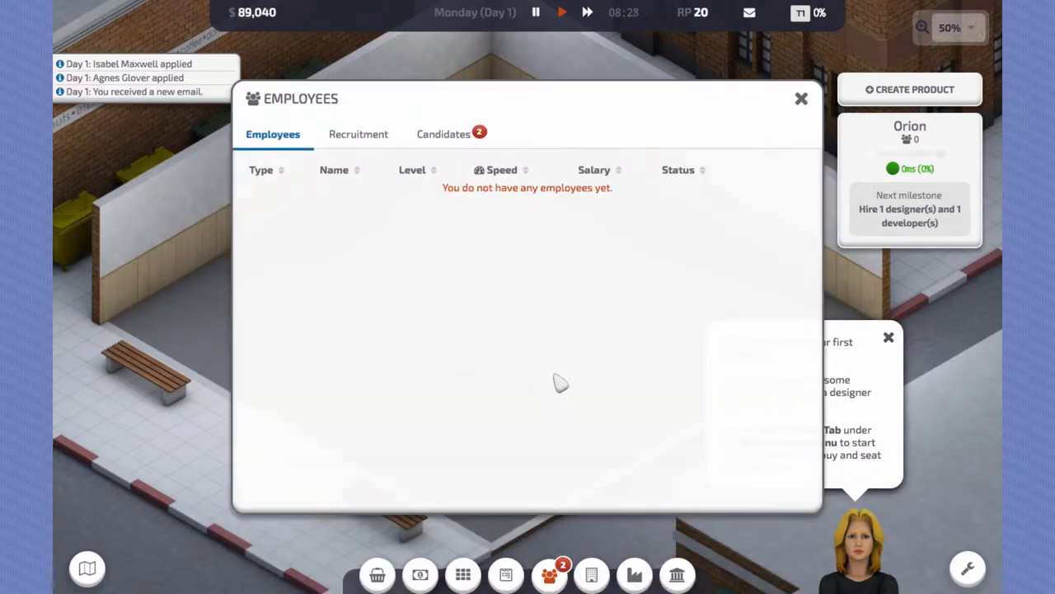
left_click(442, 133)
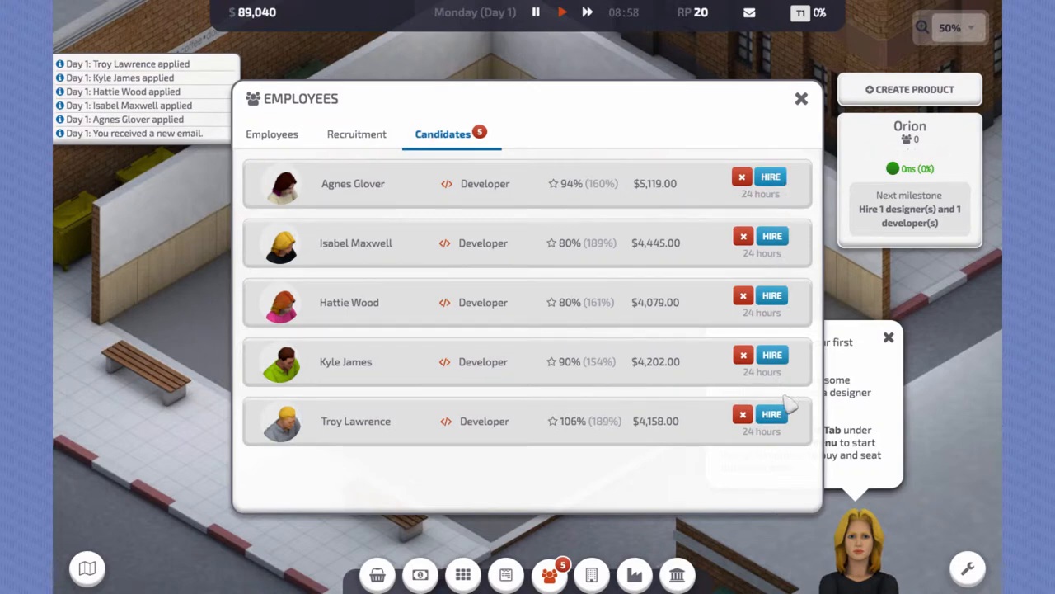
left_click(771, 414)
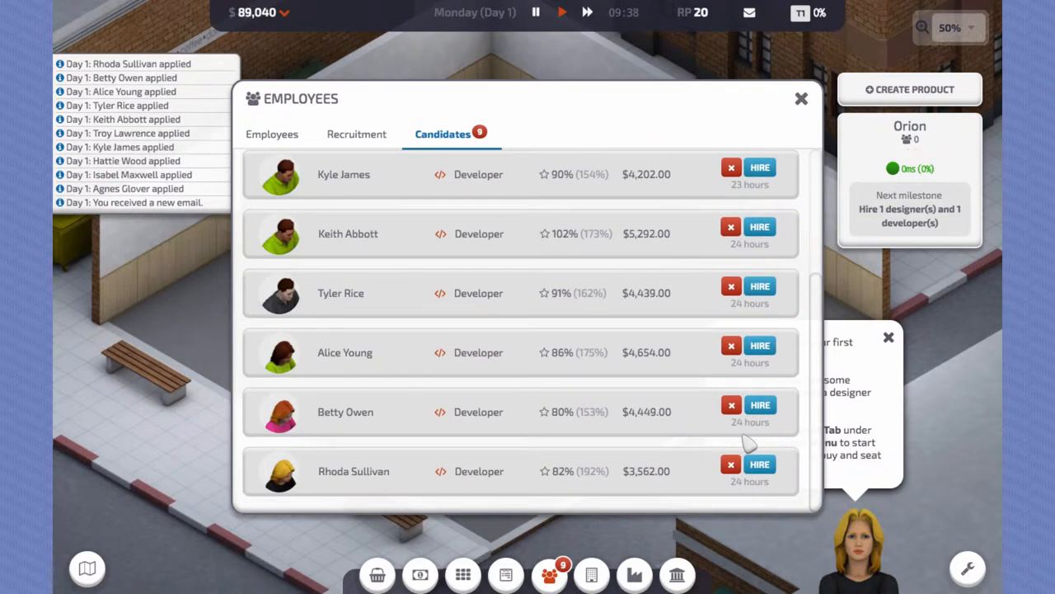
scroll("up", 3)
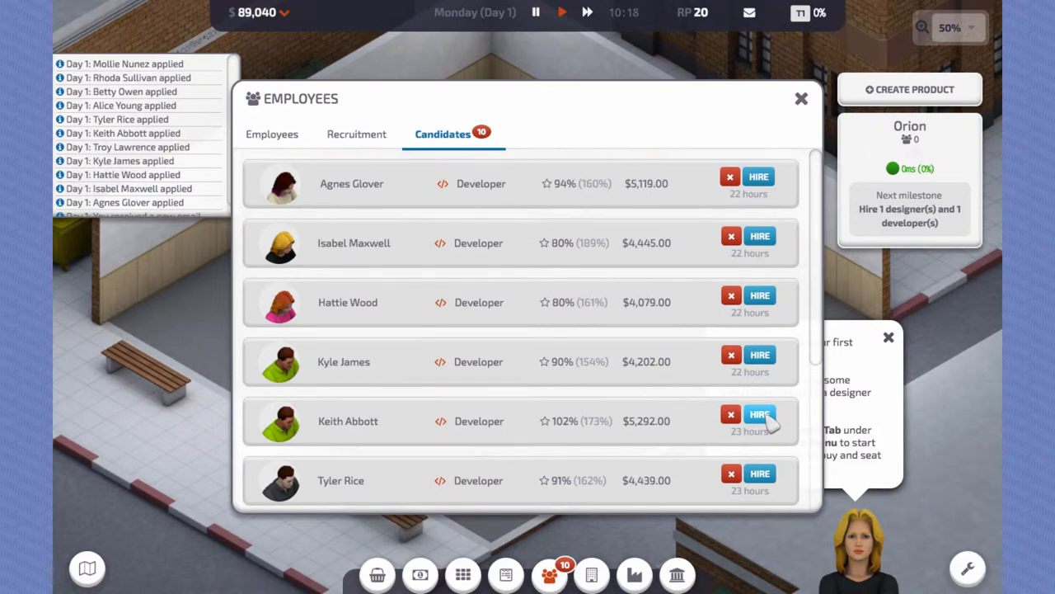
scroll("down", 3)
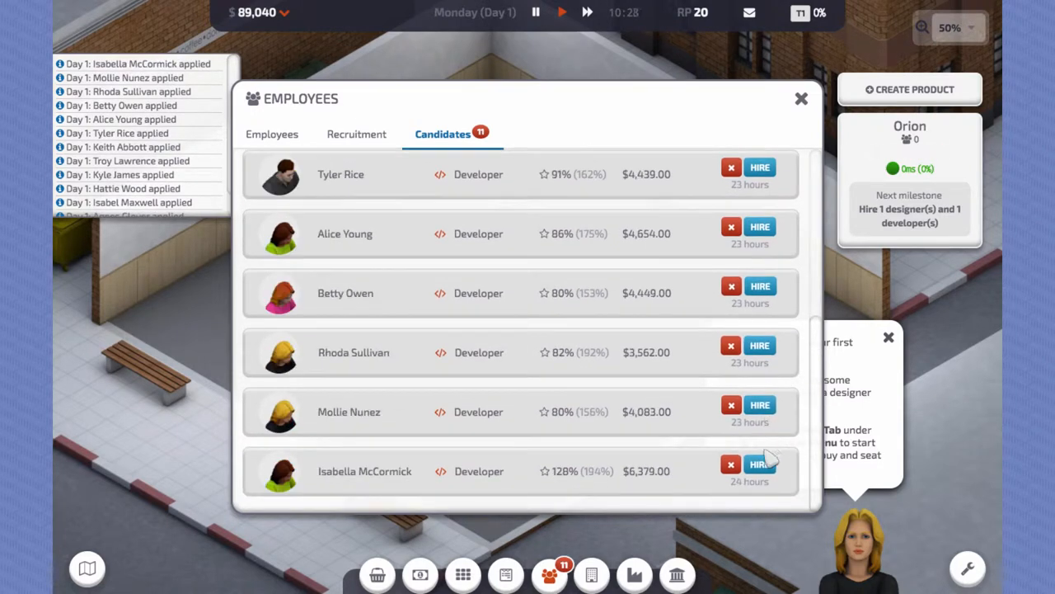
left_click(759, 471)
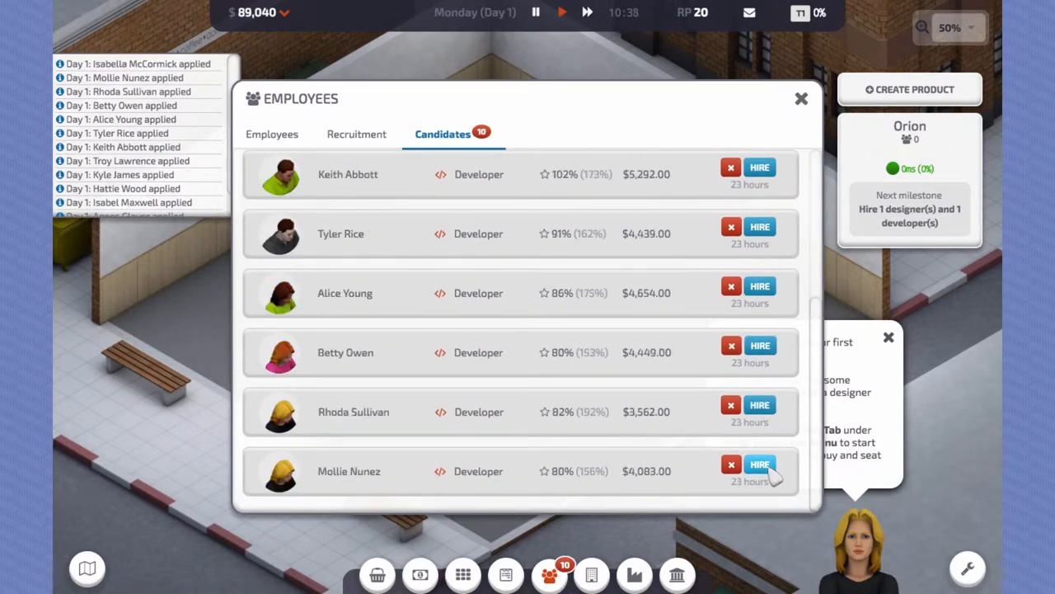
mouse_move(520, 175)
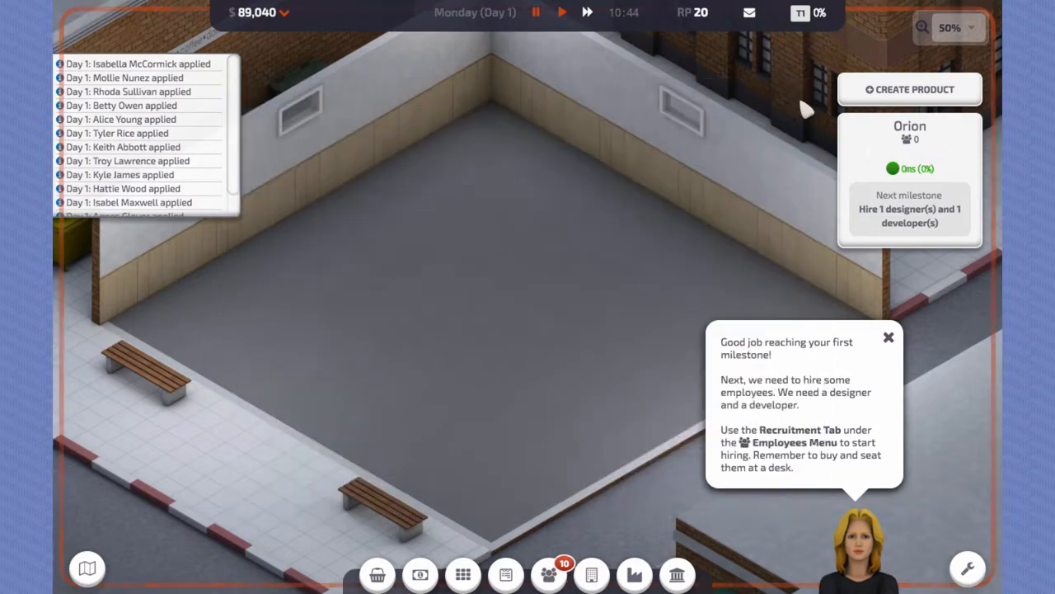
Step: Buy and place desks, then research all components for Isabella McCormick
left_click(376, 574)
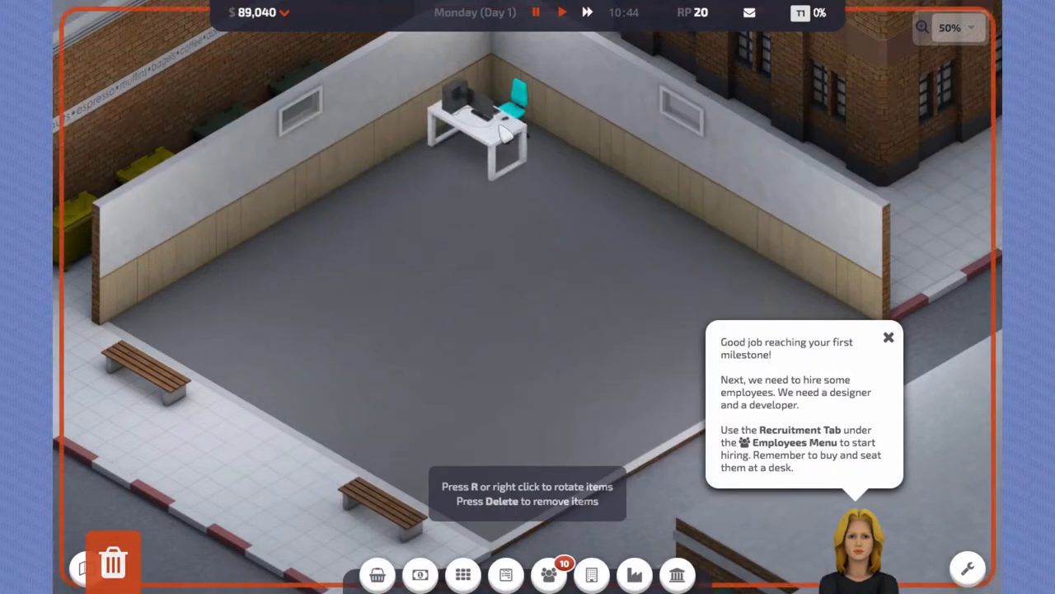
left_click(376, 574)
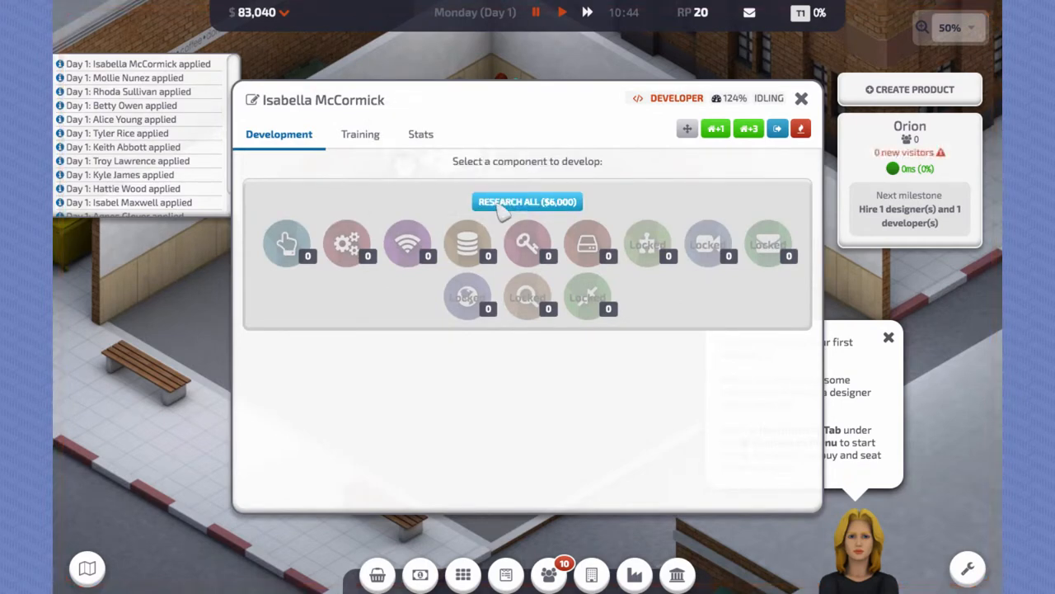
left_click(528, 201)
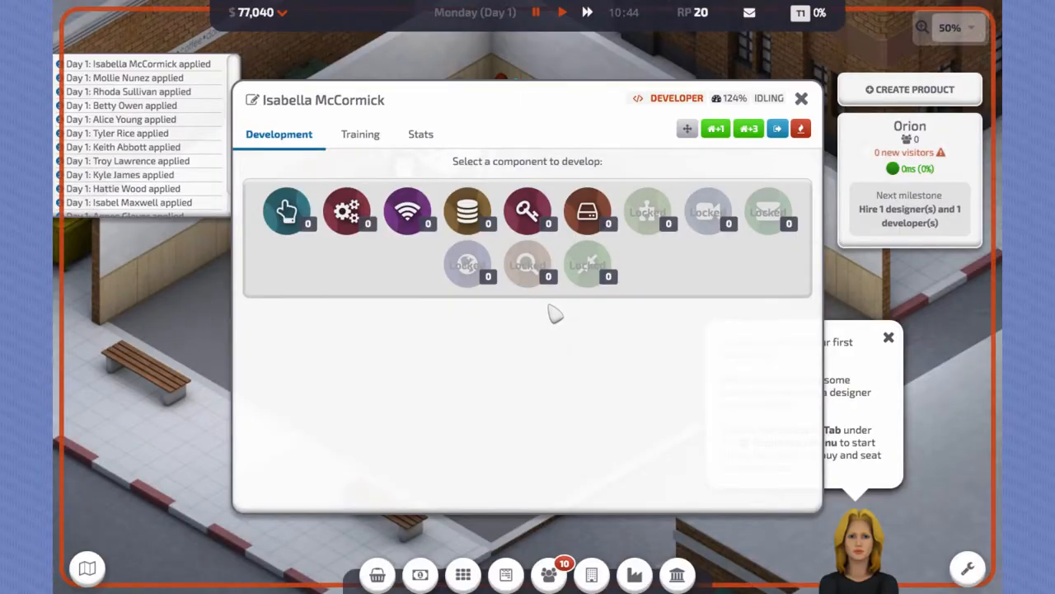
Step: Research all components for Troy Lawrence and confirm the purchase, leaving $71,040
left_click(802, 99)
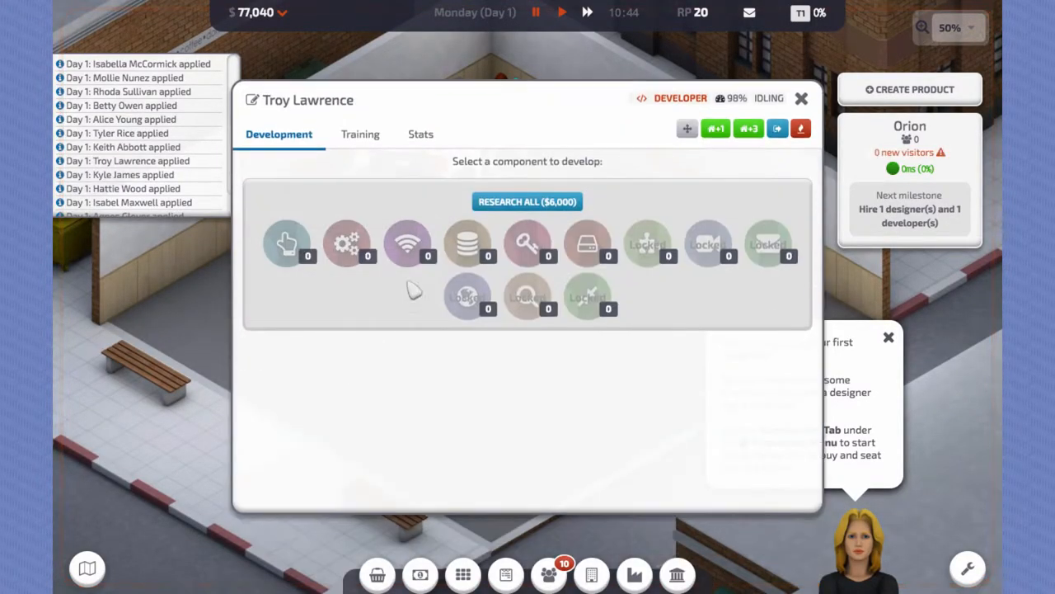
left_click(528, 201)
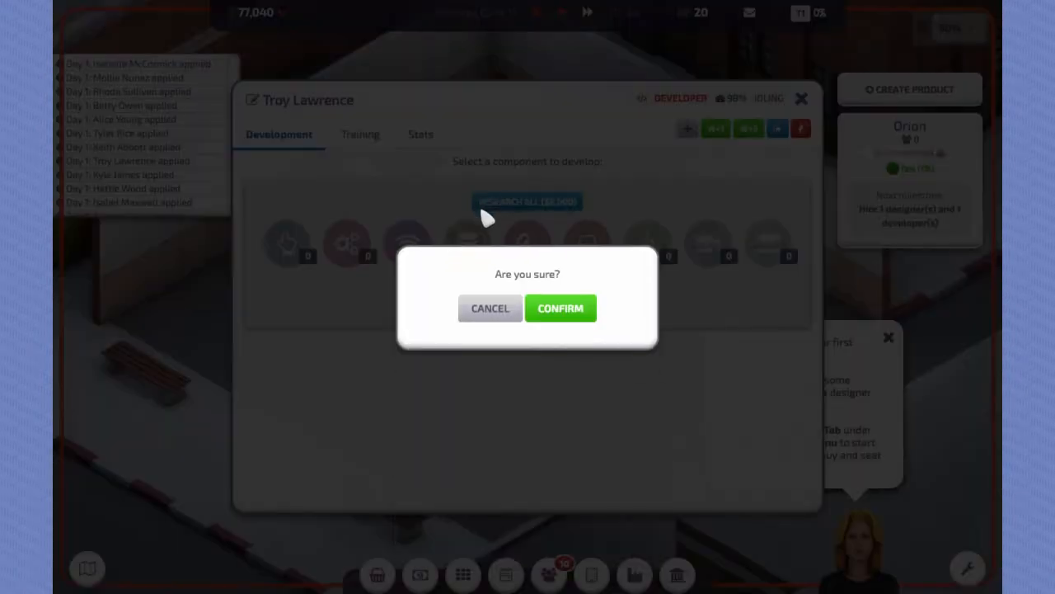
left_click(560, 308)
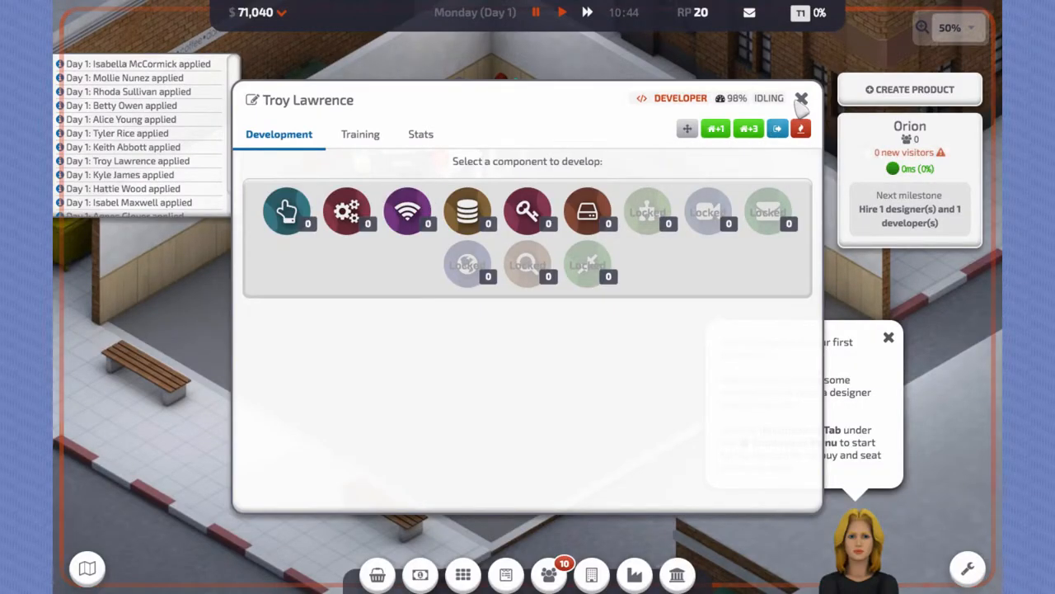
left_click(801, 100)
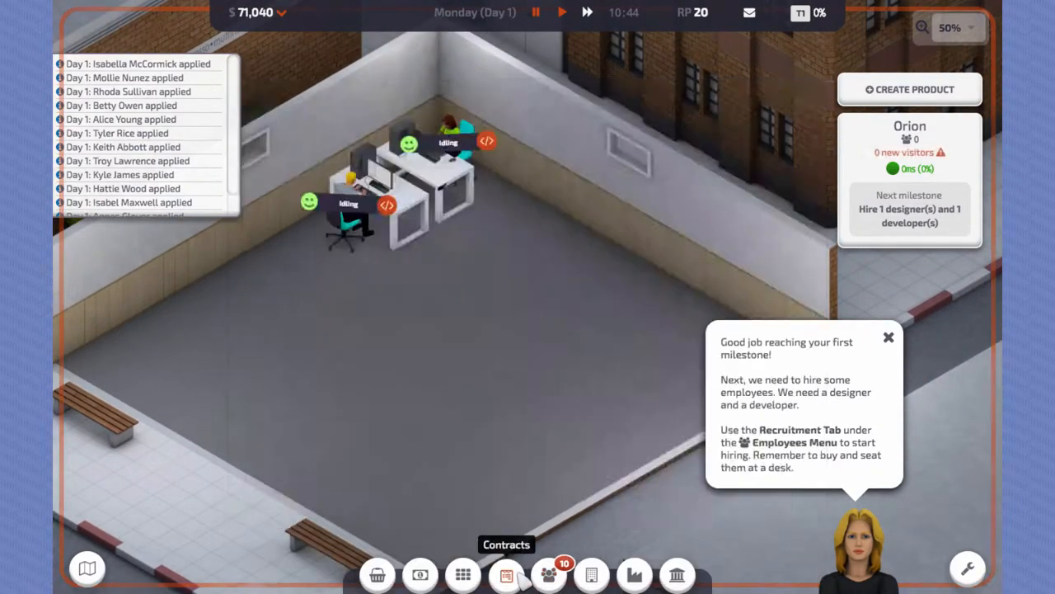
Step: Start a Designer recruitment session, bringing funds to $69,280
left_click(547, 574)
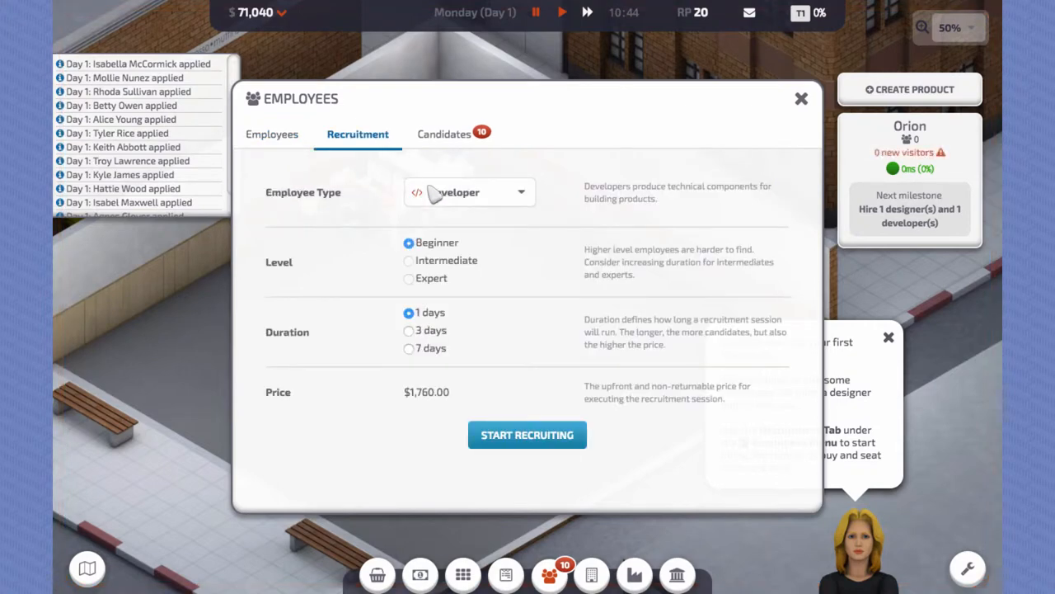
left_click(528, 435)
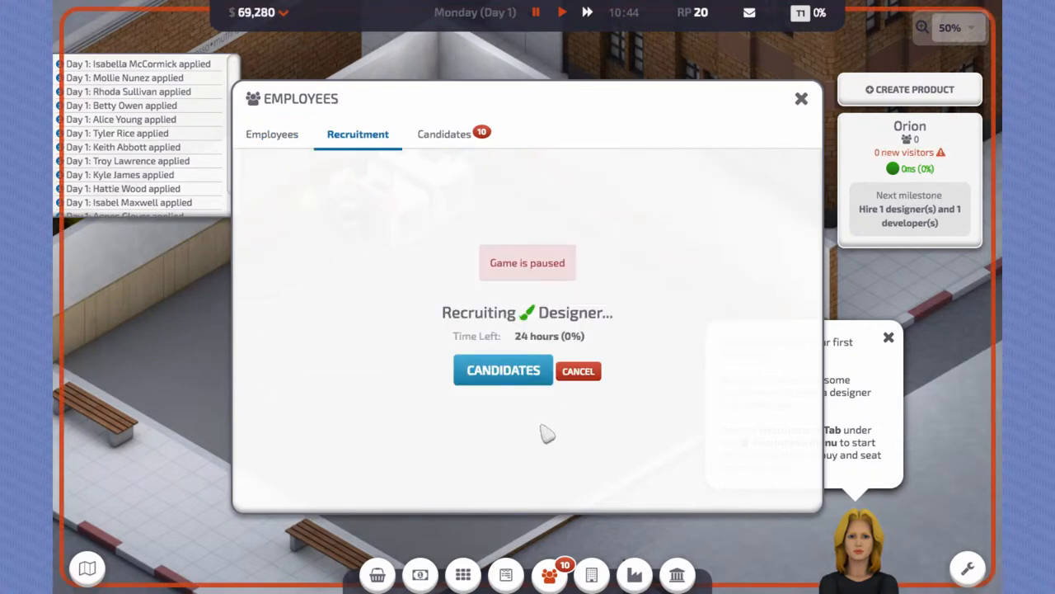
left_click(801, 99)
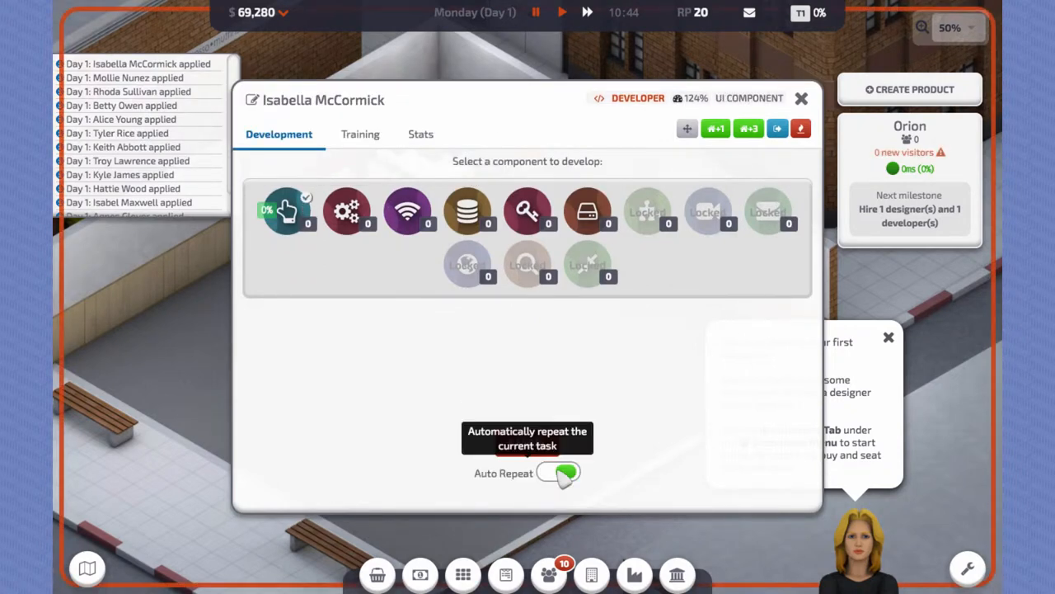
Step: Set Isabella repeating UI Components and Troy Backend Components, then check the employee list
left_click(801, 99)
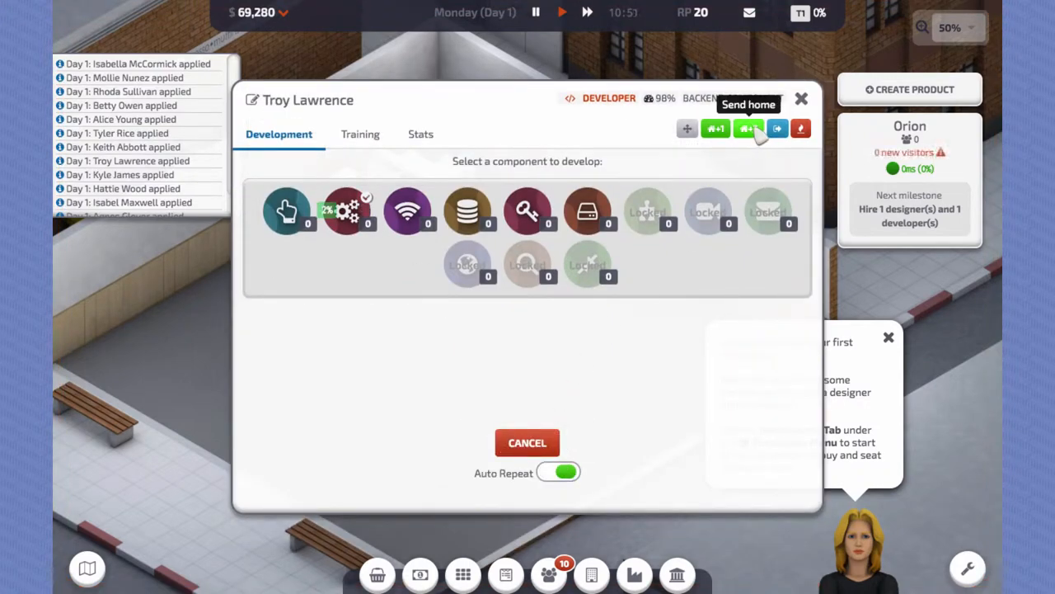
left_click(801, 99)
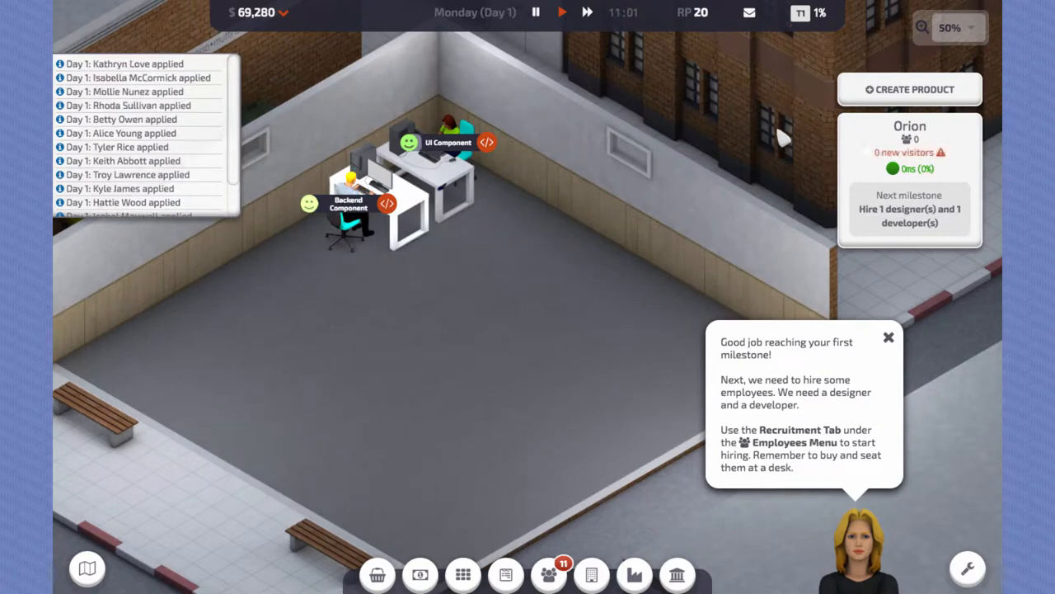
left_click(549, 574)
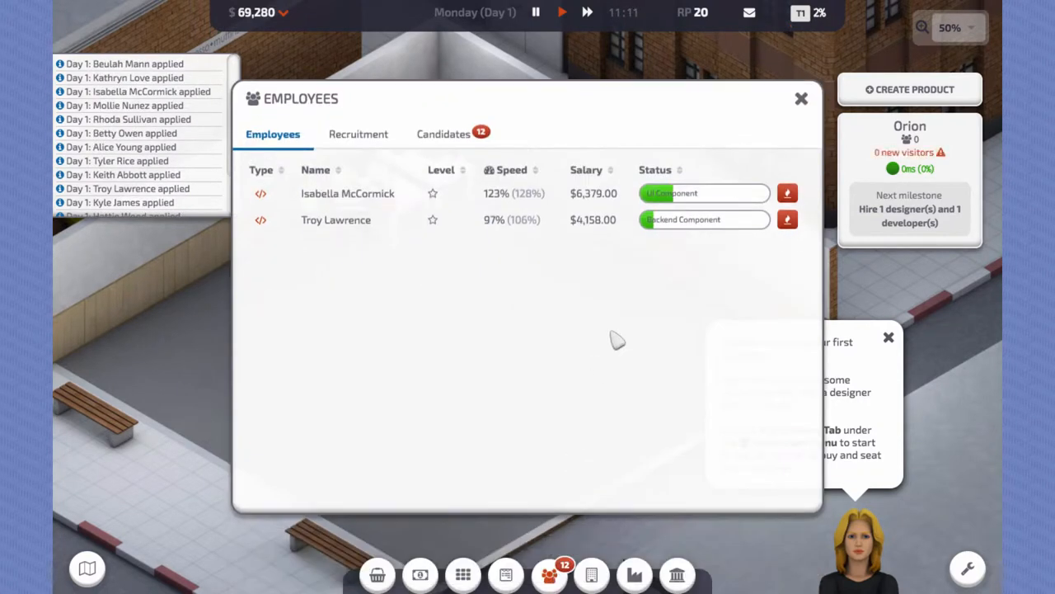
Step: Hire designer Beulah Mann from the applicants list
left_click(441, 134)
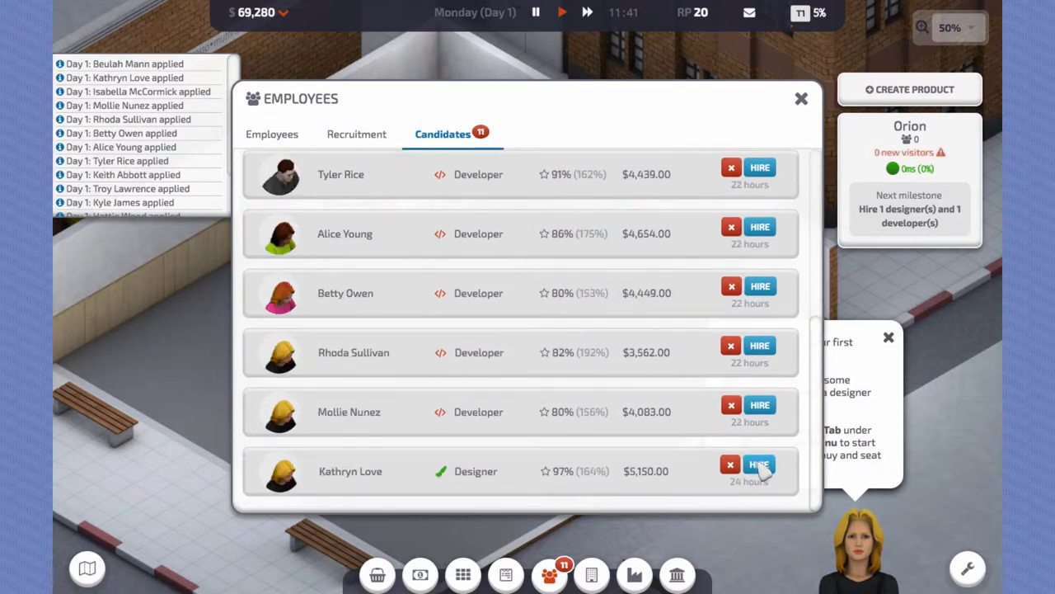
left_click(759, 168)
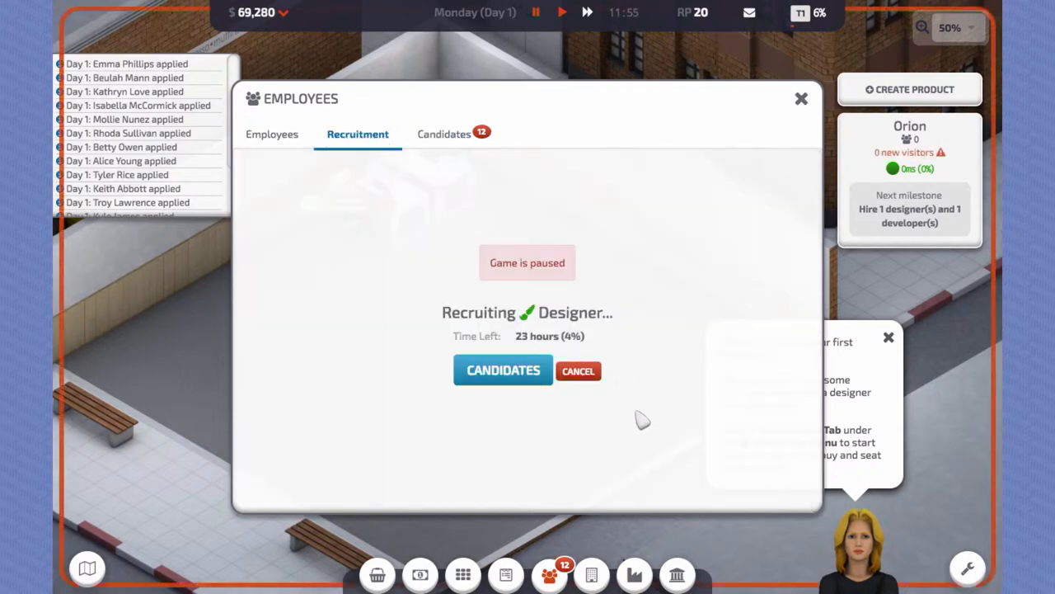
left_click(801, 99)
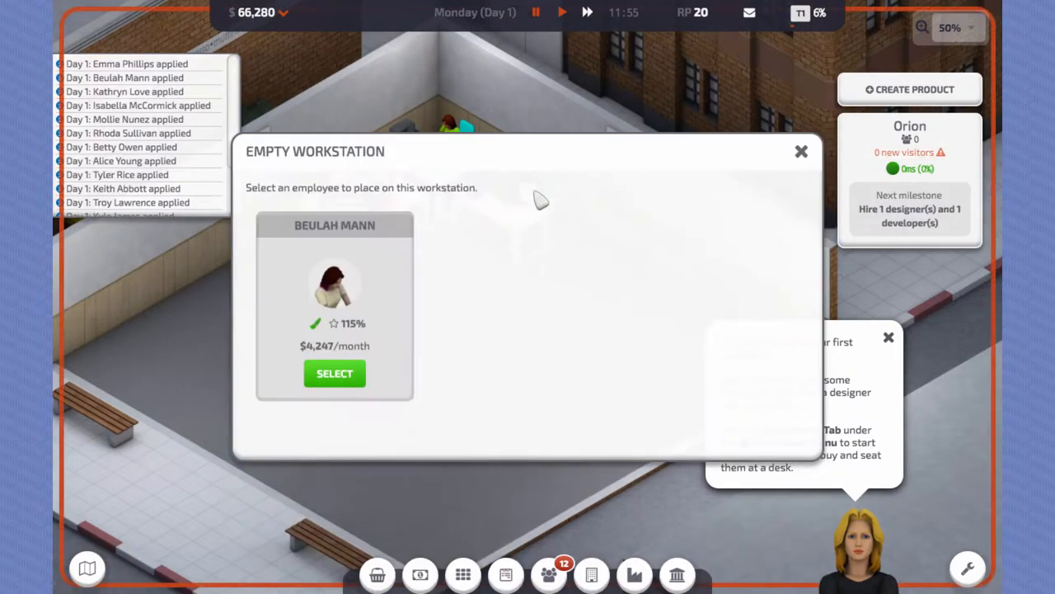
Step: Seat Beulah Mann, research all her design components and start her on a Blueprint Component
left_click(333, 373)
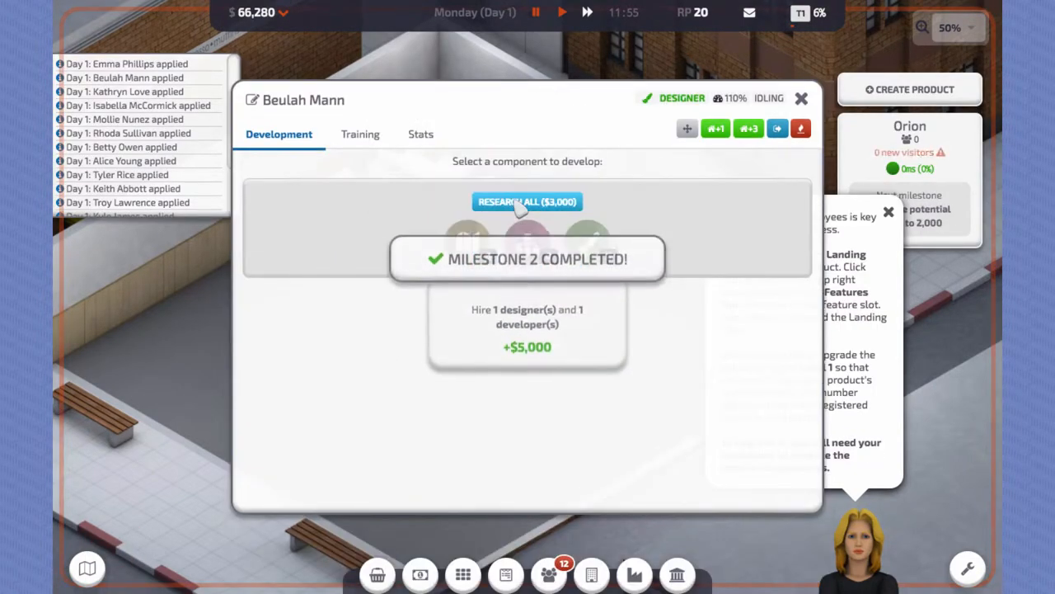
left_click(528, 201)
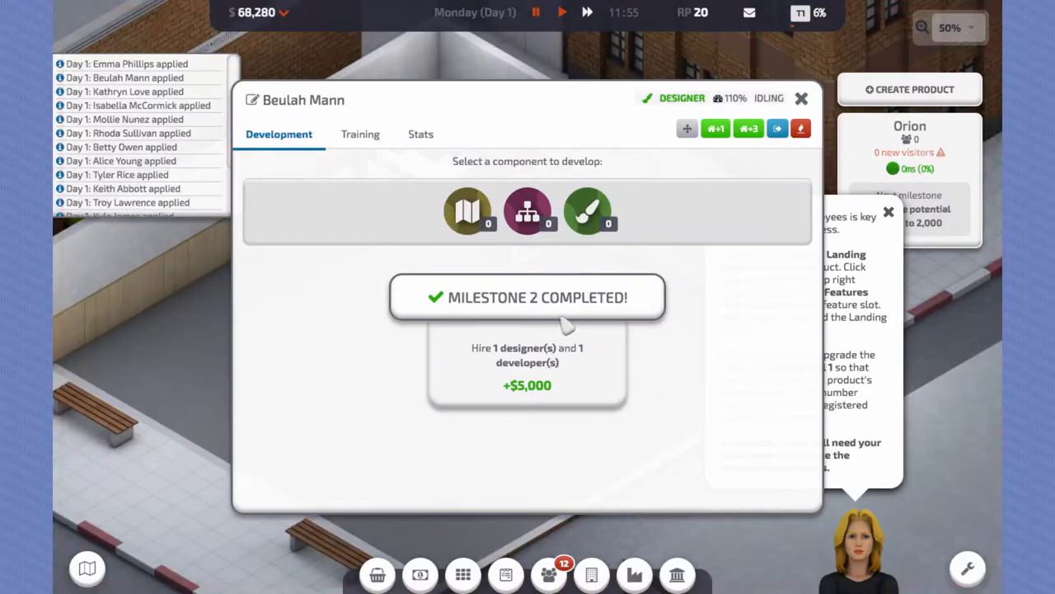
mouse_move(528, 211)
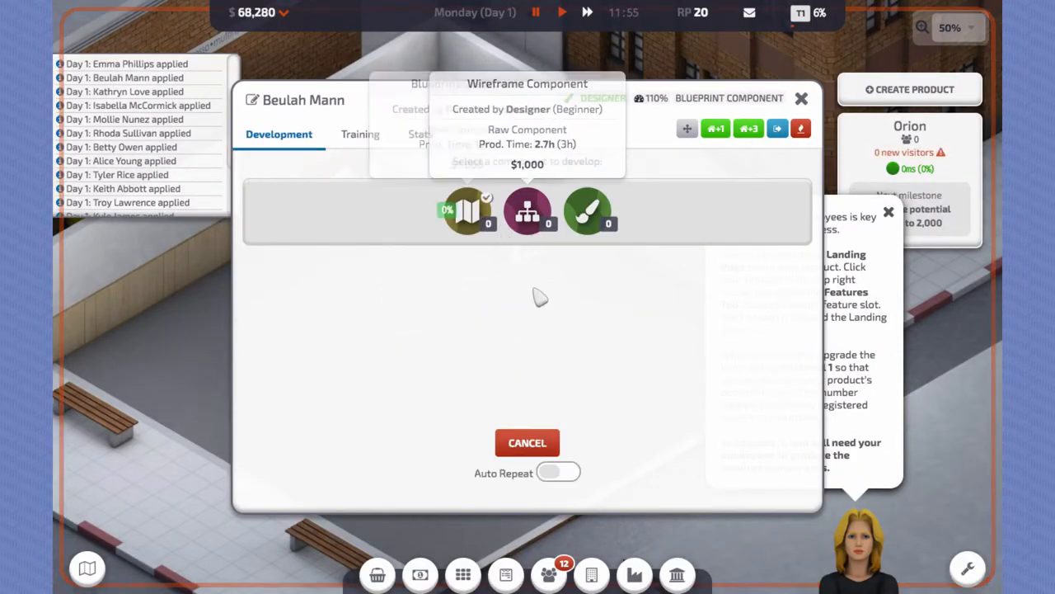
left_click(558, 471)
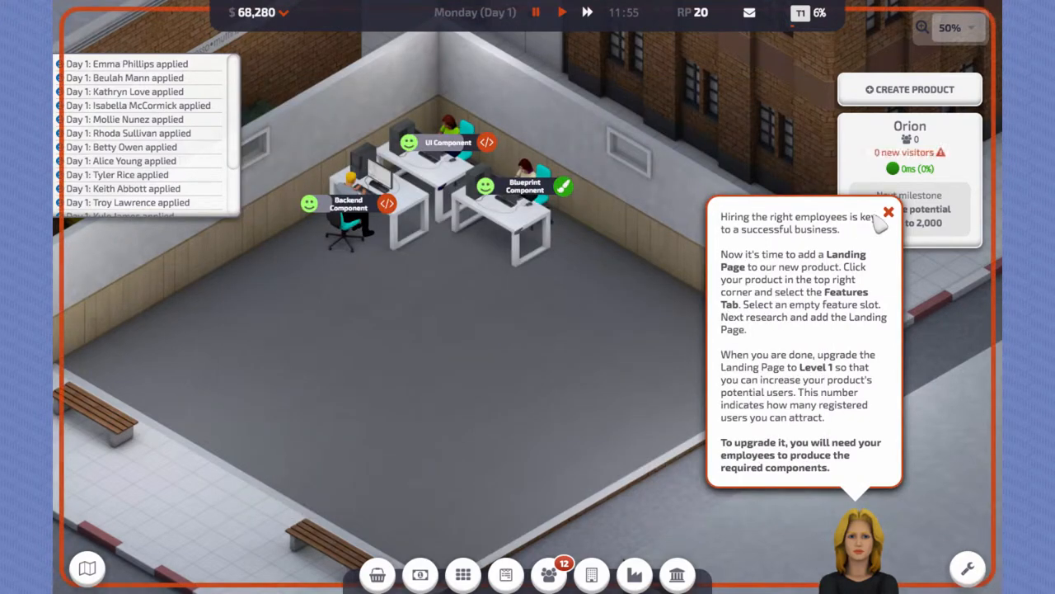
Step: Browse Orion's Features, Marketing and Hosting pages, ending on Stats with zero users and -$40 daily income
left_click(910, 148)
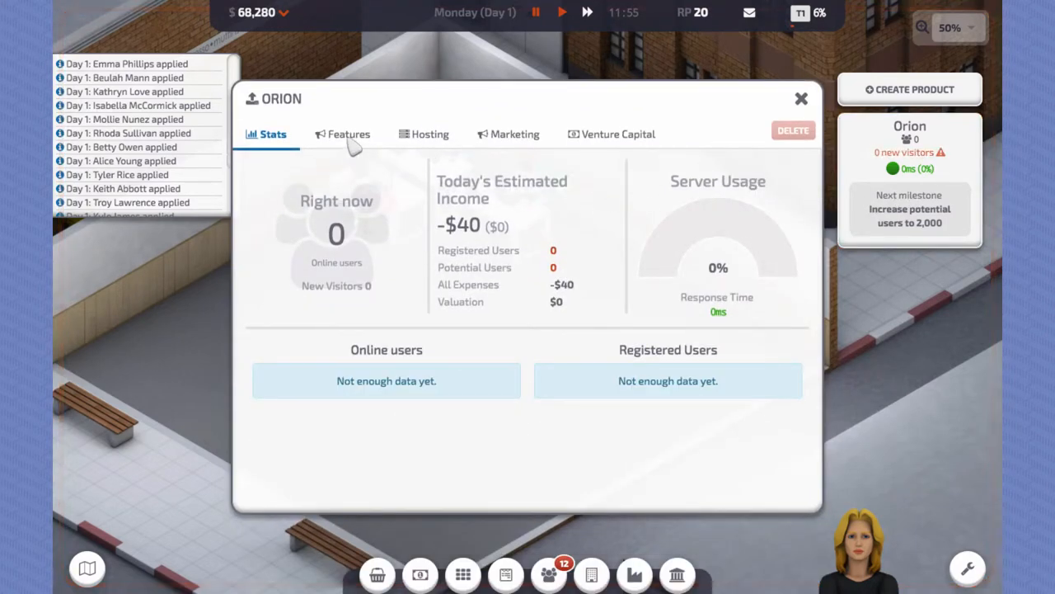
left_click(348, 133)
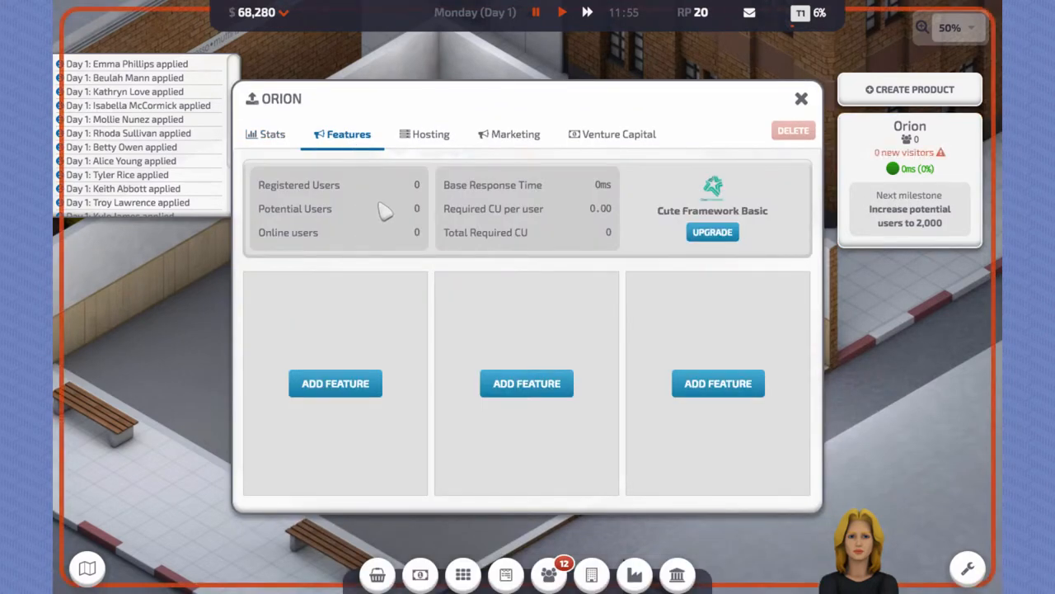
mouse_move(472, 151)
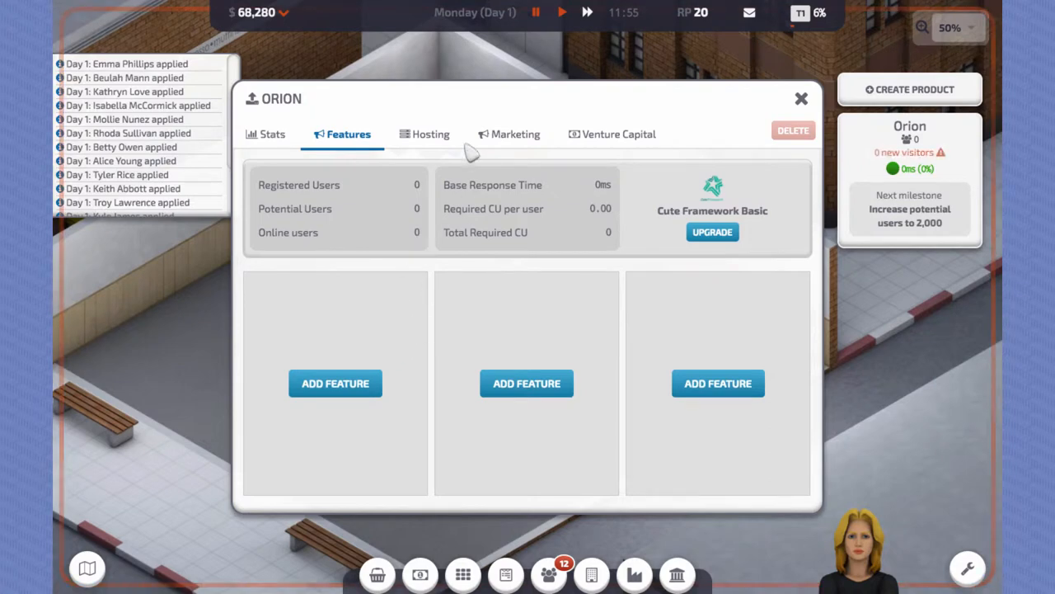
mouse_move(454, 267)
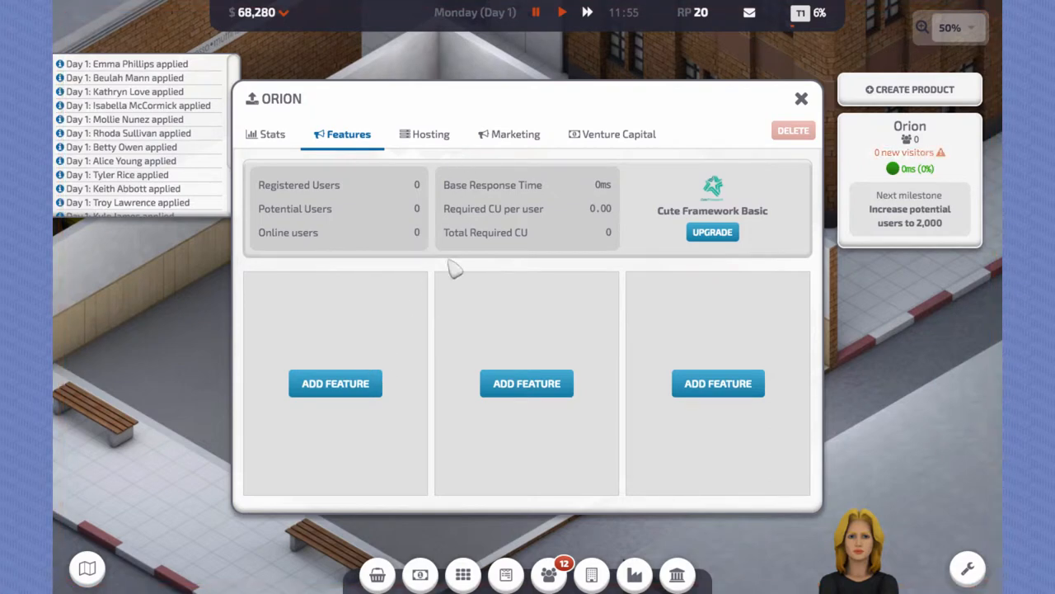
left_click(515, 133)
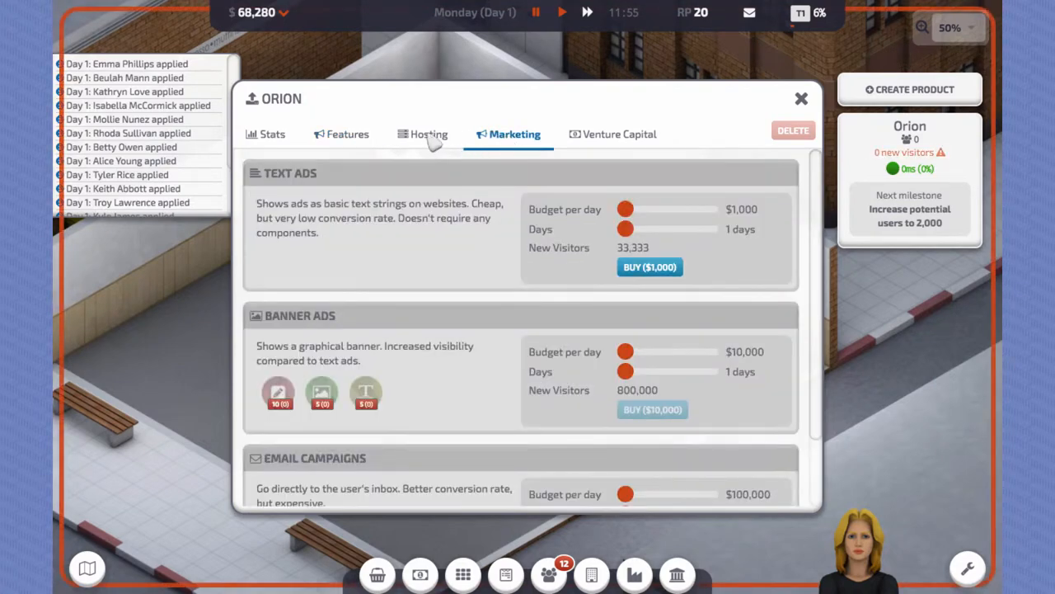
left_click(429, 133)
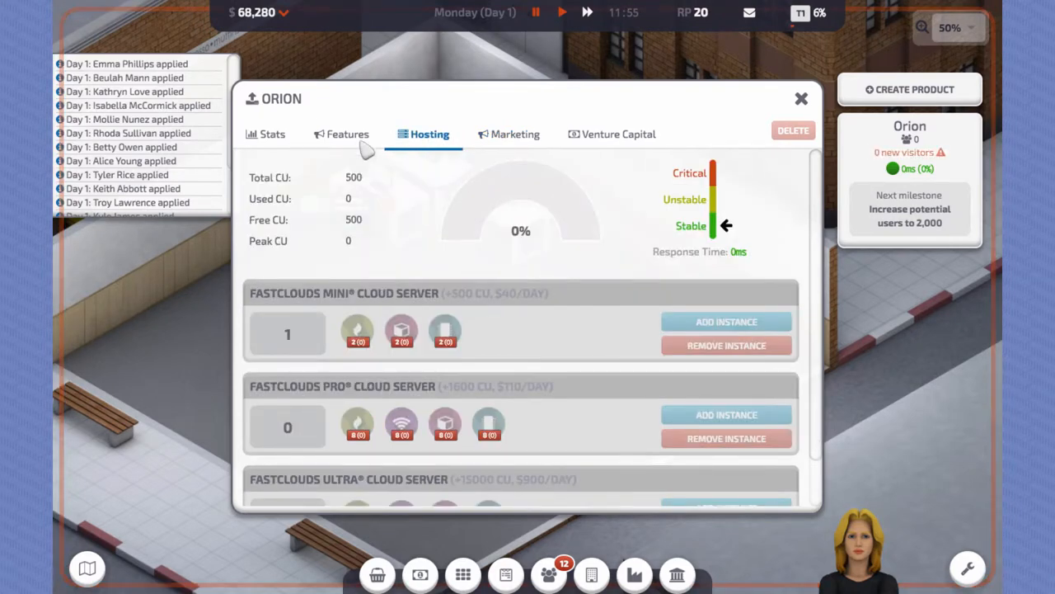
left_click(346, 133)
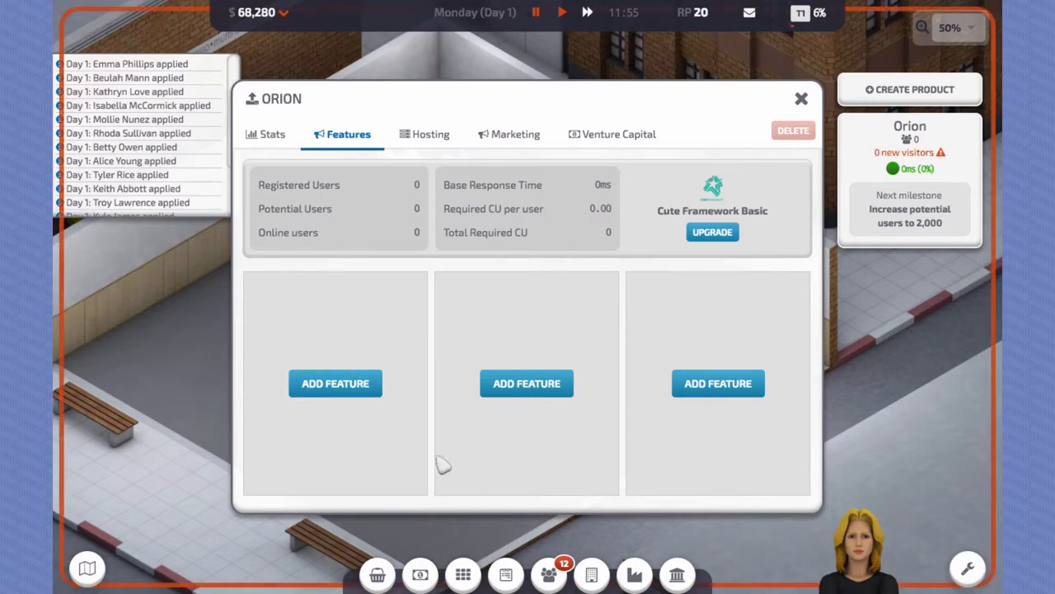
mouse_move(718, 383)
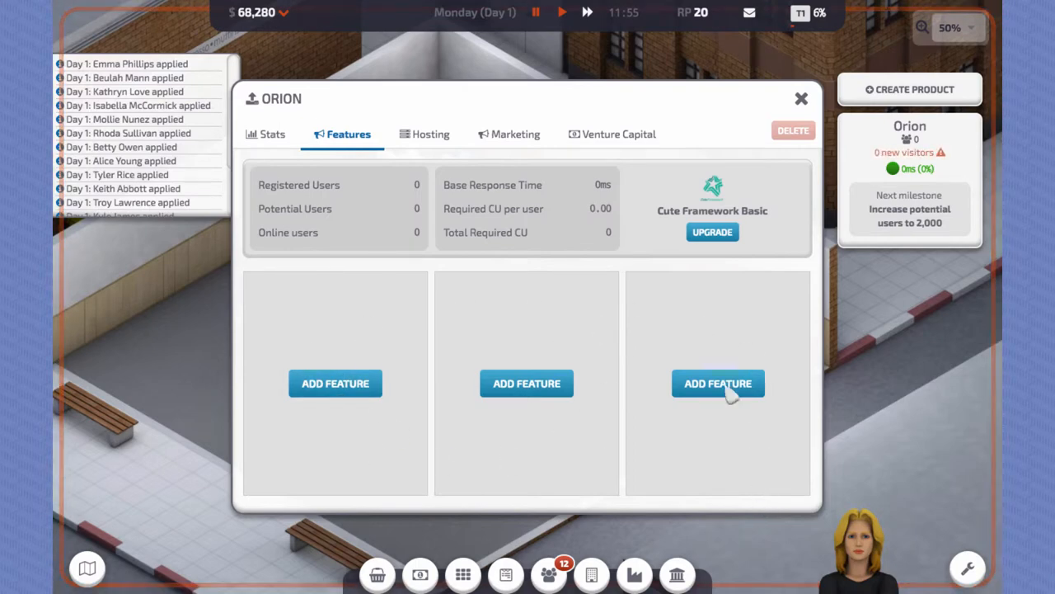
mouse_move(389, 357)
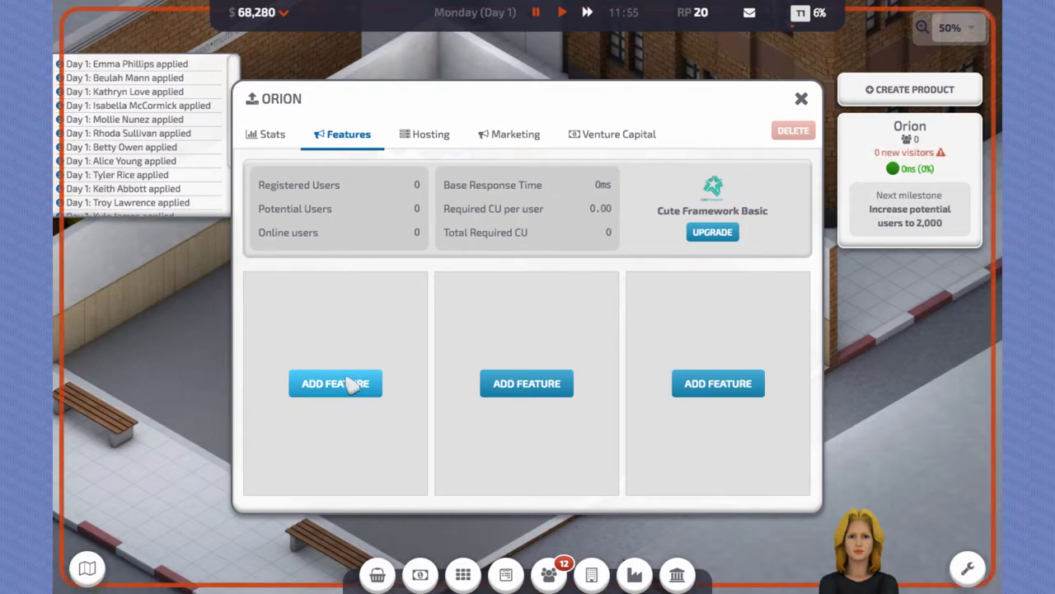
mouse_move(272, 136)
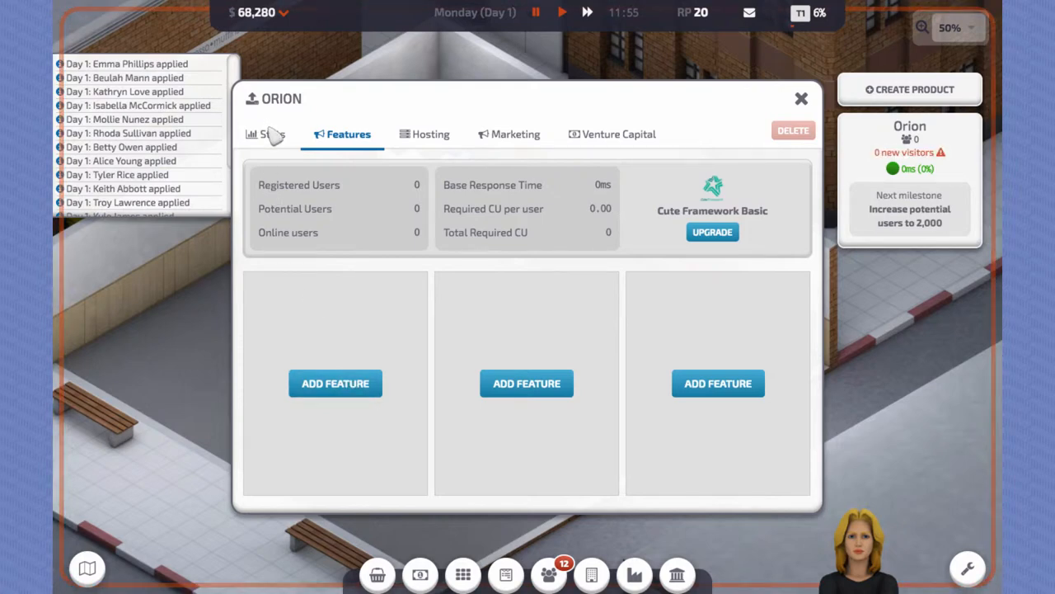
left_click(272, 133)
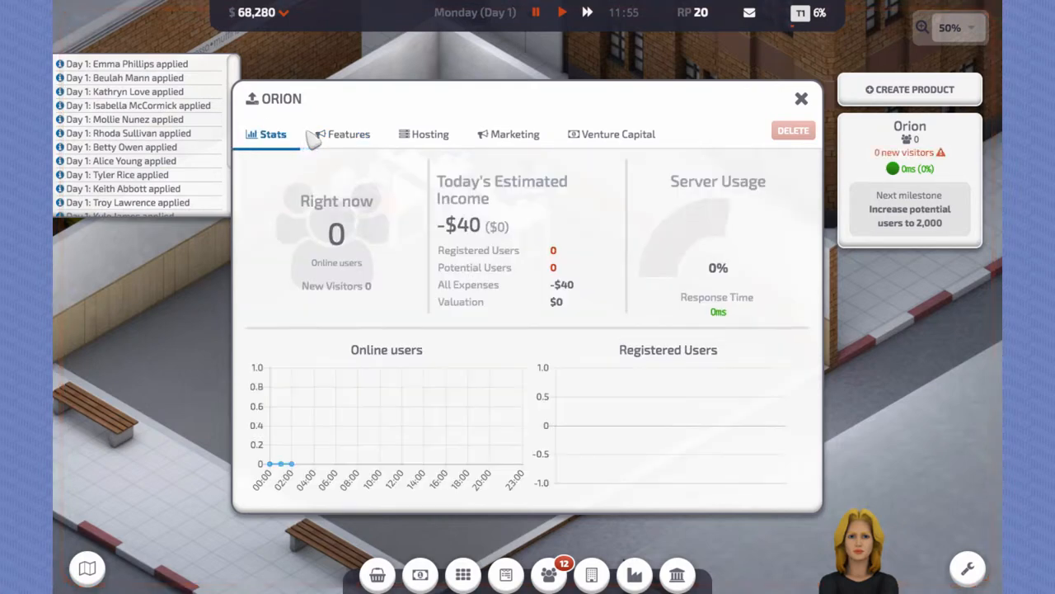
Step: Research the Landing Page for 12 points and add it as Orion's first feature
left_click(348, 134)
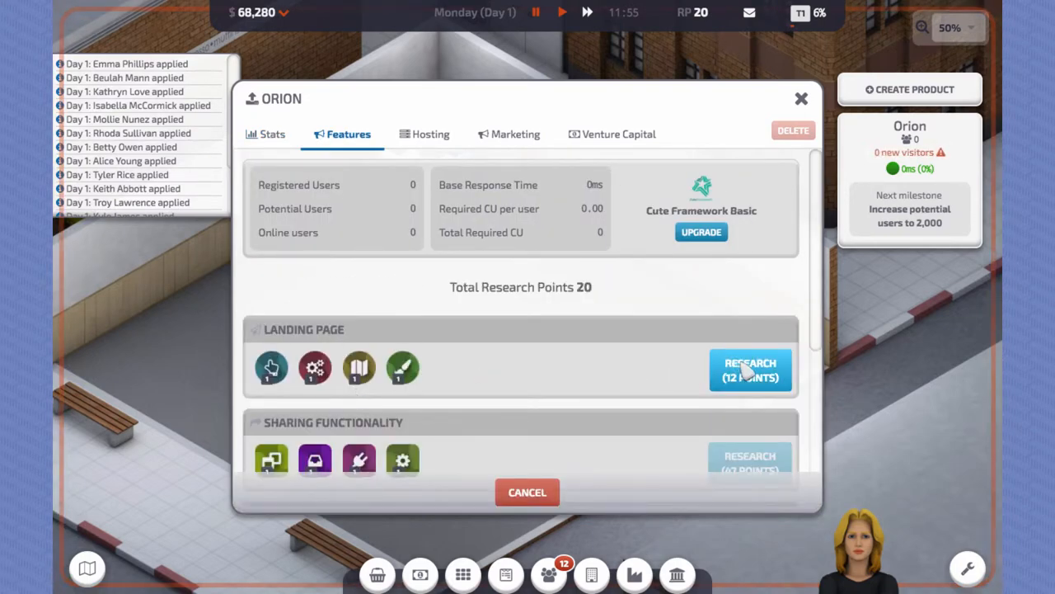
left_click(749, 369)
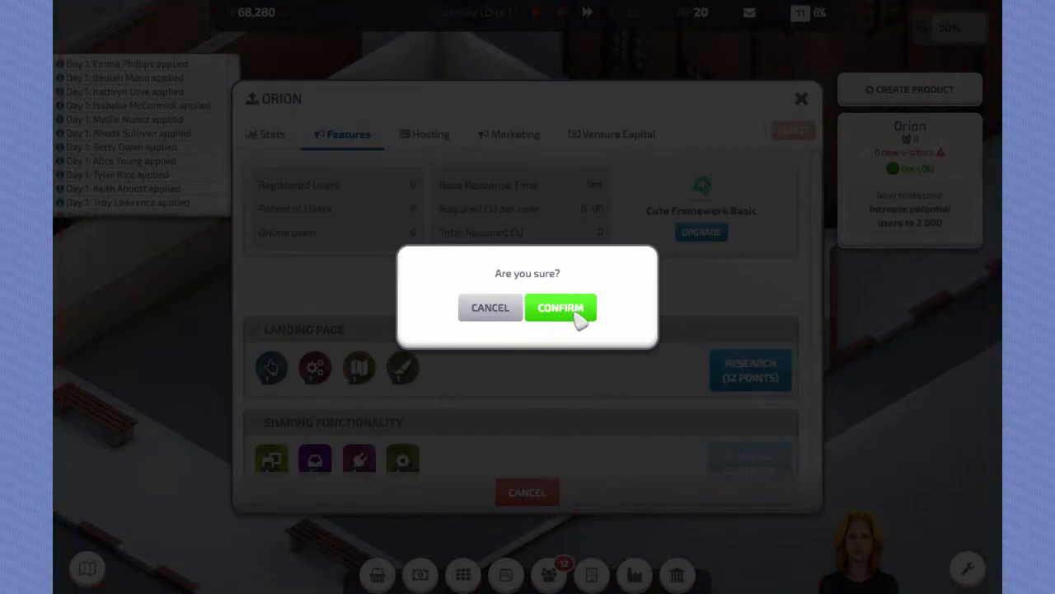
left_click(560, 307)
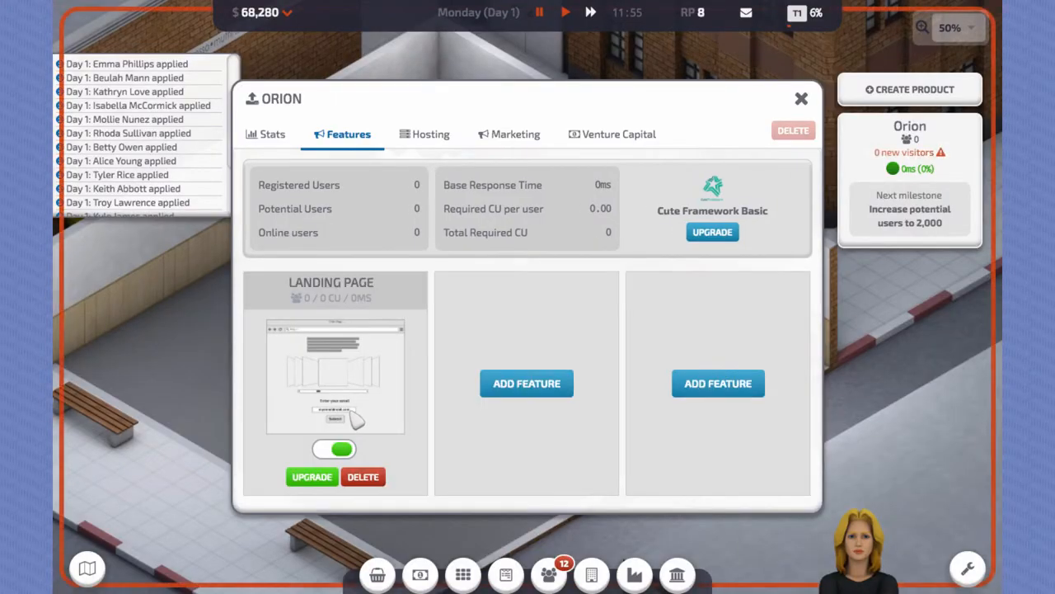
Step: Review the Landing Page Level 1 upgrade requirements, then back out of the upgrade
left_click(311, 476)
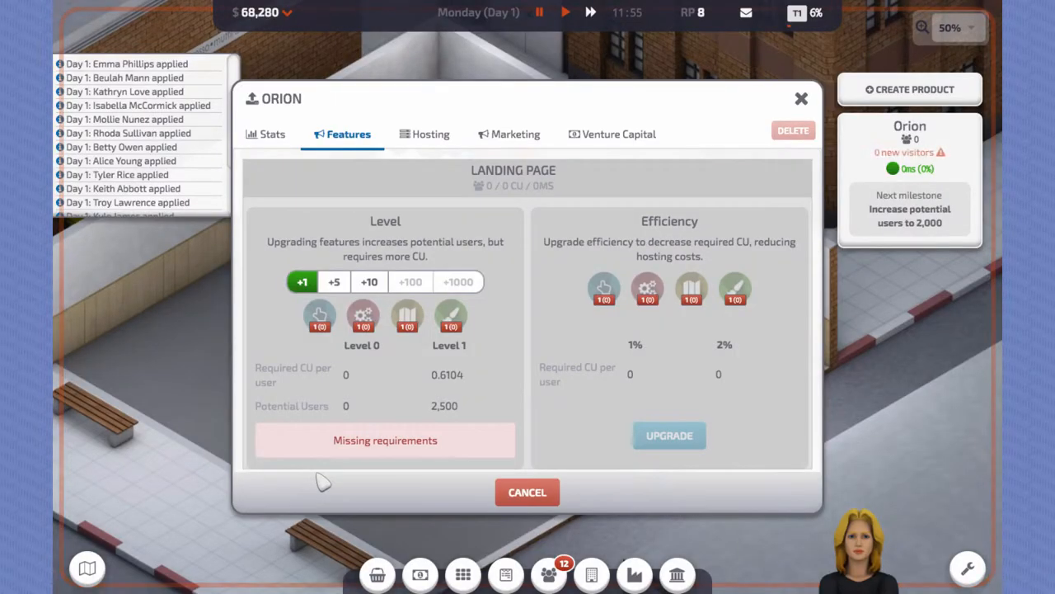
left_click(369, 280)
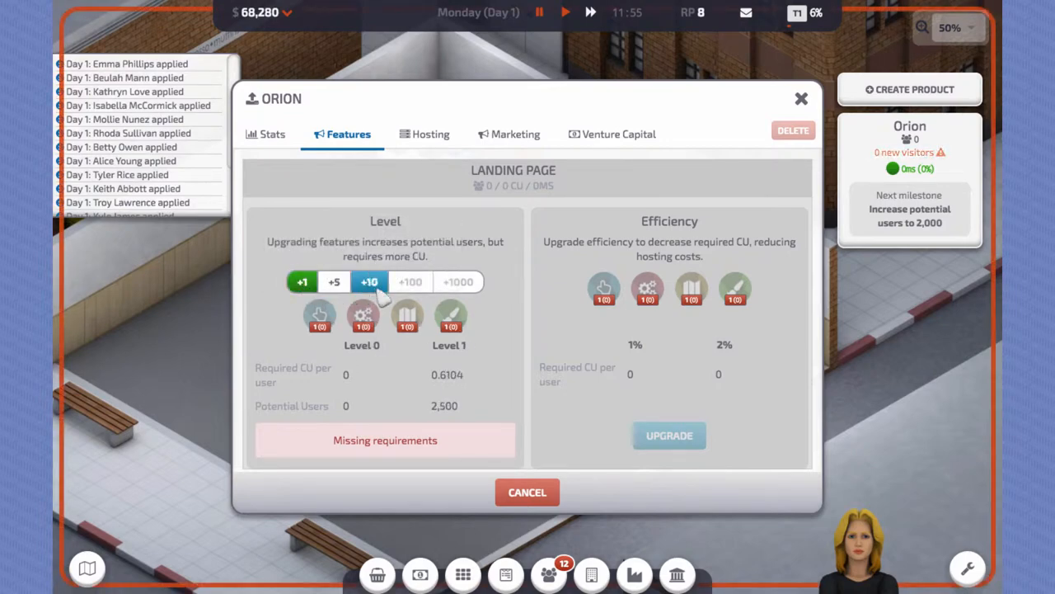
left_click(333, 280)
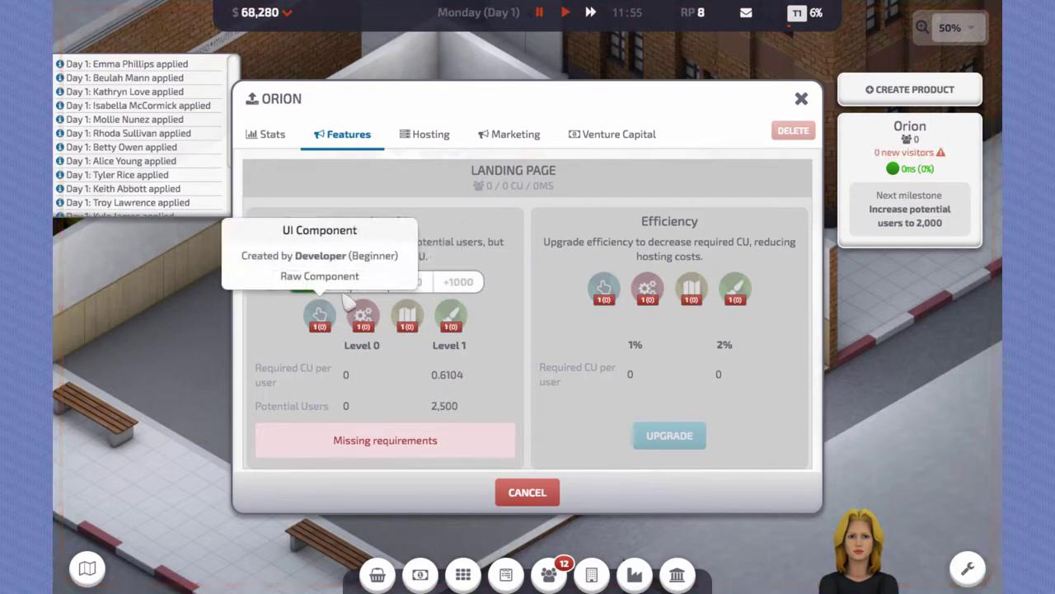
mouse_move(508, 290)
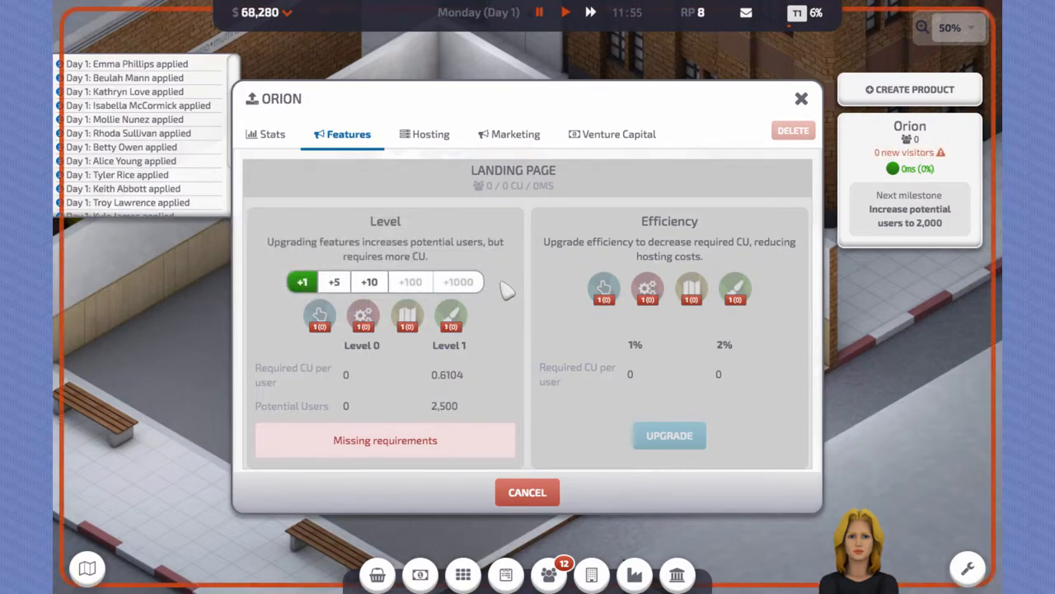
mouse_move(757, 201)
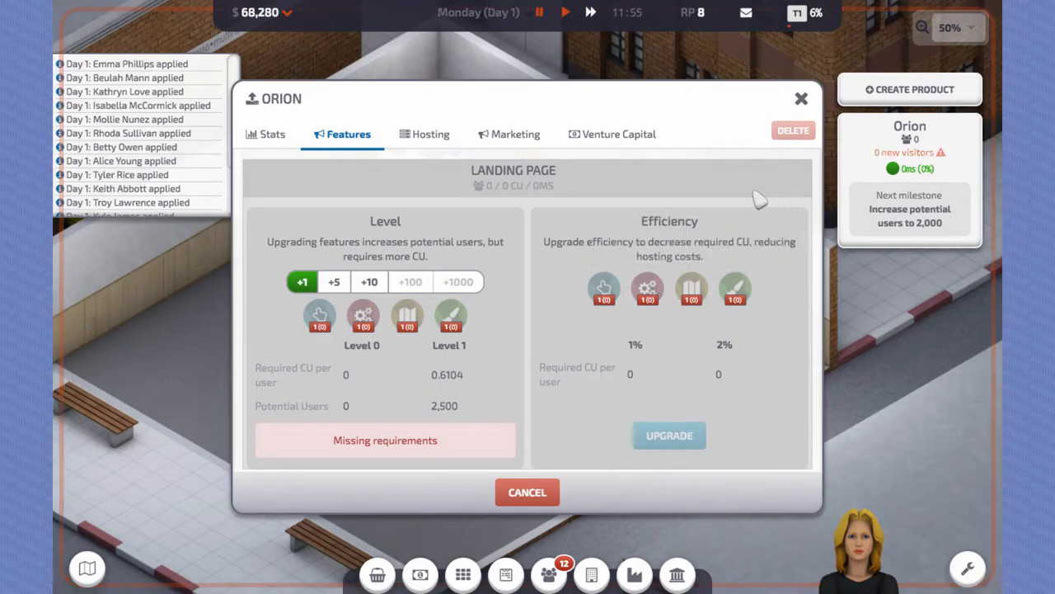
left_click(528, 491)
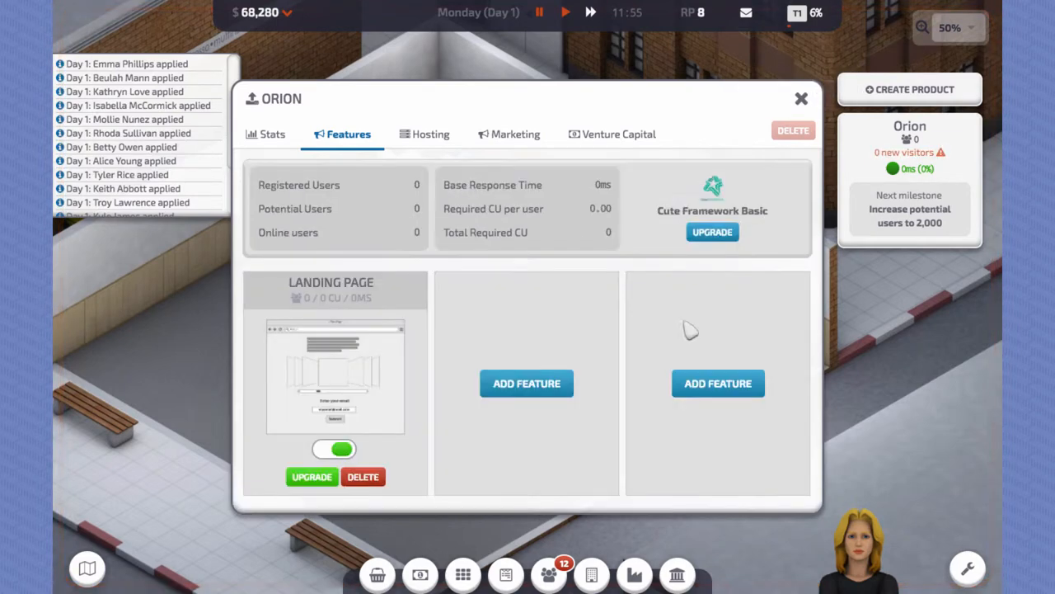
Step: Glance at Orion's stats and features, then close the product panel
left_click(801, 99)
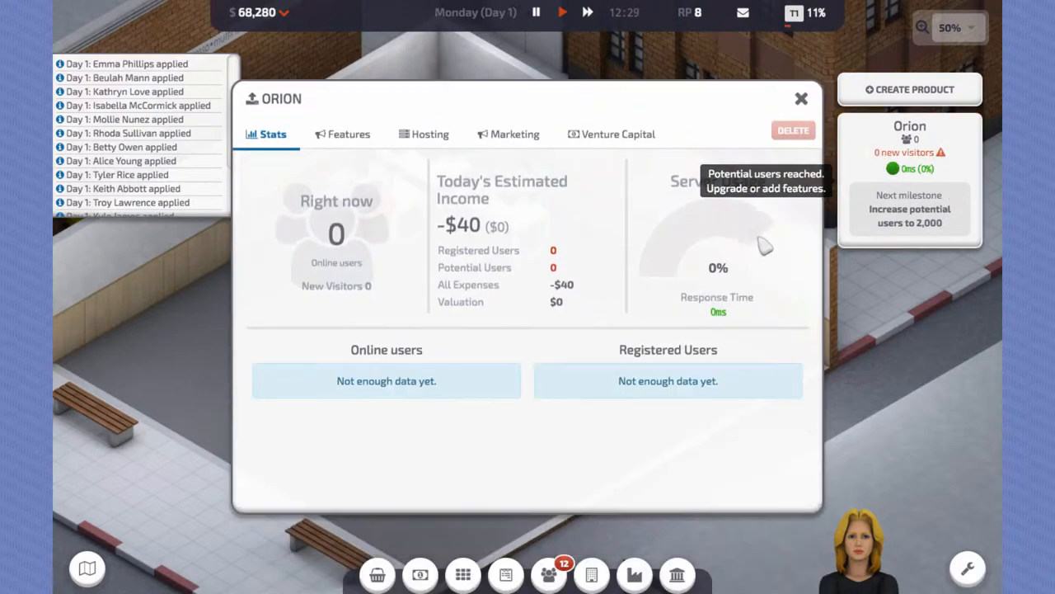
left_click(343, 133)
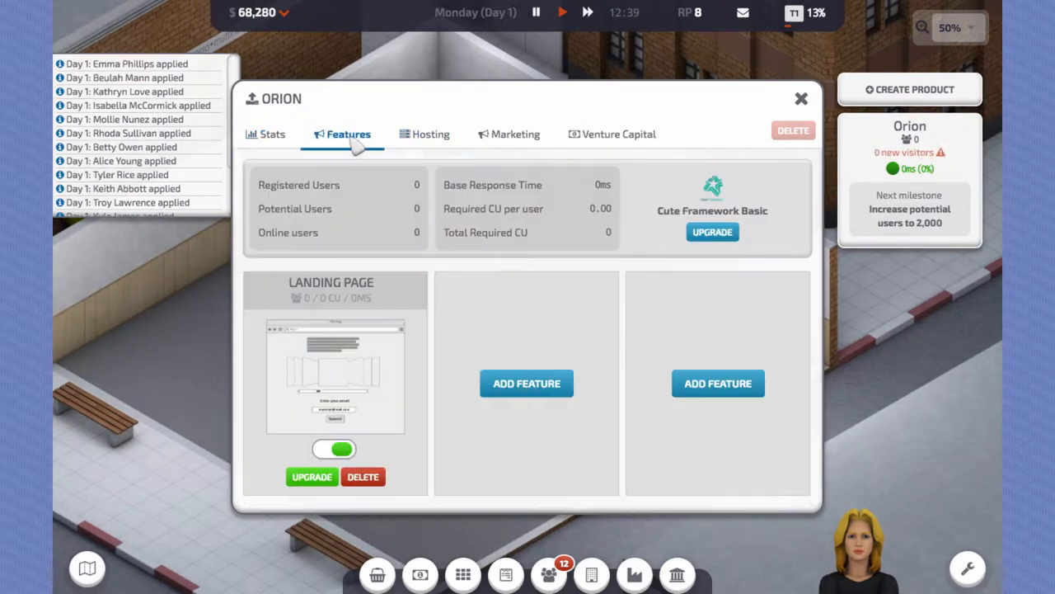
left_click(312, 477)
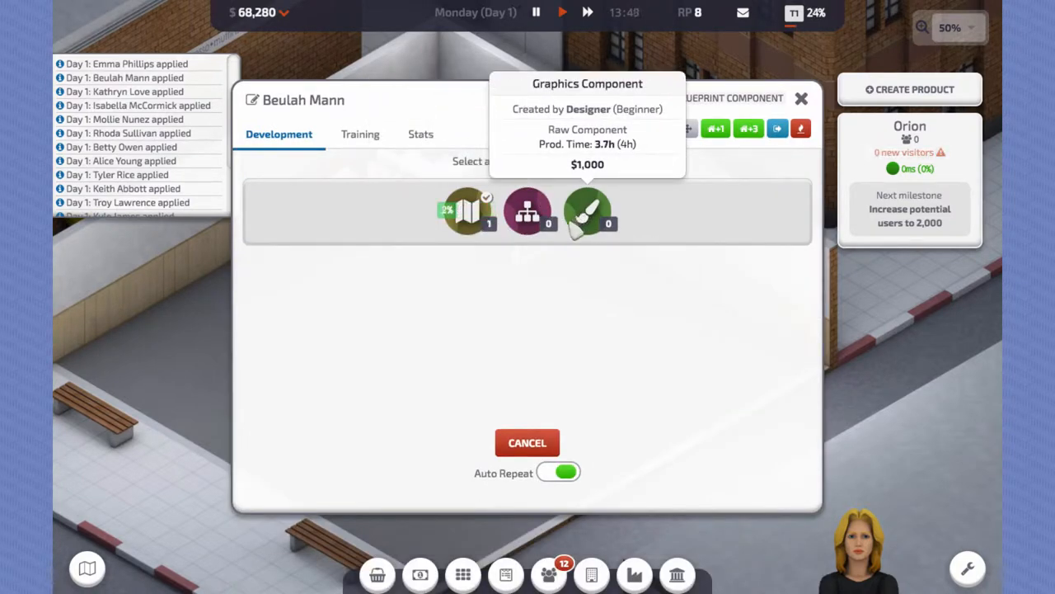
Step: Switch designer Beulah Mann to producing Graphics Components
left_click(587, 211)
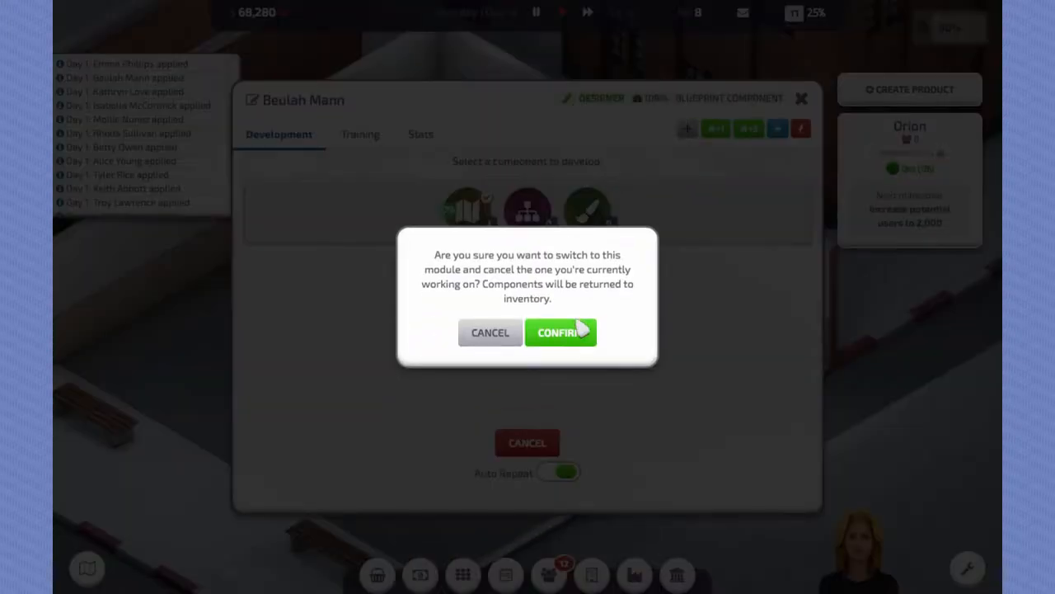
left_click(559, 333)
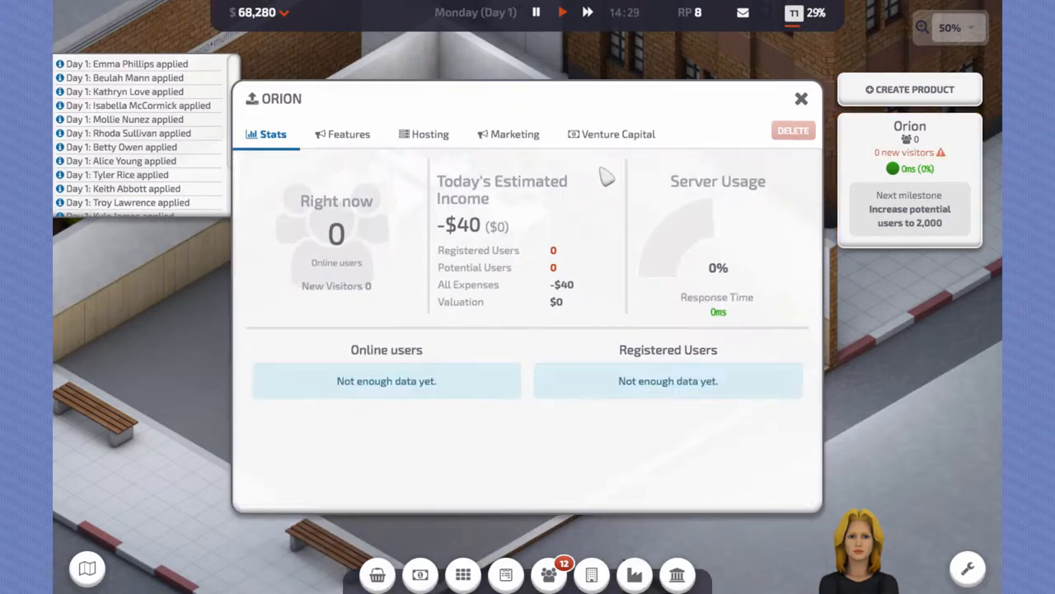
Step: Recheck Orion's features, then run the Time Machine into Day 2
left_click(348, 133)
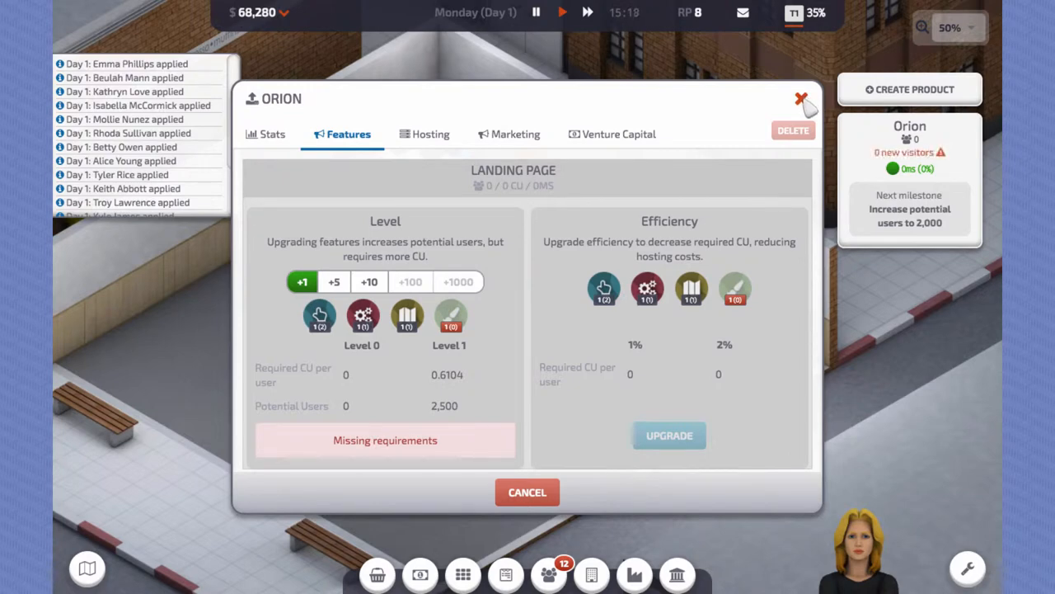
left_click(801, 99)
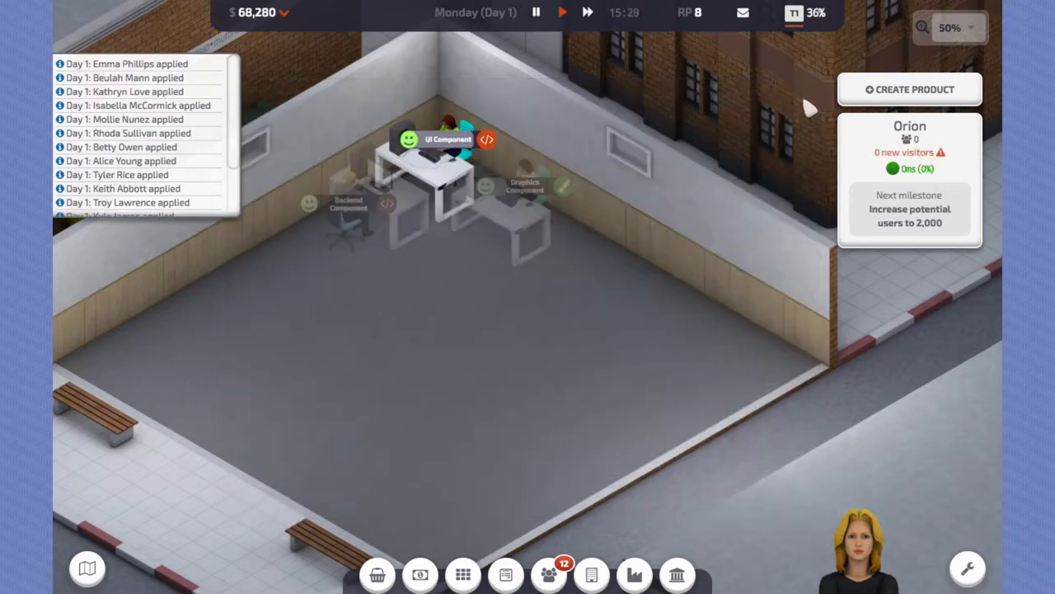
mouse_move(553, 195)
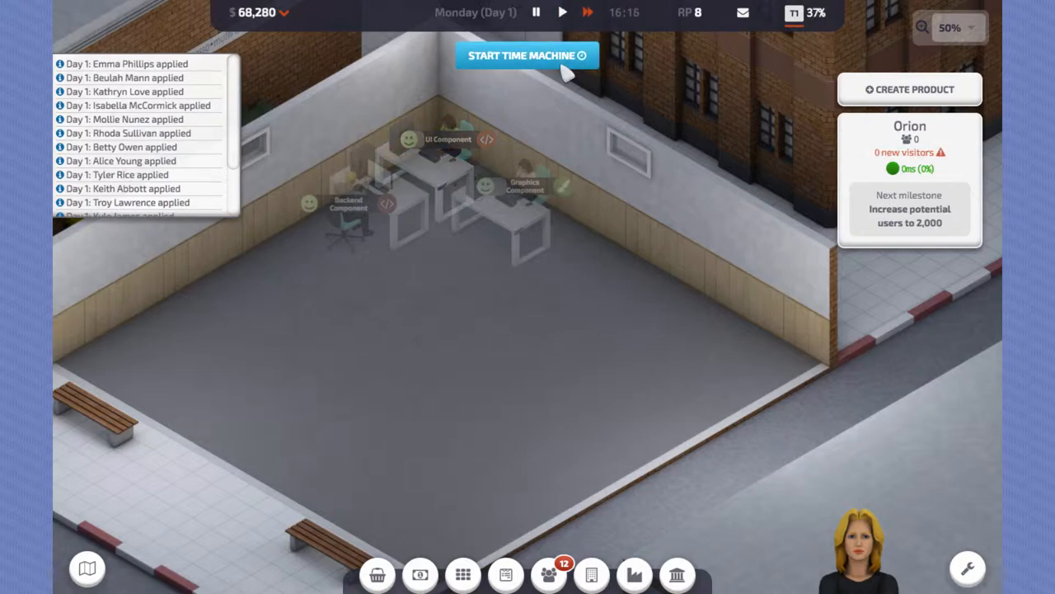
left_click(526, 56)
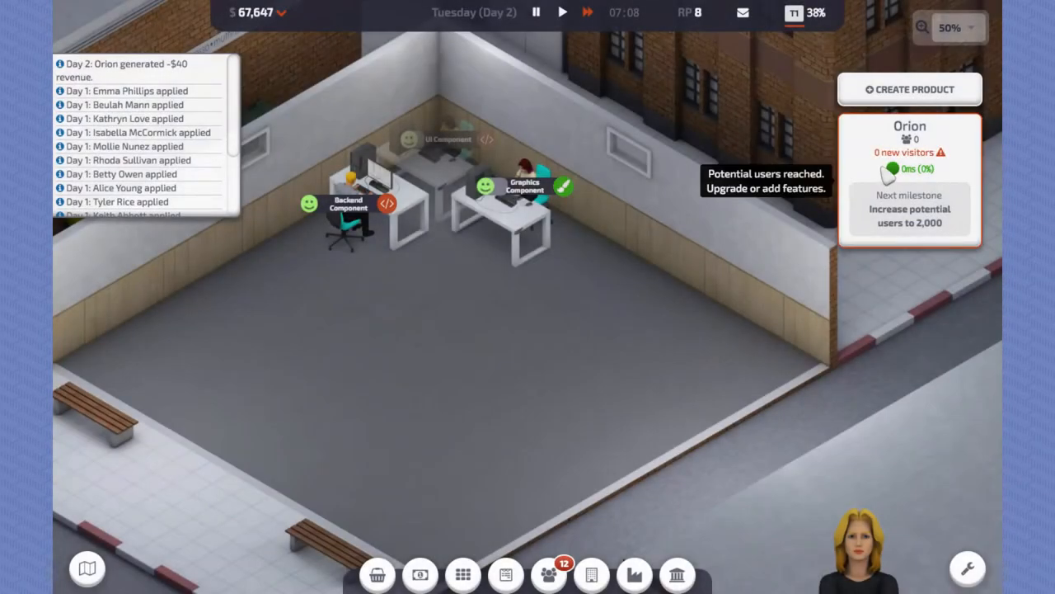
Step: Build the Landing Page Level 1 upgrade from Orion's Features and close the window
left_click(910, 157)
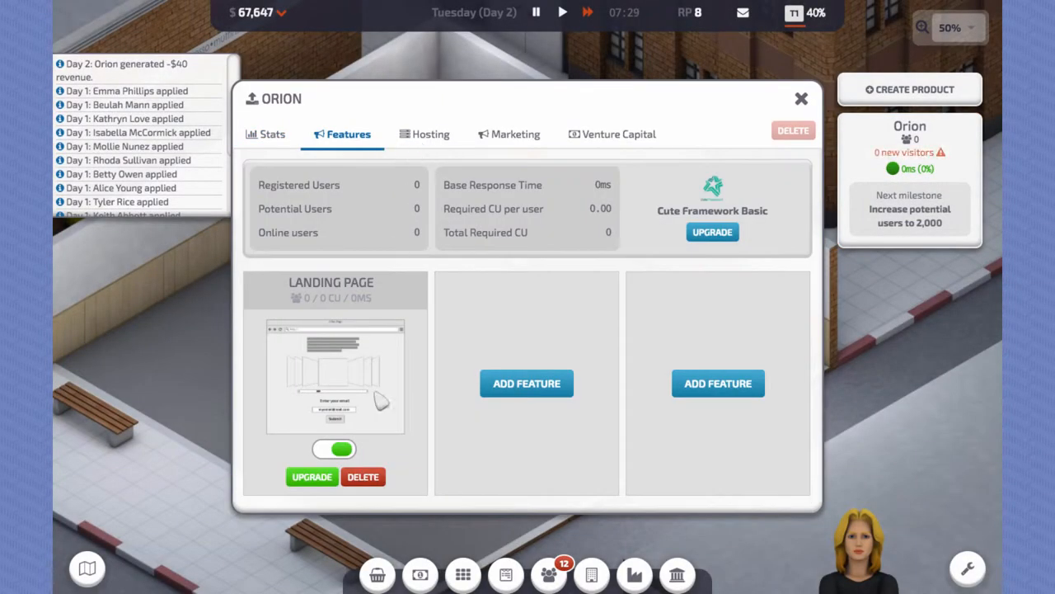
left_click(312, 477)
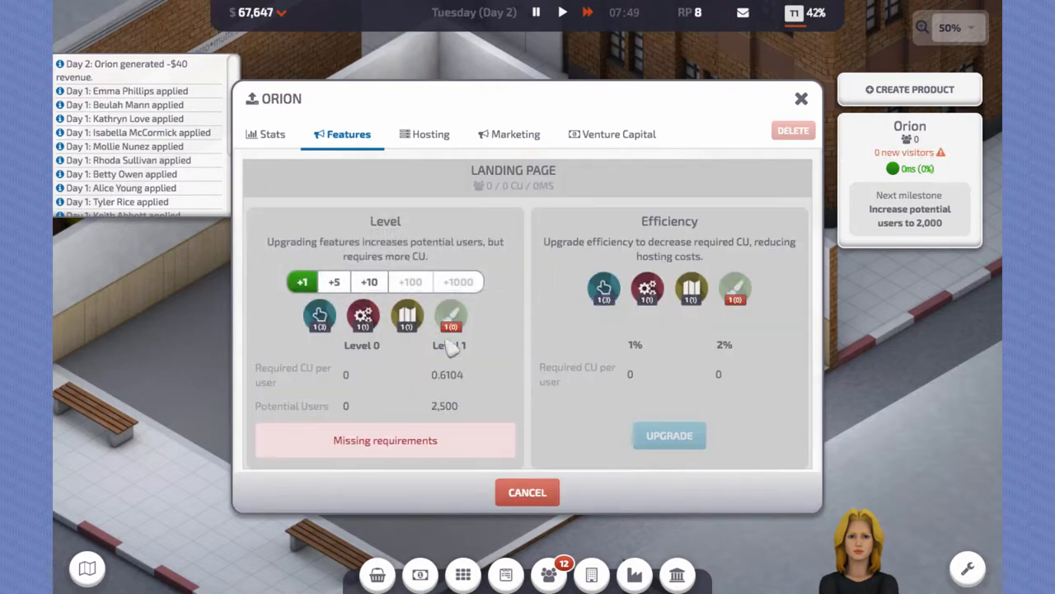
left_click(527, 492)
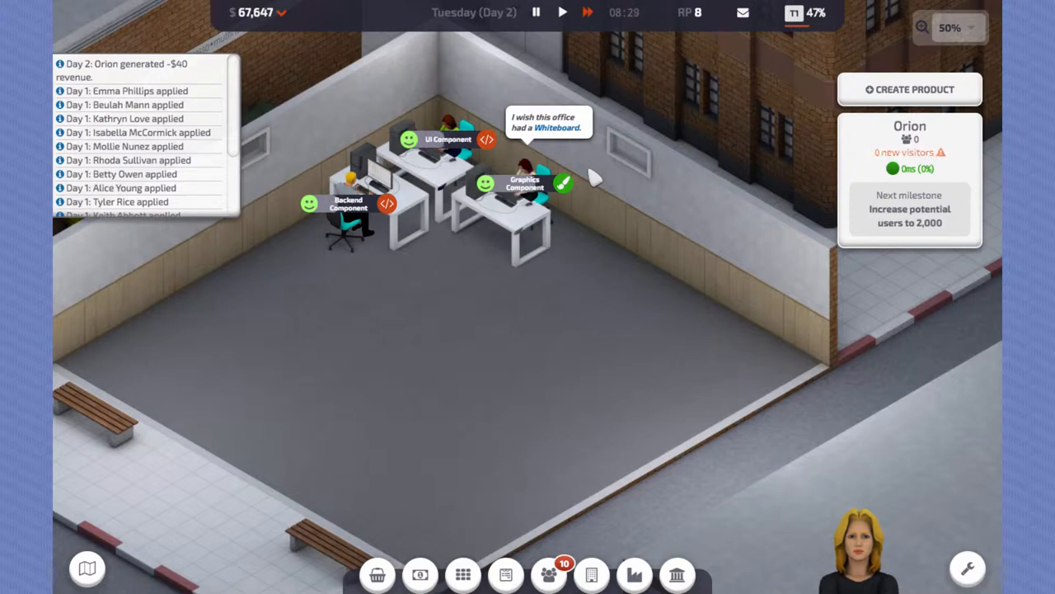
mouse_move(574, 141)
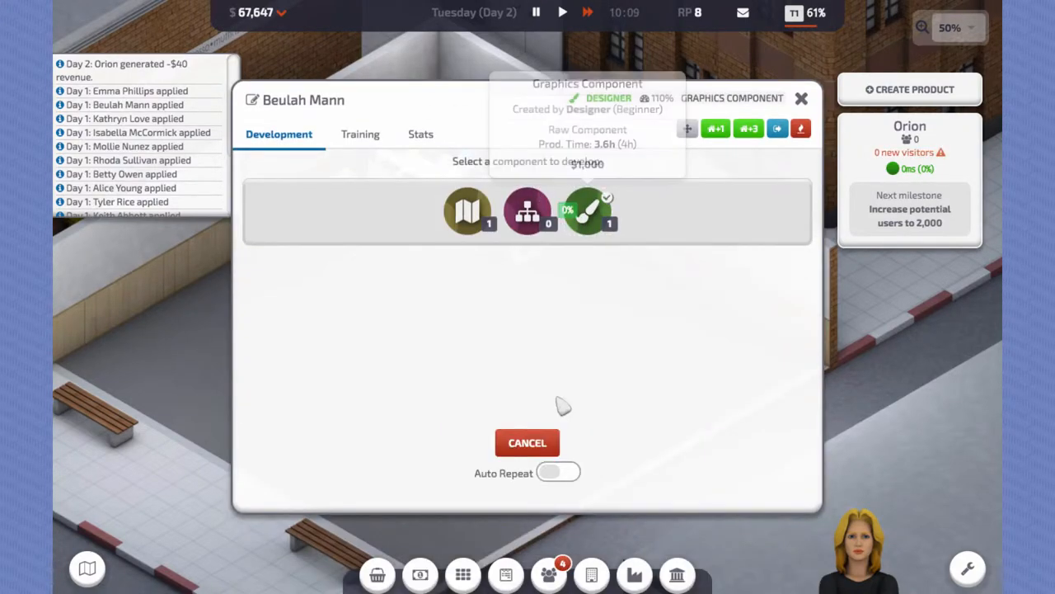
Step: Acknowledge the upgrade and reopen the Landing Page upgrade options as Tier 2 arrives
left_click(528, 442)
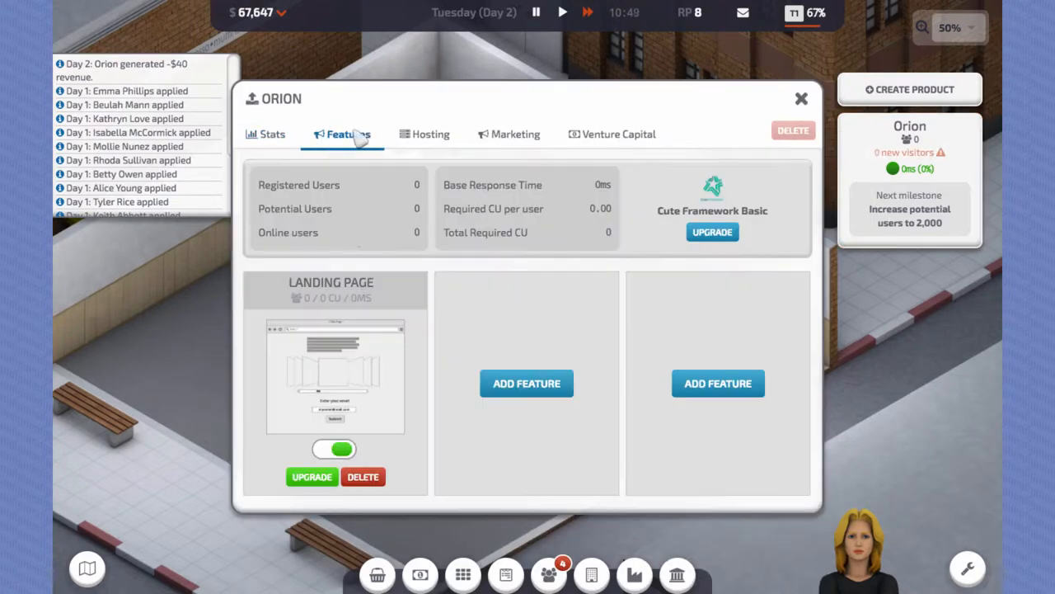
left_click(311, 477)
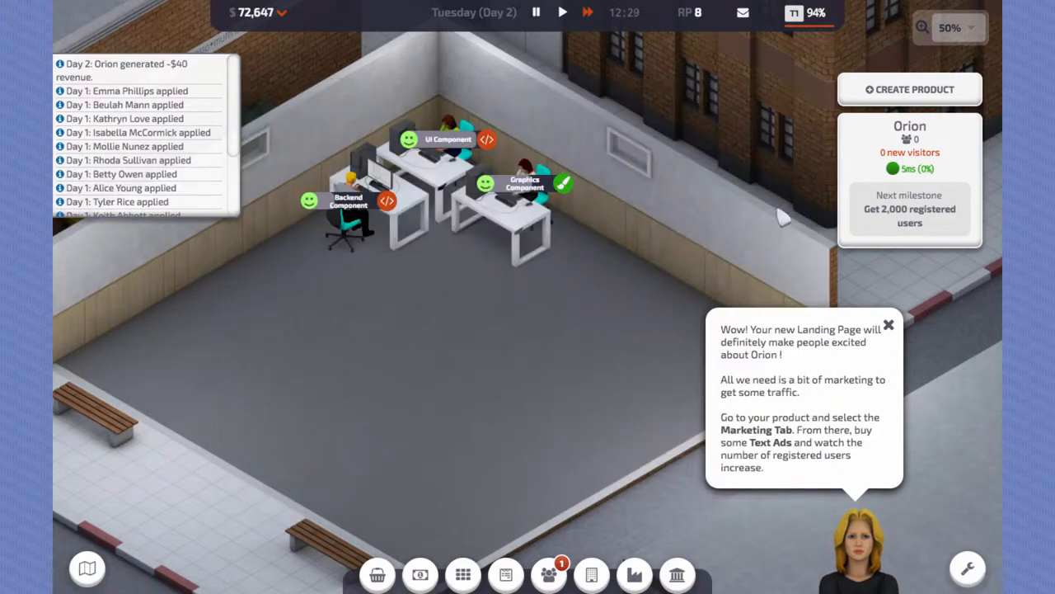
mouse_move(577, 536)
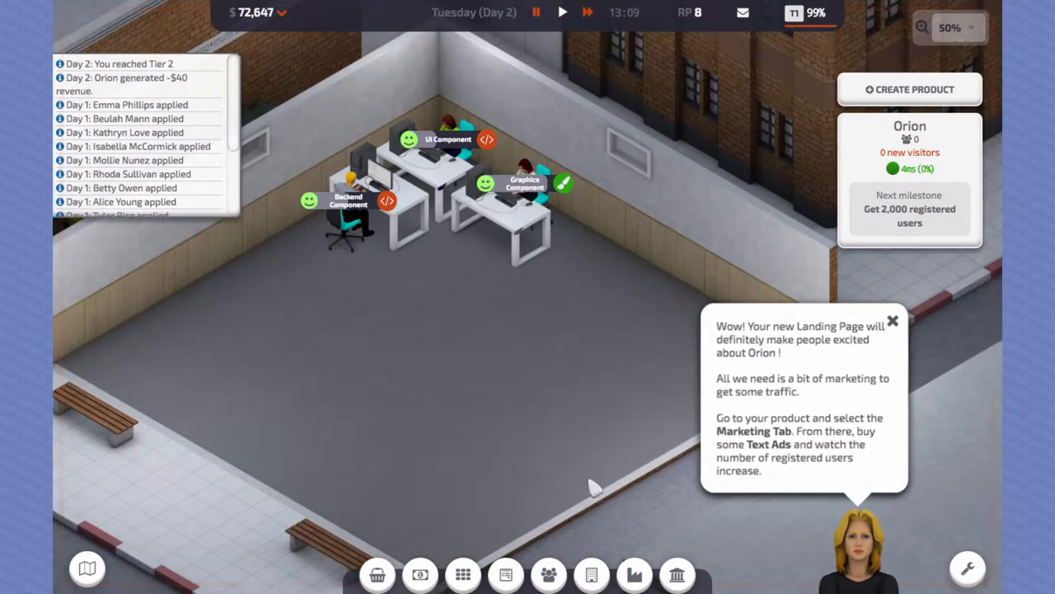
Step: Dismiss the landing page tip, check Contracts, and go to Orion's Marketing
left_click(892, 319)
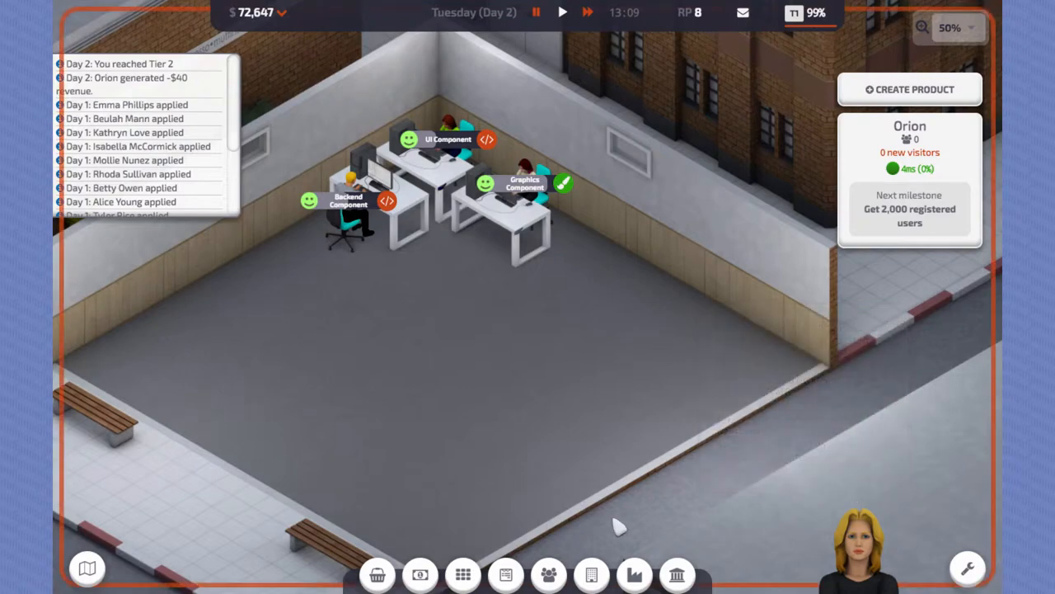
left_click(507, 573)
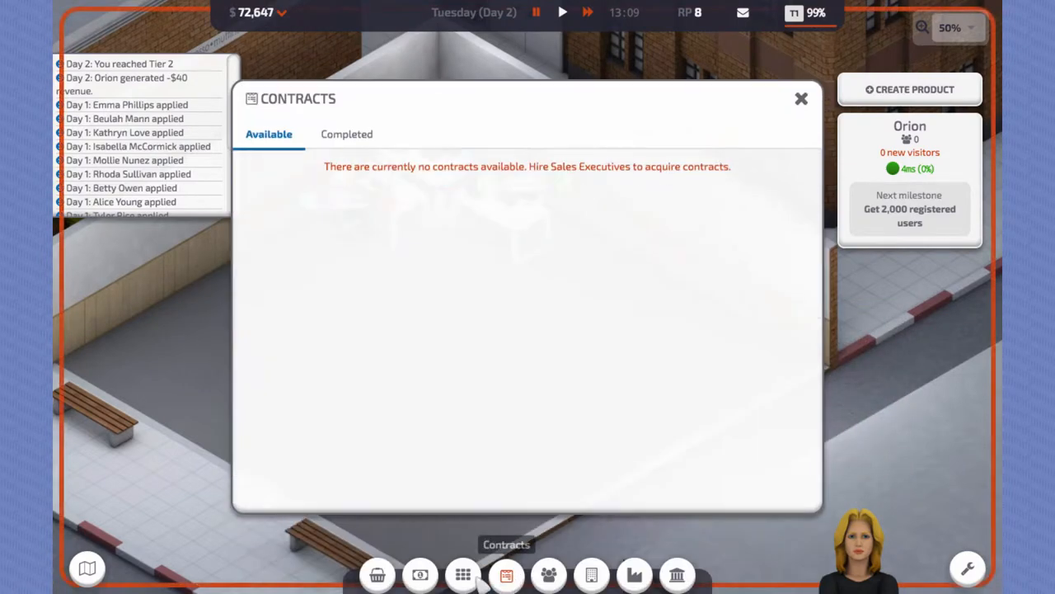
left_click(421, 573)
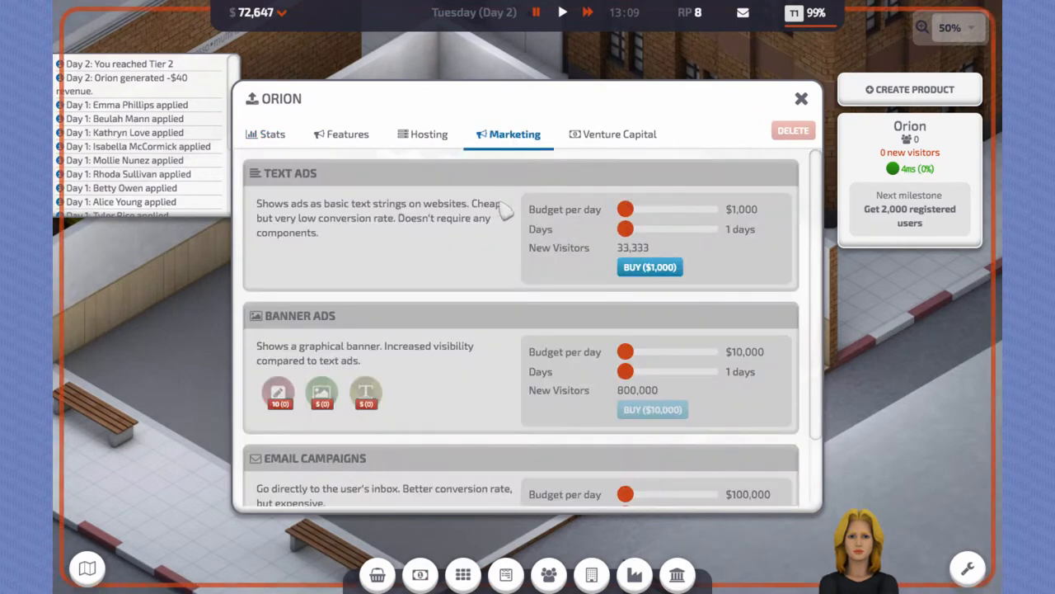
Step: Buy a 48-hour Text Ads campaign at $2,000 per day ($4,000 total)
left_click_drag(625, 208, 640, 208)
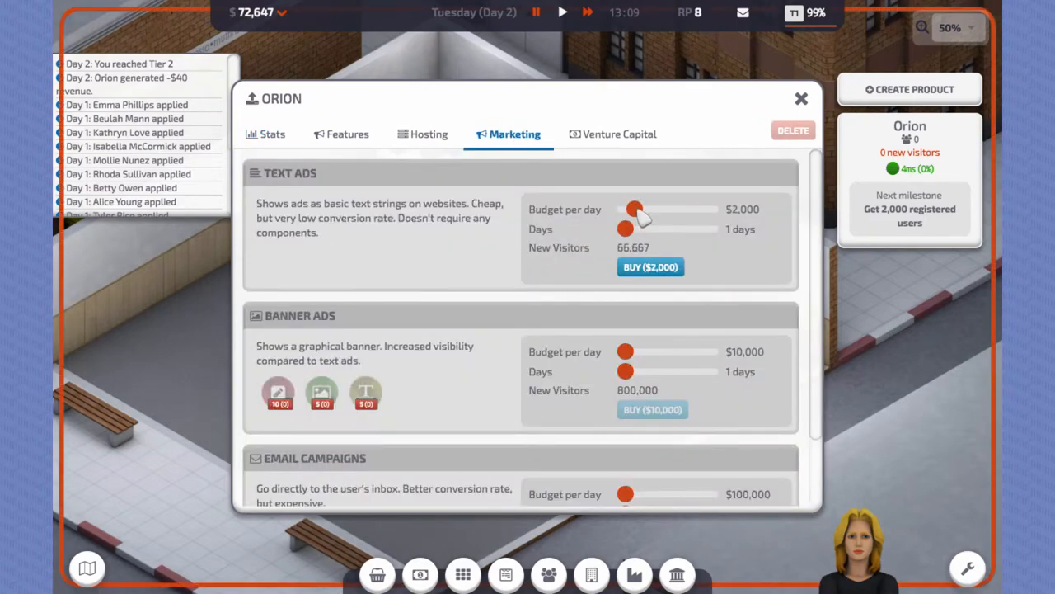
left_click(649, 267)
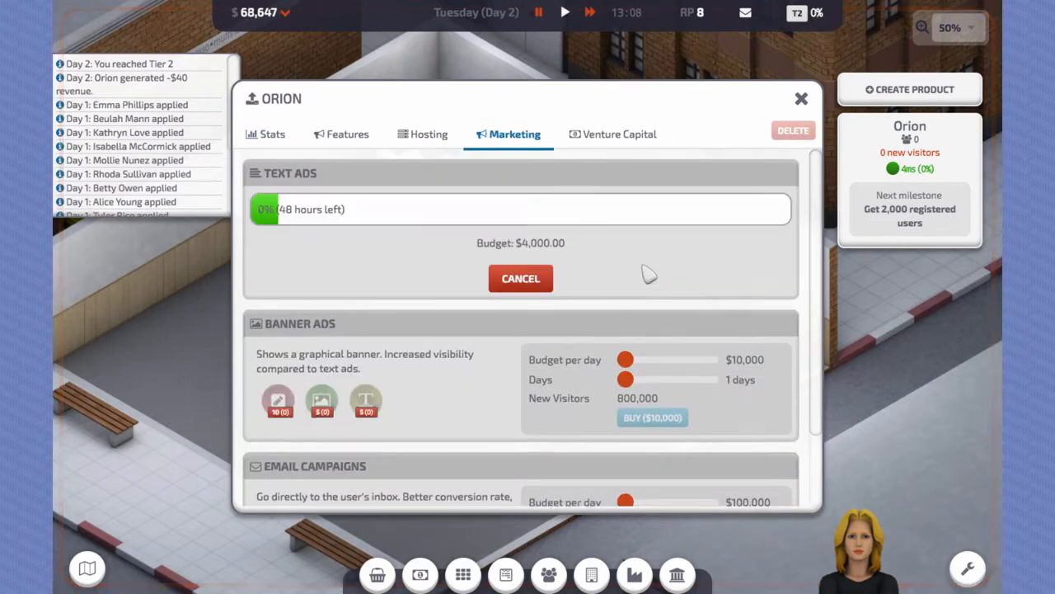
left_click(801, 99)
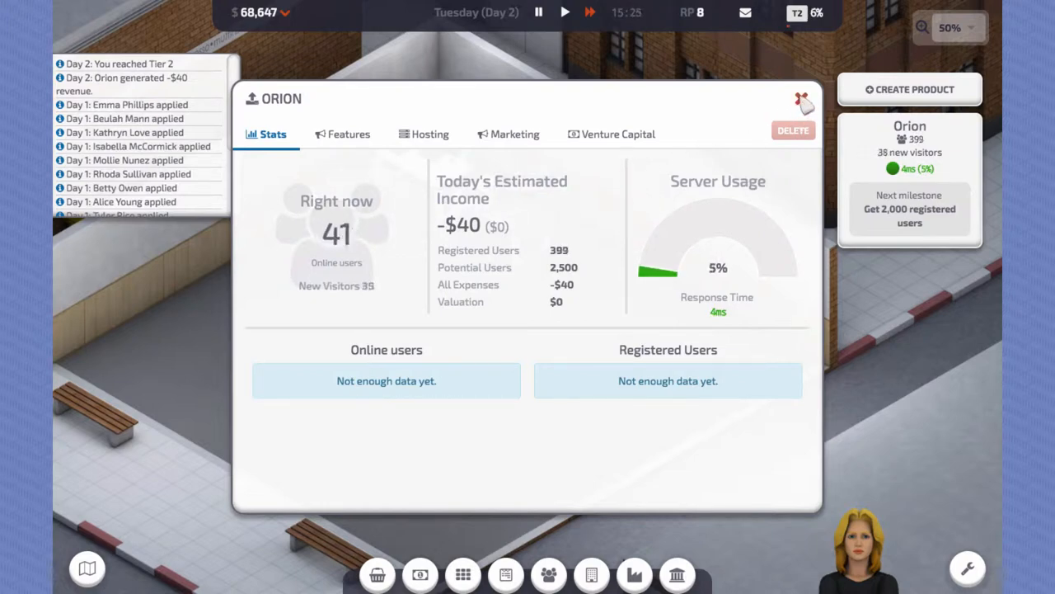
Step: Fast-forward until Orion passes 2,000 users and dismiss the Milestone 4 notice
left_click(803, 101)
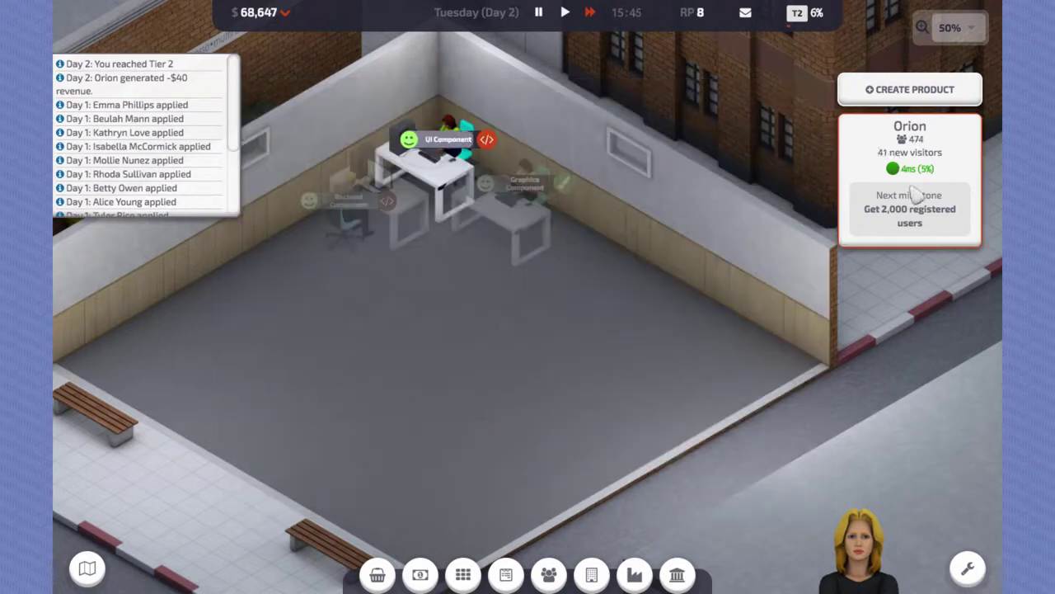
mouse_move(676, 270)
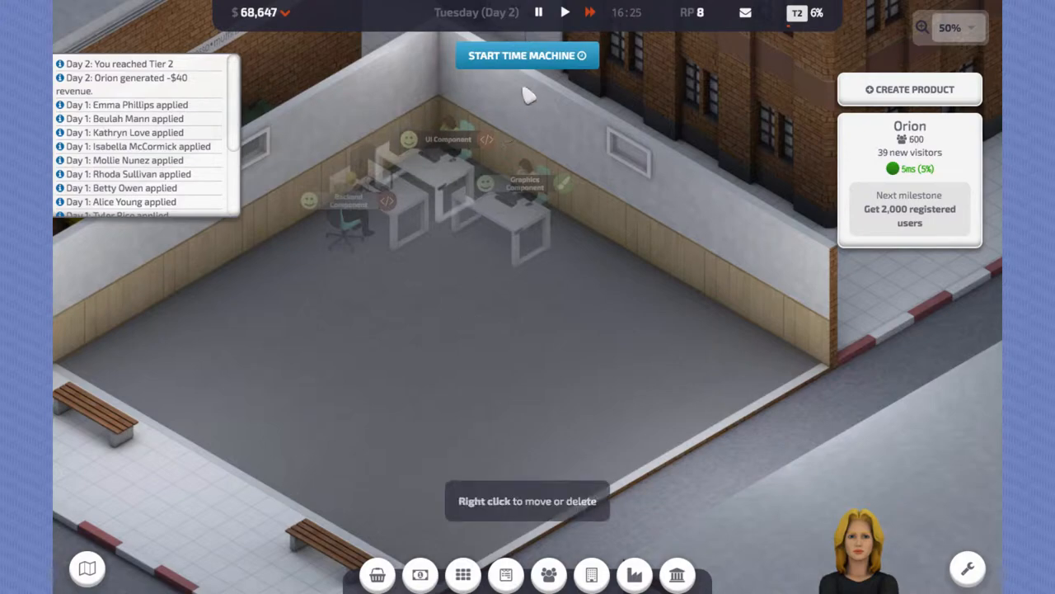
left_click(526, 56)
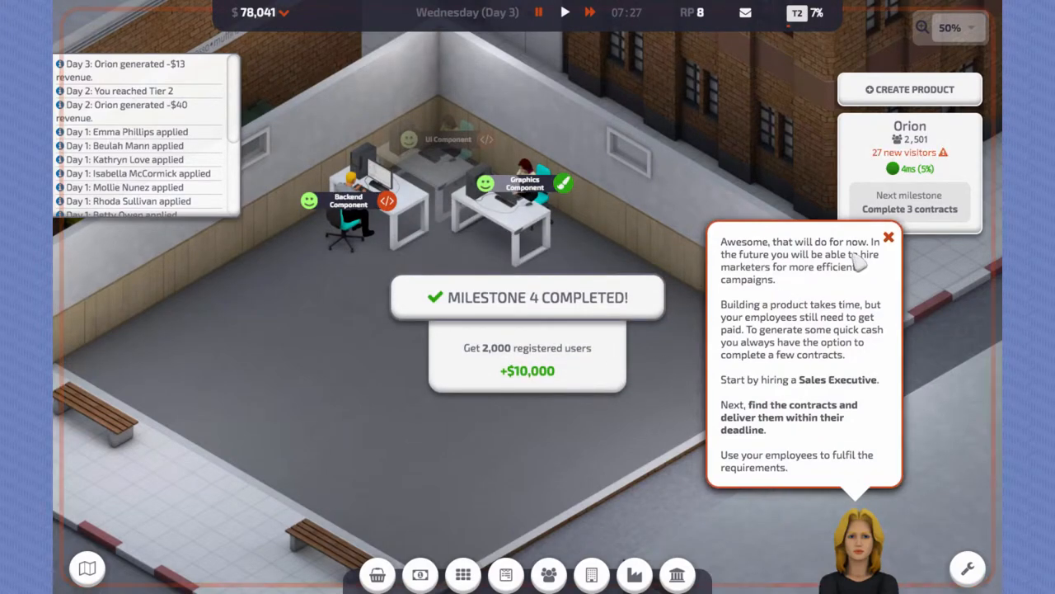
left_click(887, 237)
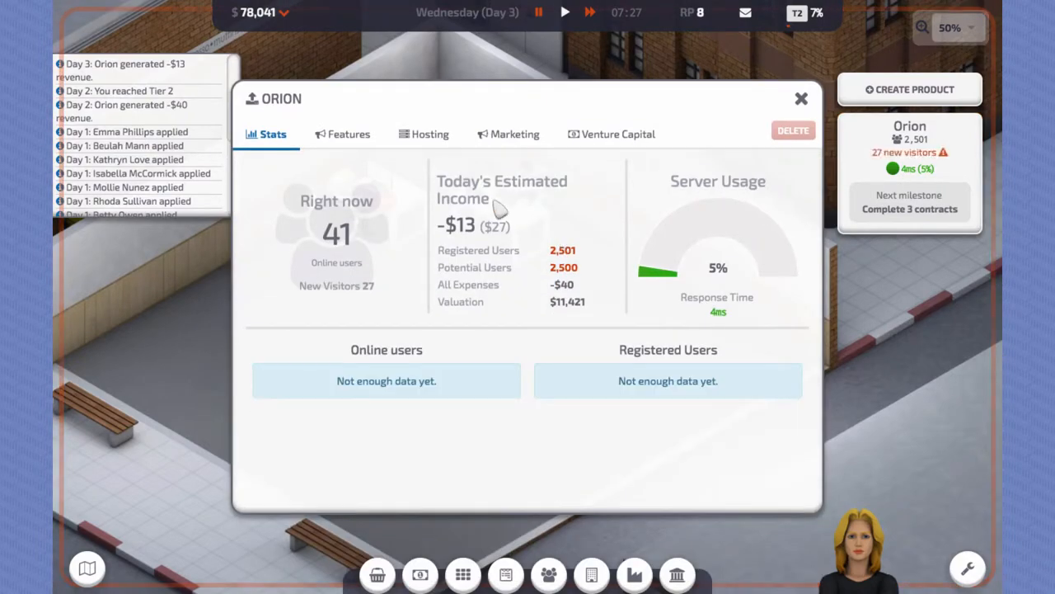
Step: Bring up Orion's features and the Landing Page upgrade panel
left_click(347, 134)
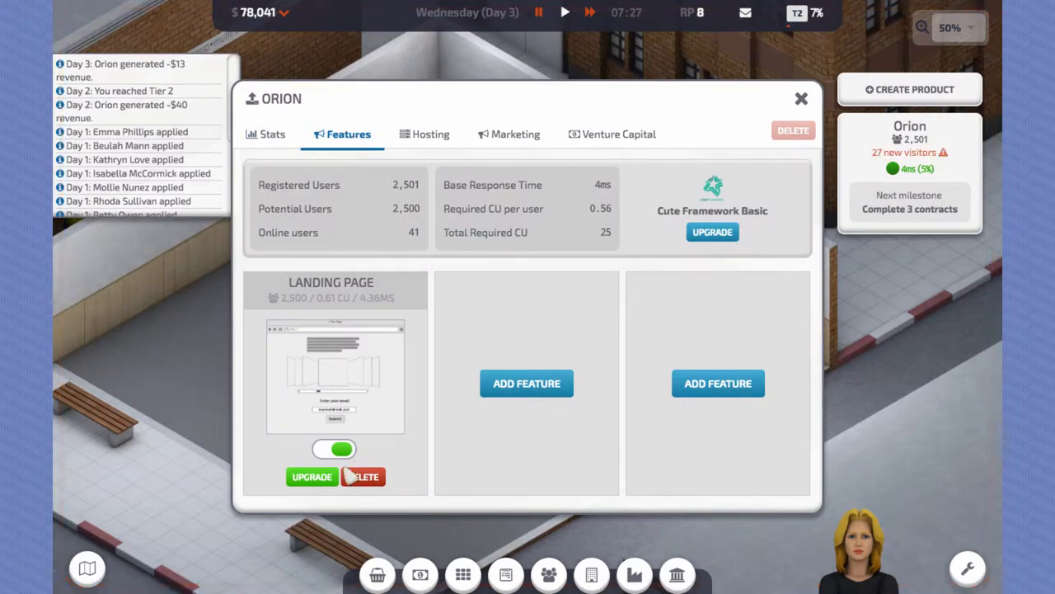
left_click(312, 477)
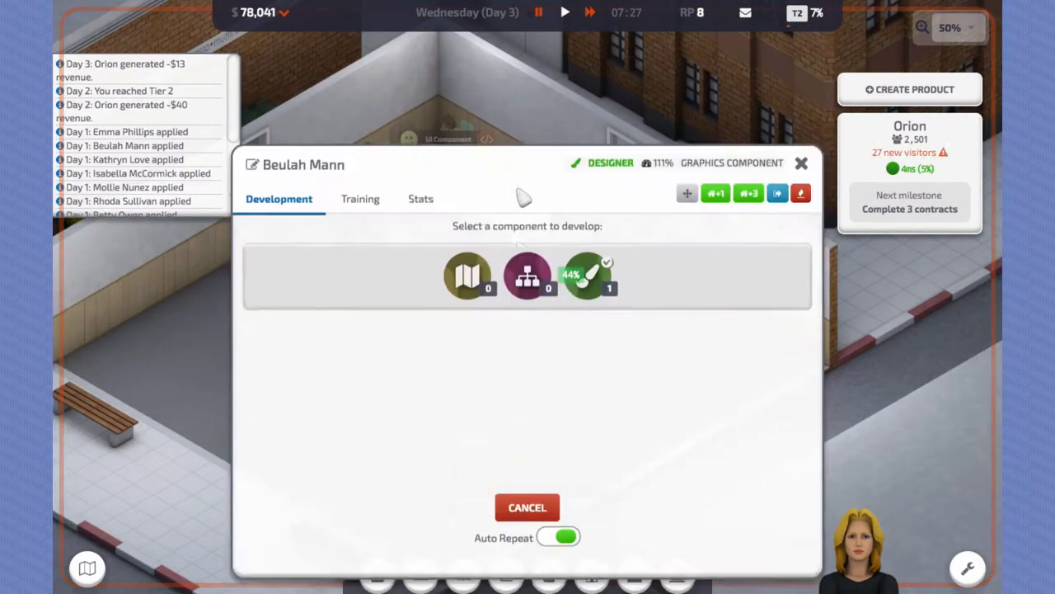
Step: Let the Graphics Component finish, turn off Auto Repeat, and start one Blueprint Component
left_click(469, 276)
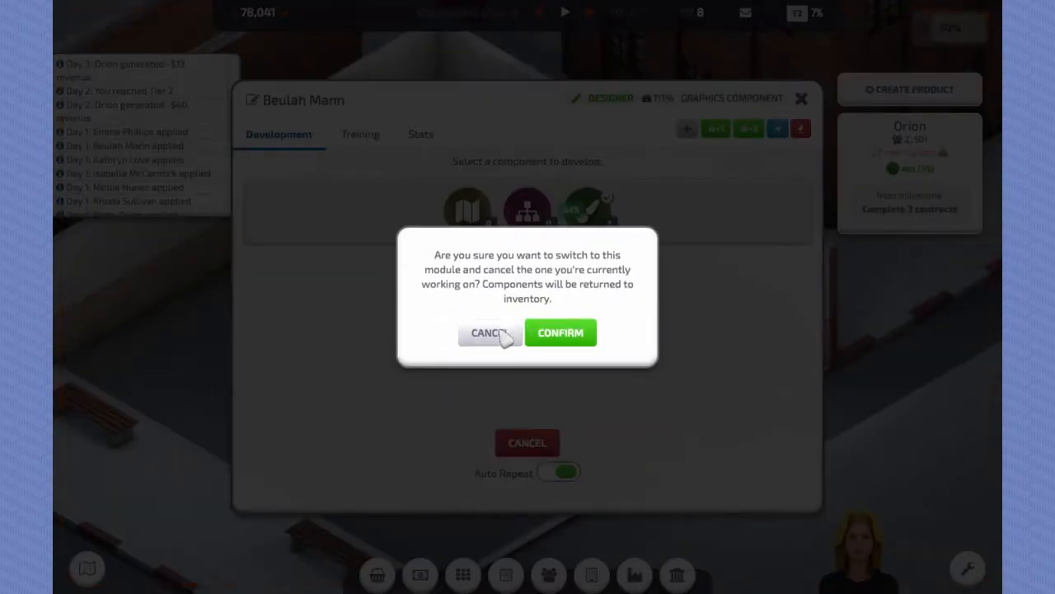
left_click(488, 333)
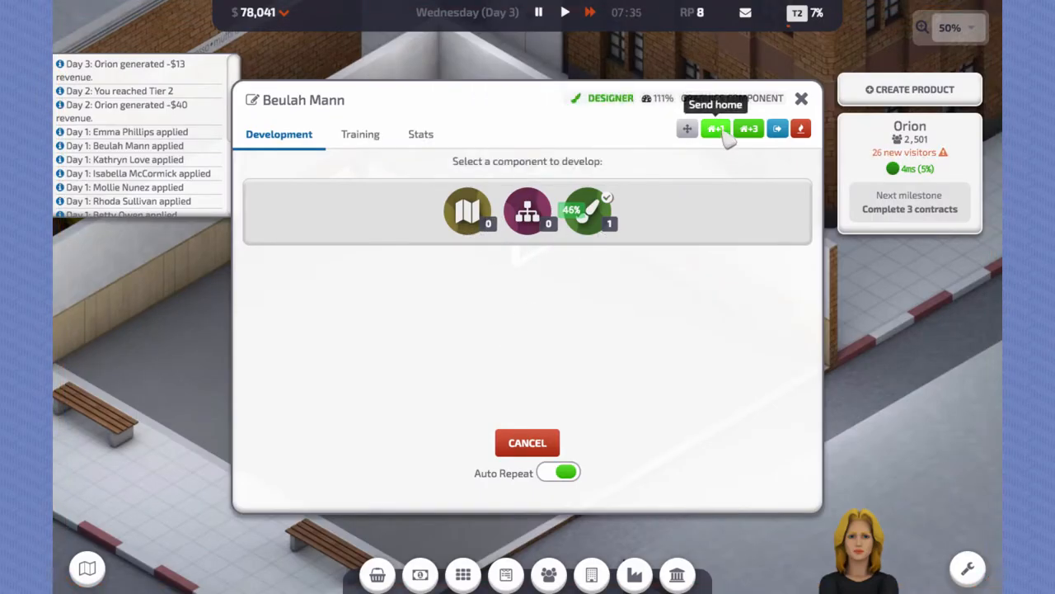
mouse_move(585, 211)
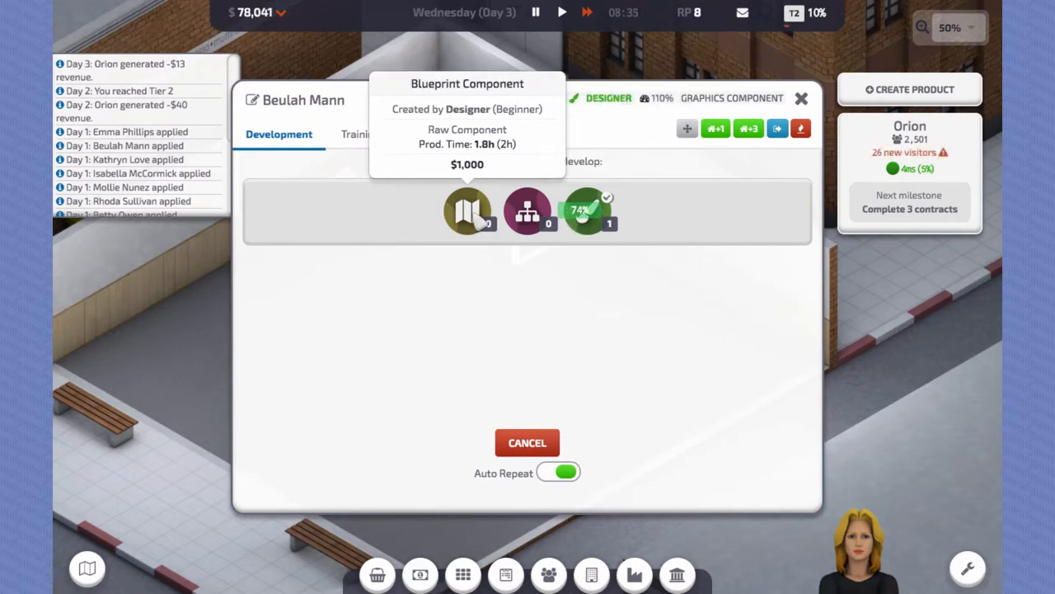
left_click(559, 471)
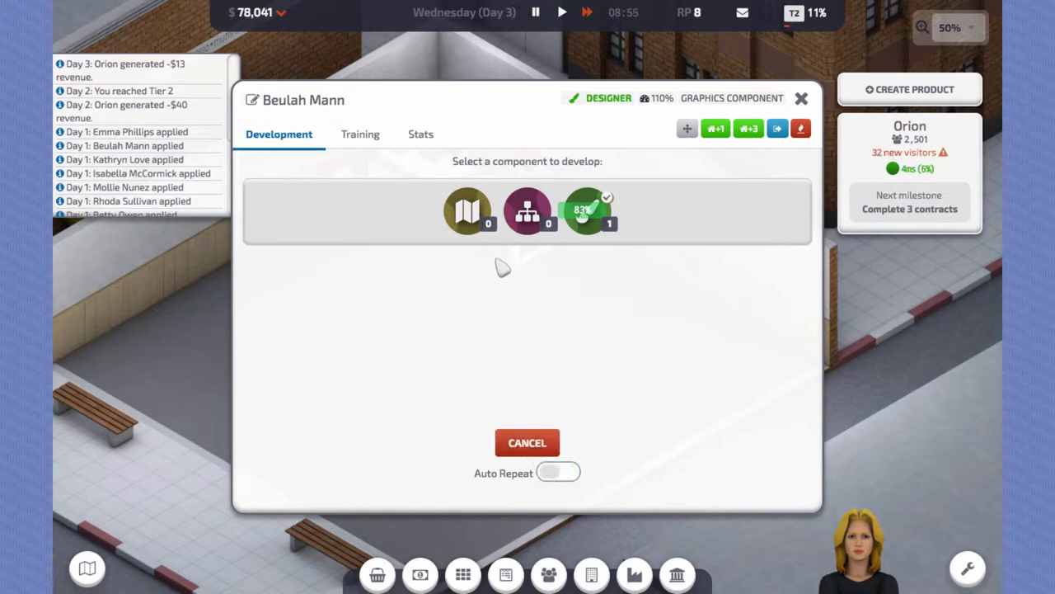
mouse_move(468, 211)
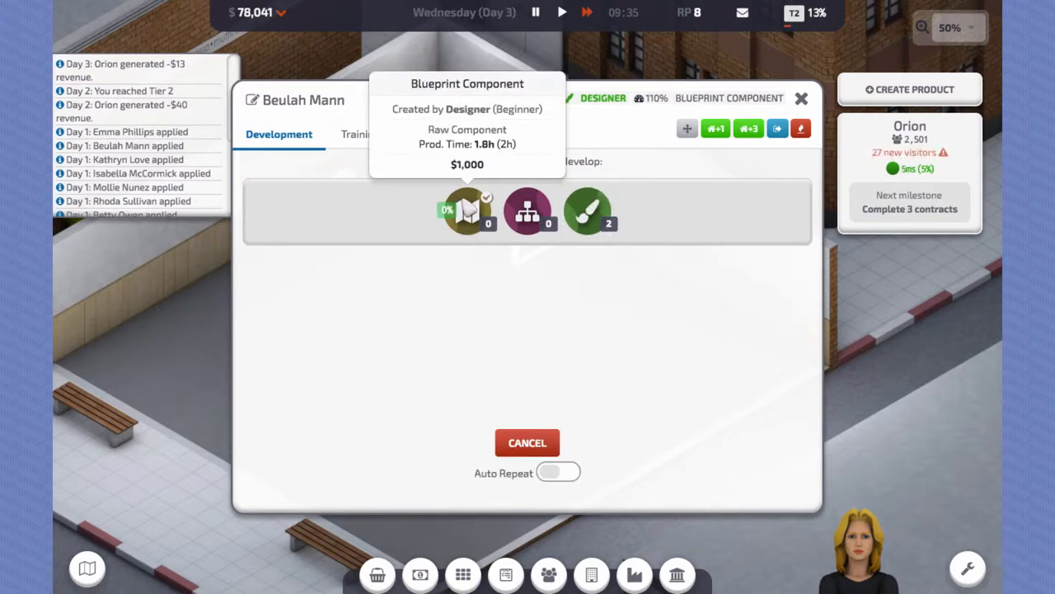
left_click(528, 442)
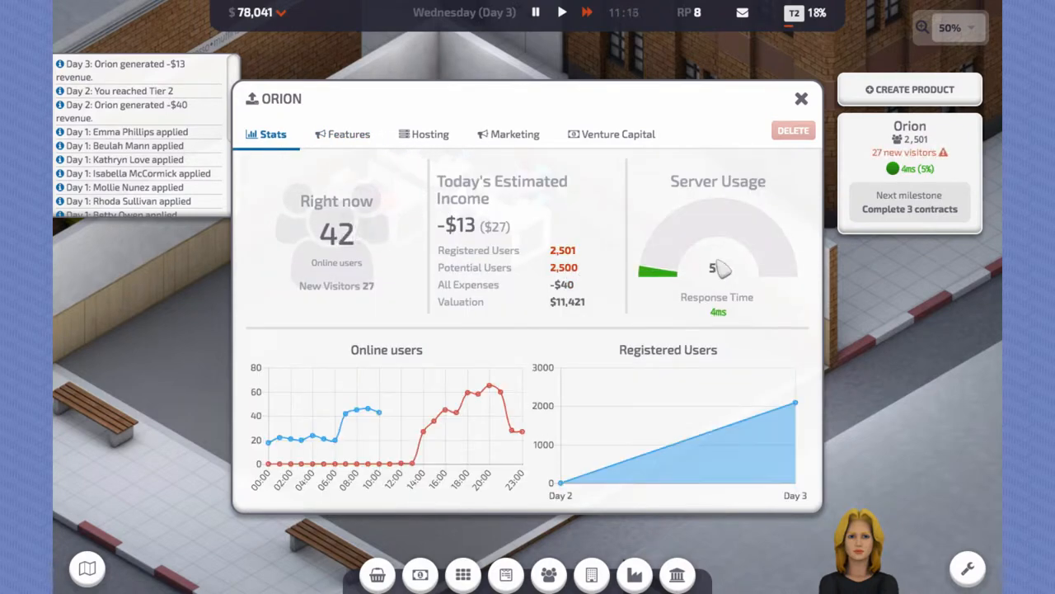
mouse_move(380, 149)
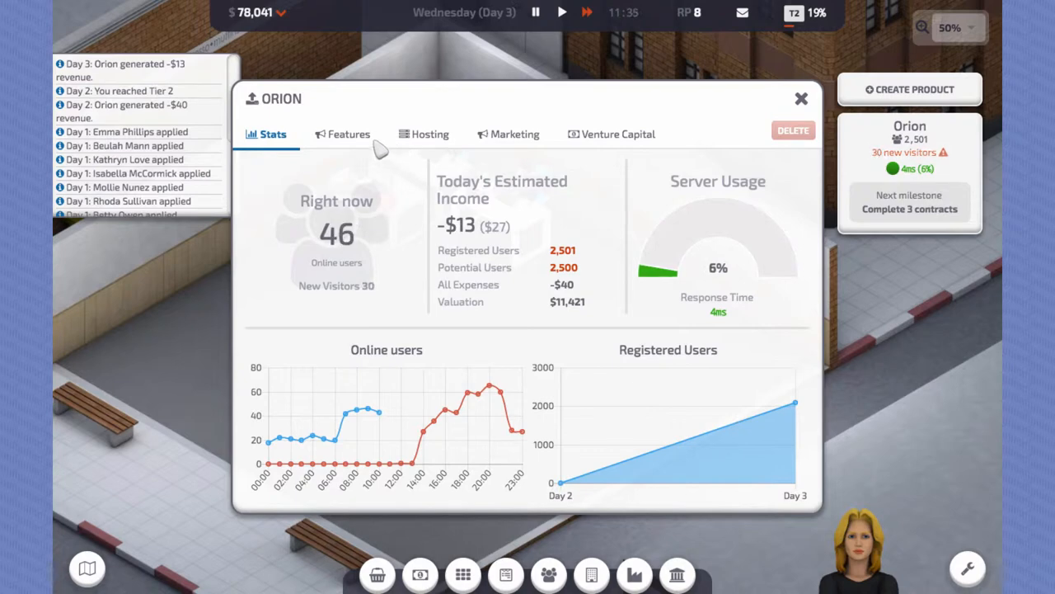
Step: Check Orion's hosting, then upgrade the Landing Page to Level 2
left_click(350, 133)
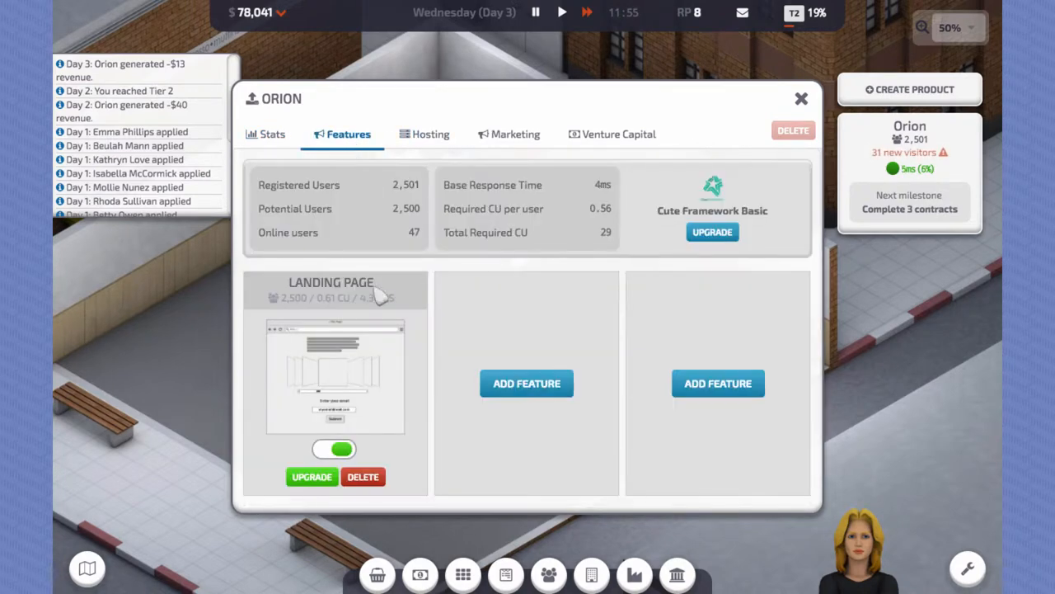
left_click(422, 133)
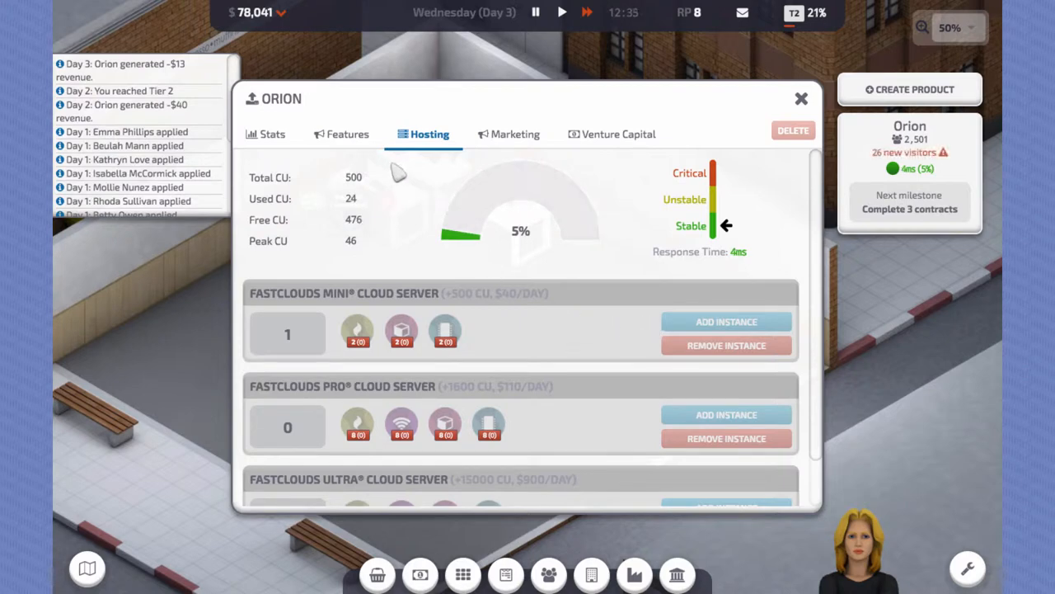
left_click(347, 134)
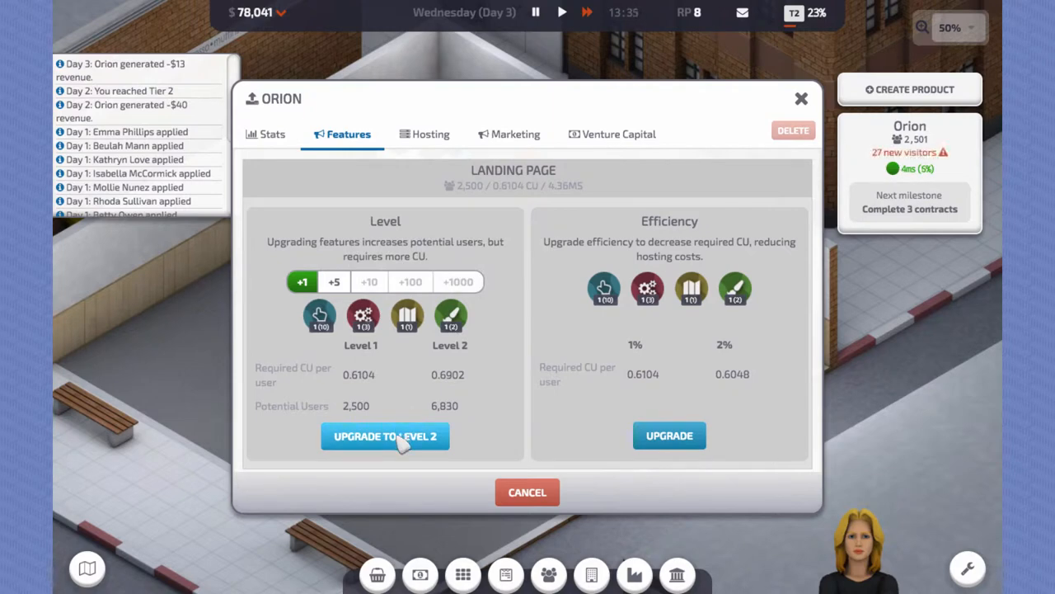
left_click(386, 435)
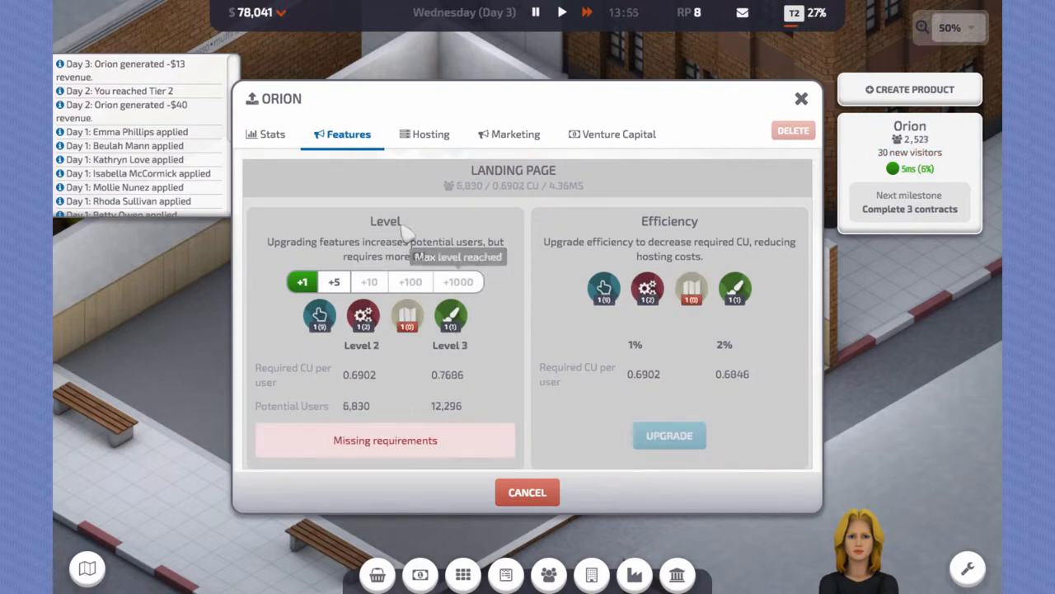
Step: Check the running Text Ads campaign and Orion's stats, then close the window
left_click(515, 134)
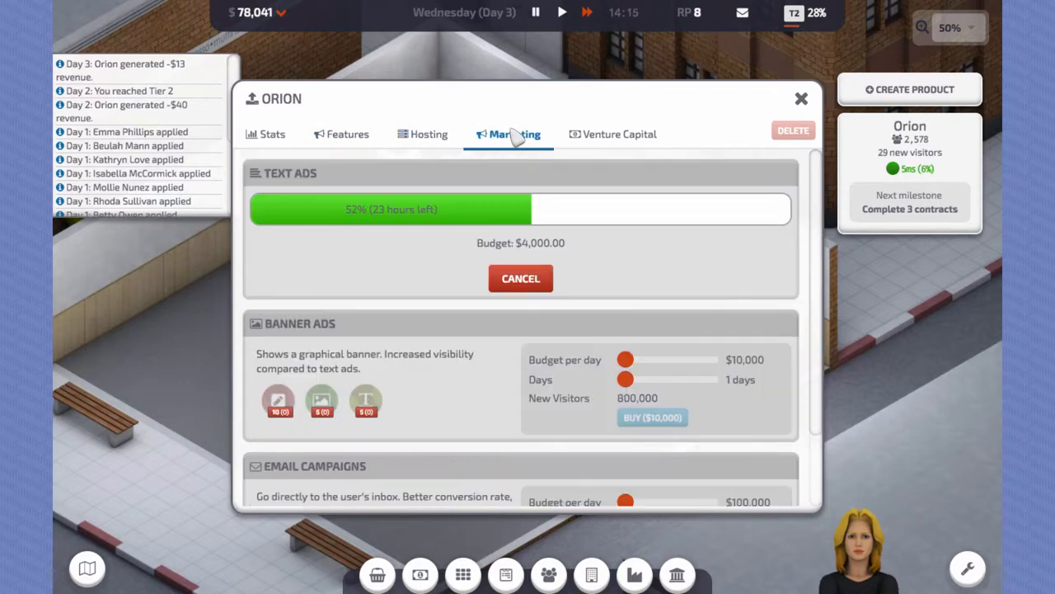
left_click(272, 134)
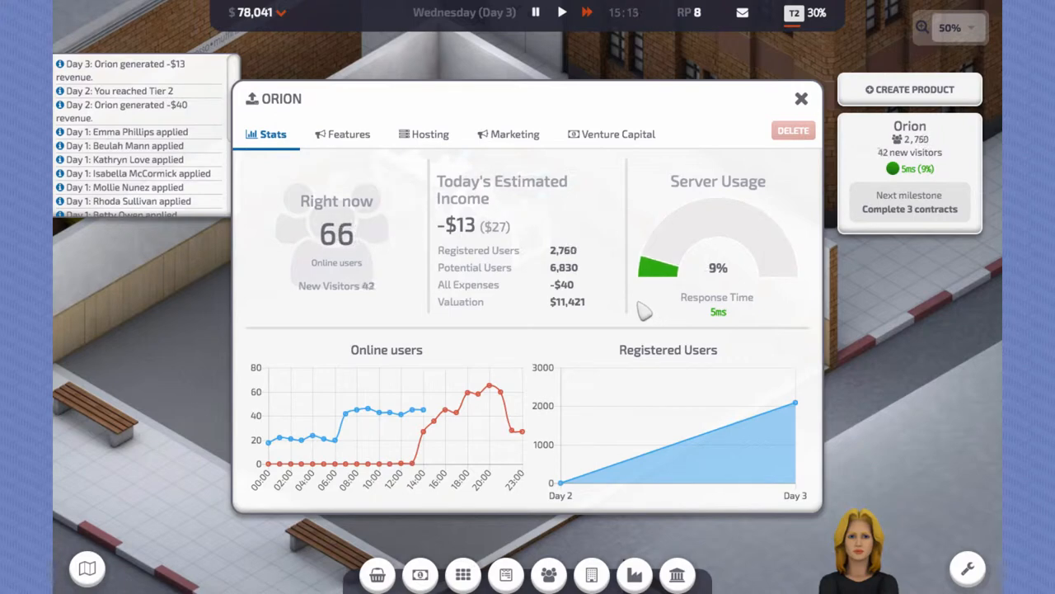
left_click(802, 99)
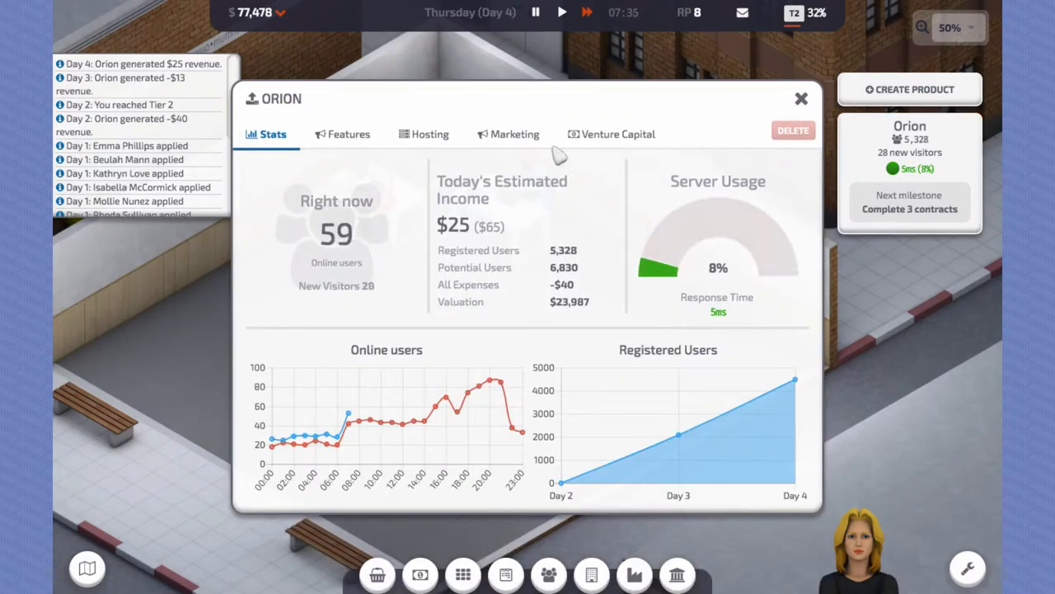
Step: Review Orion's marketing and Venture Capital milestones, then close the product overview
left_click(514, 133)
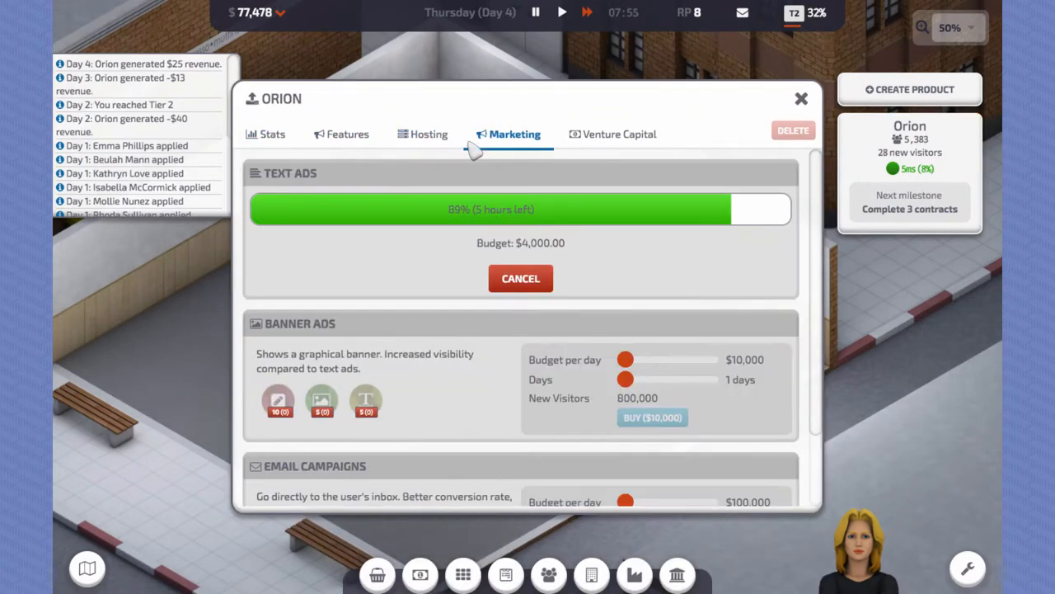
left_click(617, 133)
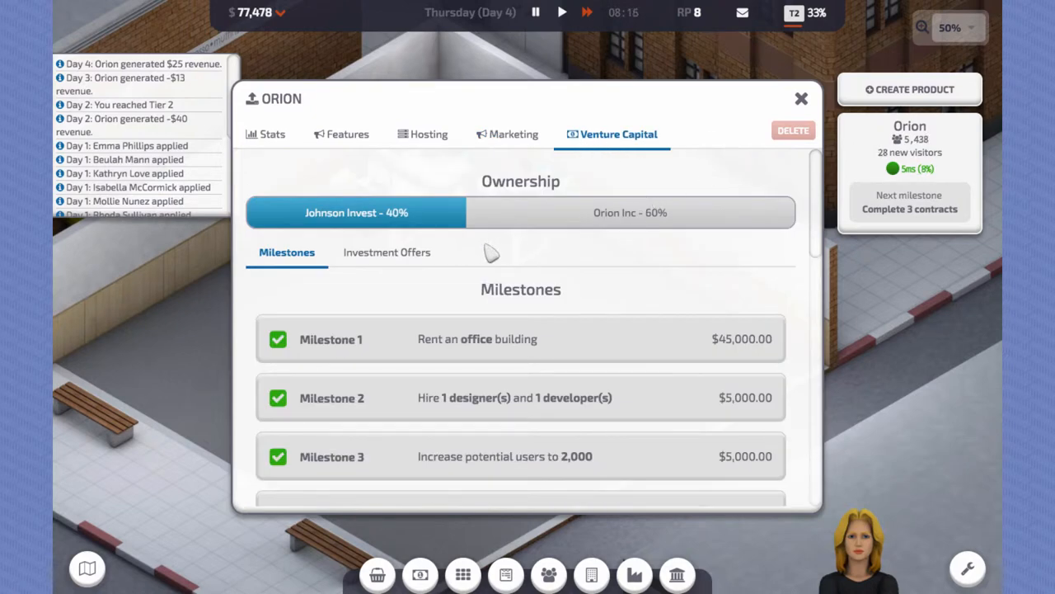
scroll("down", 3)
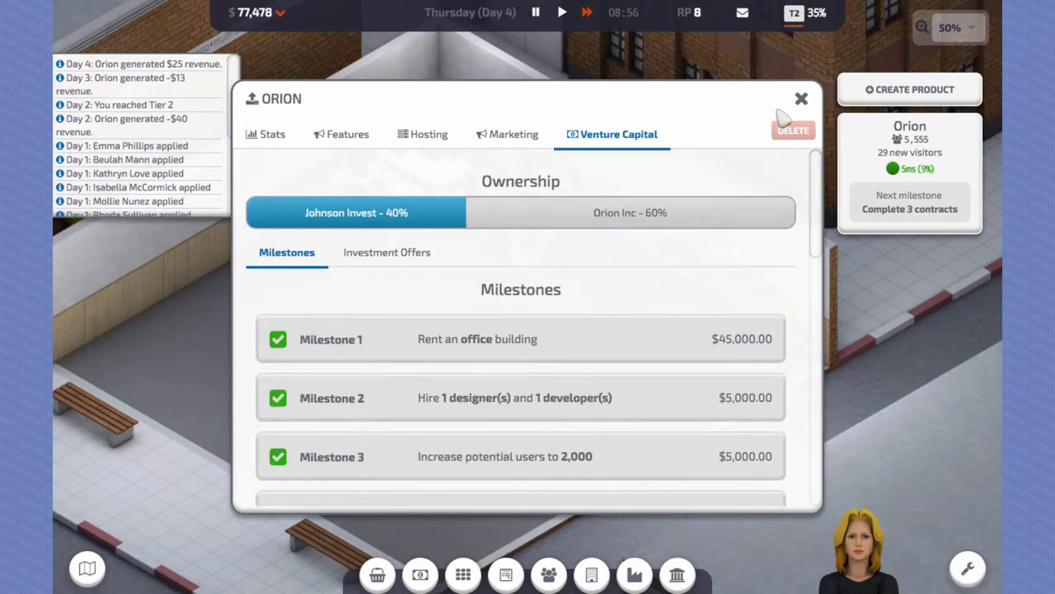
left_click(376, 574)
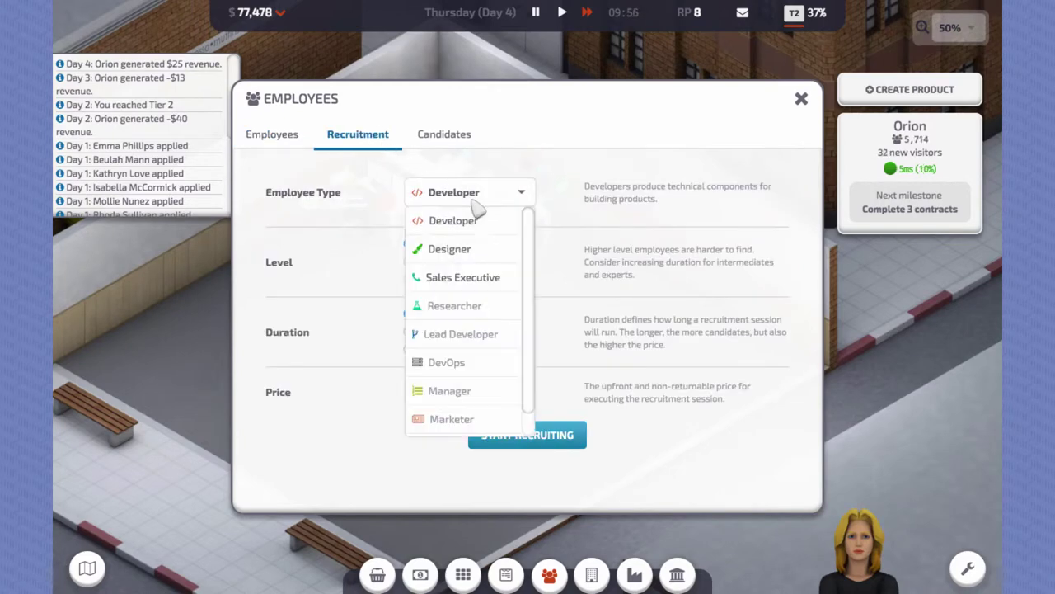
Step: Start recruiting a Sales Executive and view the applicants
left_click(461, 277)
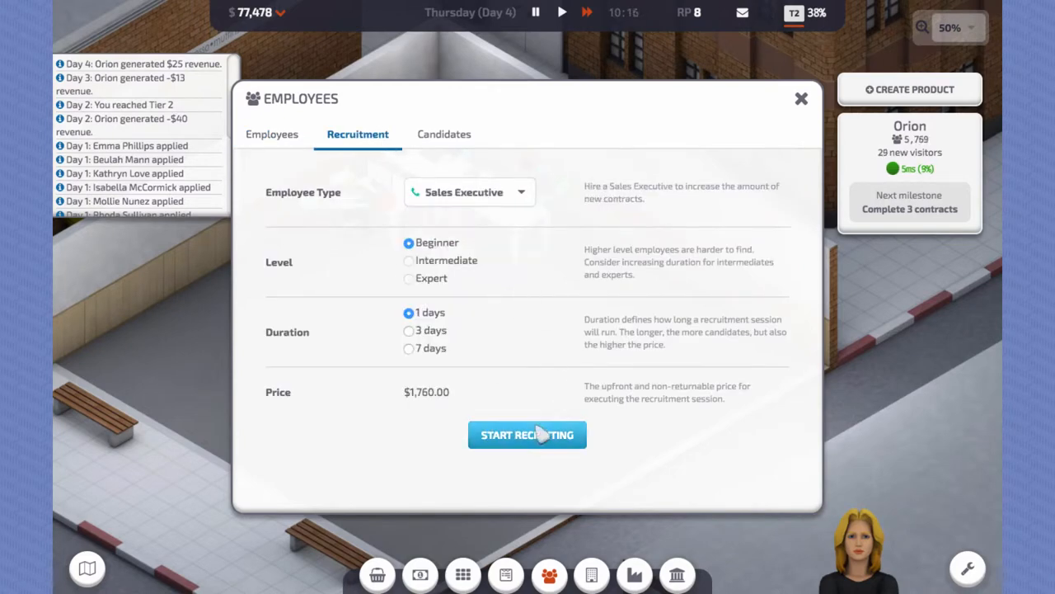
left_click(527, 436)
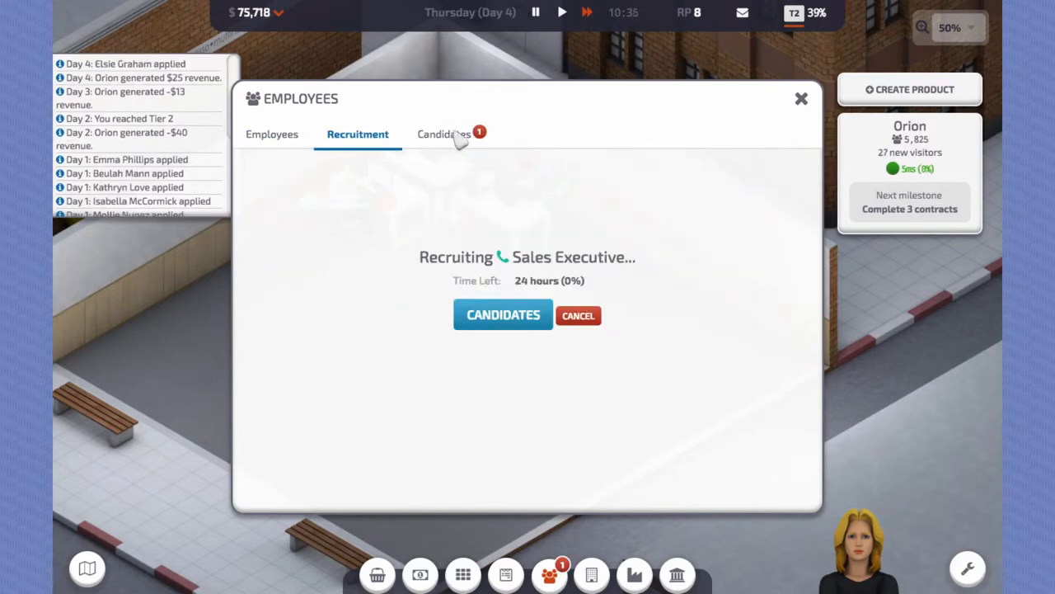
left_click(802, 99)
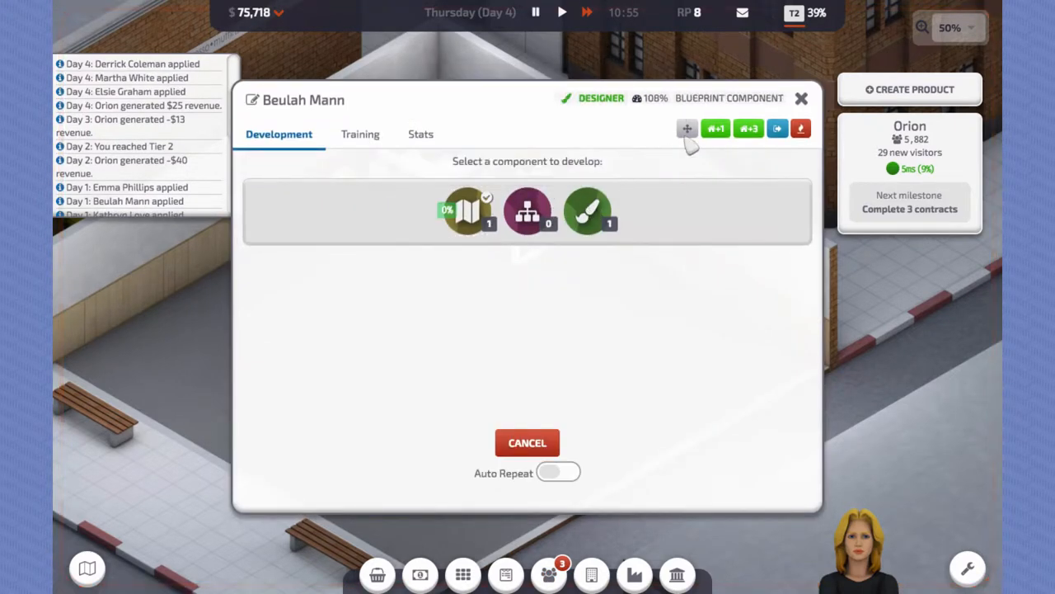
left_click(376, 574)
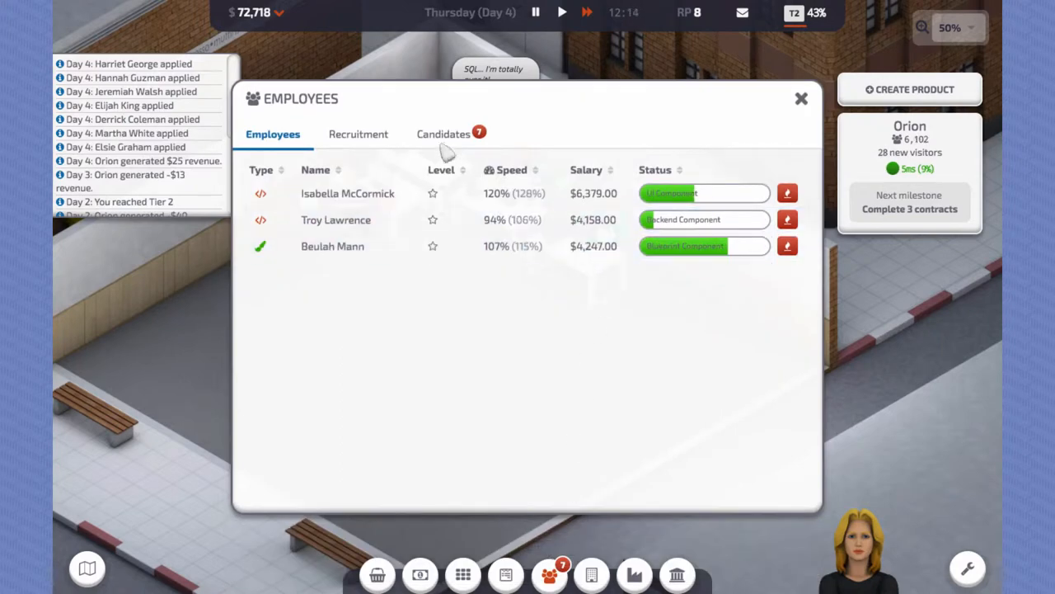
Step: Hire sales executive Elsie Graham and set her contract search size
left_click(442, 133)
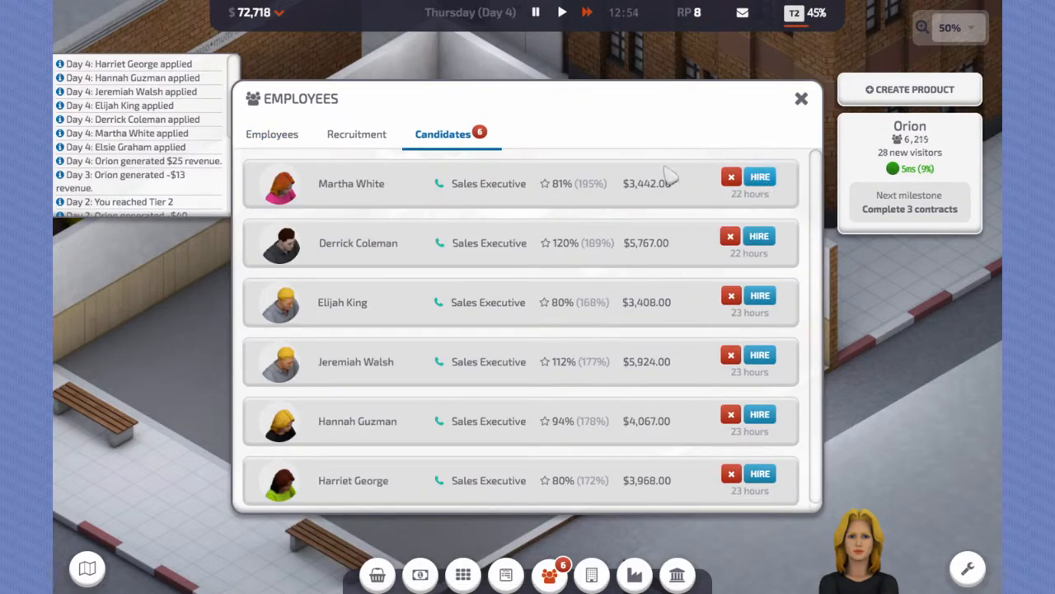
left_click(356, 134)
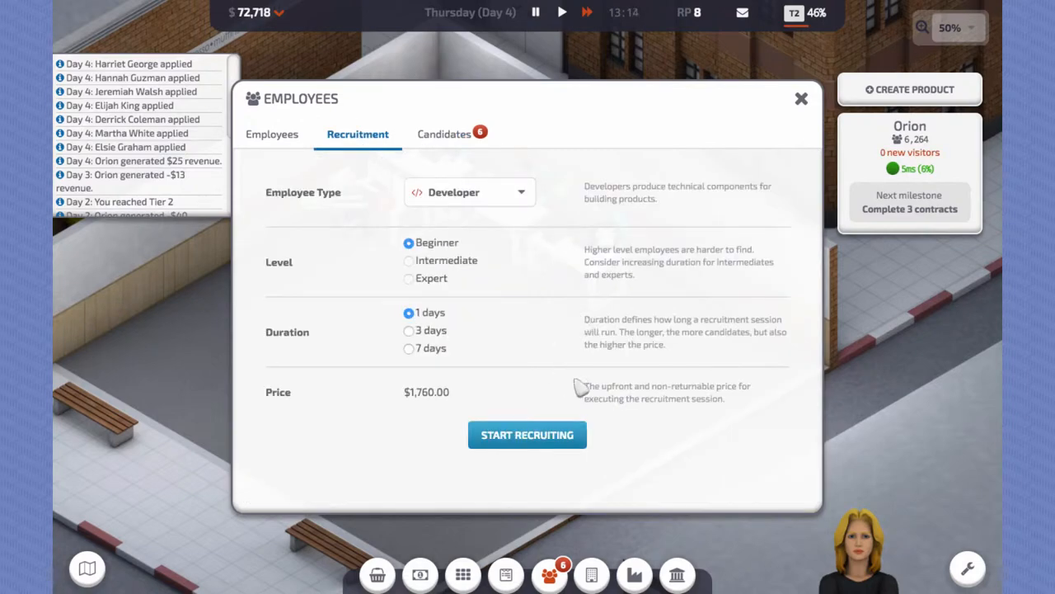
left_click(801, 99)
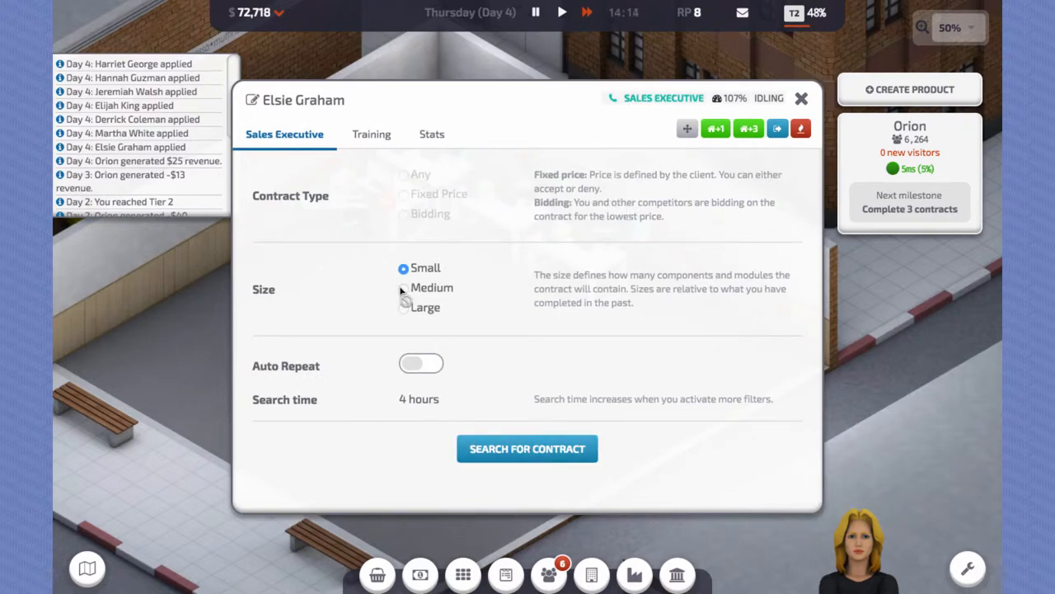
left_click(528, 448)
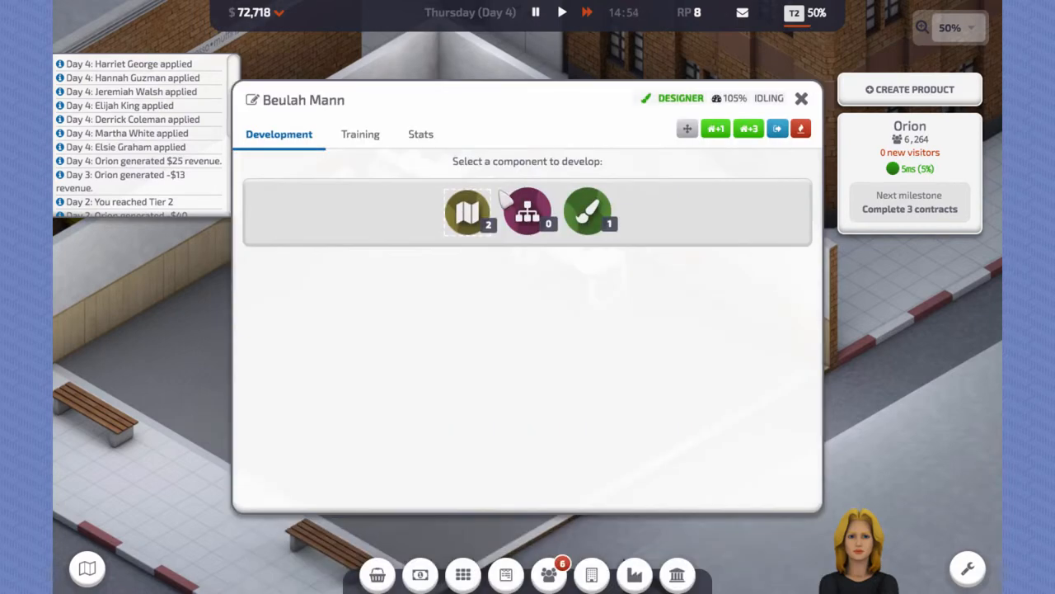
left_click(587, 211)
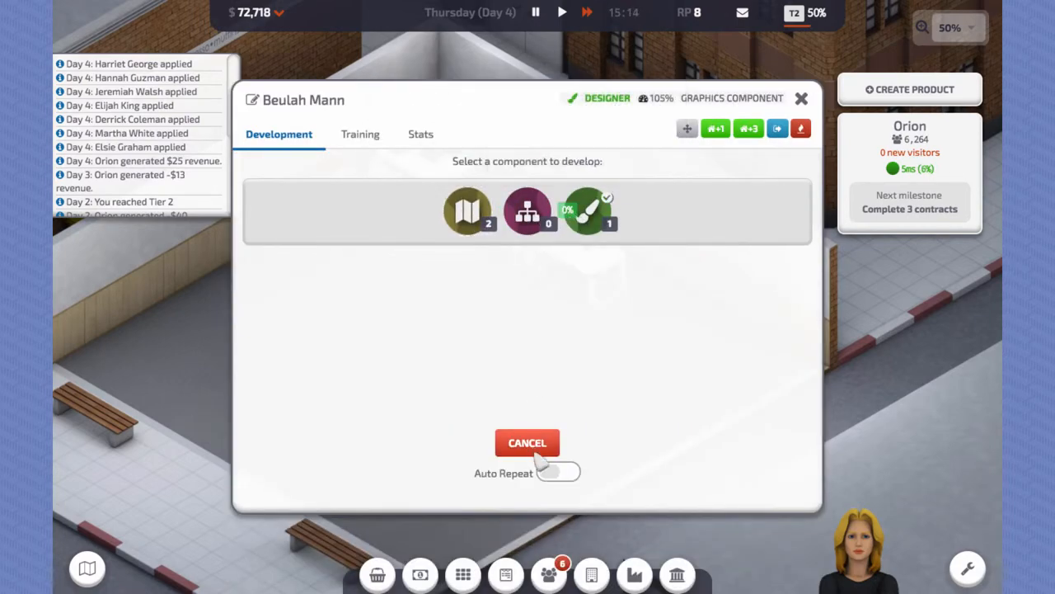
left_click(528, 441)
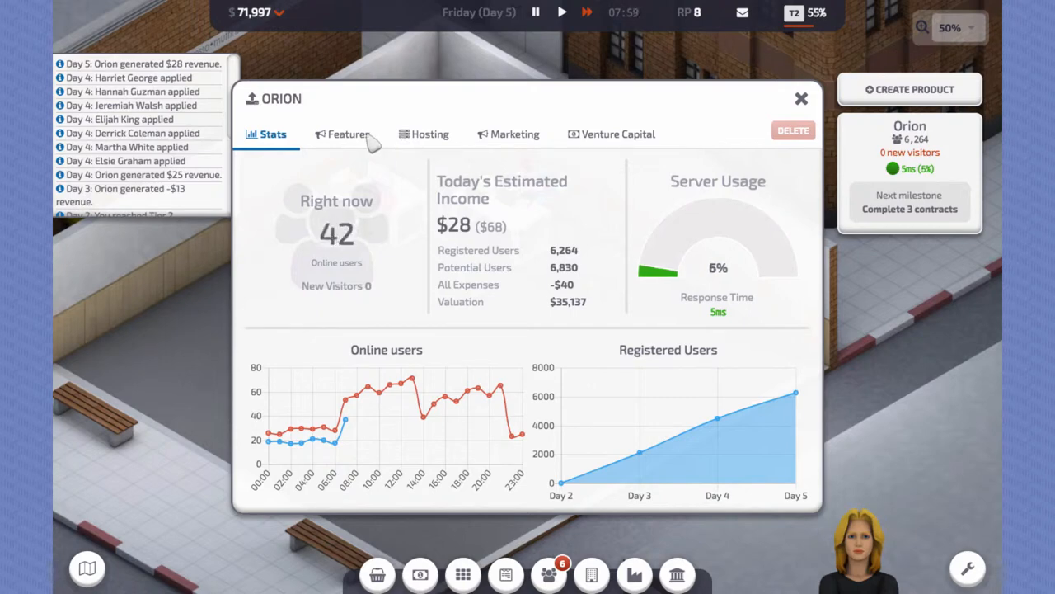
mouse_move(395, 261)
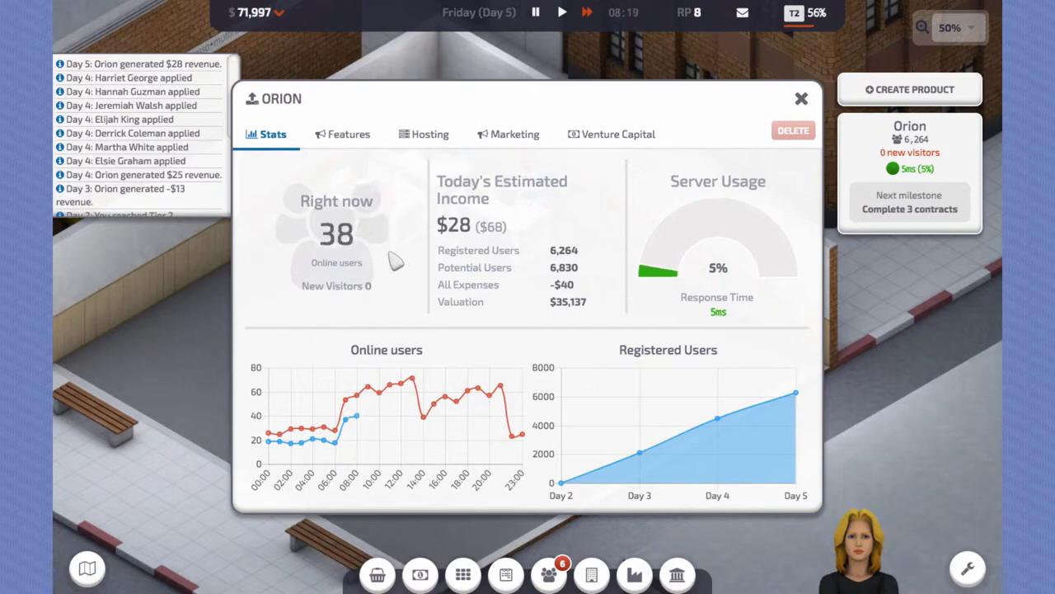
left_click(348, 134)
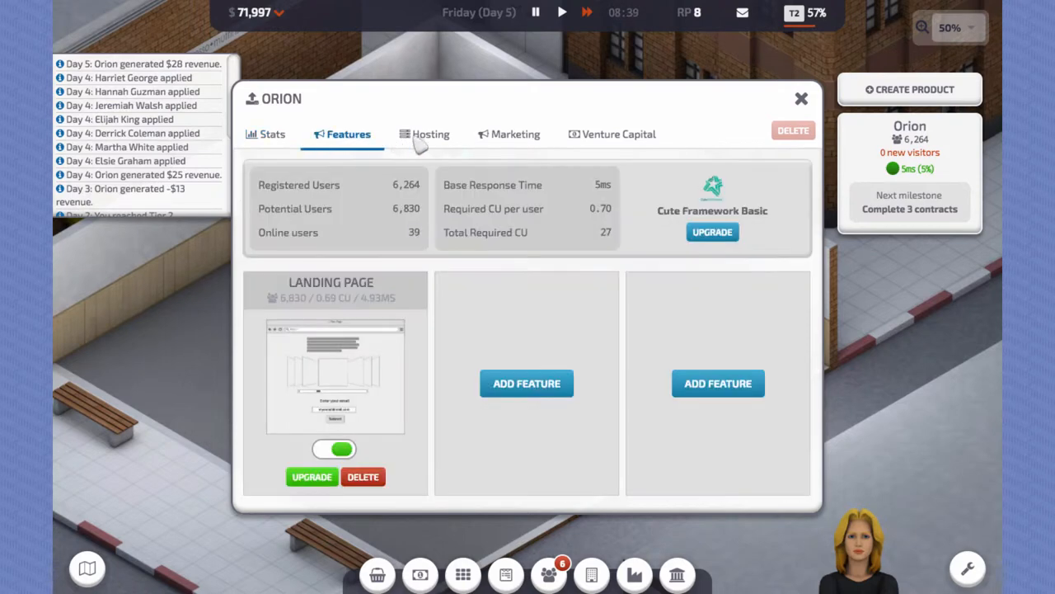
left_click(312, 476)
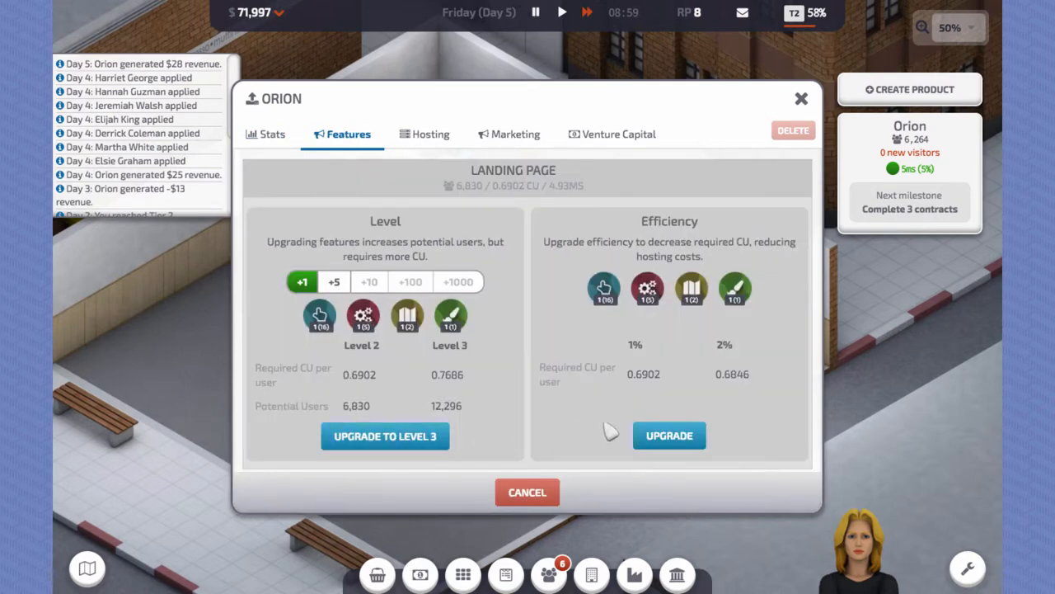
left_click(669, 436)
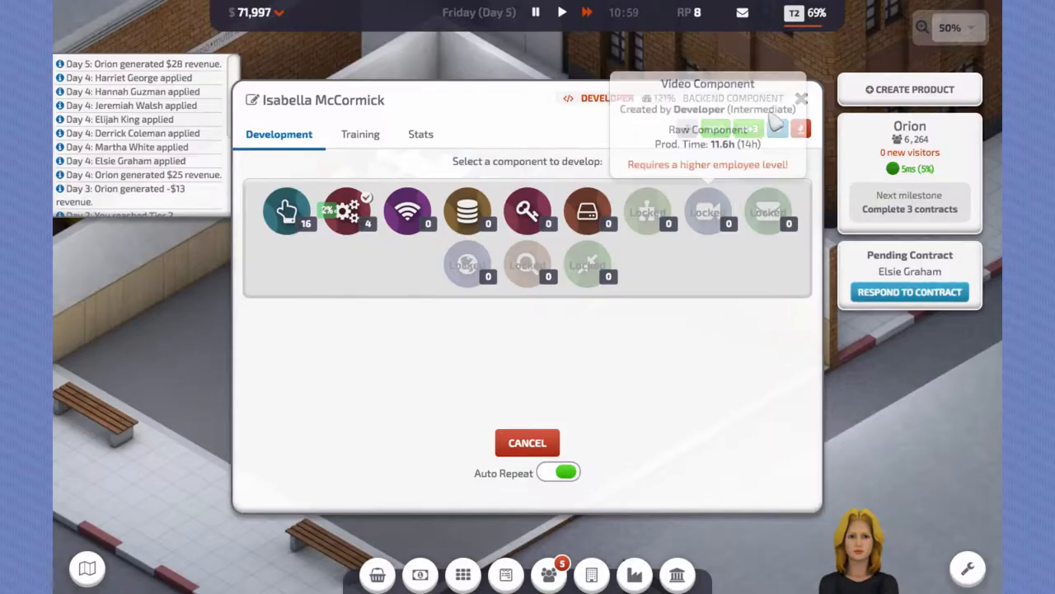
Step: Accept and deliver the Alibaba two-module contract for $2,640, then show the city map
left_click(910, 292)
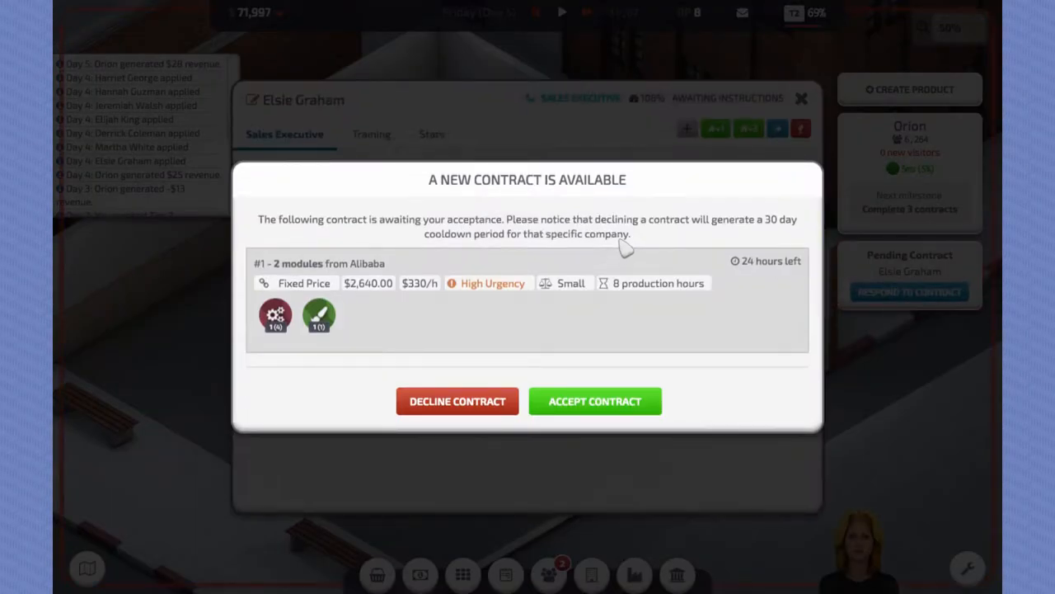
left_click(594, 401)
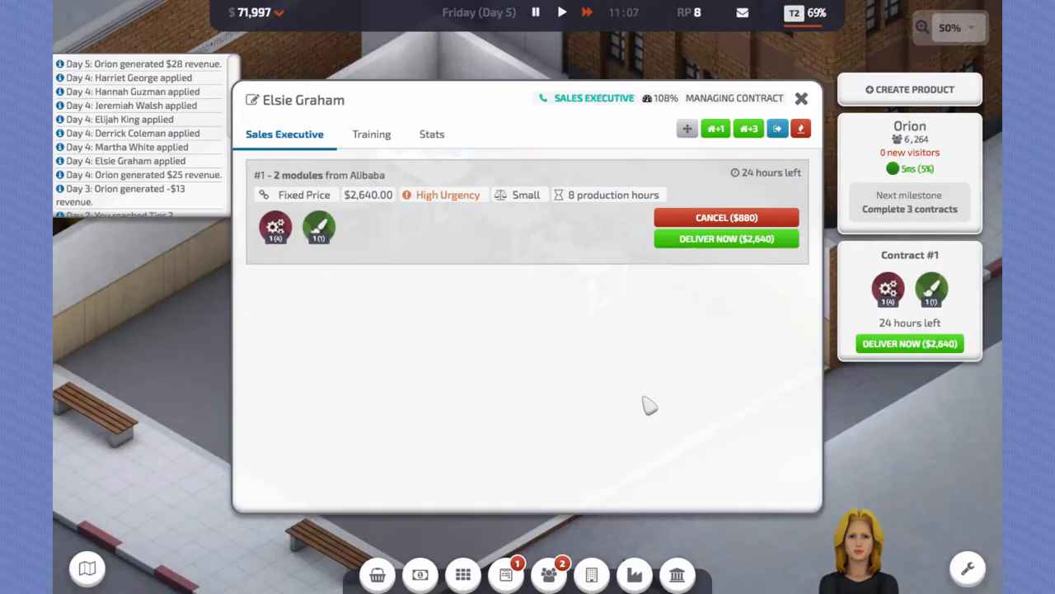
left_click(726, 237)
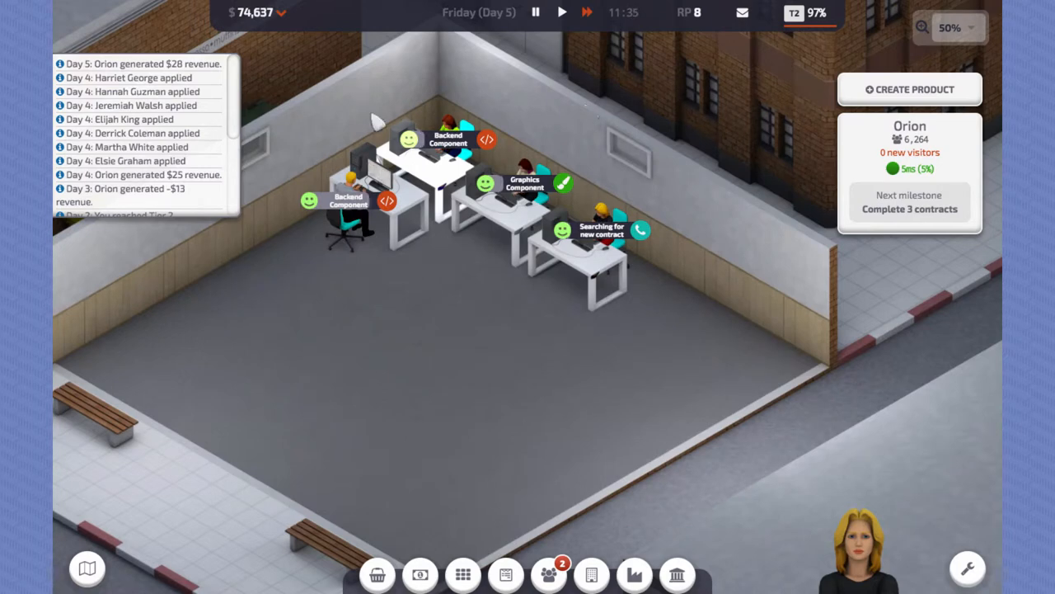
left_click(86, 567)
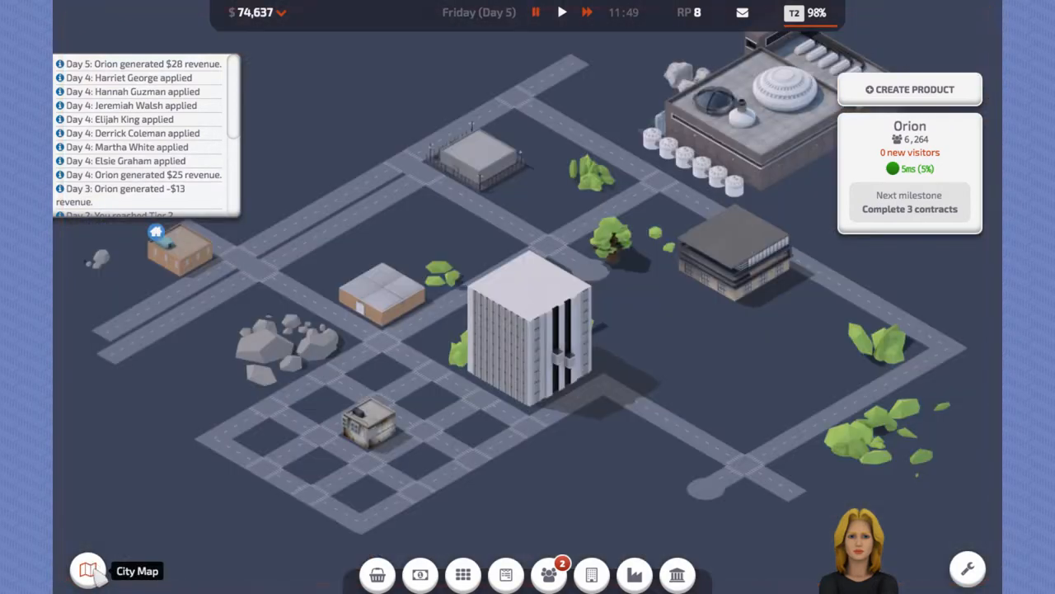
Step: Go back to the small office building from the city map and close the Tier 3 congratulations
left_click(524, 329)
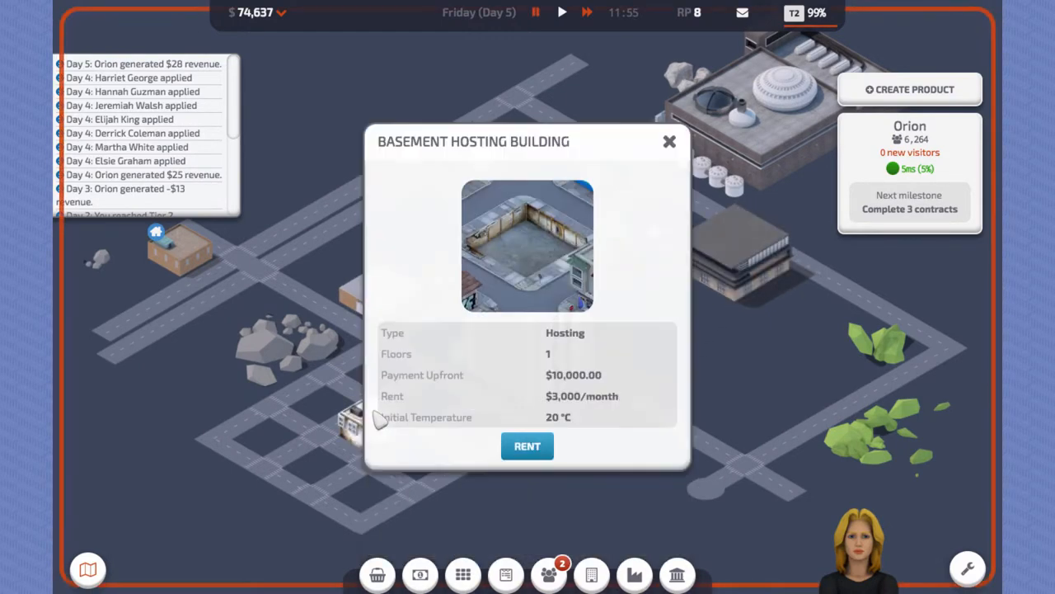
mouse_move(676, 148)
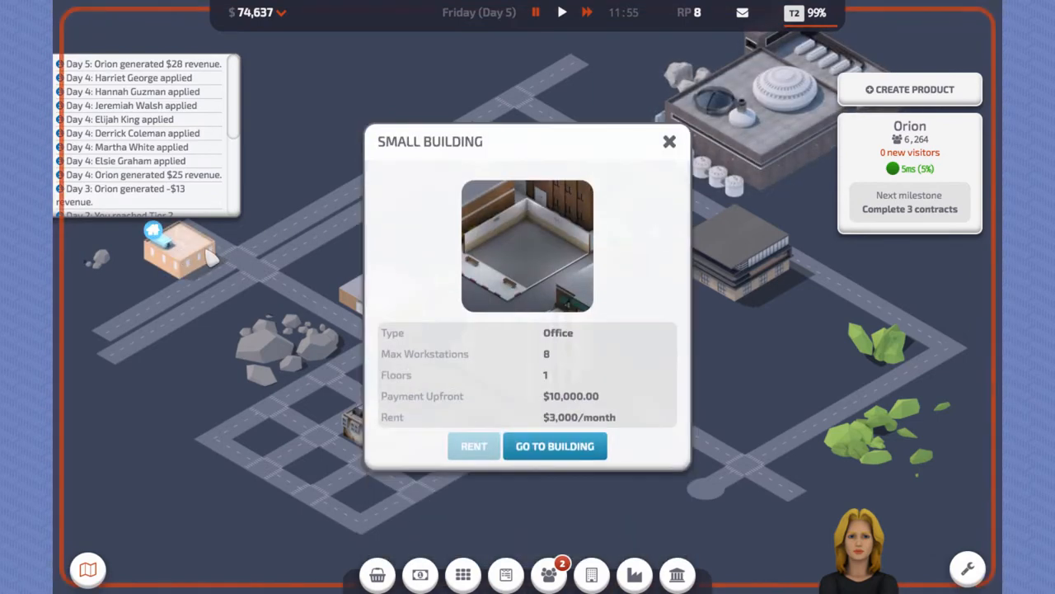
mouse_move(585, 419)
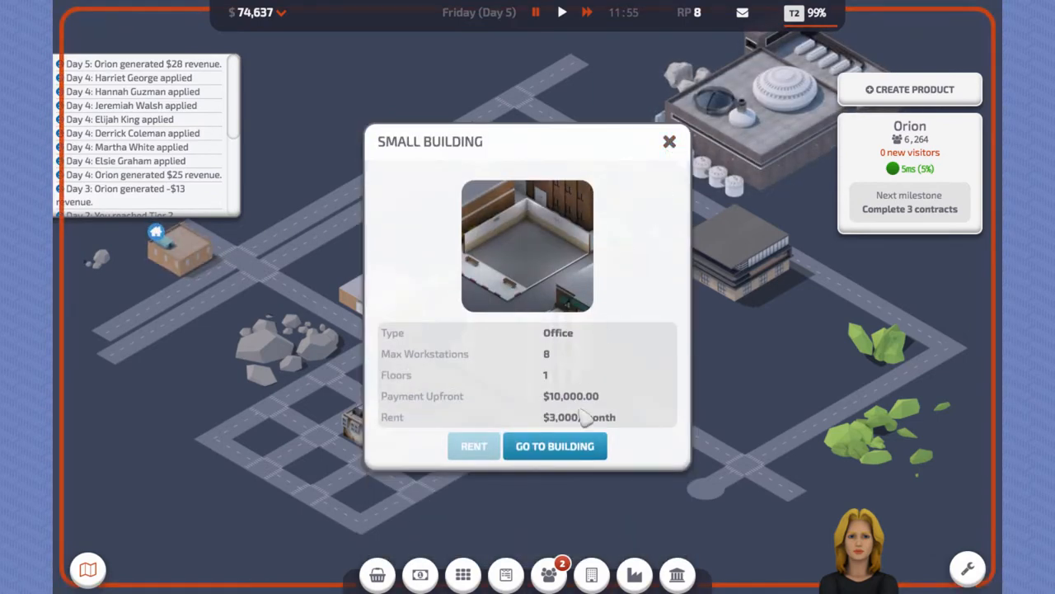
left_click(554, 445)
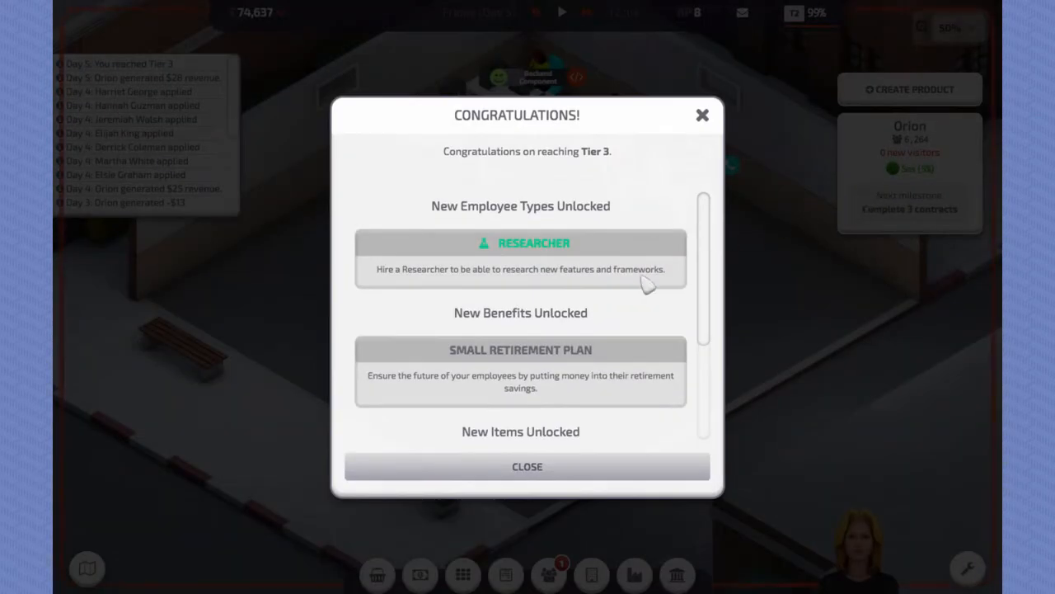
scroll("down", 3)
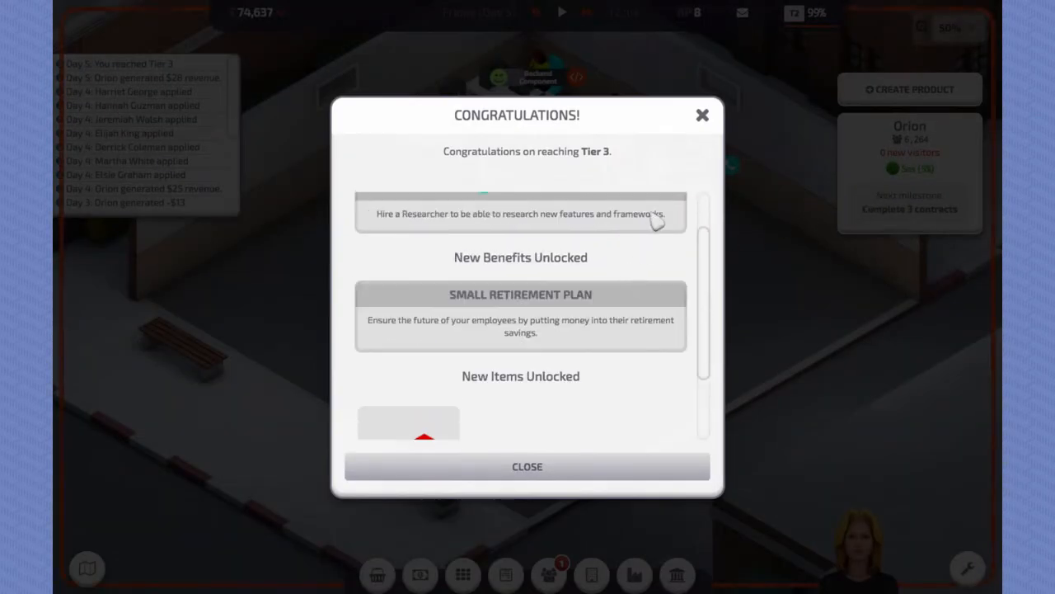
left_click(528, 465)
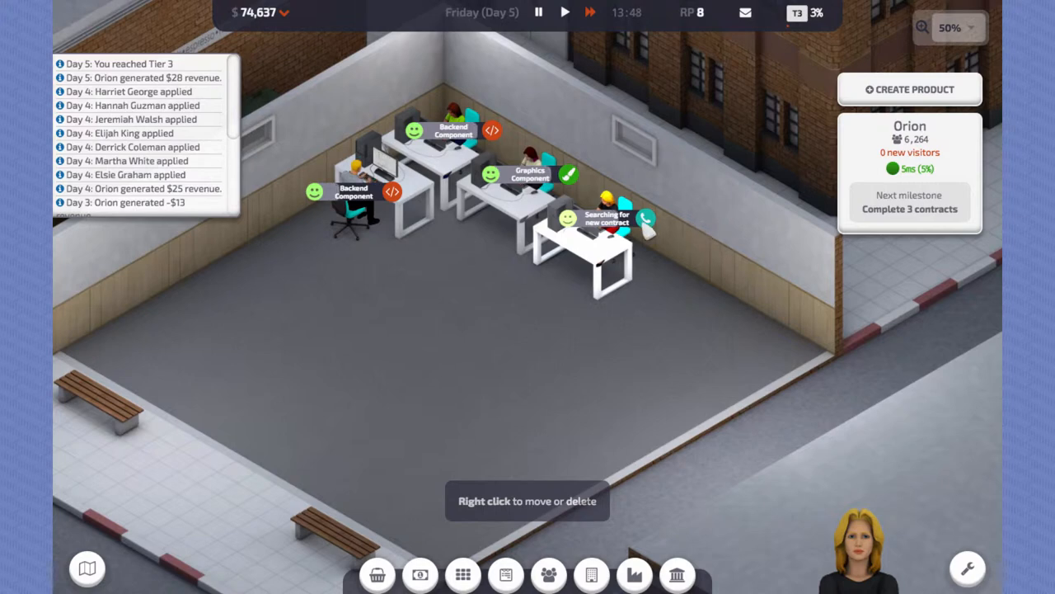
Step: Accept and deliver eBay's two-module $720 contract #2, then leave the sales executive searching
left_click(607, 218)
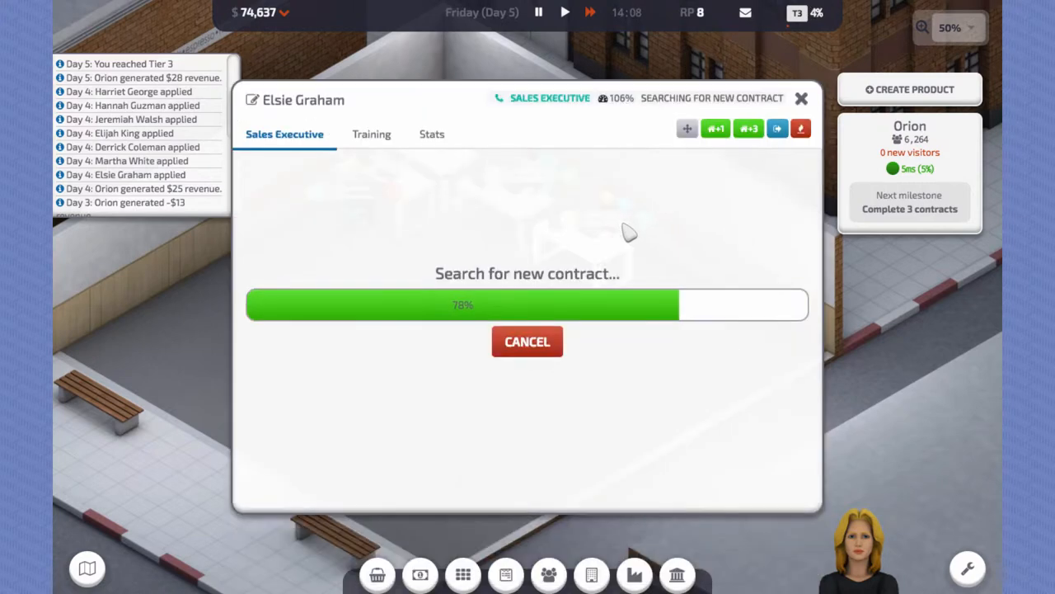
left_click(801, 99)
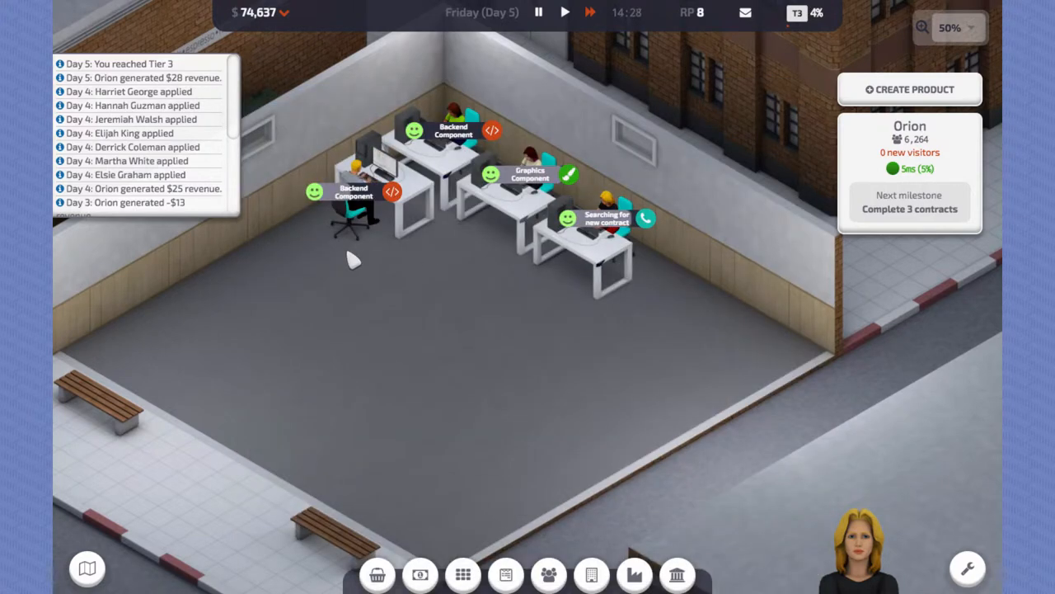
left_click(511, 185)
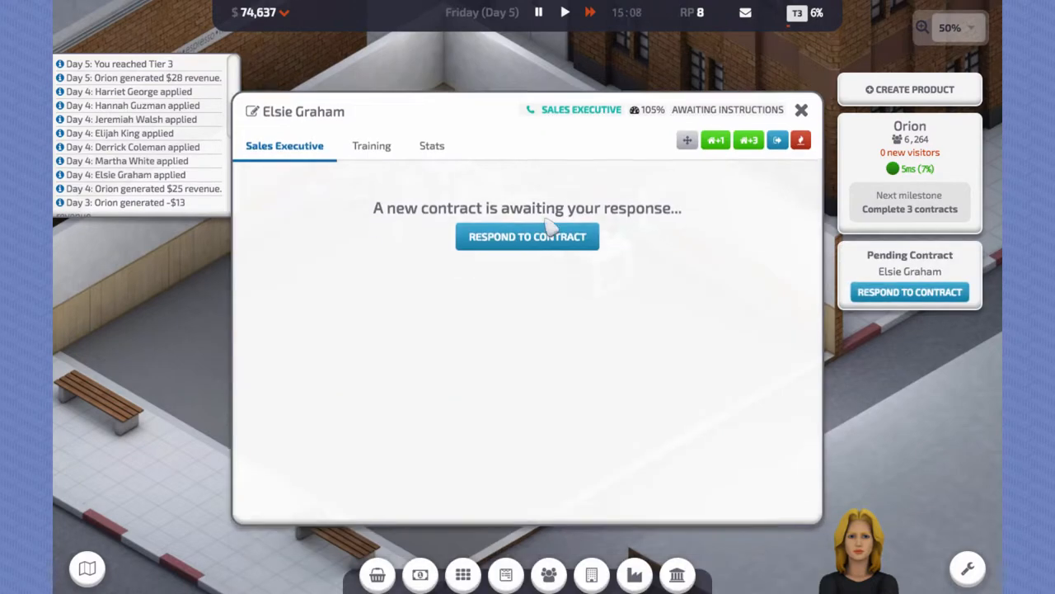
left_click(528, 236)
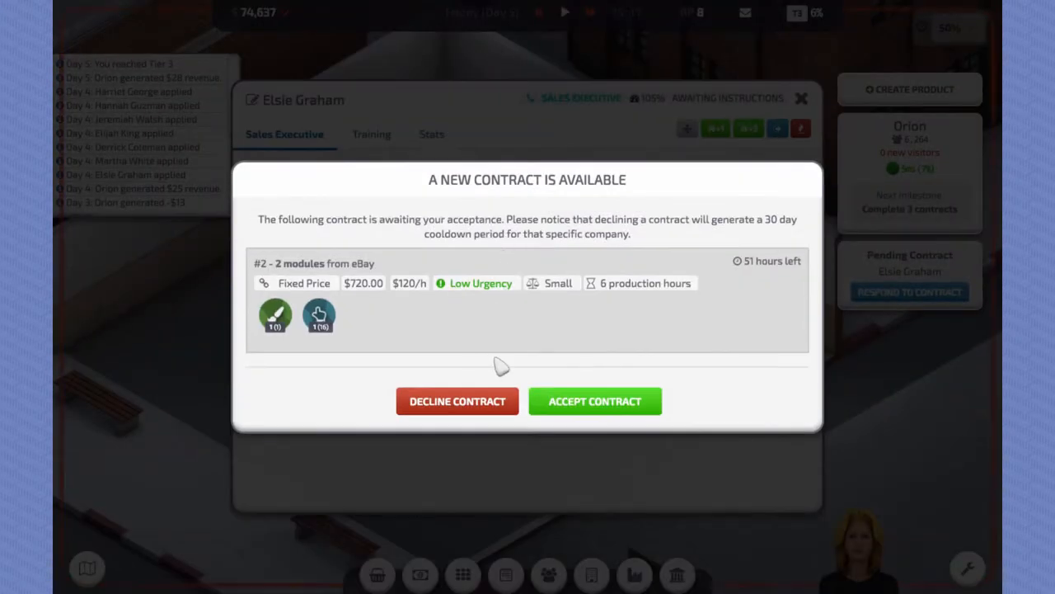
left_click(594, 400)
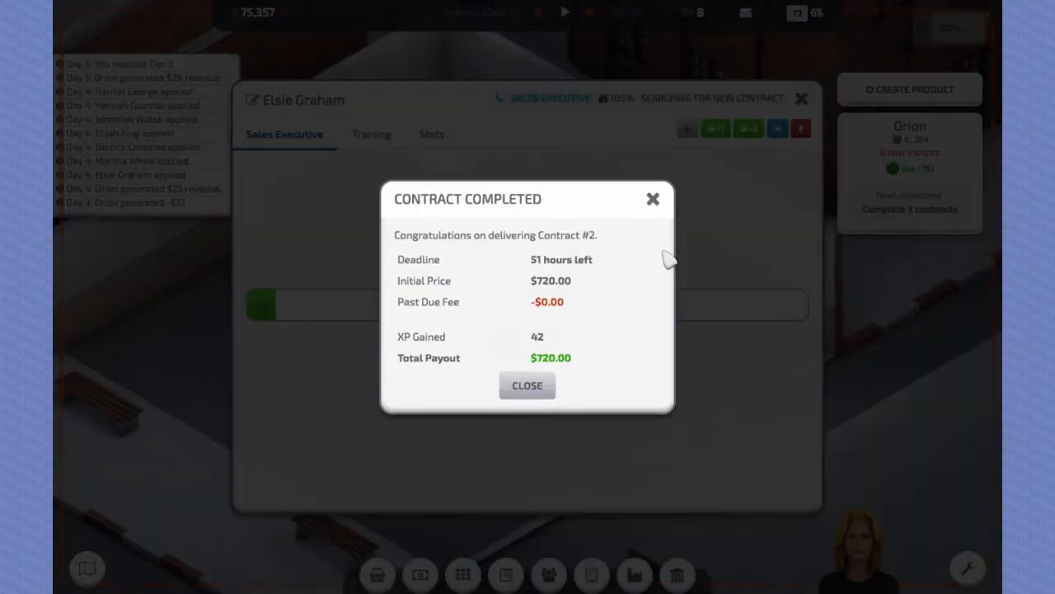
left_click(527, 386)
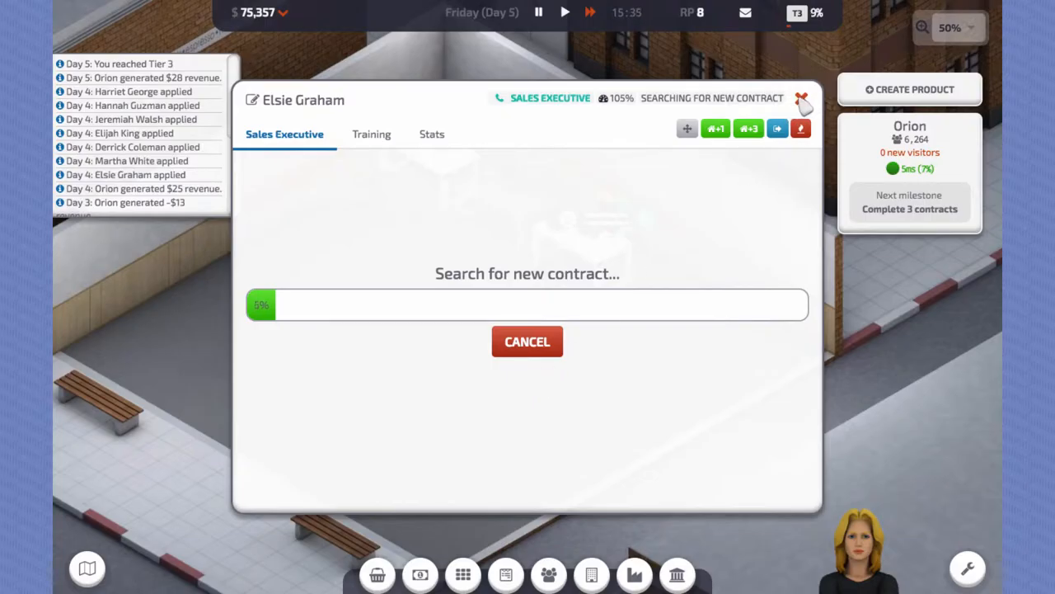
left_click(805, 101)
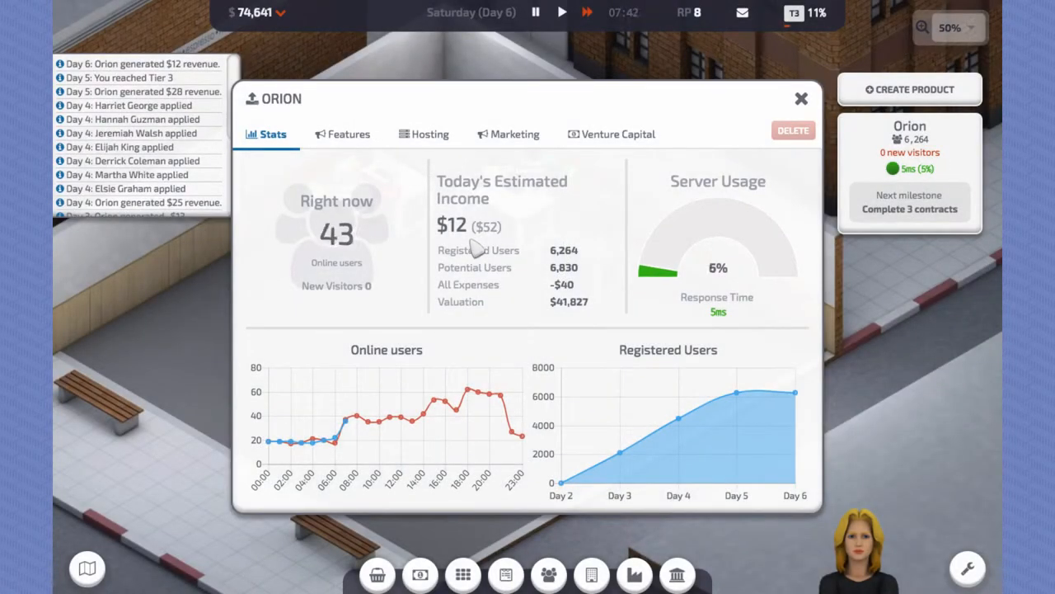
mouse_move(399, 165)
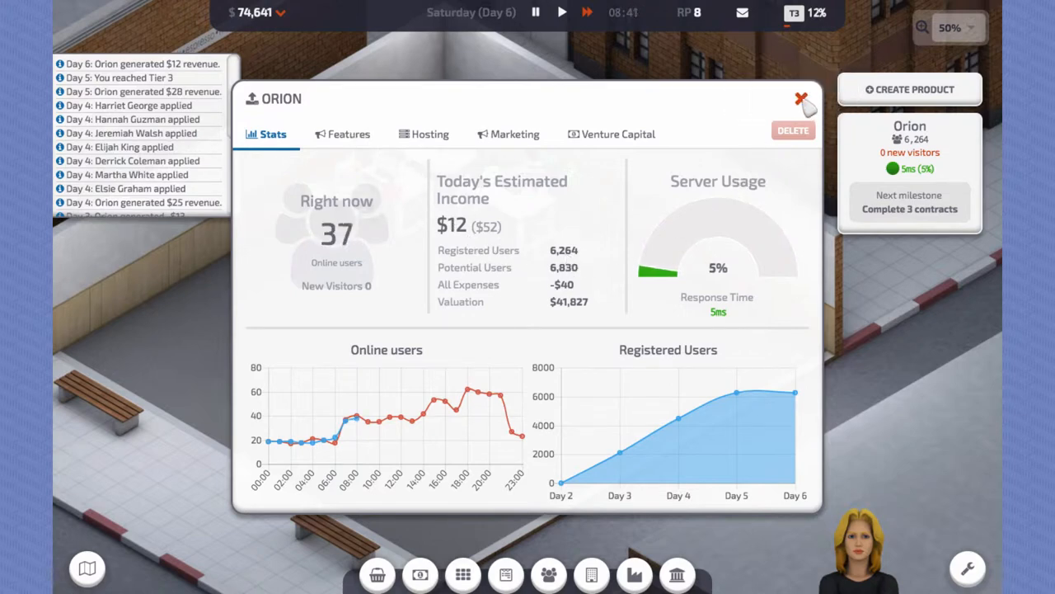
Step: Accept and deliver WhoSells' three-module $1,600 contract #3, completing the three-contracts milestone
left_click(801, 99)
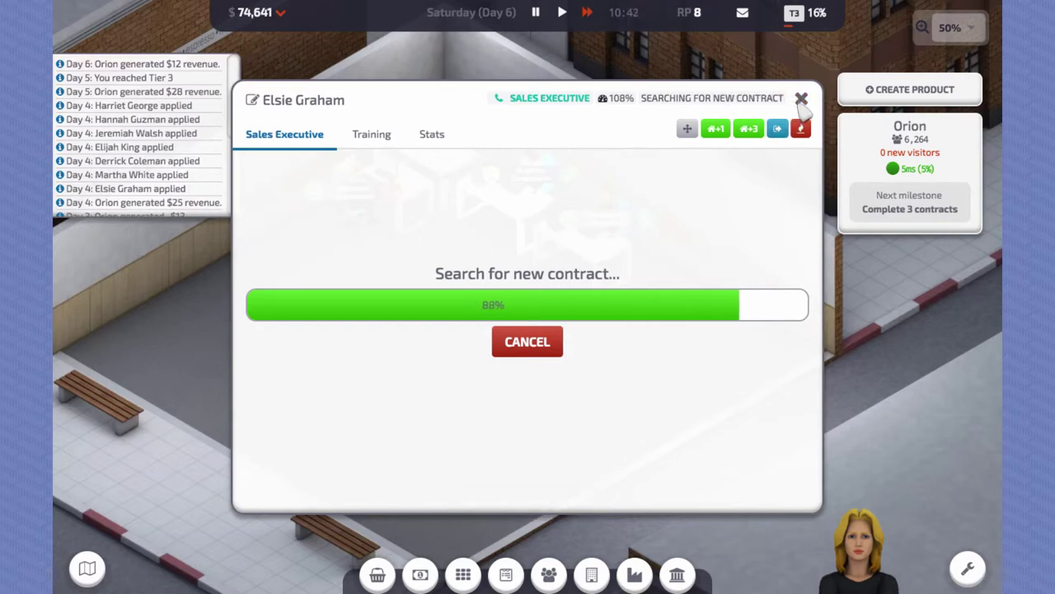
left_click(802, 99)
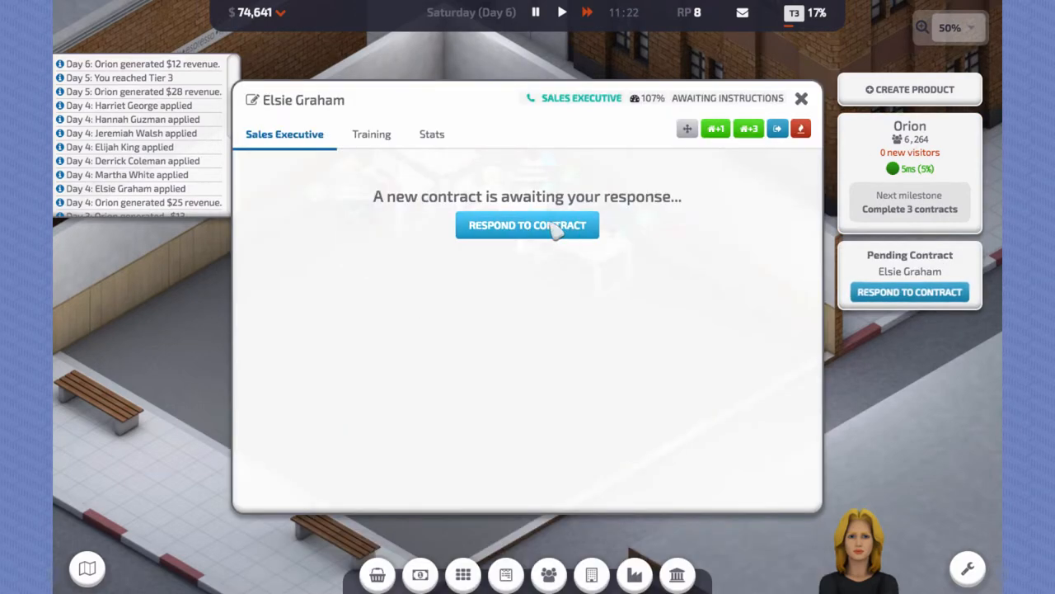
left_click(528, 224)
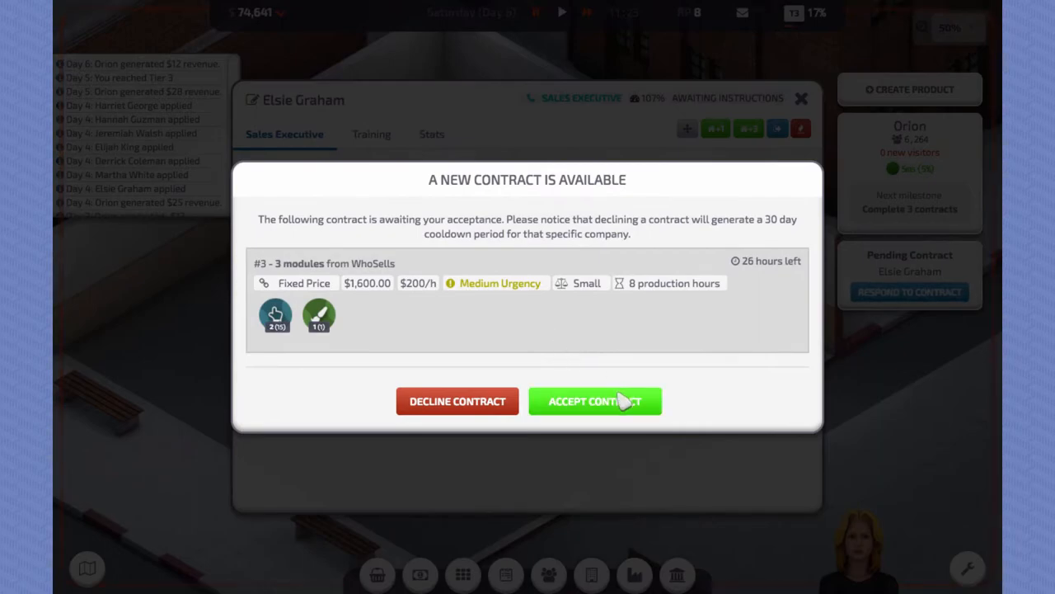
left_click(594, 401)
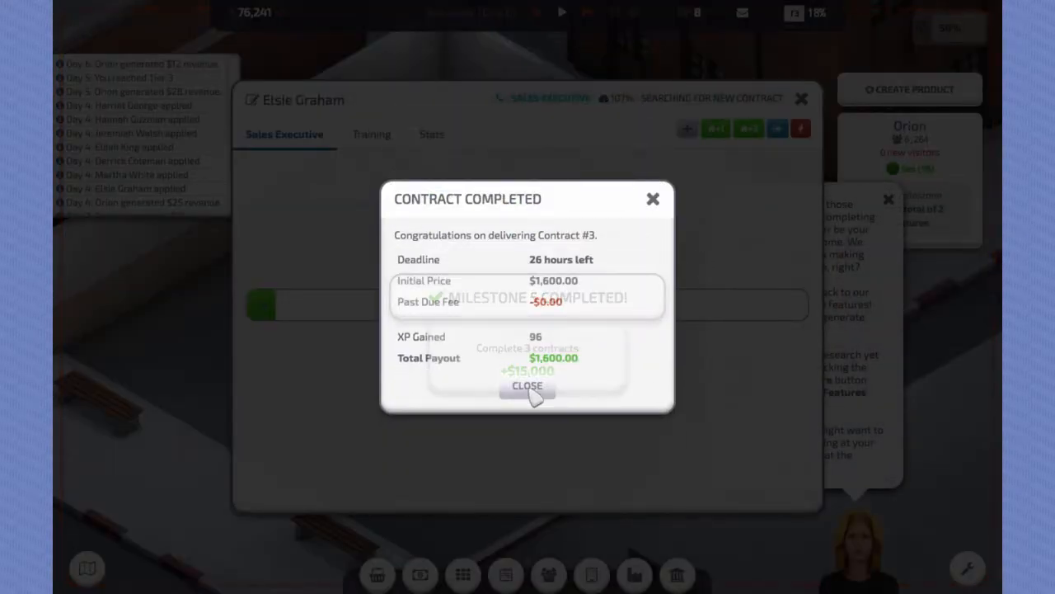
left_click(528, 386)
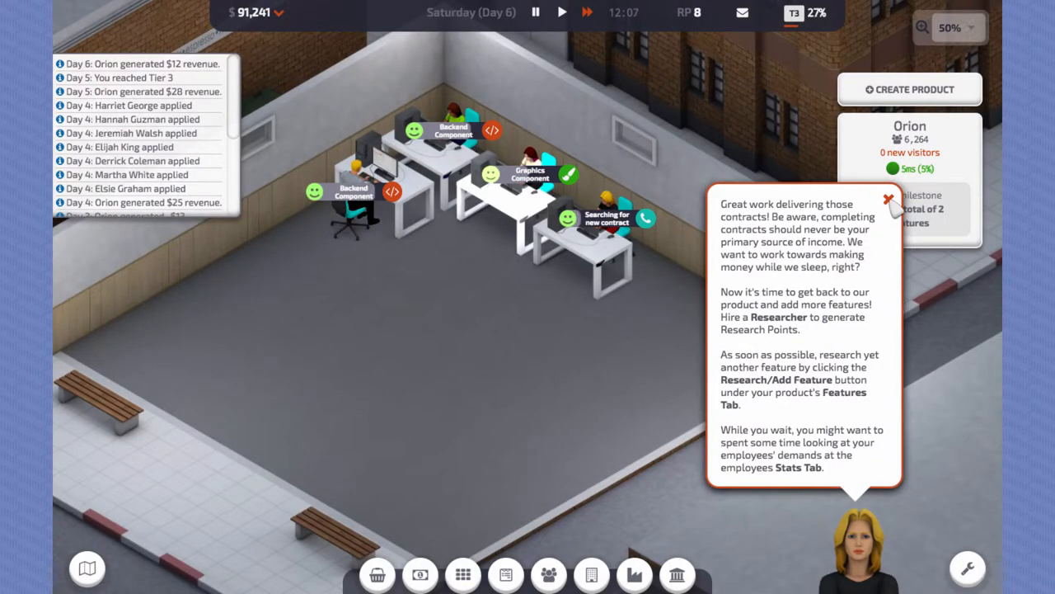
left_click(376, 574)
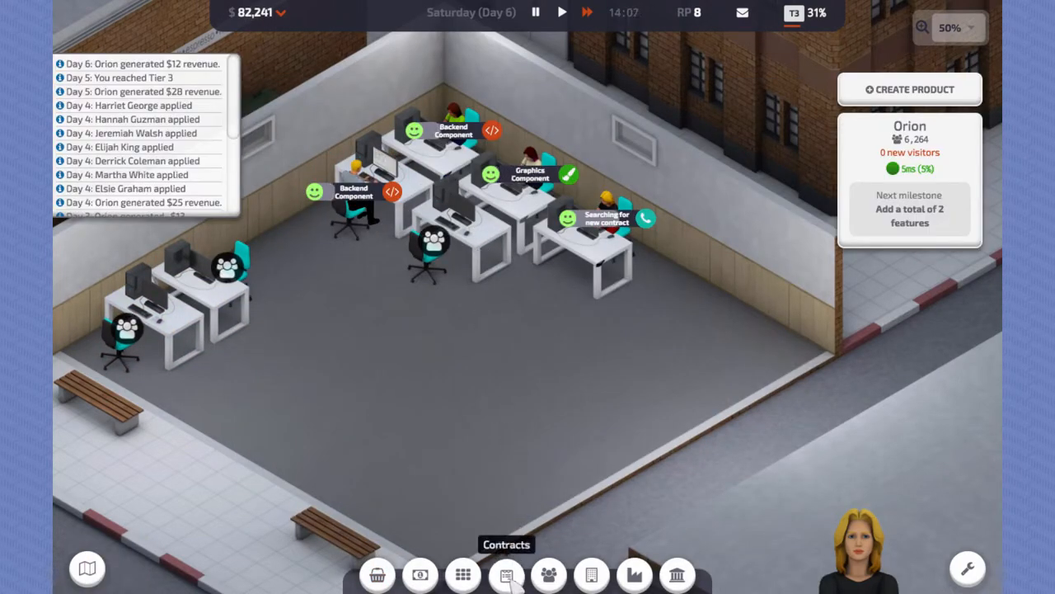
Step: Check the job candidates, then accept Punchbox.tv's three-module $2,000 contract #4
left_click(547, 574)
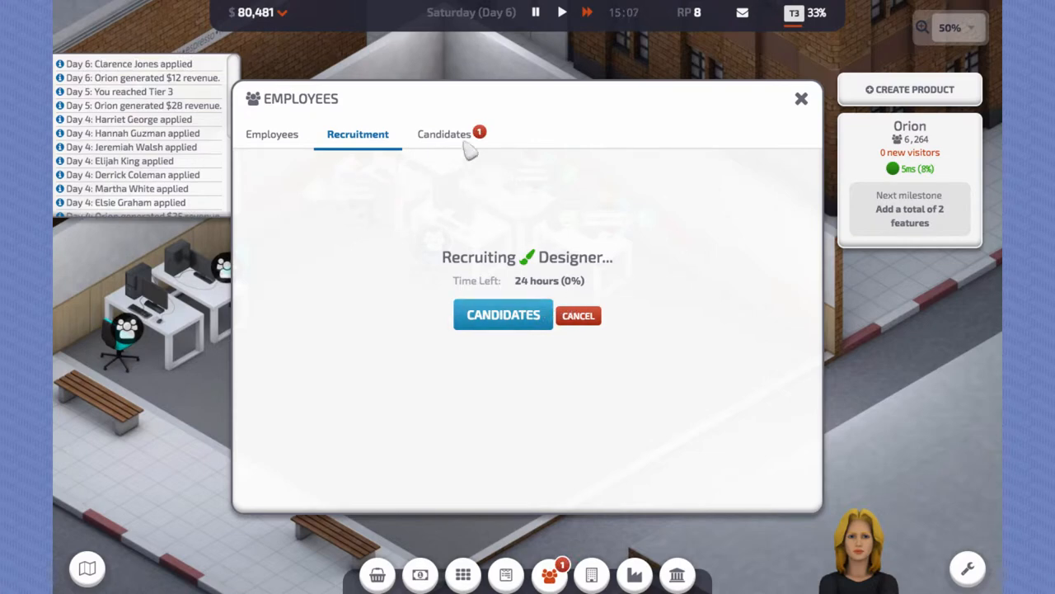
left_click(444, 133)
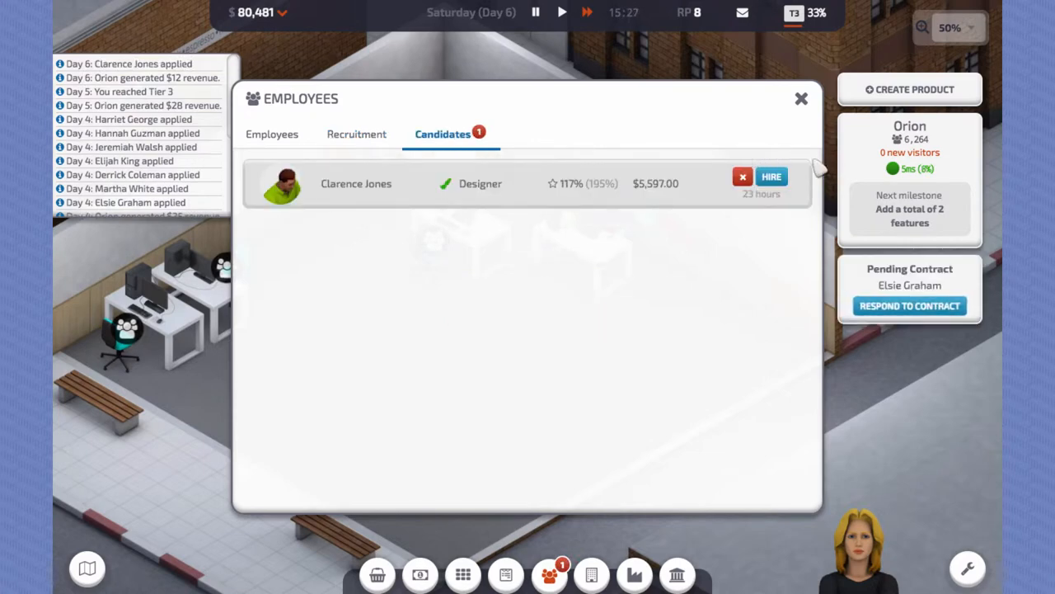
left_click(910, 305)
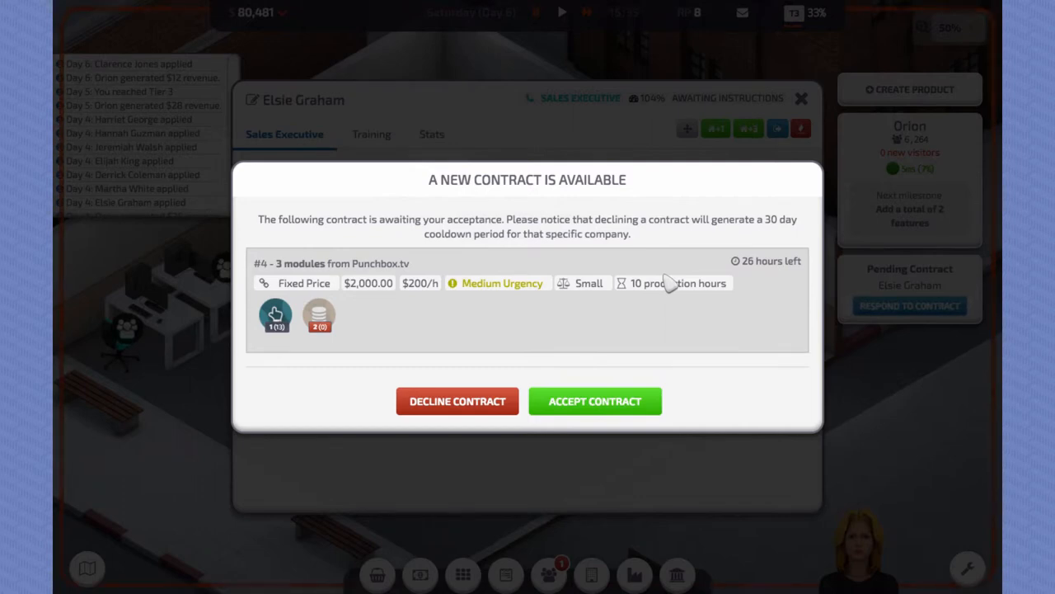
mouse_move(320, 317)
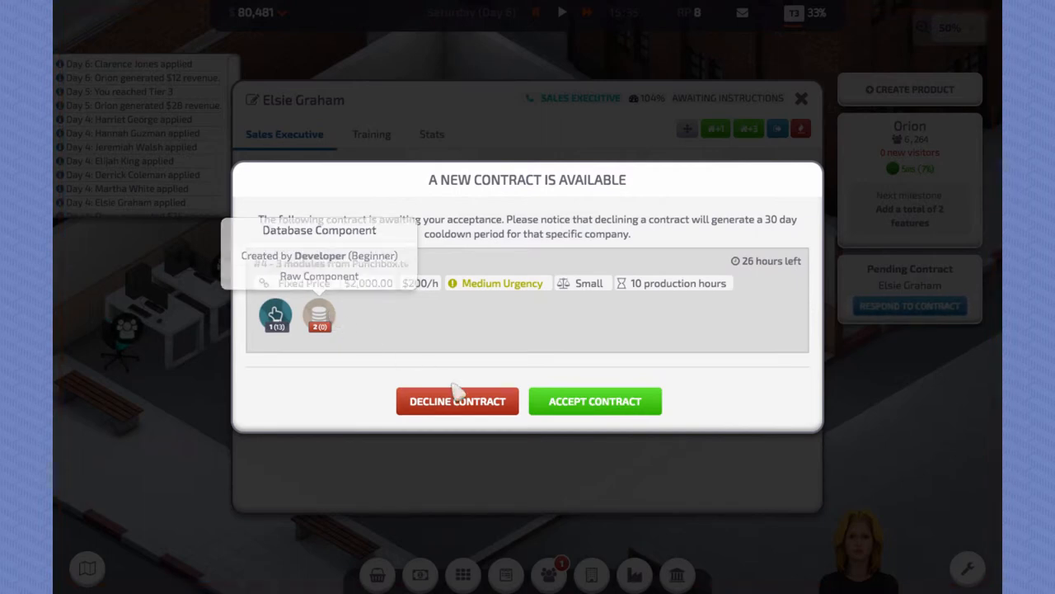
left_click(593, 401)
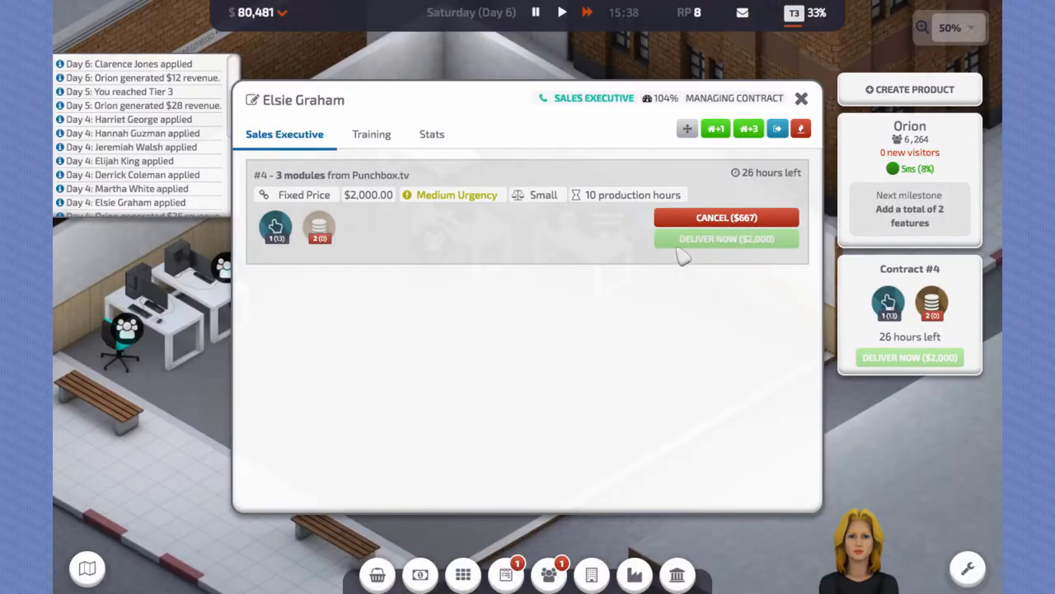
Step: Switch developer Isabella to building Database Components
left_click(802, 98)
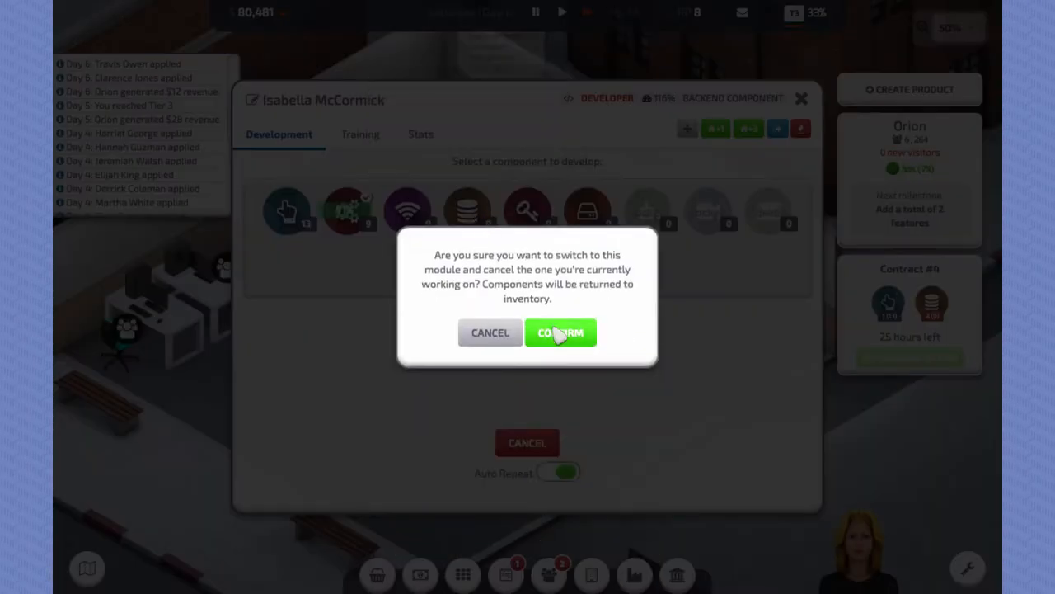
left_click(561, 333)
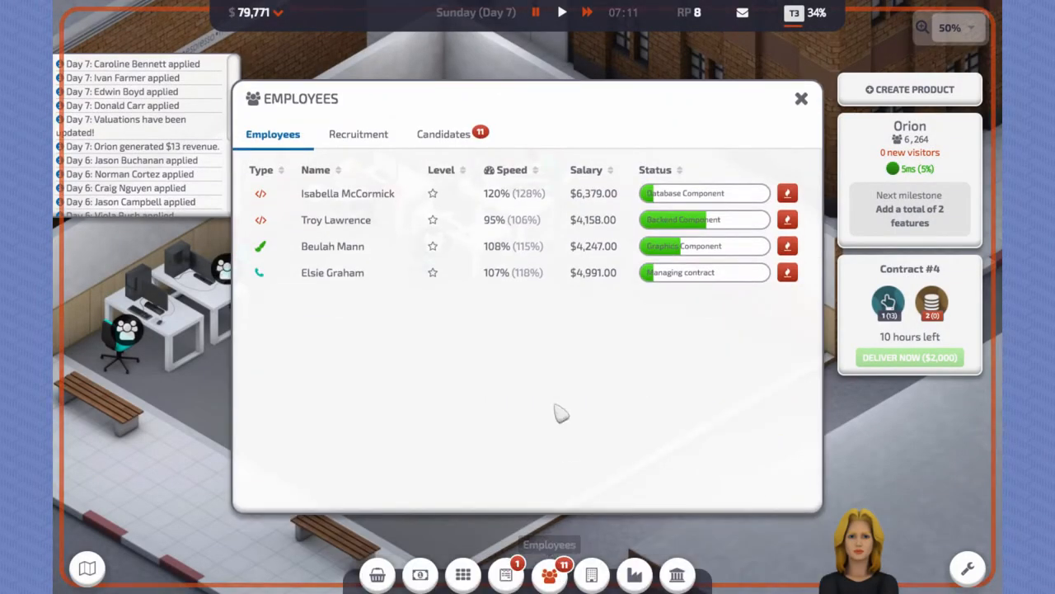
Step: Hire designer Viola Bush and assign her to Graphics Components
left_click(442, 133)
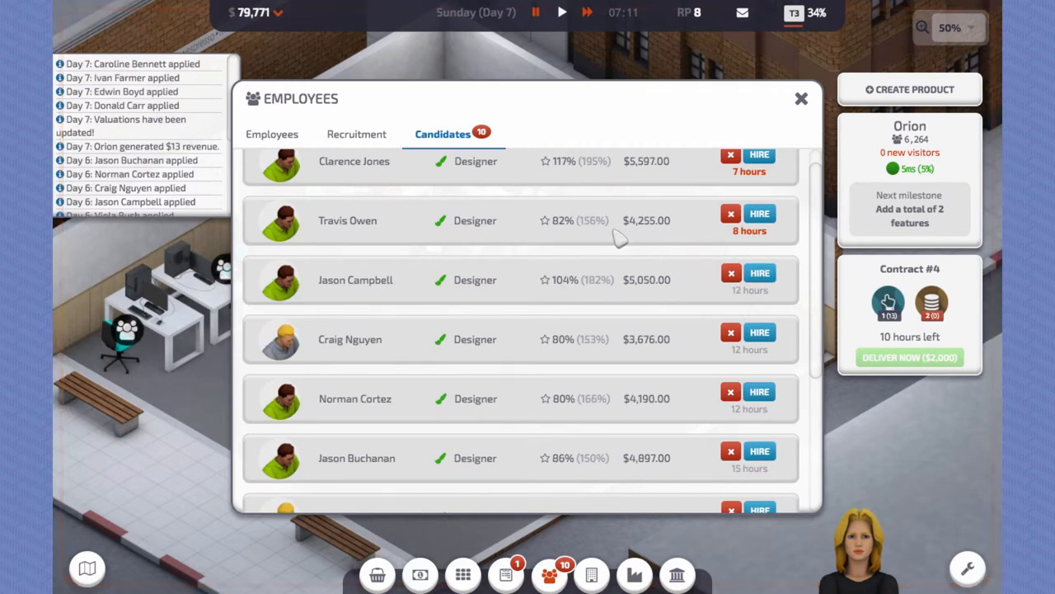
left_click(356, 134)
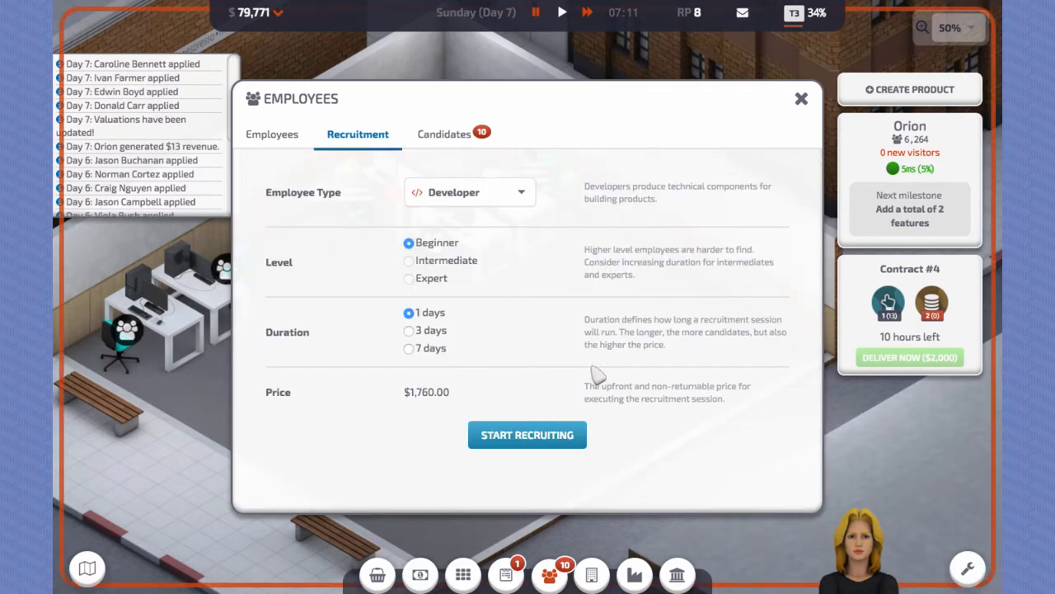
left_click(468, 191)
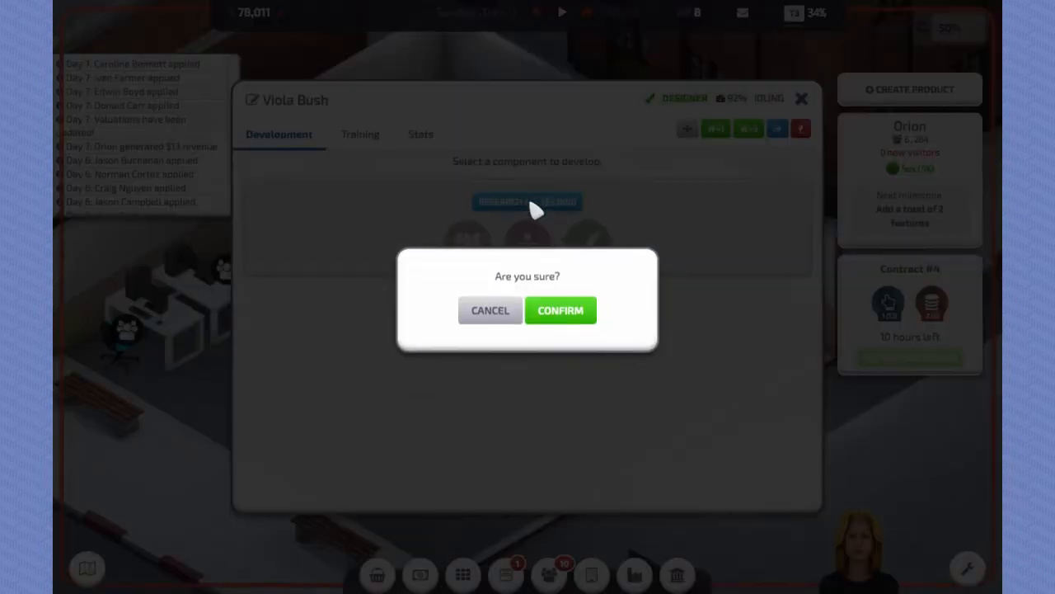
left_click(560, 310)
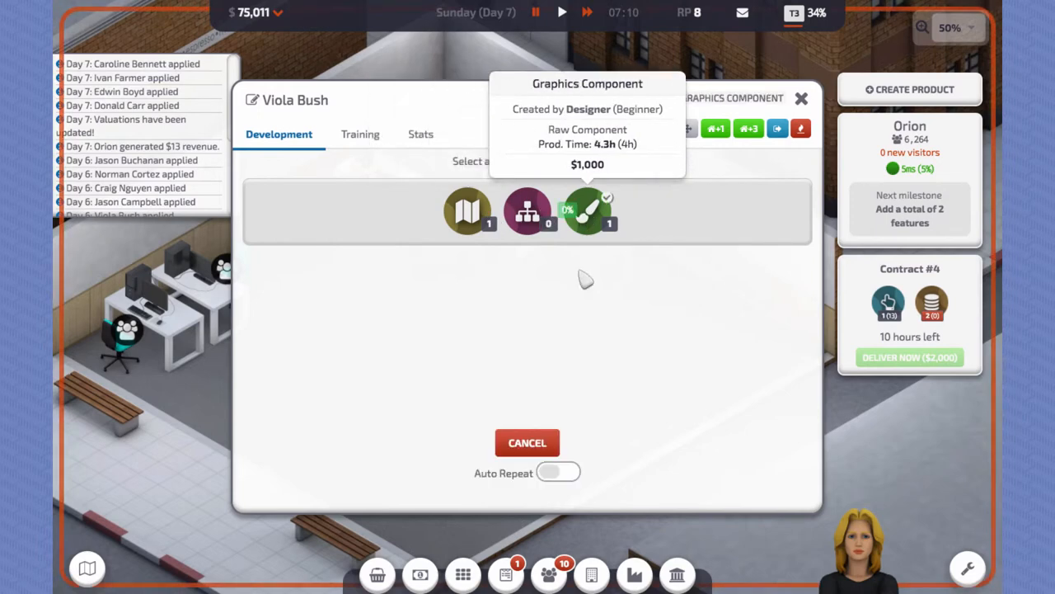
left_click(528, 442)
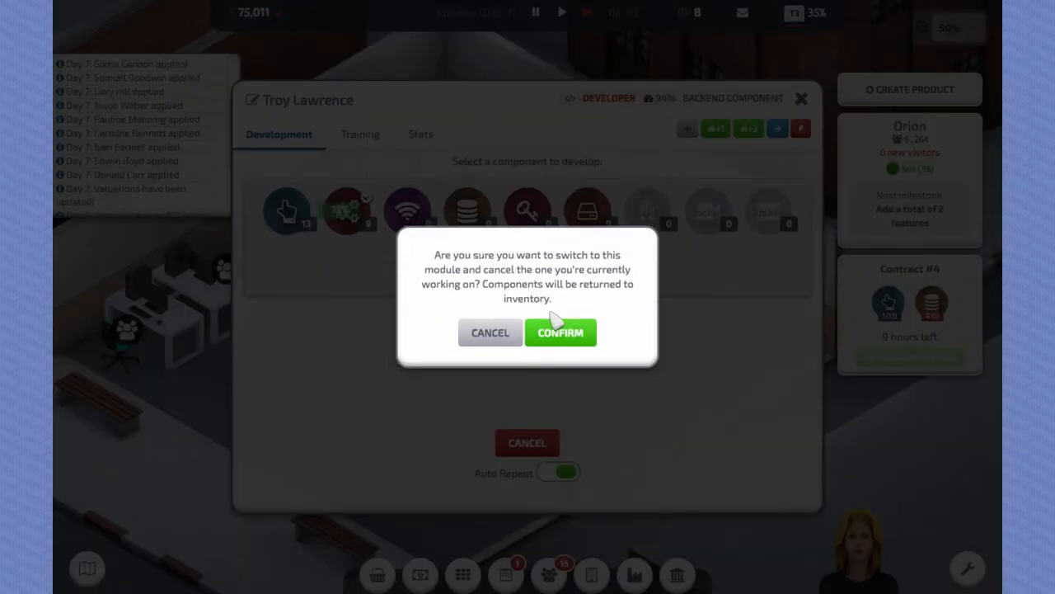
Step: Move developer Troy onto Database Components and return to the employee roster
left_click(561, 333)
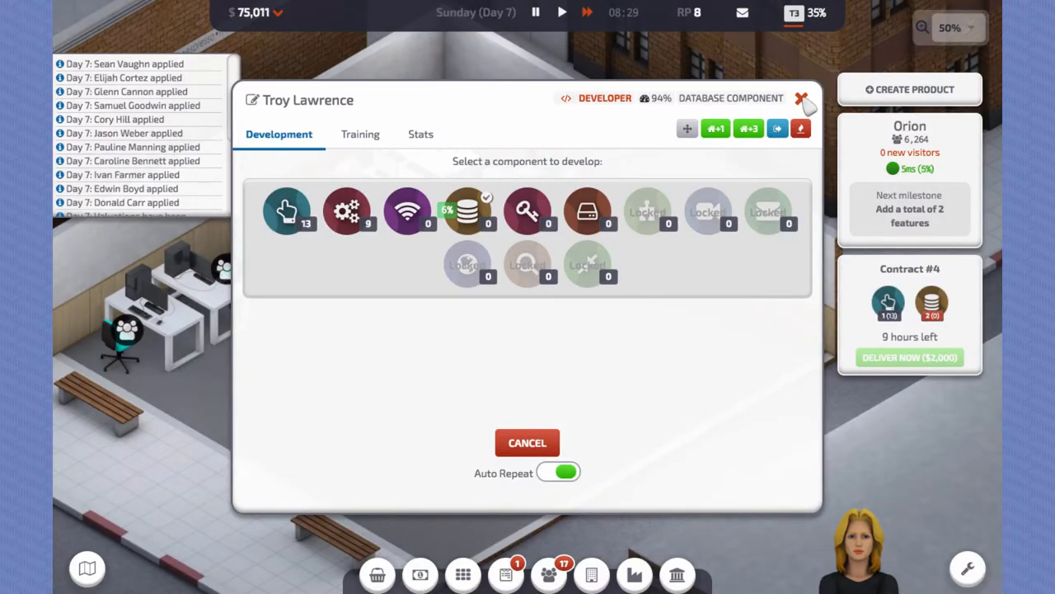
left_click(801, 99)
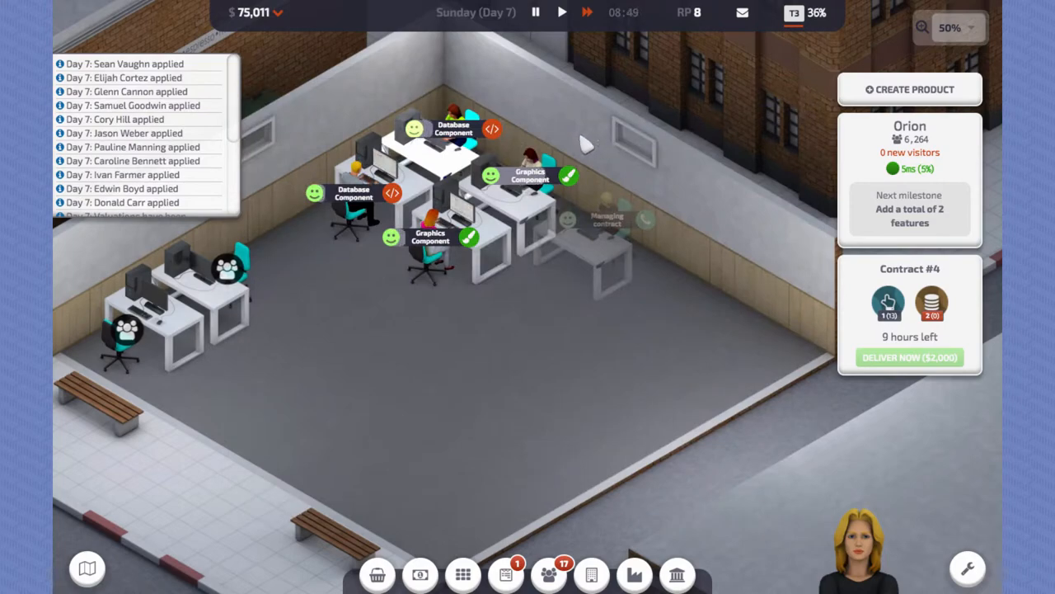
left_click(548, 574)
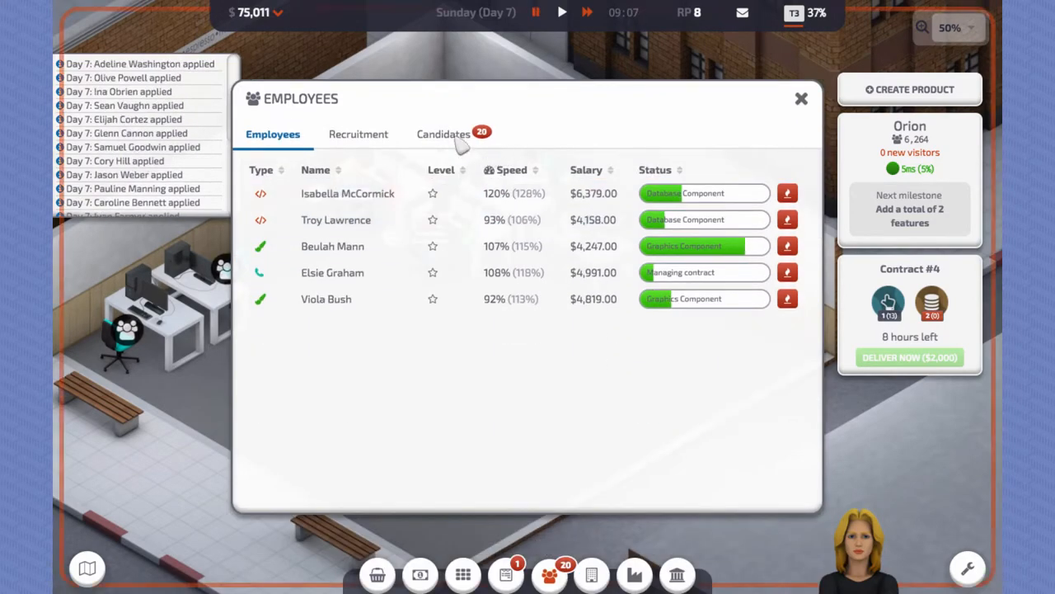
Step: Hire researchers Olive Powell and Sean Vaughn and set one actively generating research points
left_click(442, 133)
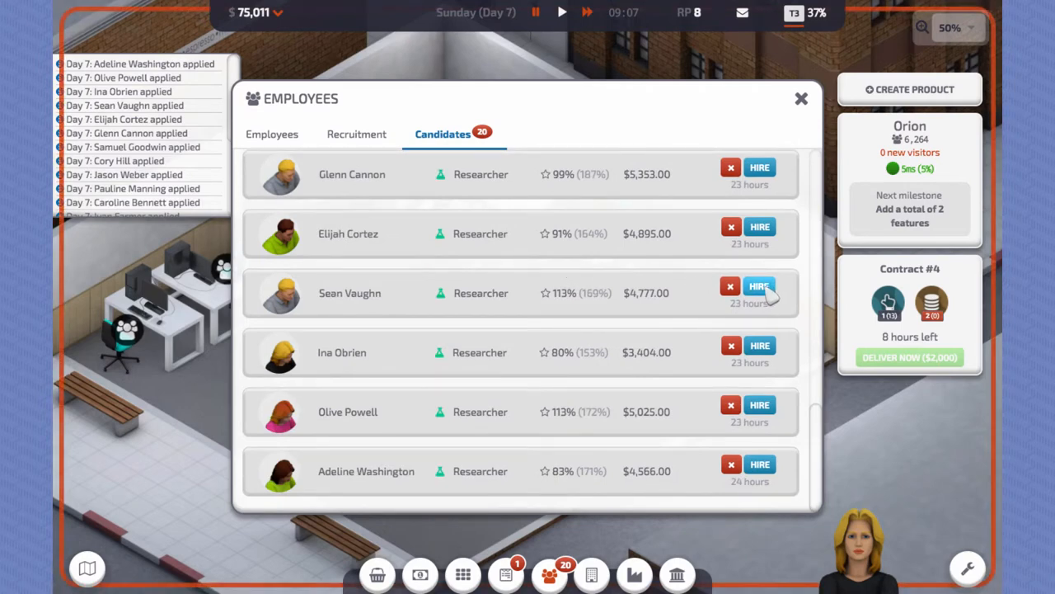
left_click(758, 287)
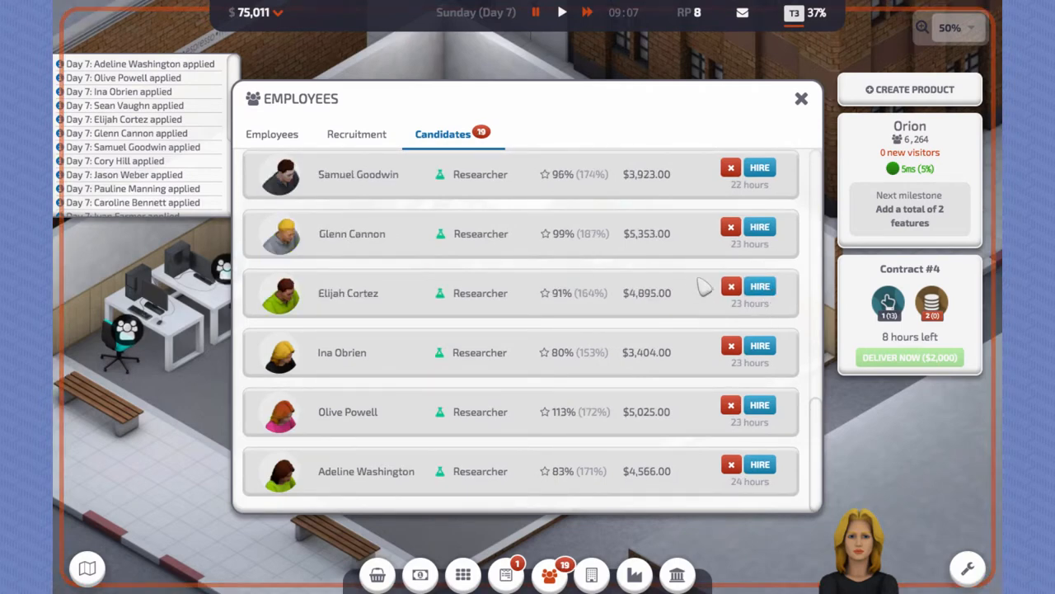
mouse_move(712, 307)
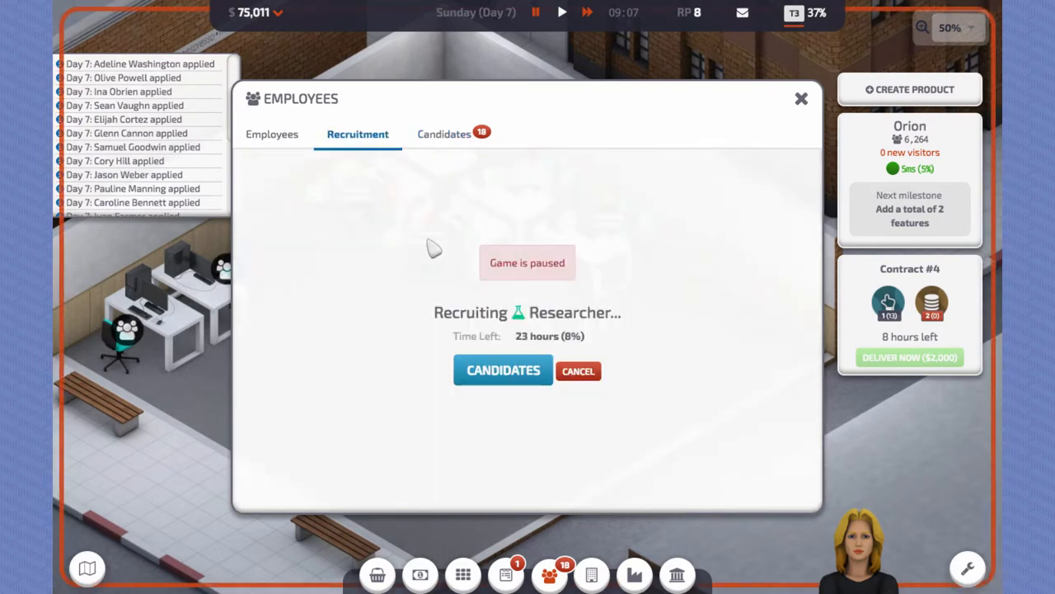
mouse_move(593, 345)
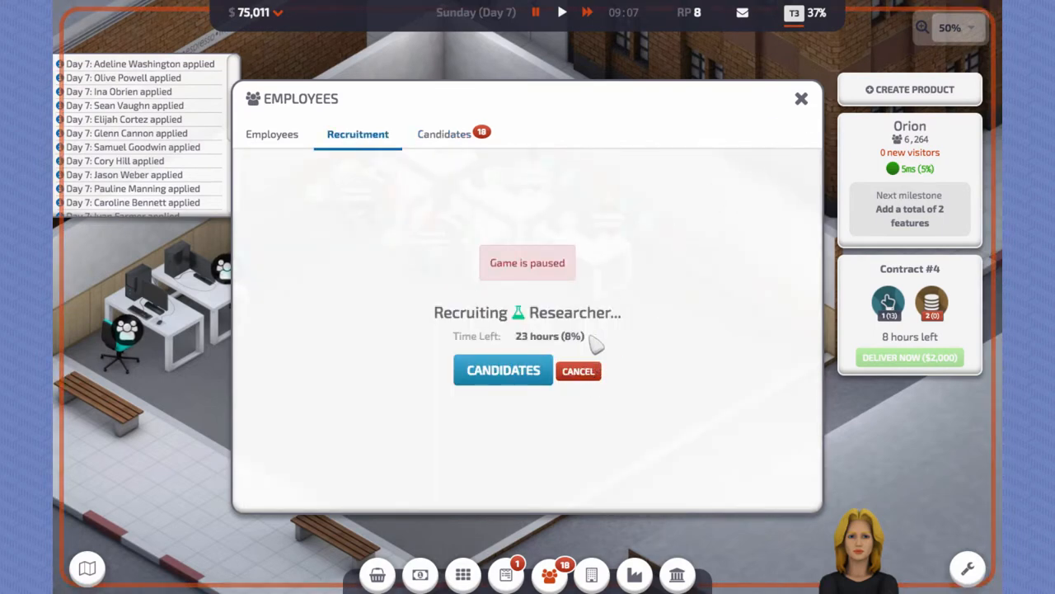
left_click(801, 99)
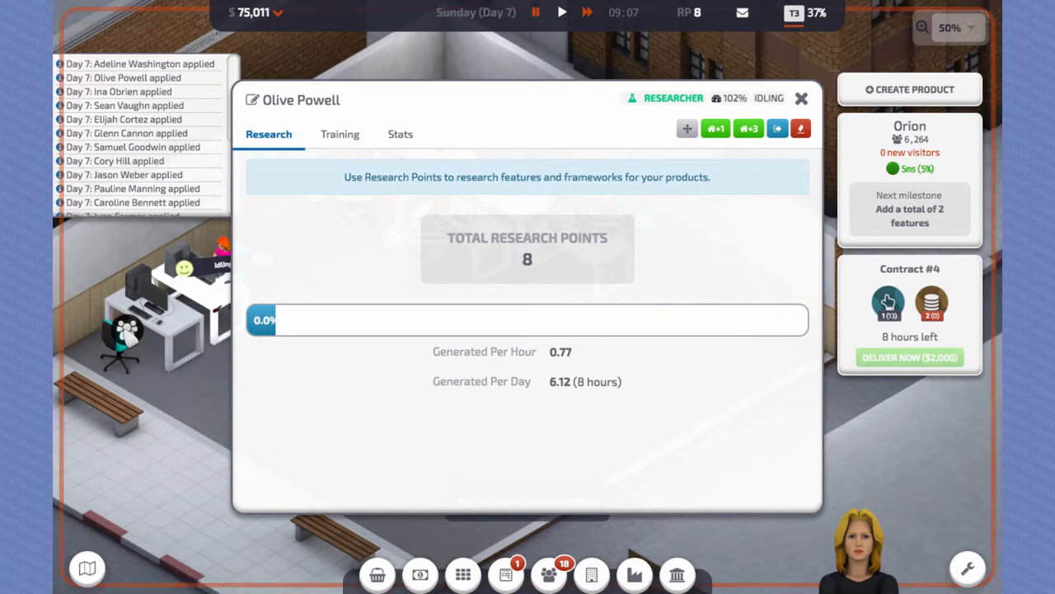
left_click(130, 106)
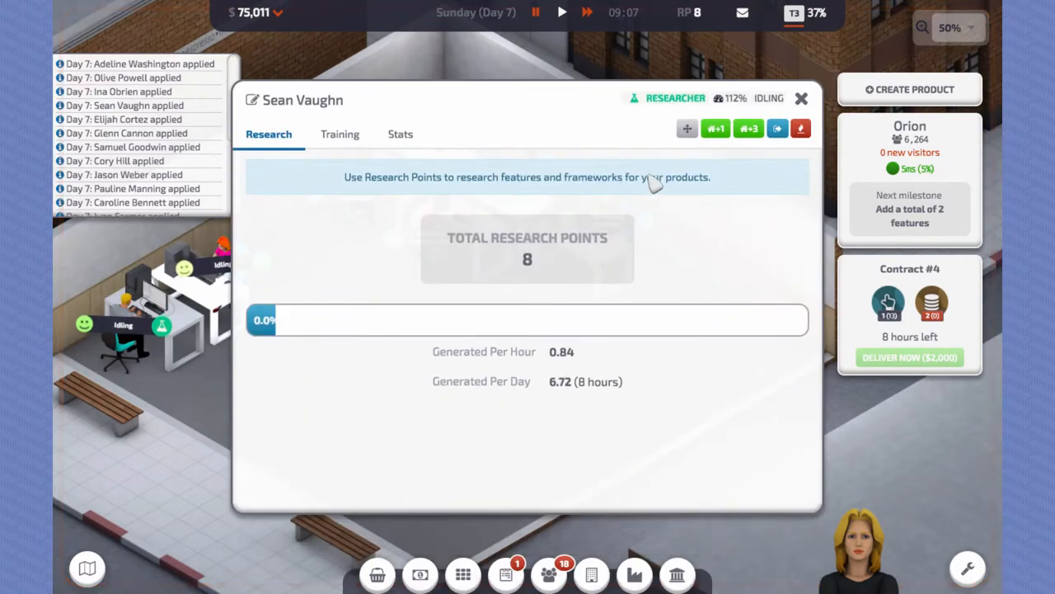
left_click(339, 134)
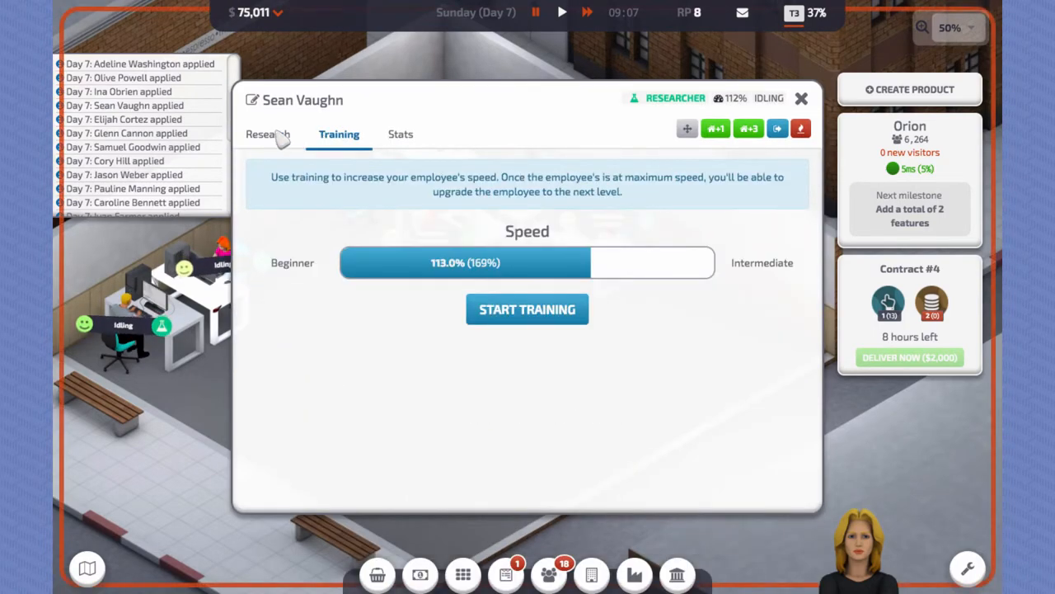
left_click(269, 134)
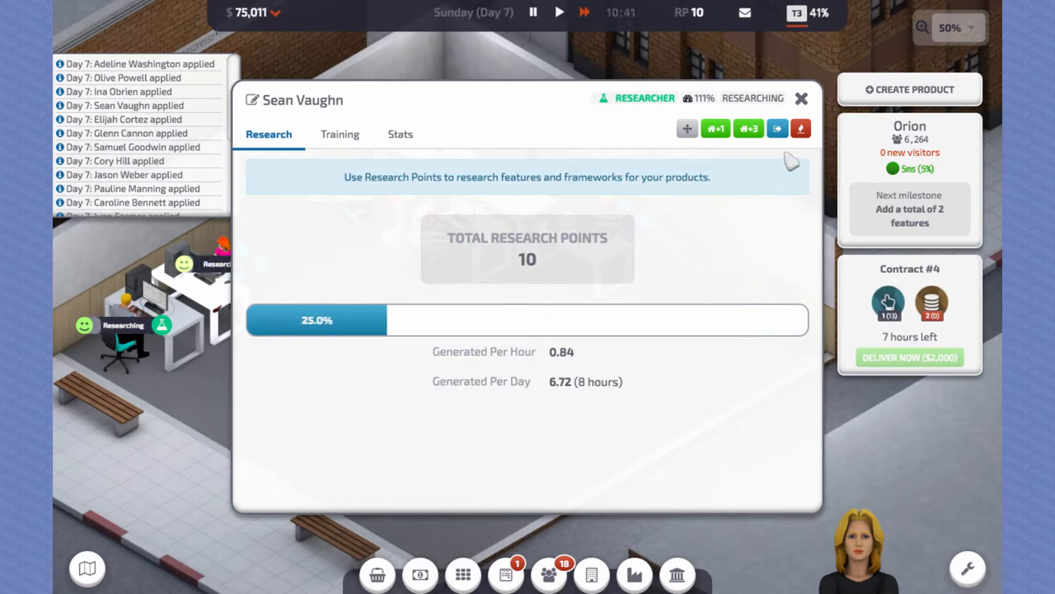
left_click(801, 99)
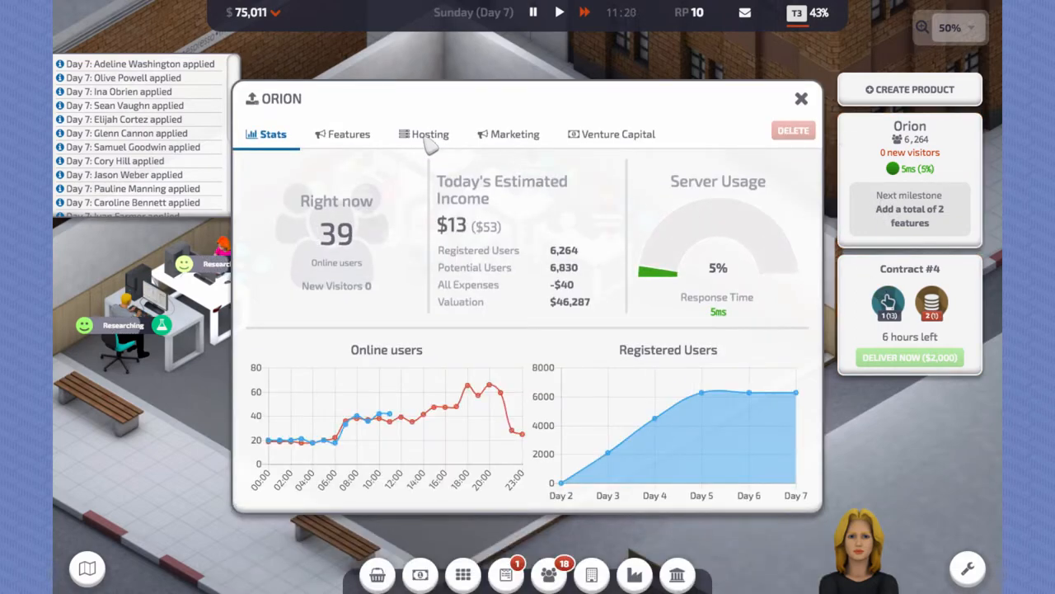
Step: Upgrade Orion's landing page to level 3 and deliver contract #4 for $2,000
left_click(350, 134)
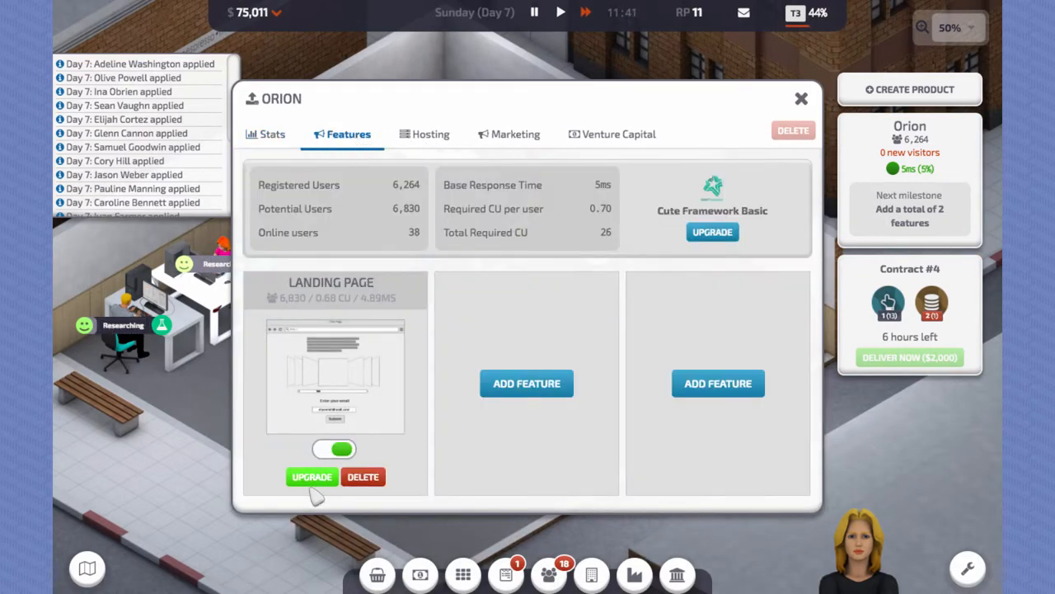
left_click(310, 476)
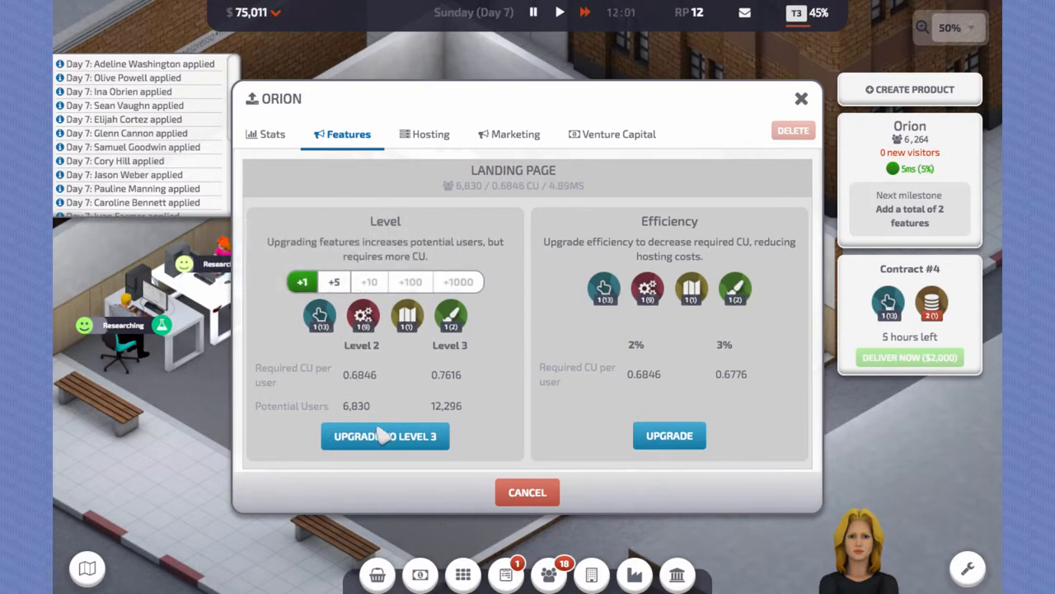
left_click(386, 435)
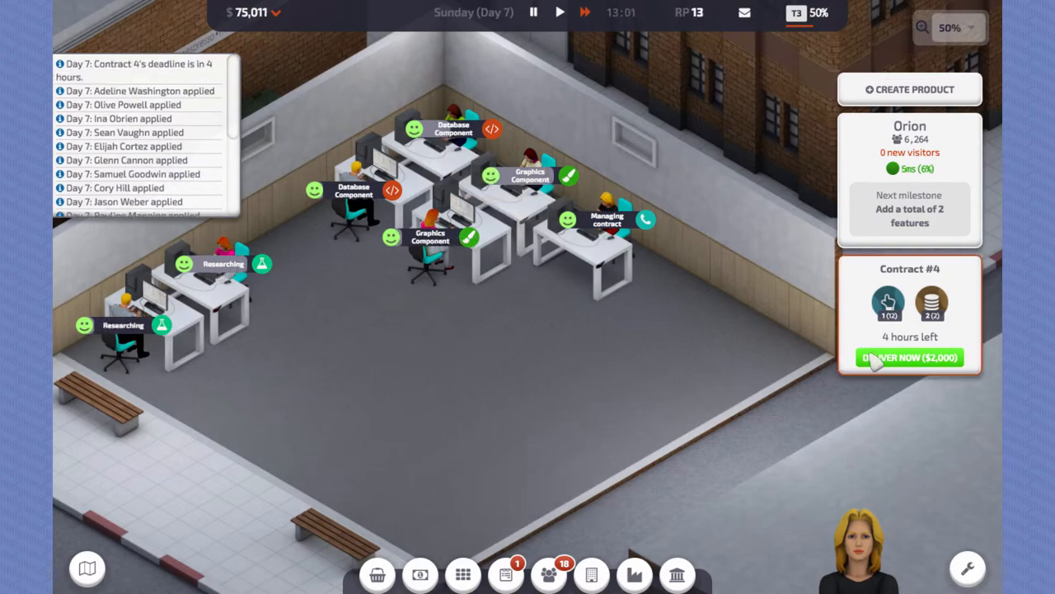
left_click(910, 356)
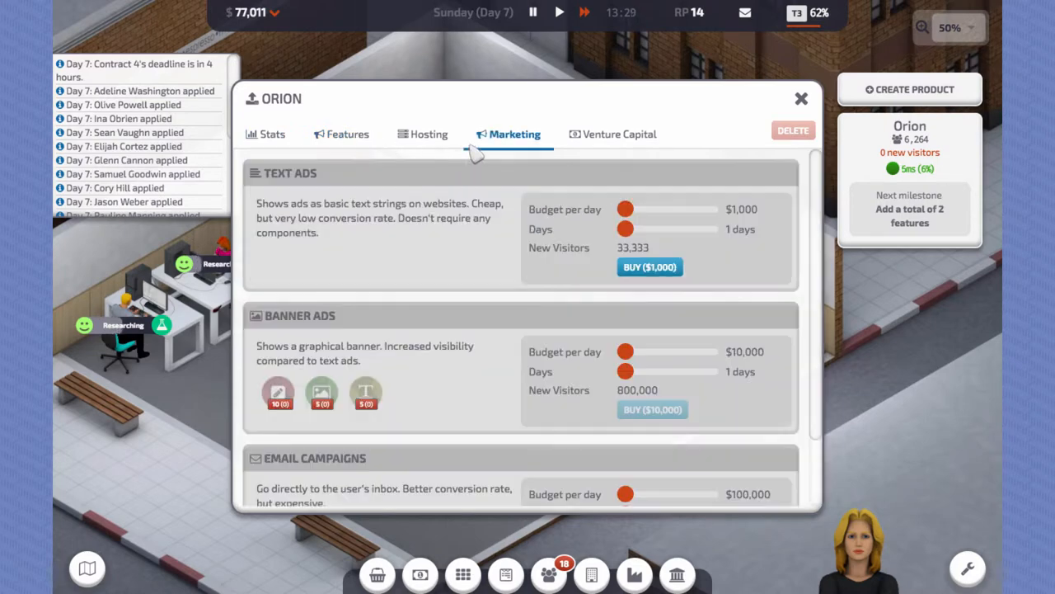
Step: Review Orion's hosting, stats and features, then buy a $4,000 text ads campaign
left_click(423, 133)
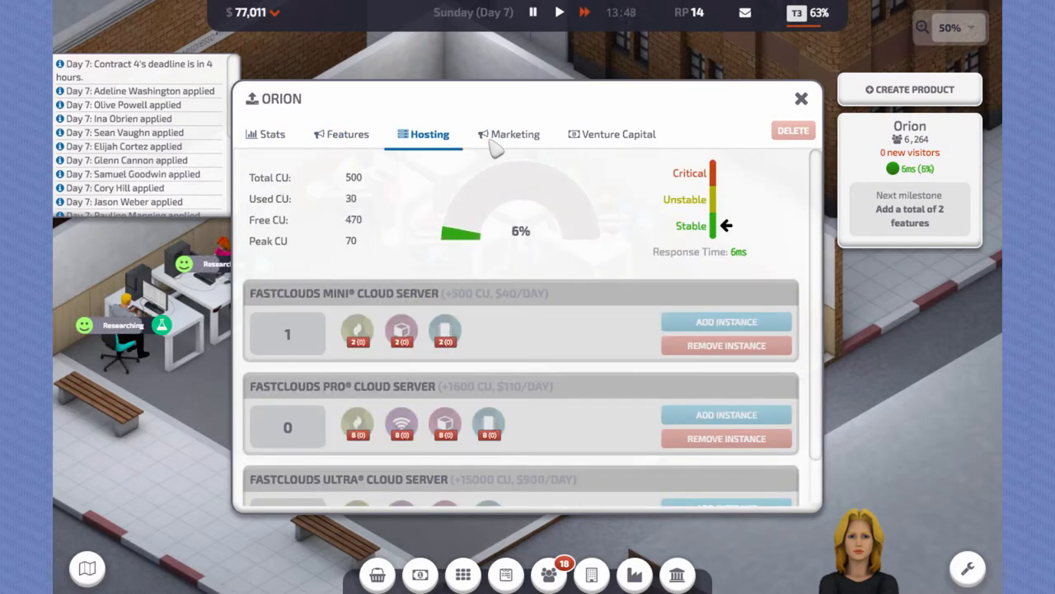
left_click(271, 133)
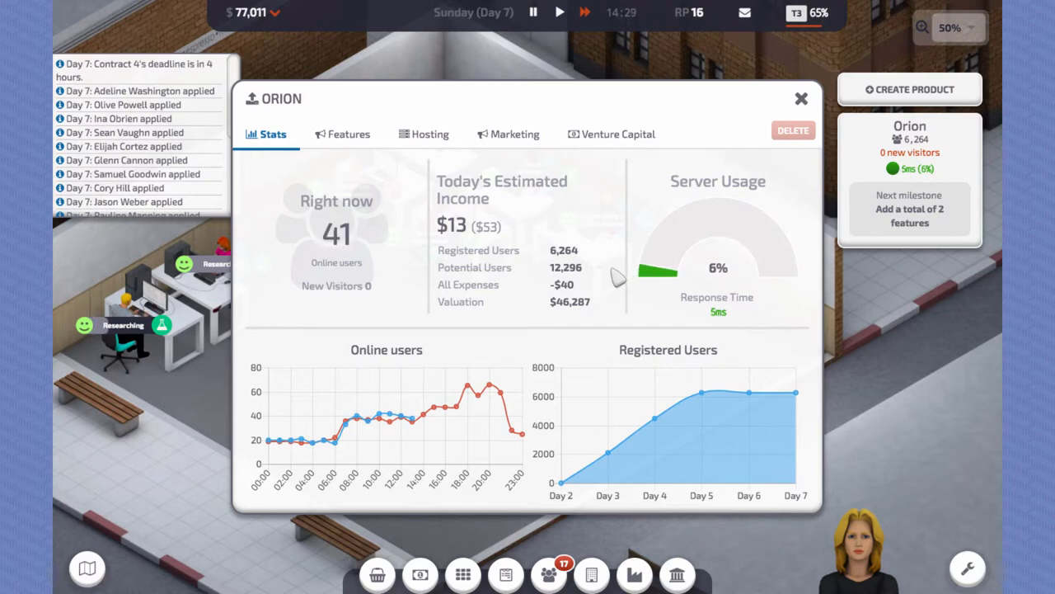
mouse_move(577, 330)
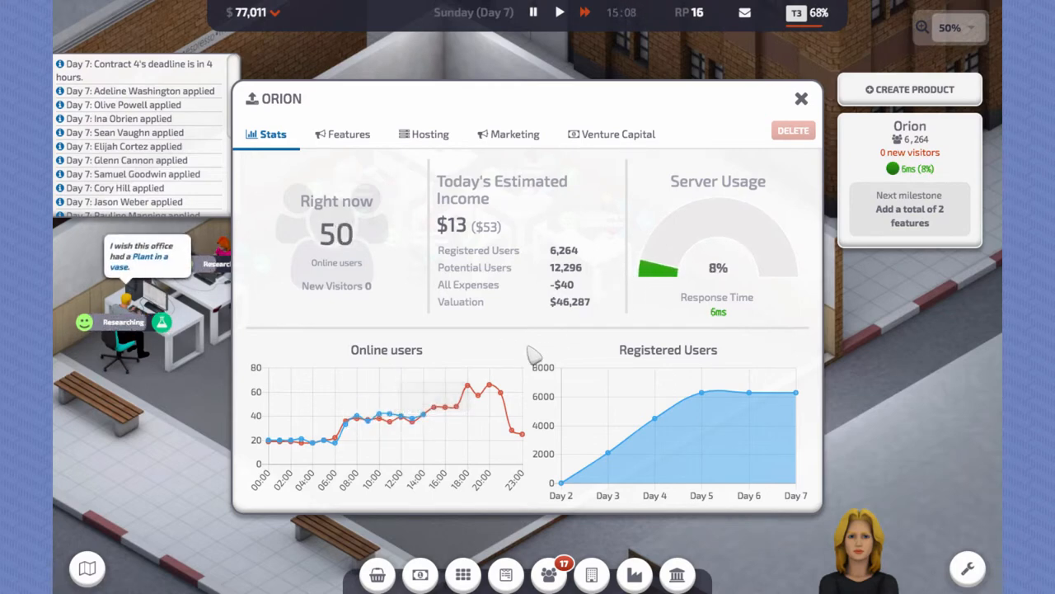
mouse_move(537, 221)
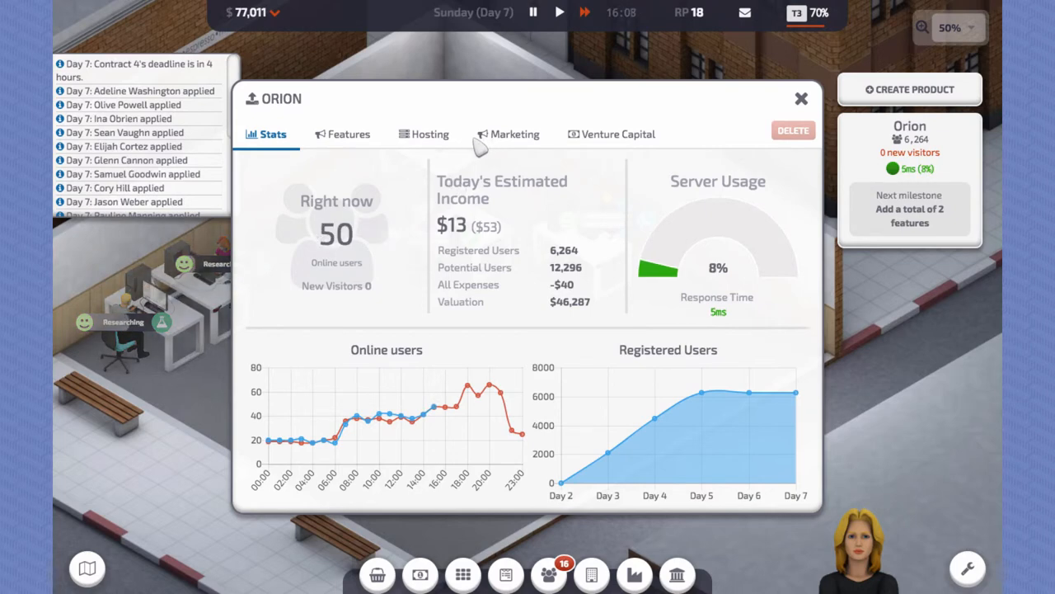
left_click(343, 133)
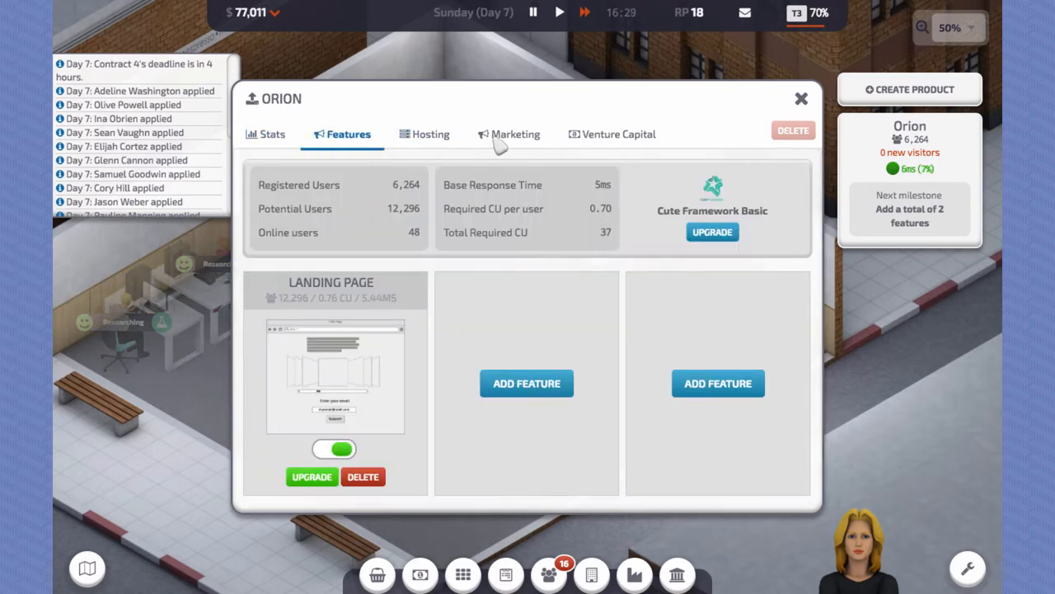
left_click(508, 133)
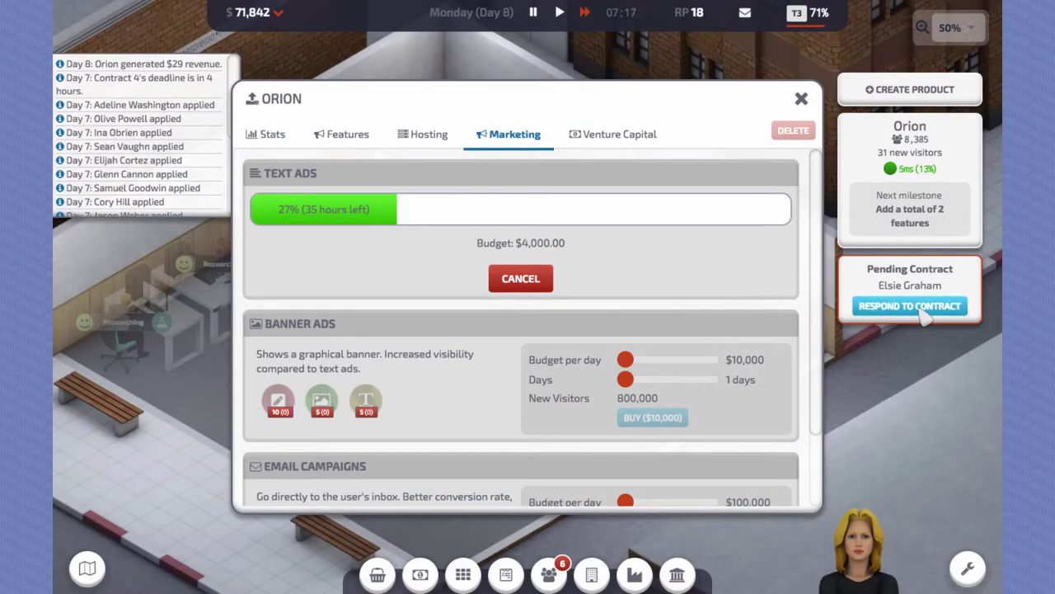
Step: Accept YouTube's three-module $3,960 contract #5
left_click(910, 305)
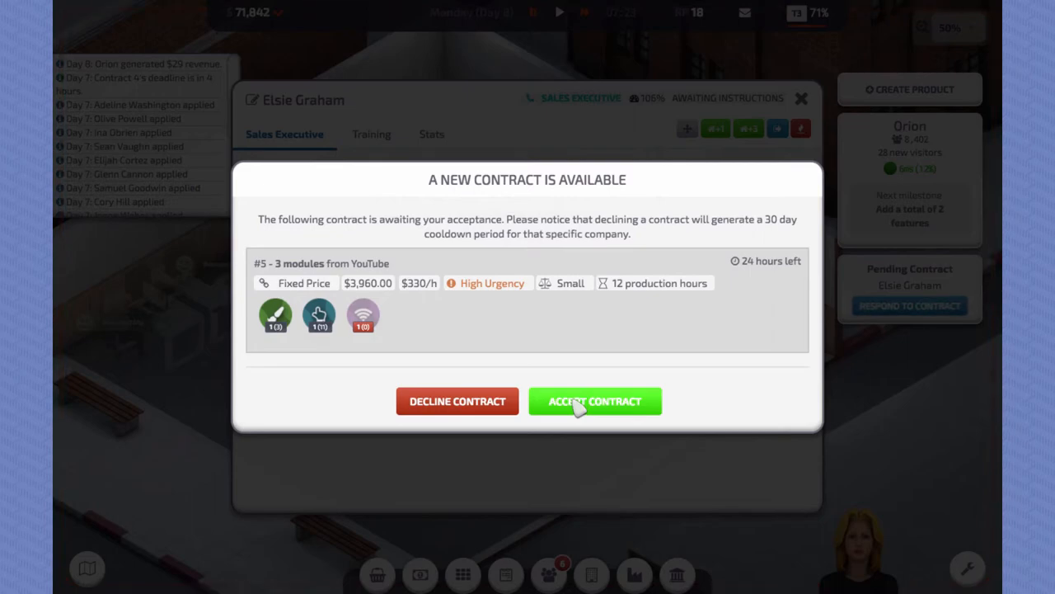
left_click(595, 400)
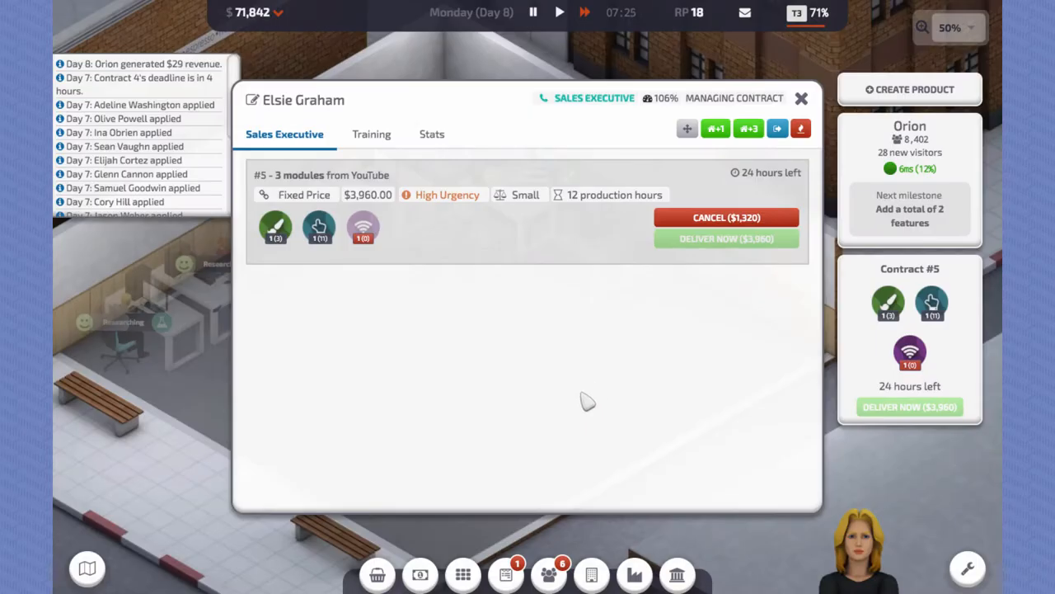
left_click(801, 99)
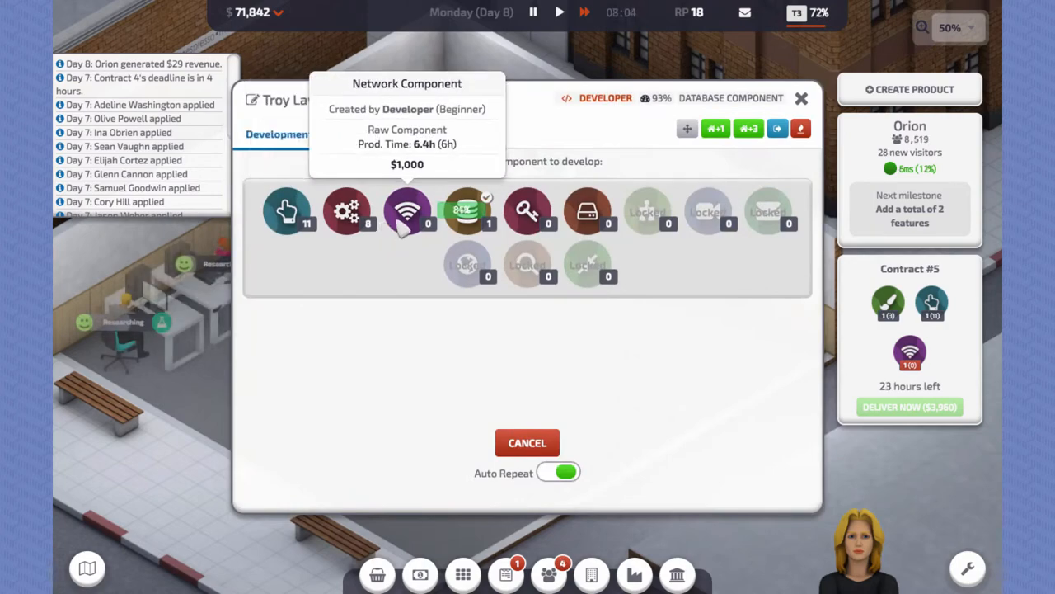
left_click(527, 442)
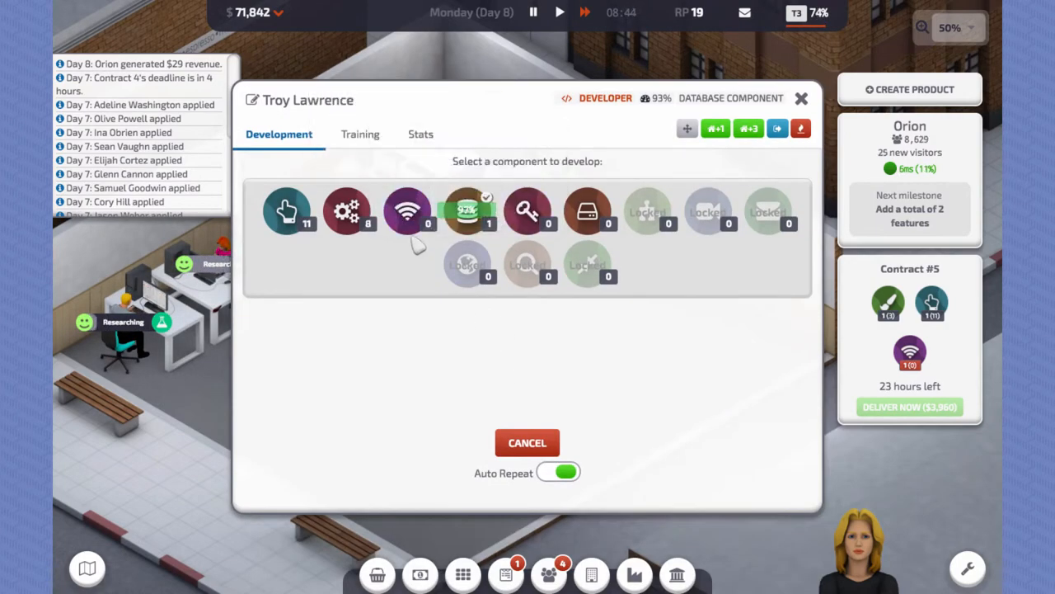
Step: Switch developer Troy to Network Components and check the designer's assignment
left_click(405, 211)
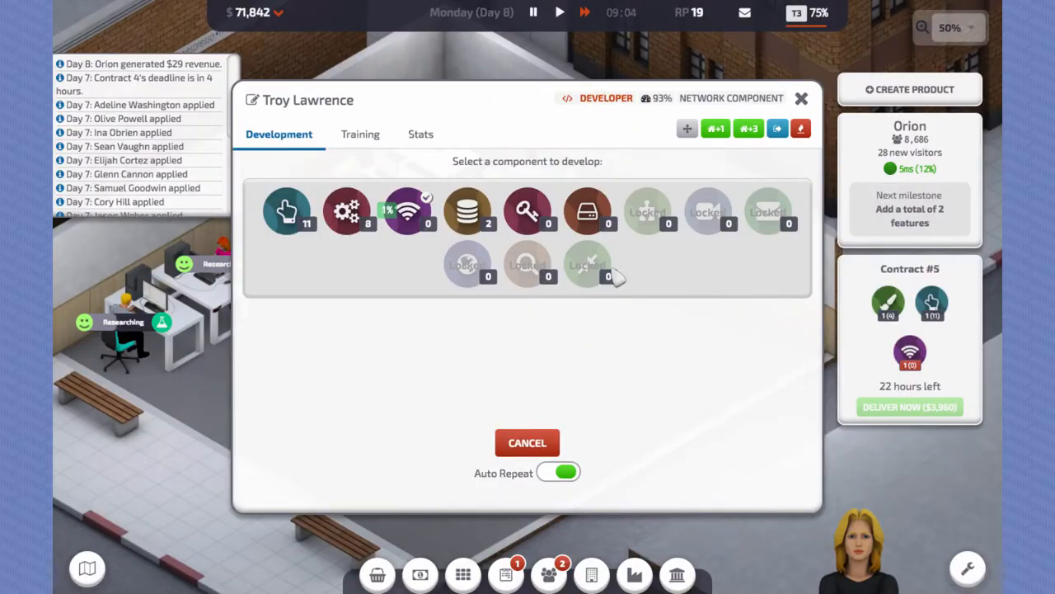
left_click(528, 442)
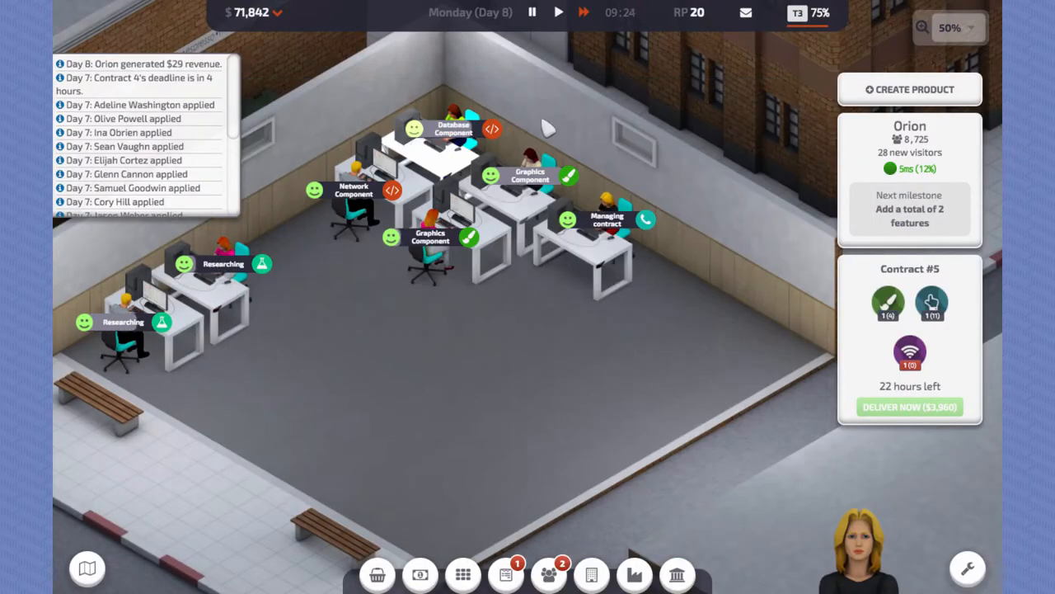
left_click(452, 131)
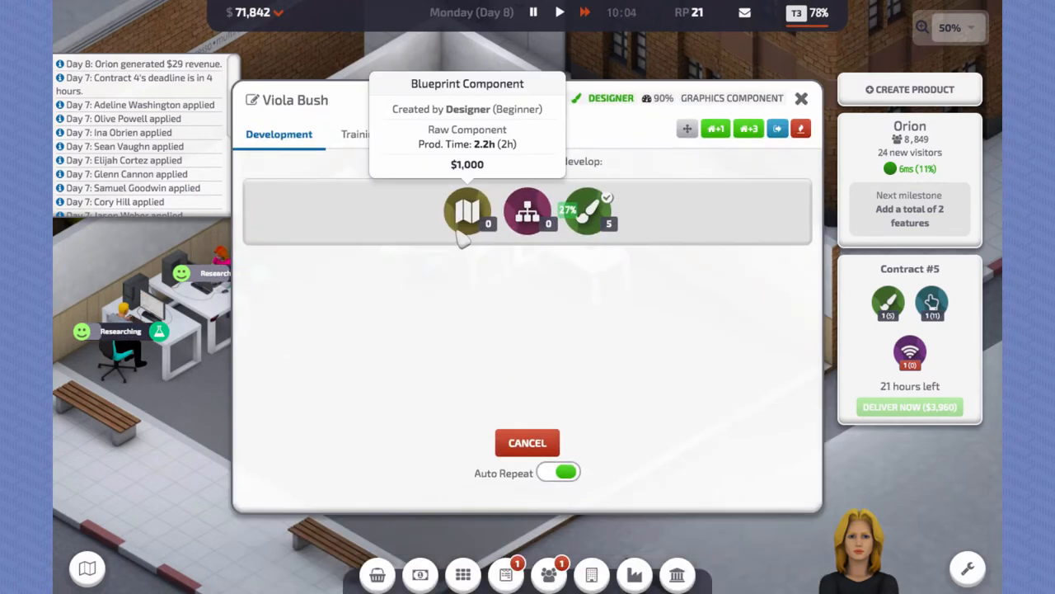
left_click(527, 442)
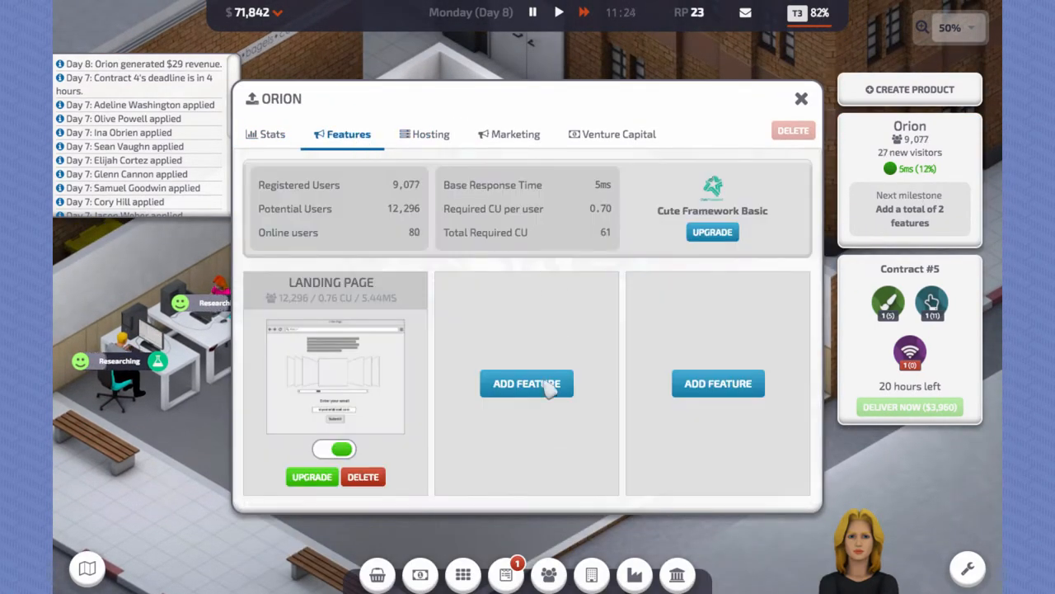
Step: Browse addable features, try researching Video Functionality, then view Orion's usage statistics
left_click(527, 382)
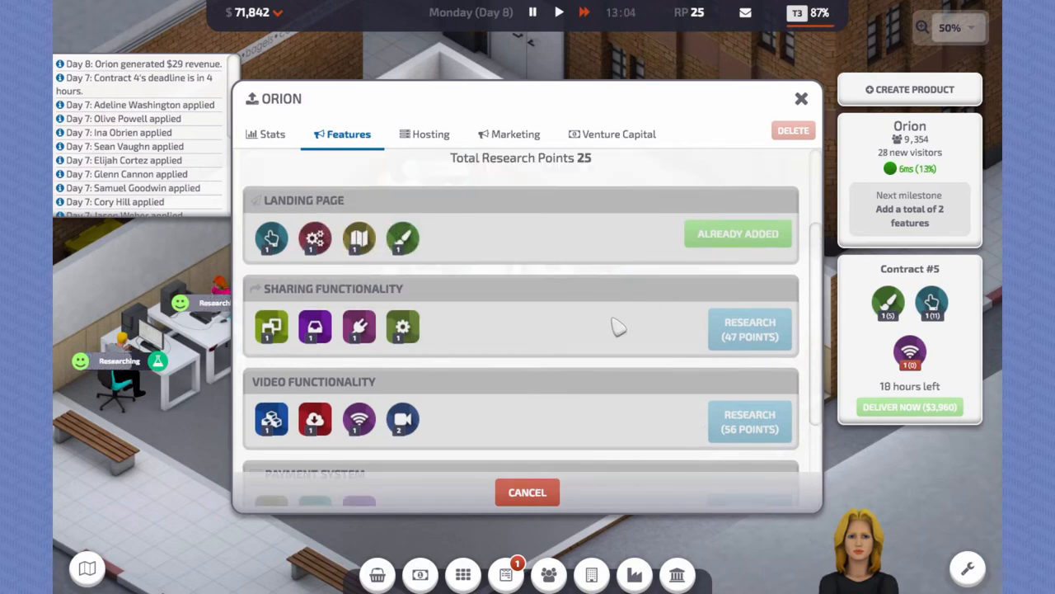
scroll("down", 3)
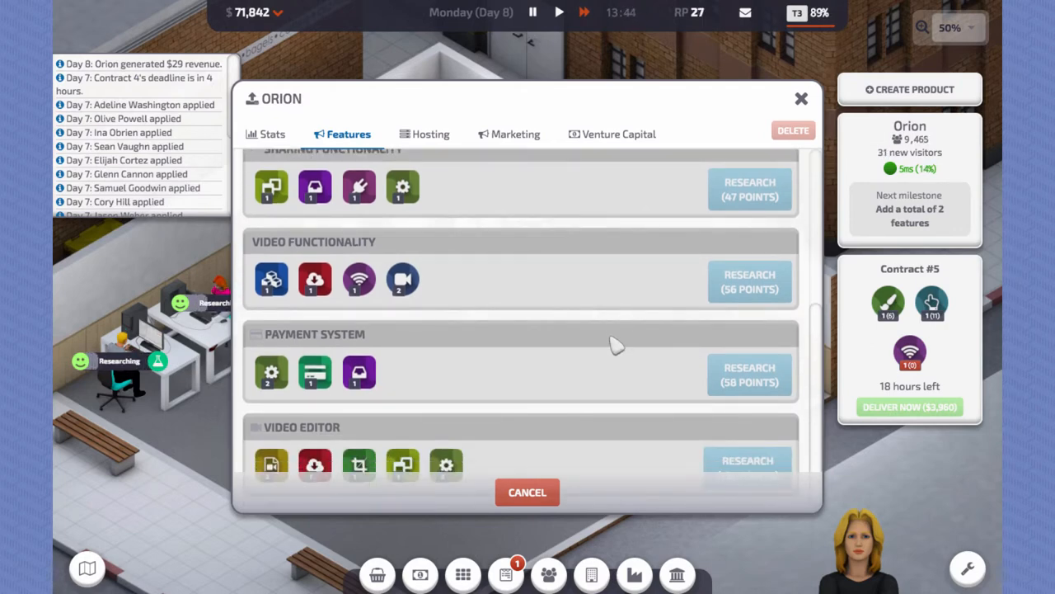
left_click(748, 280)
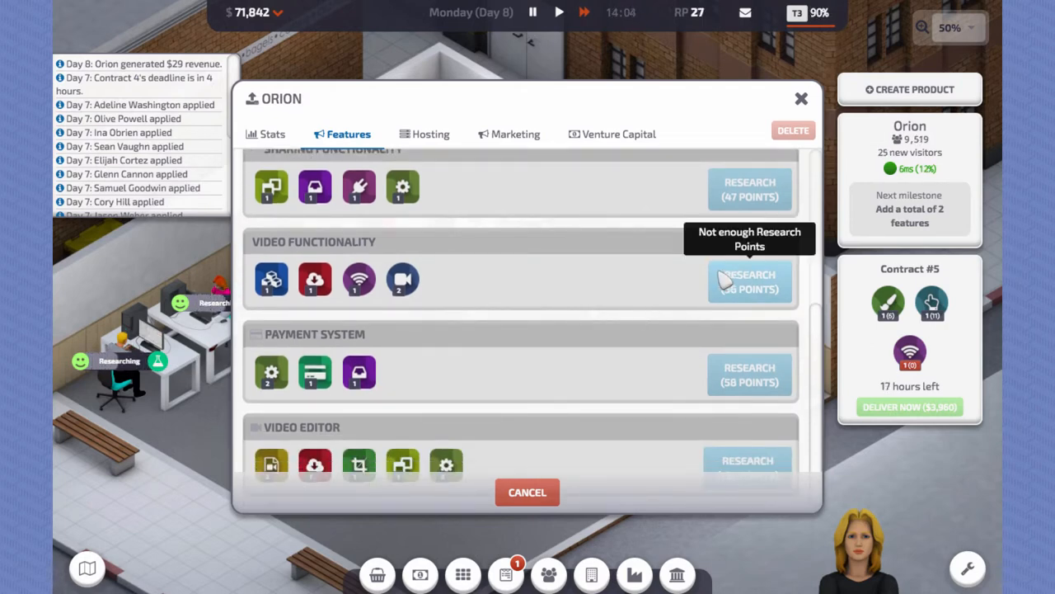
left_click(271, 133)
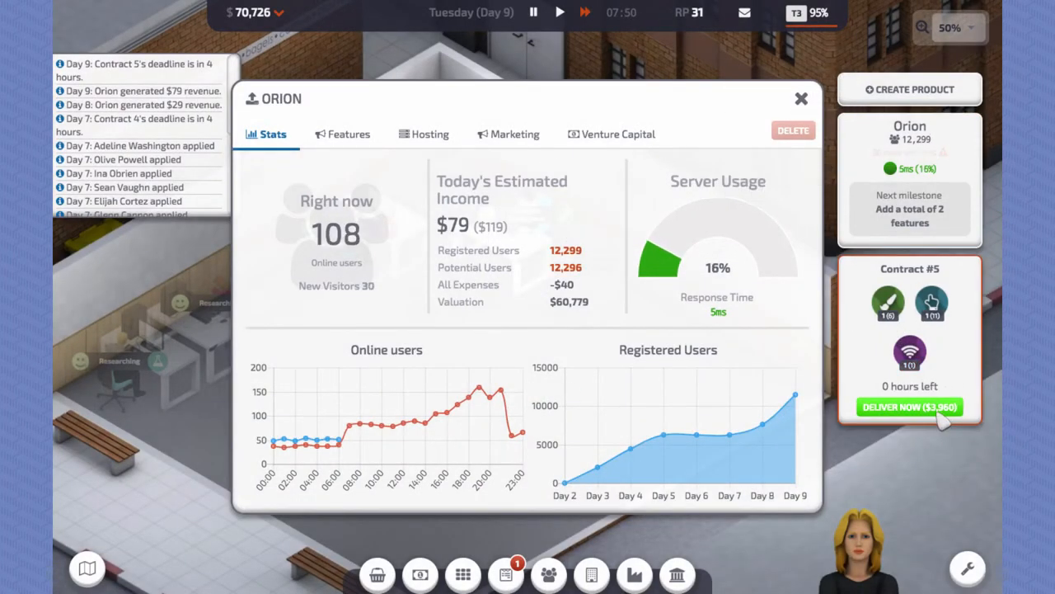
Step: Deliver contract #5, lifting funds to $74,686, and dismiss the Tier 4 congratulations
left_click(910, 406)
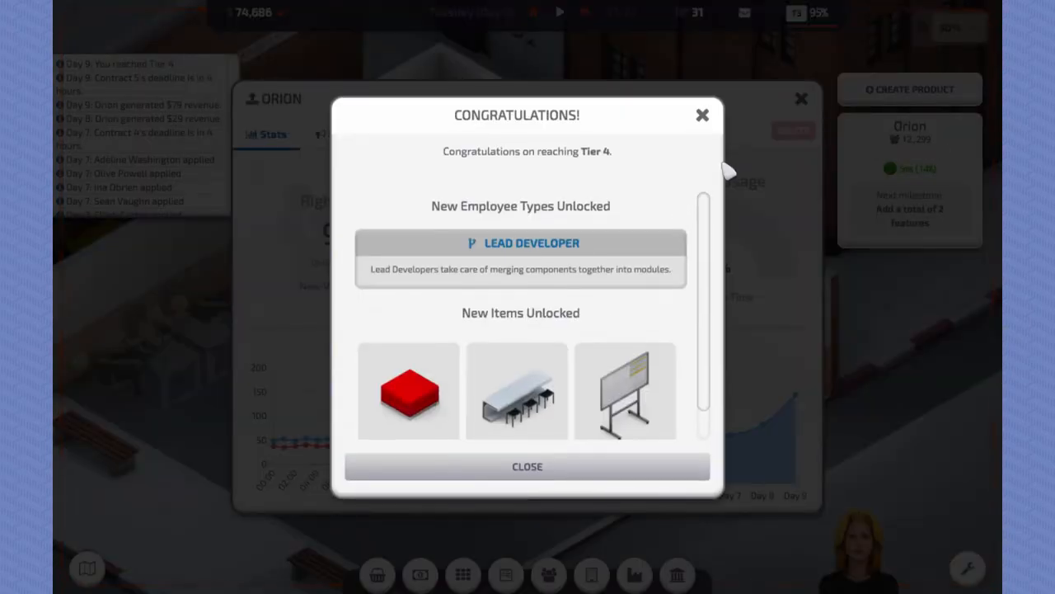
left_click(527, 465)
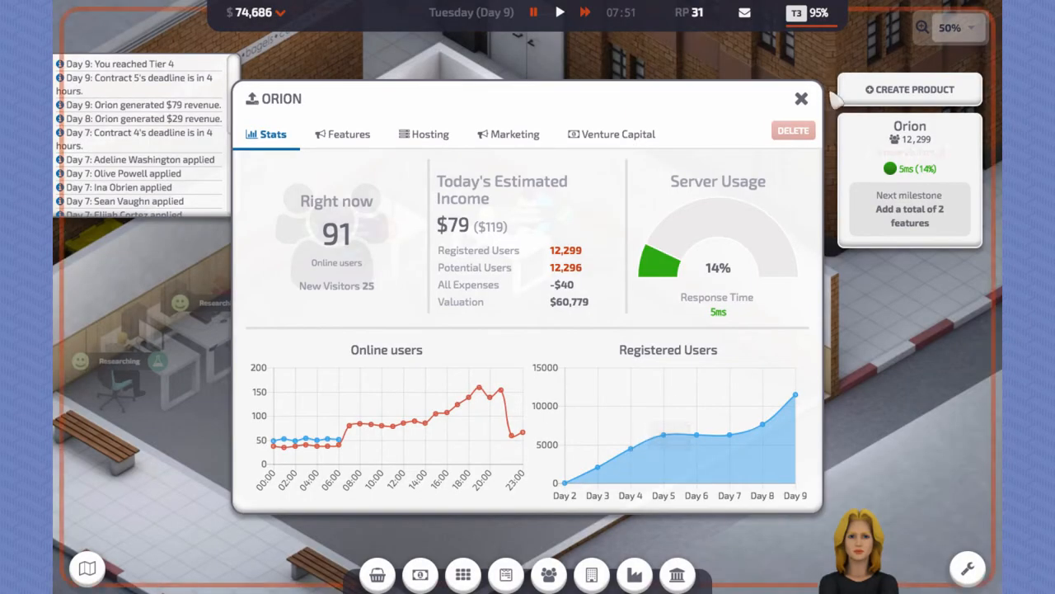
left_click(801, 98)
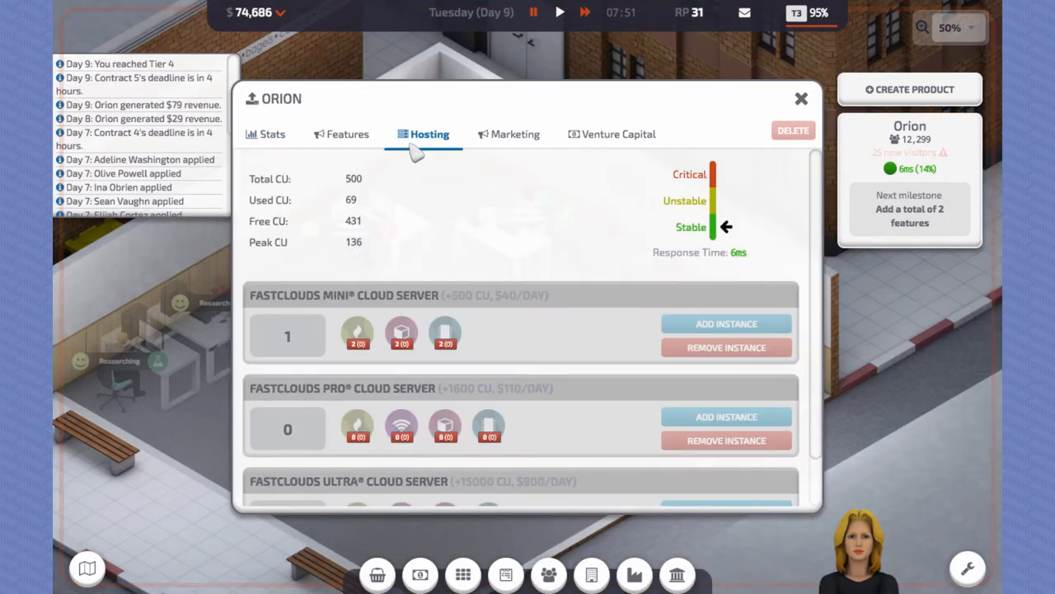
Step: Upgrade Orion's landing page to level 5 (25,790 potential users) and close the product window
left_click(348, 134)
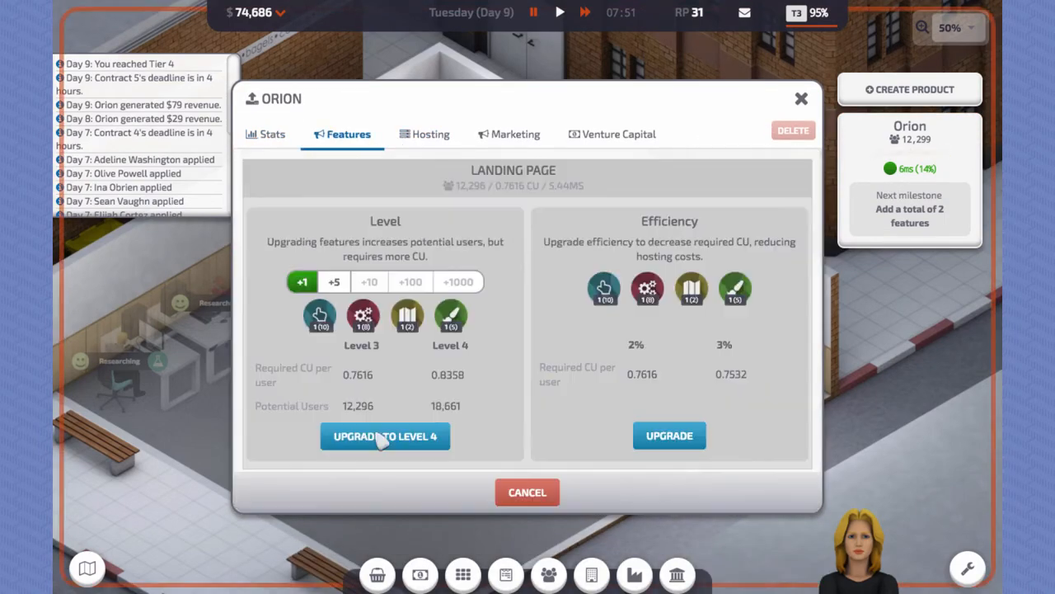
left_click(386, 435)
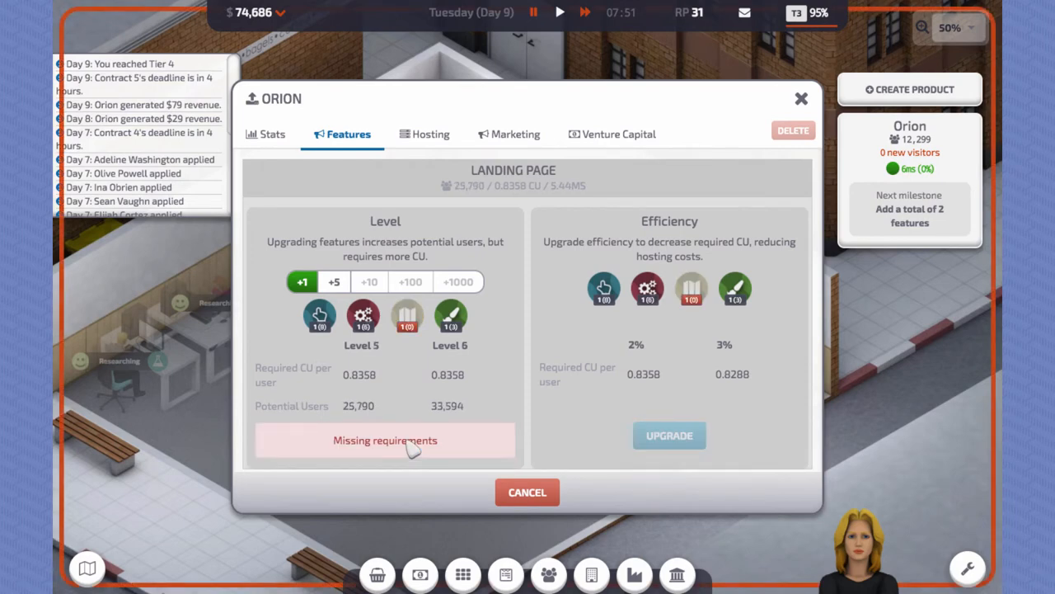
mouse_move(806, 107)
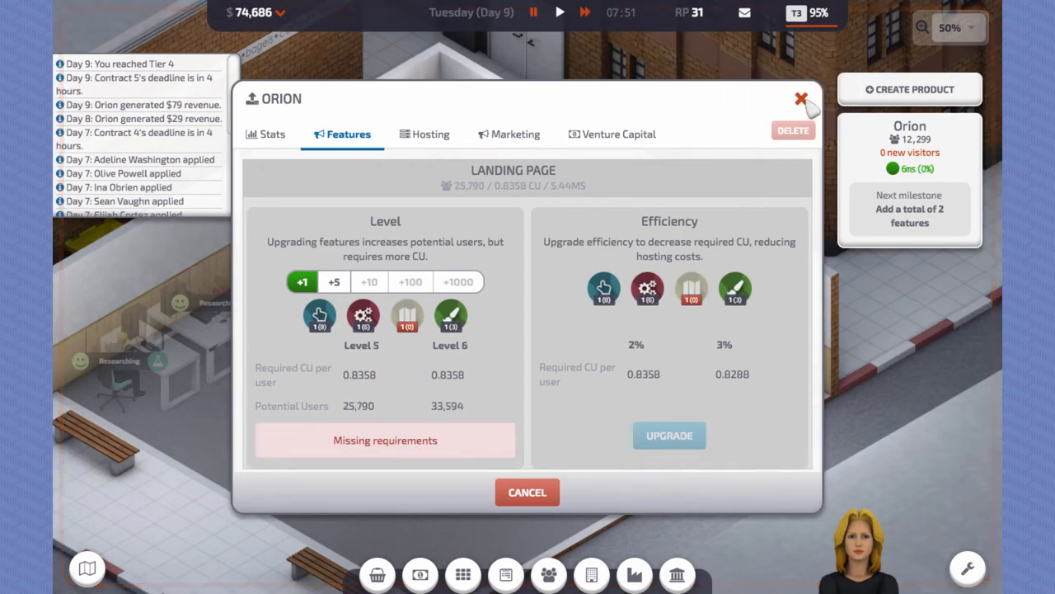
left_click(798, 98)
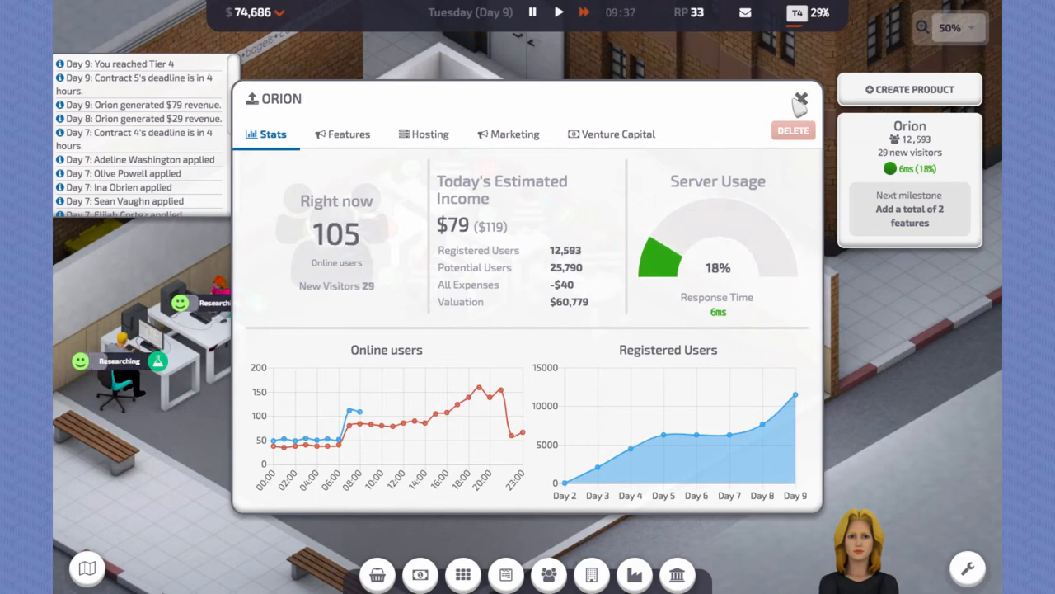
Step: Check Orion's stats and Mini cloud server hosting (18% usage), then start placing a new desk
left_click(801, 99)
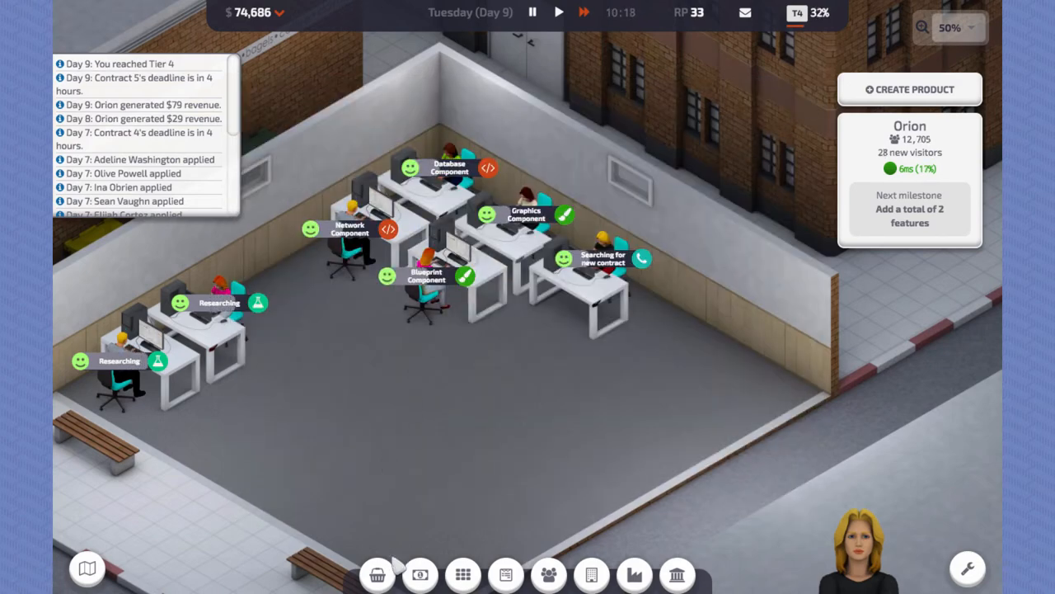
left_click(376, 574)
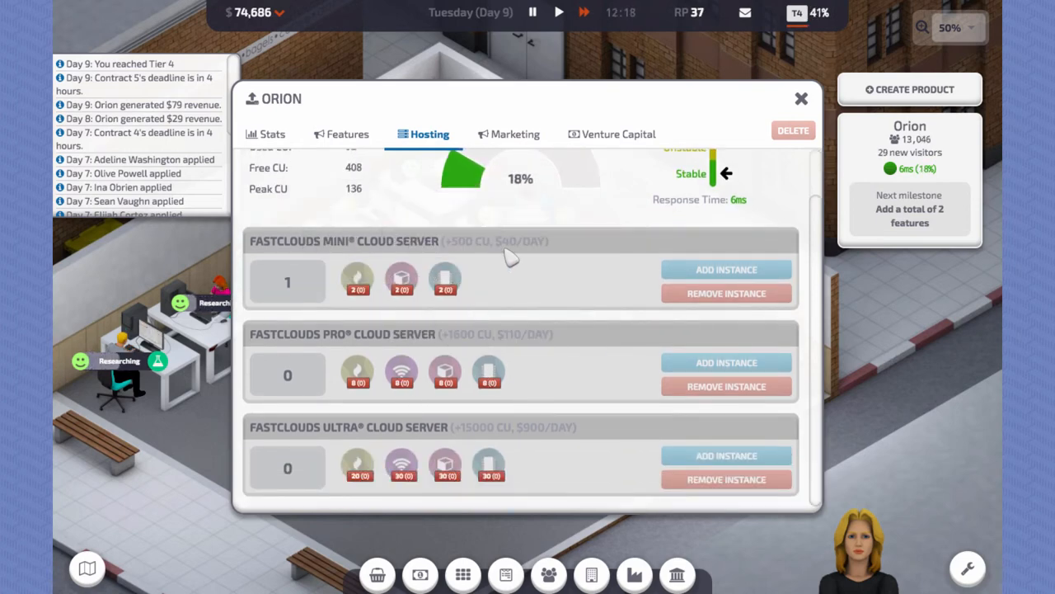
left_click(801, 99)
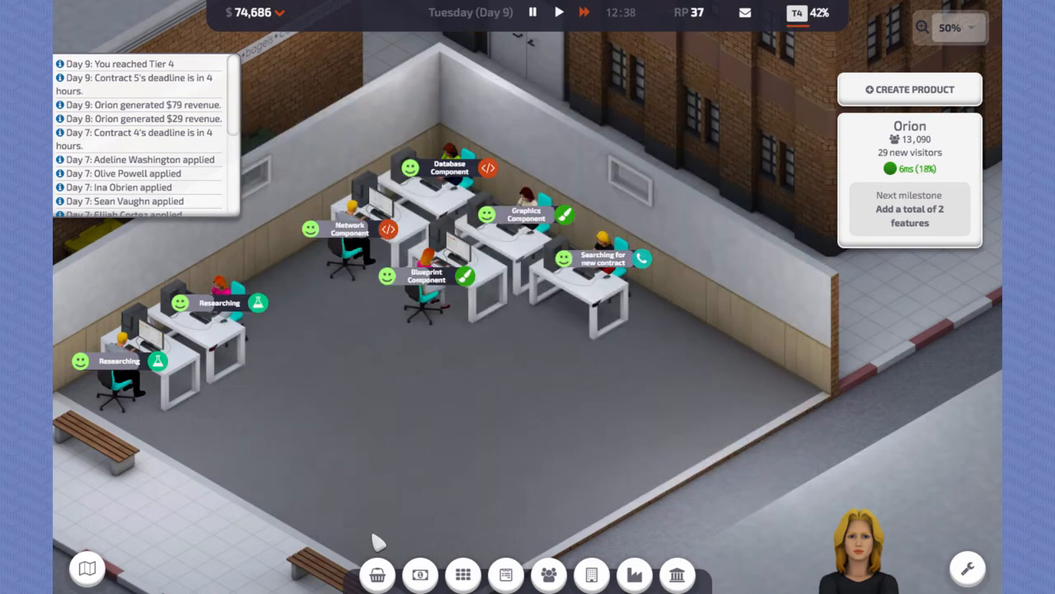
left_click(376, 573)
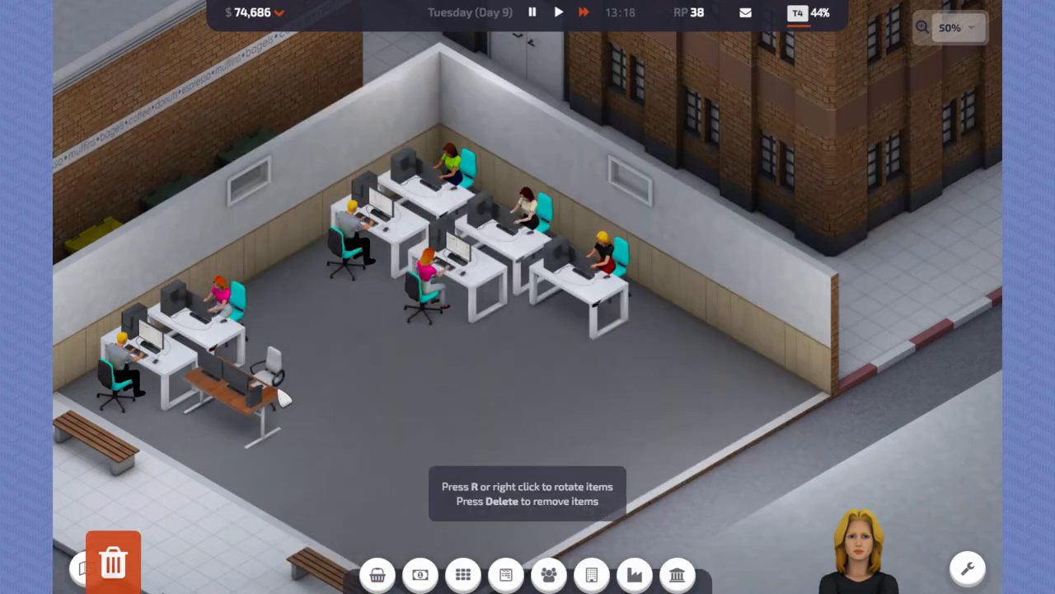
Step: Recruit a beginner lead developer and hire candidate John Hicks
left_click(548, 574)
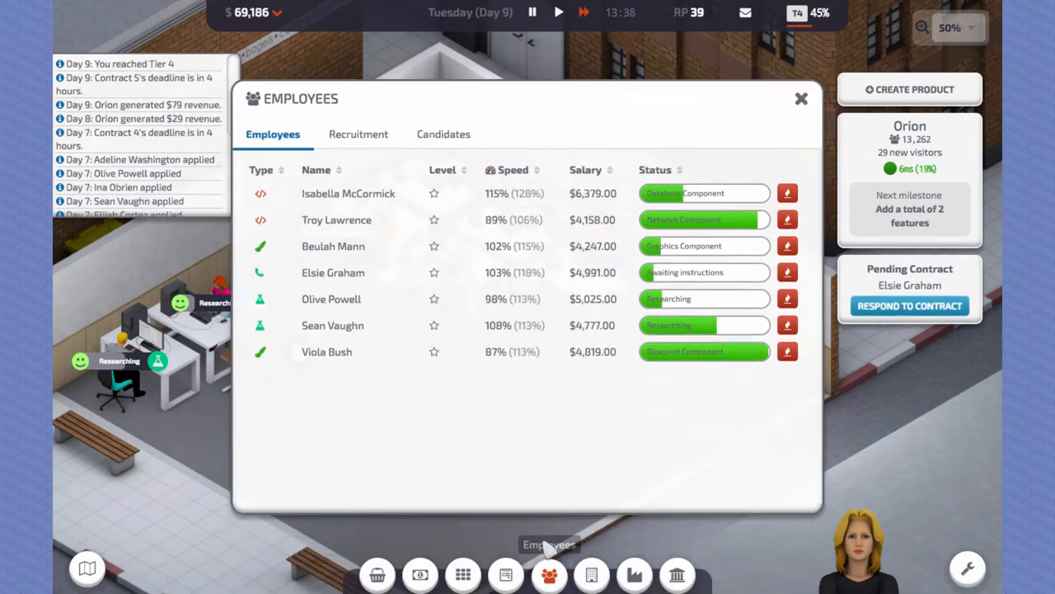
left_click(357, 133)
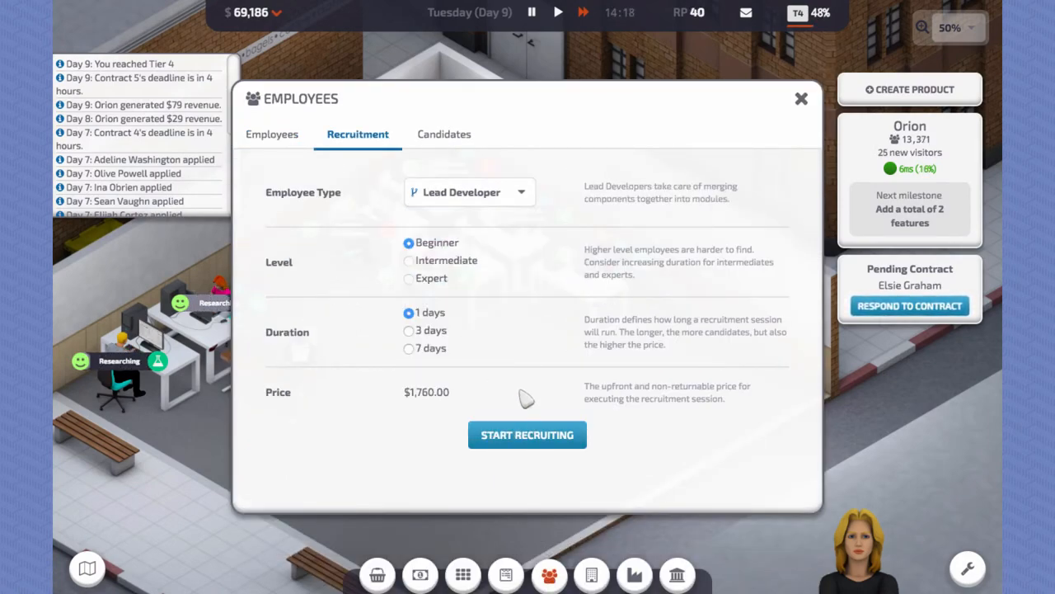
left_click(527, 435)
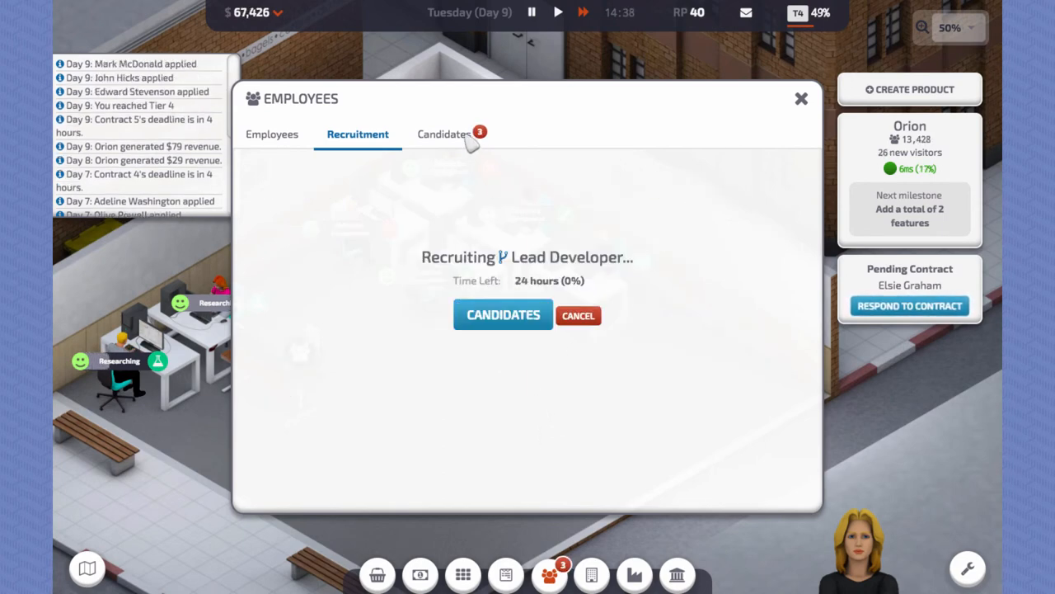
left_click(443, 134)
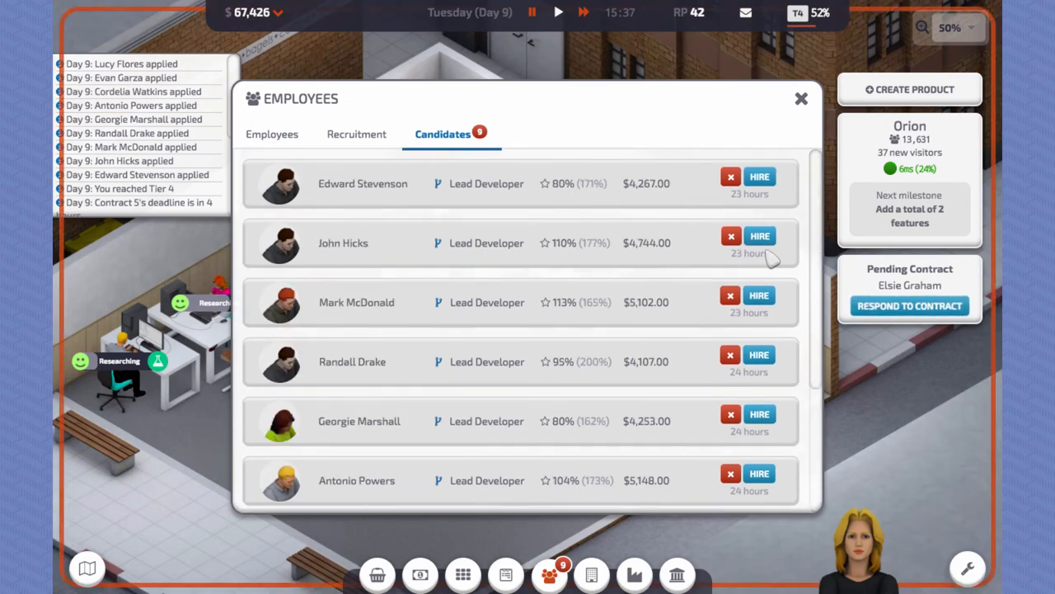
left_click(356, 133)
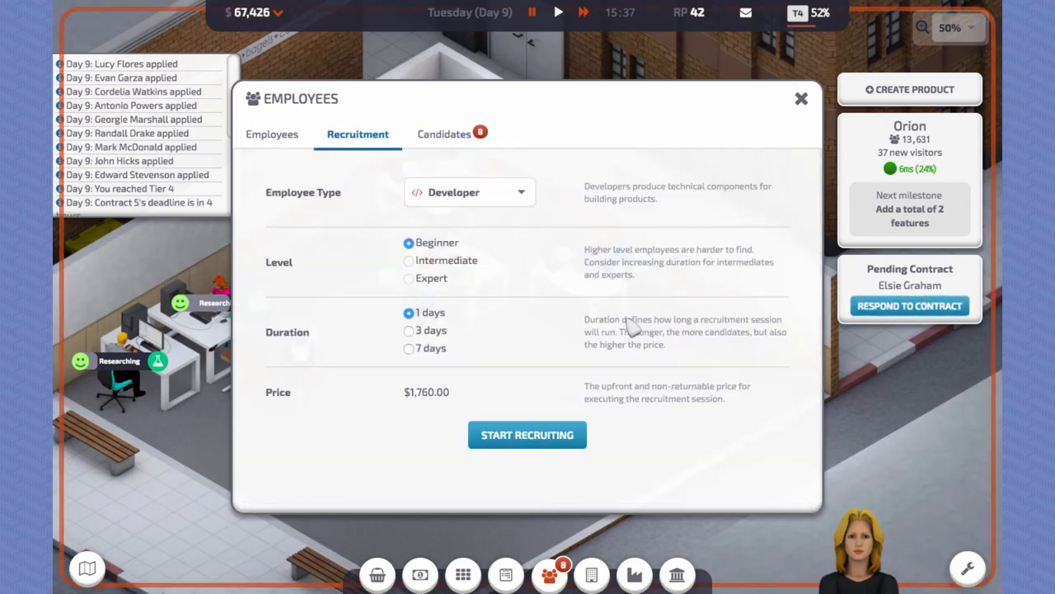
Step: Research all modules John Hicks can merge, leaving funds at $60,226
left_click(801, 99)
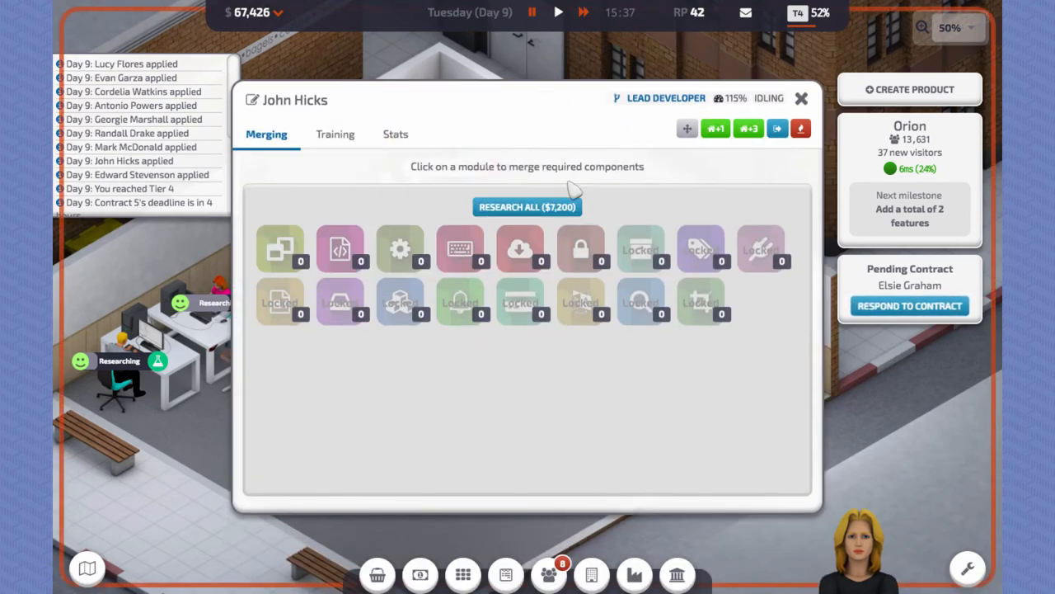
left_click(528, 207)
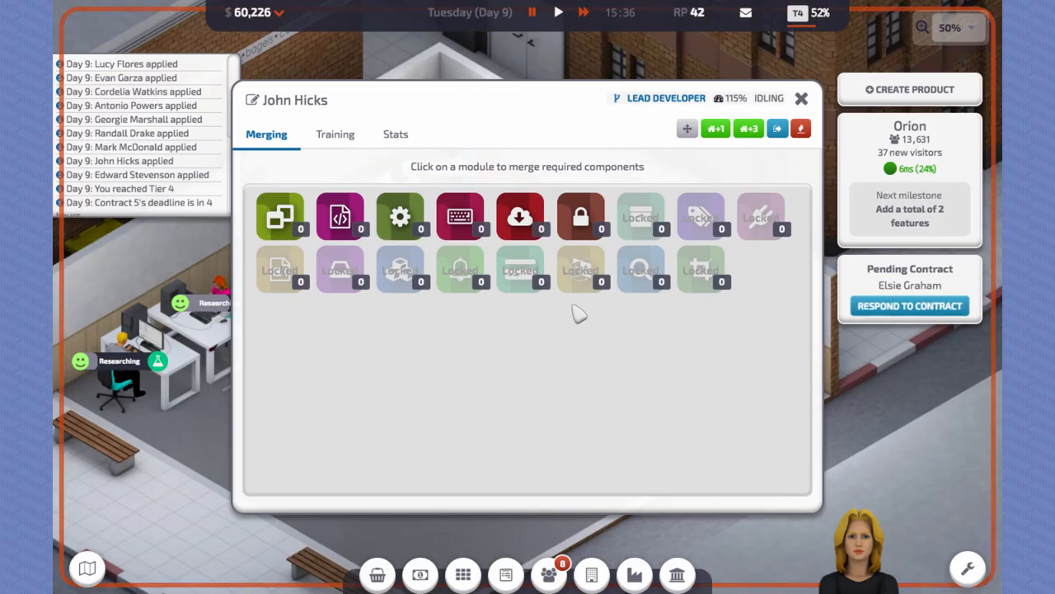
left_click(801, 99)
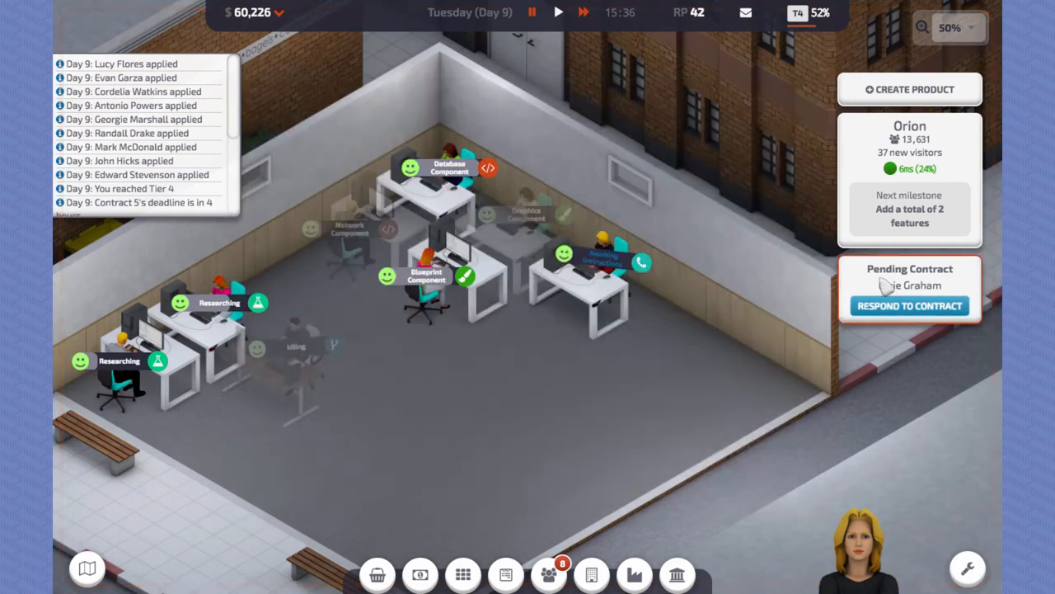
Step: Bid $320 per hour ($4,480) on LimeVideo's four-module contract #6 and send the offer
left_click(910, 305)
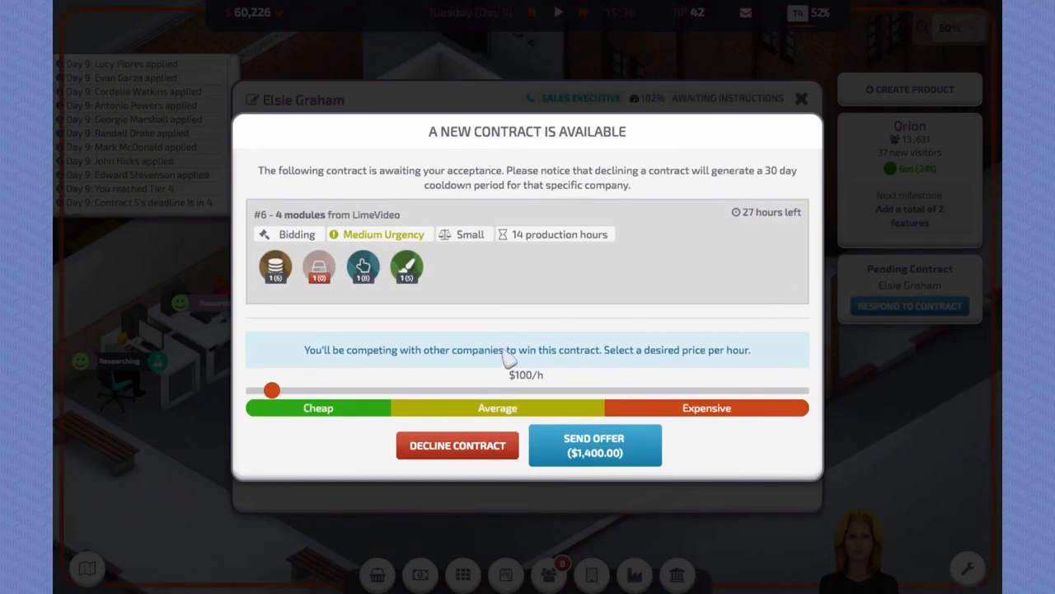
mouse_move(444, 392)
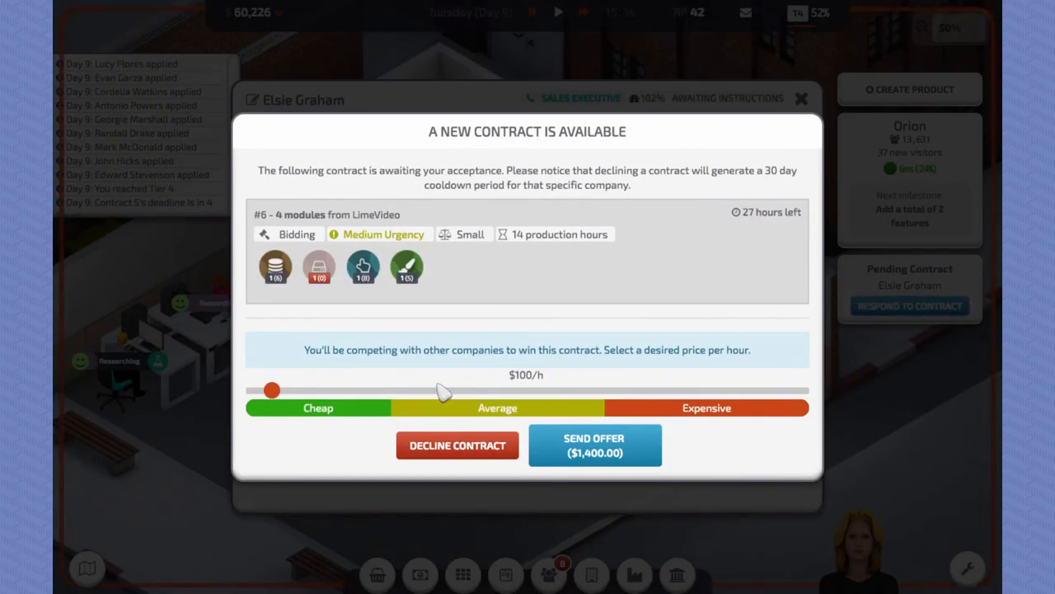
left_click_drag(272, 390, 465, 389)
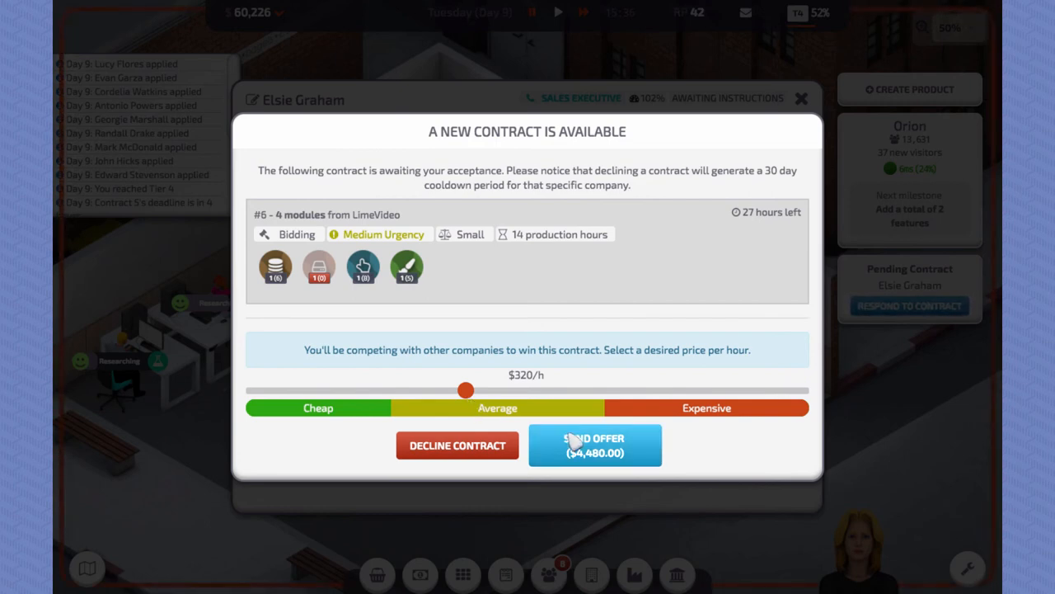
left_click(593, 445)
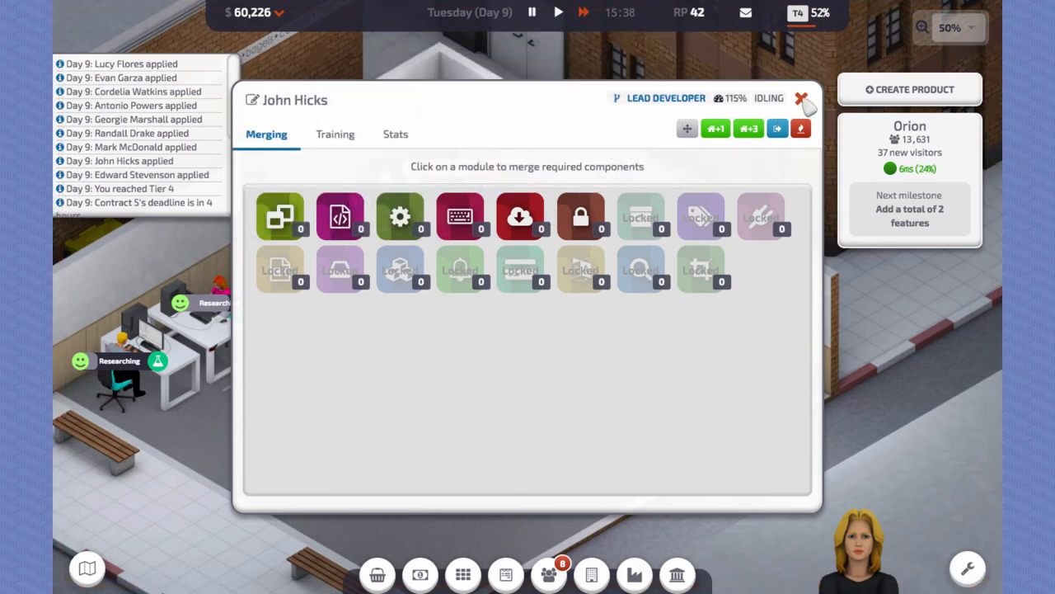
Step: Close the lead developer panel and review Orion's hosting capacity and features
left_click(798, 99)
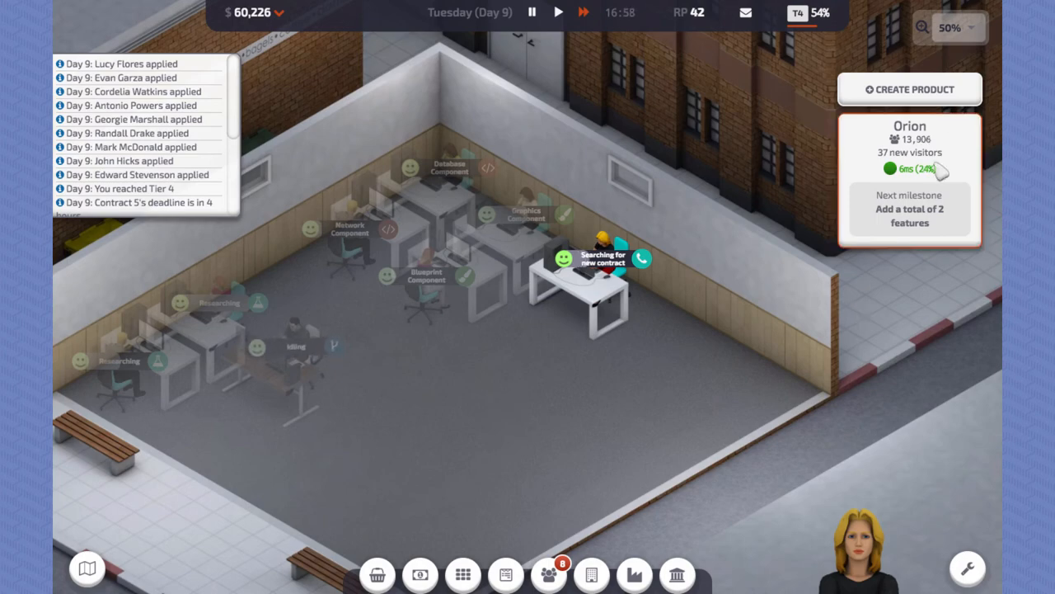
left_click(584, 12)
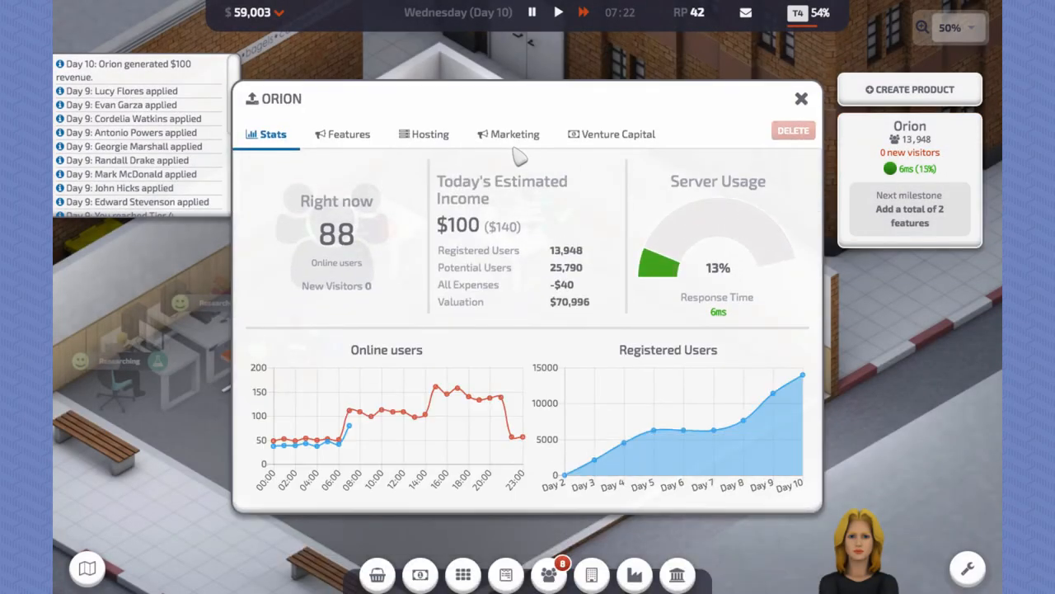
left_click(431, 134)
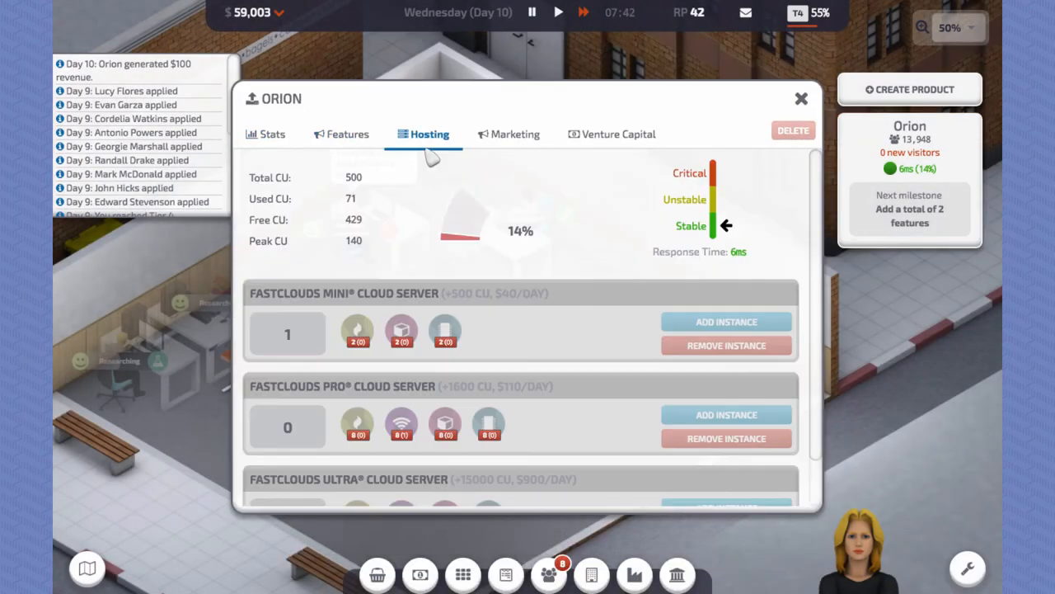
left_click(346, 134)
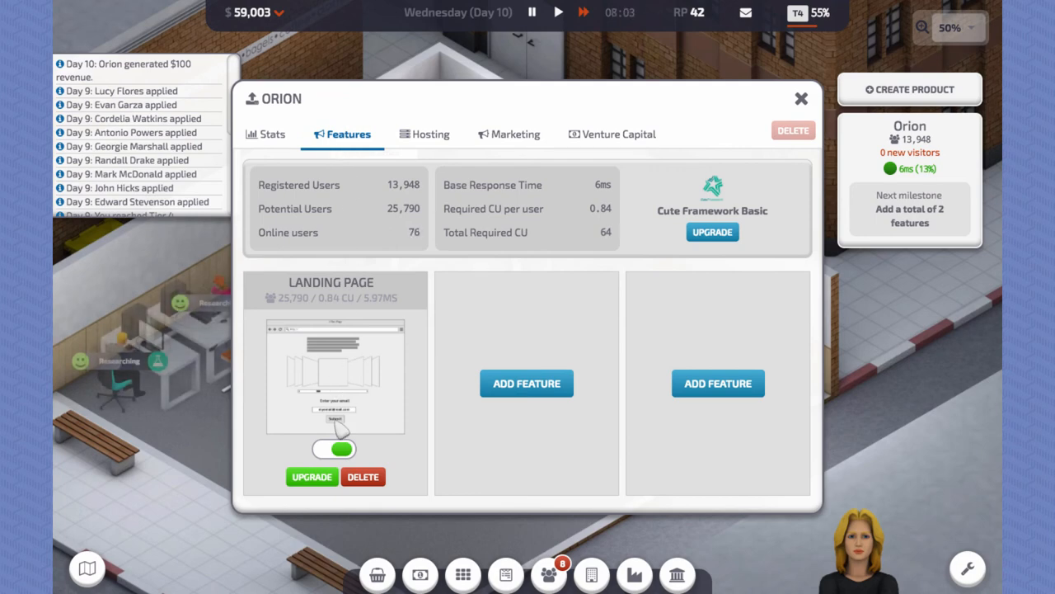
Step: Upgrade landing page efficiency to 0.81 CU per user and return to Orion's feature list
left_click(312, 476)
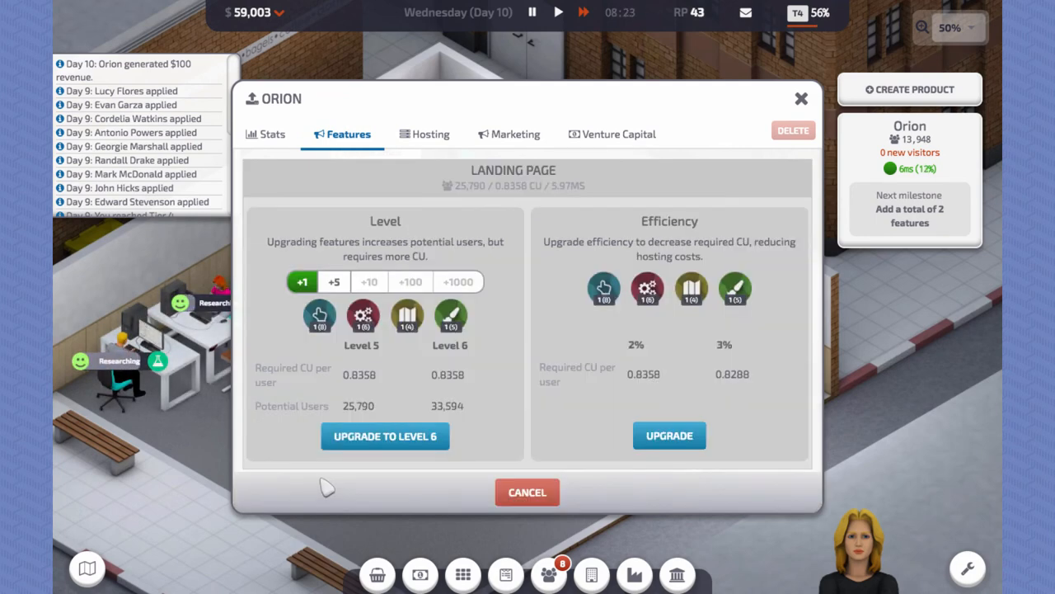
mouse_move(684, 224)
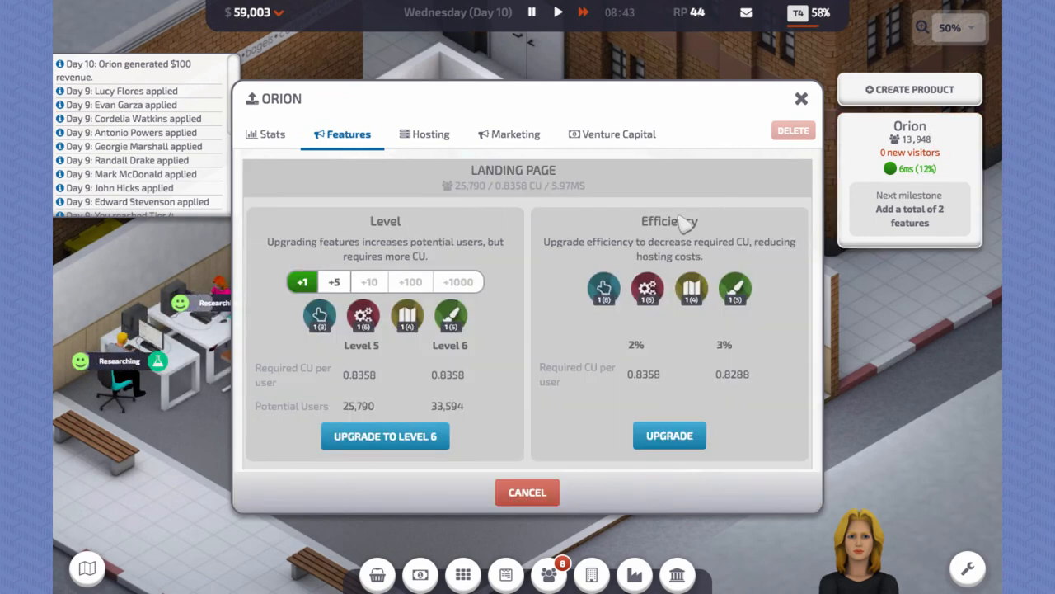
left_click(670, 435)
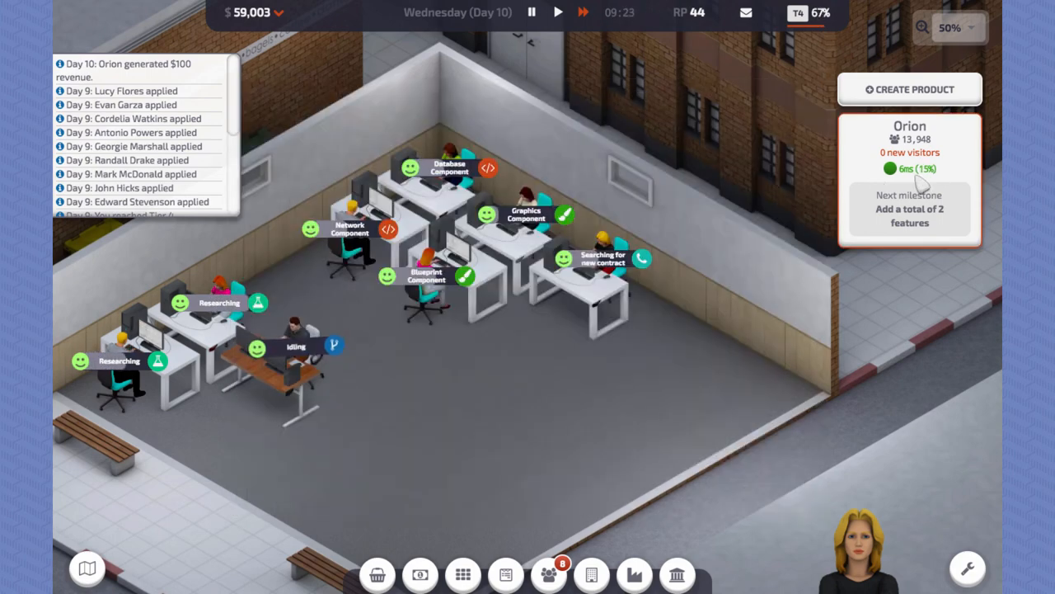
left_click(910, 178)
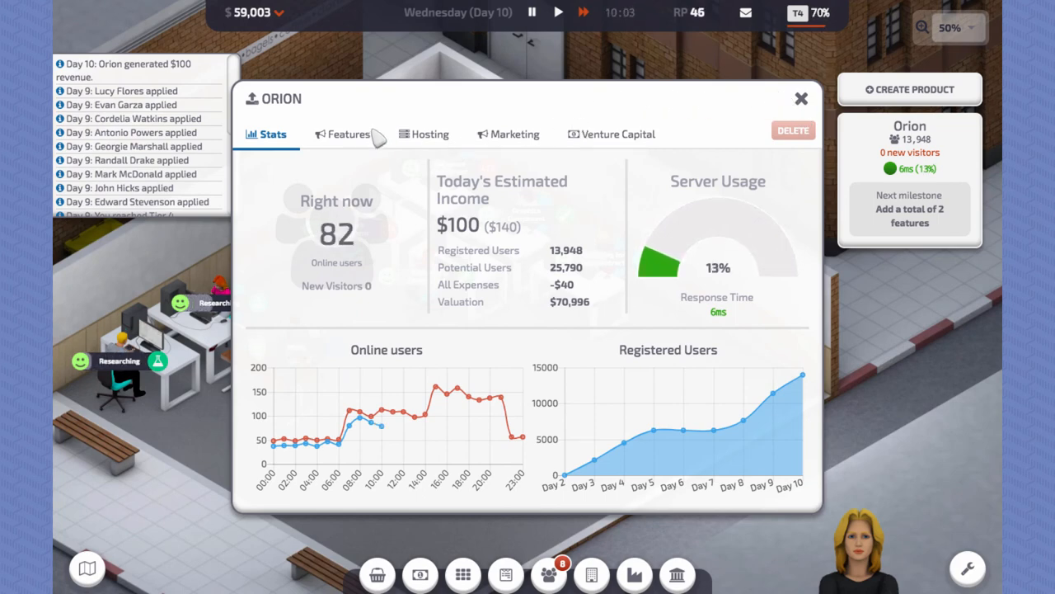
left_click(349, 134)
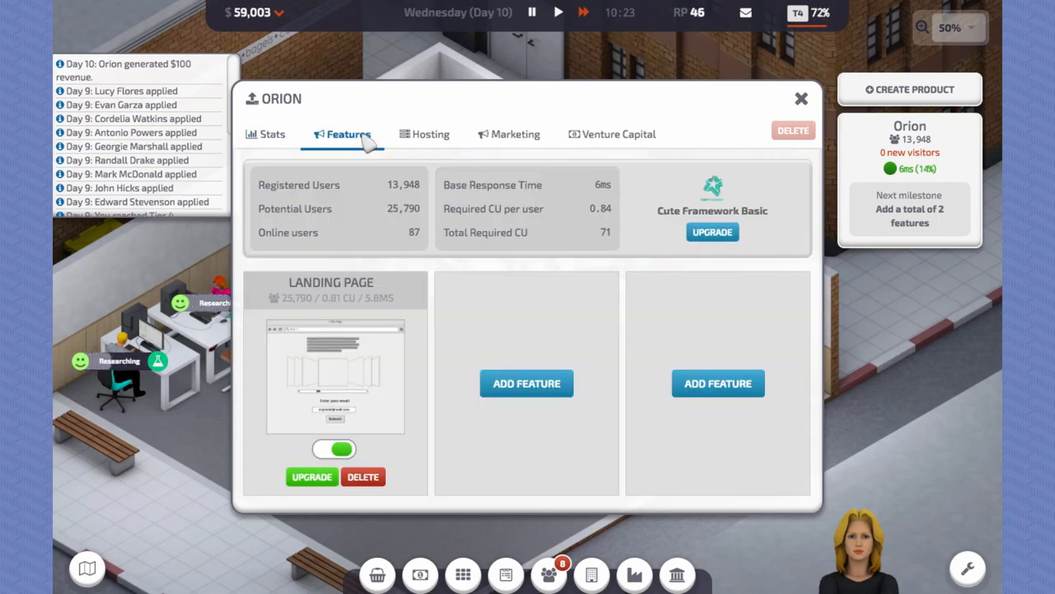